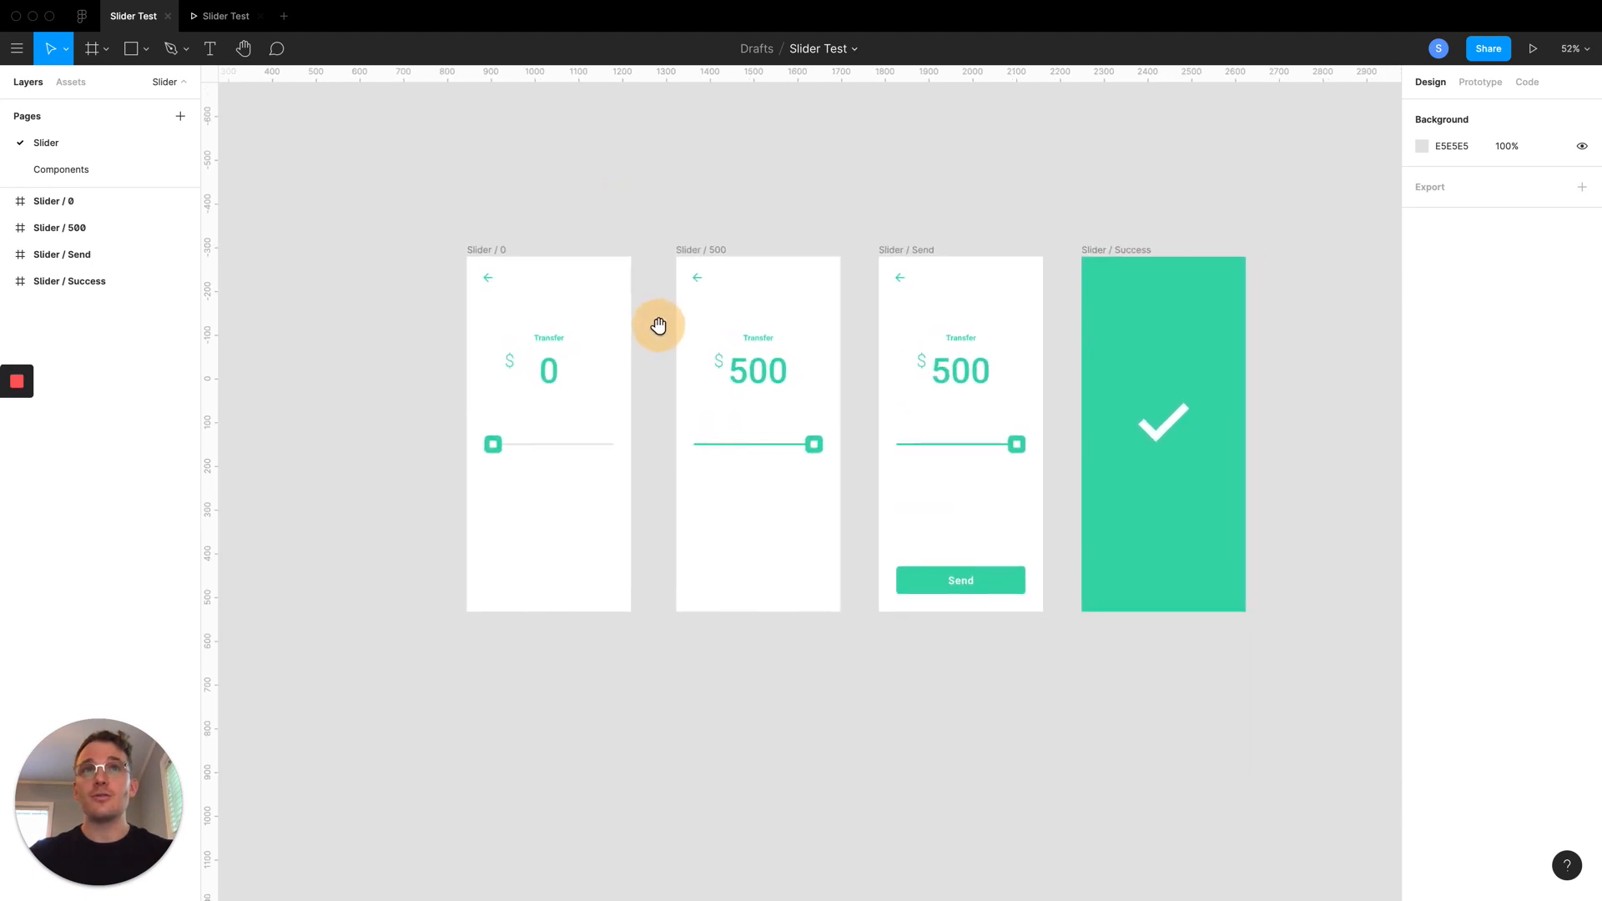
{"action": "mouse_move", "coordinate": [661, 332]}
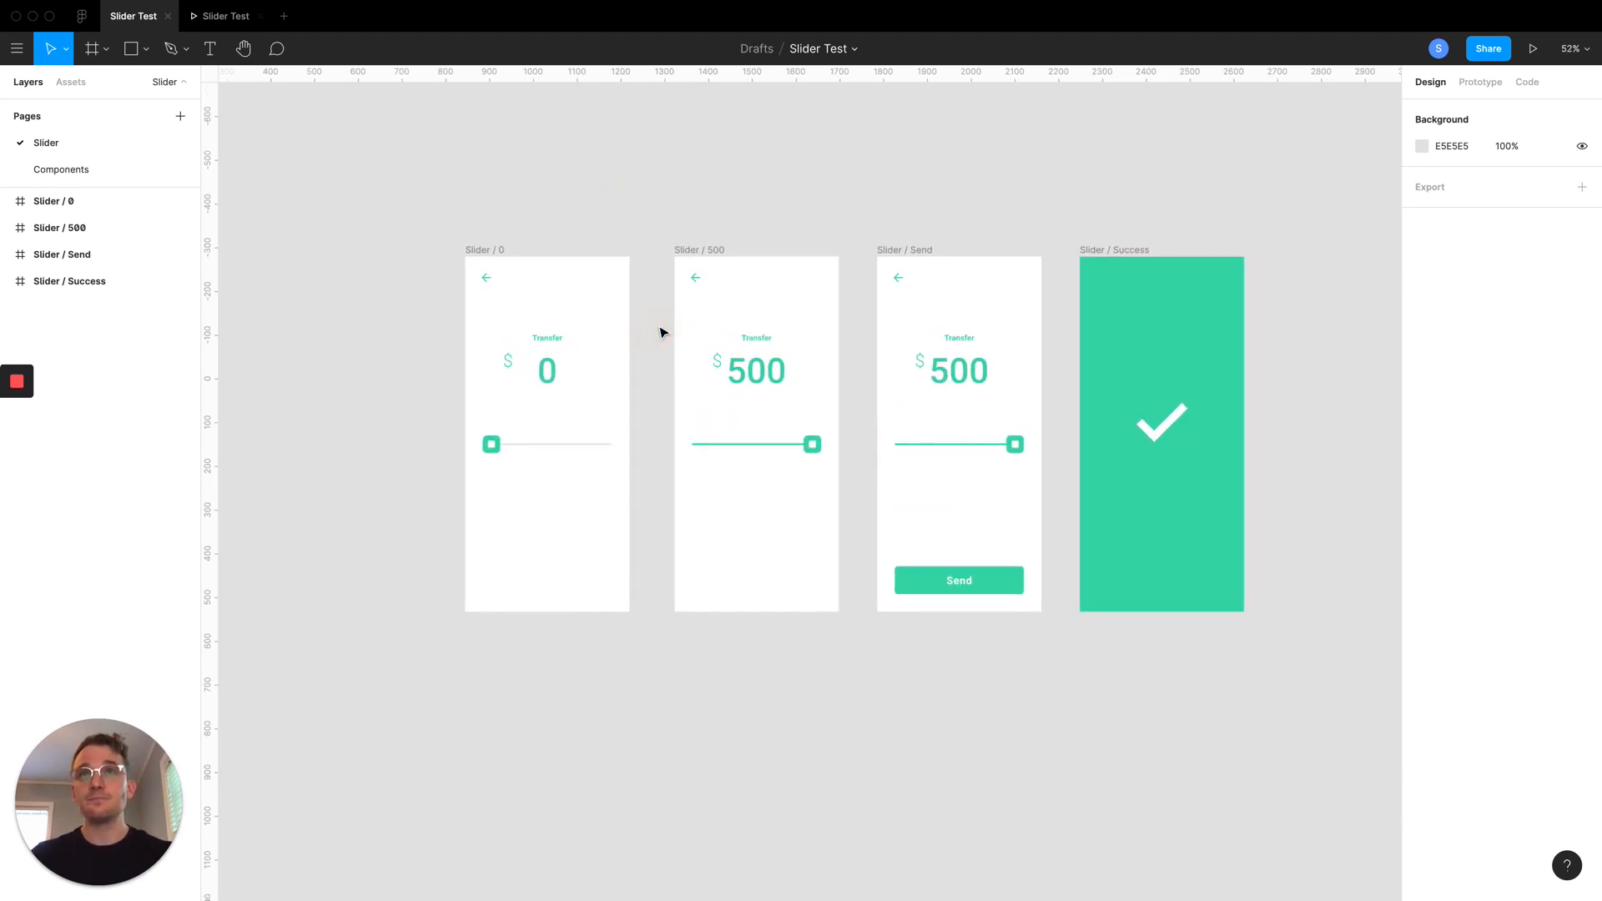
{"action": "mouse_move", "coordinate": [1173, 232]}
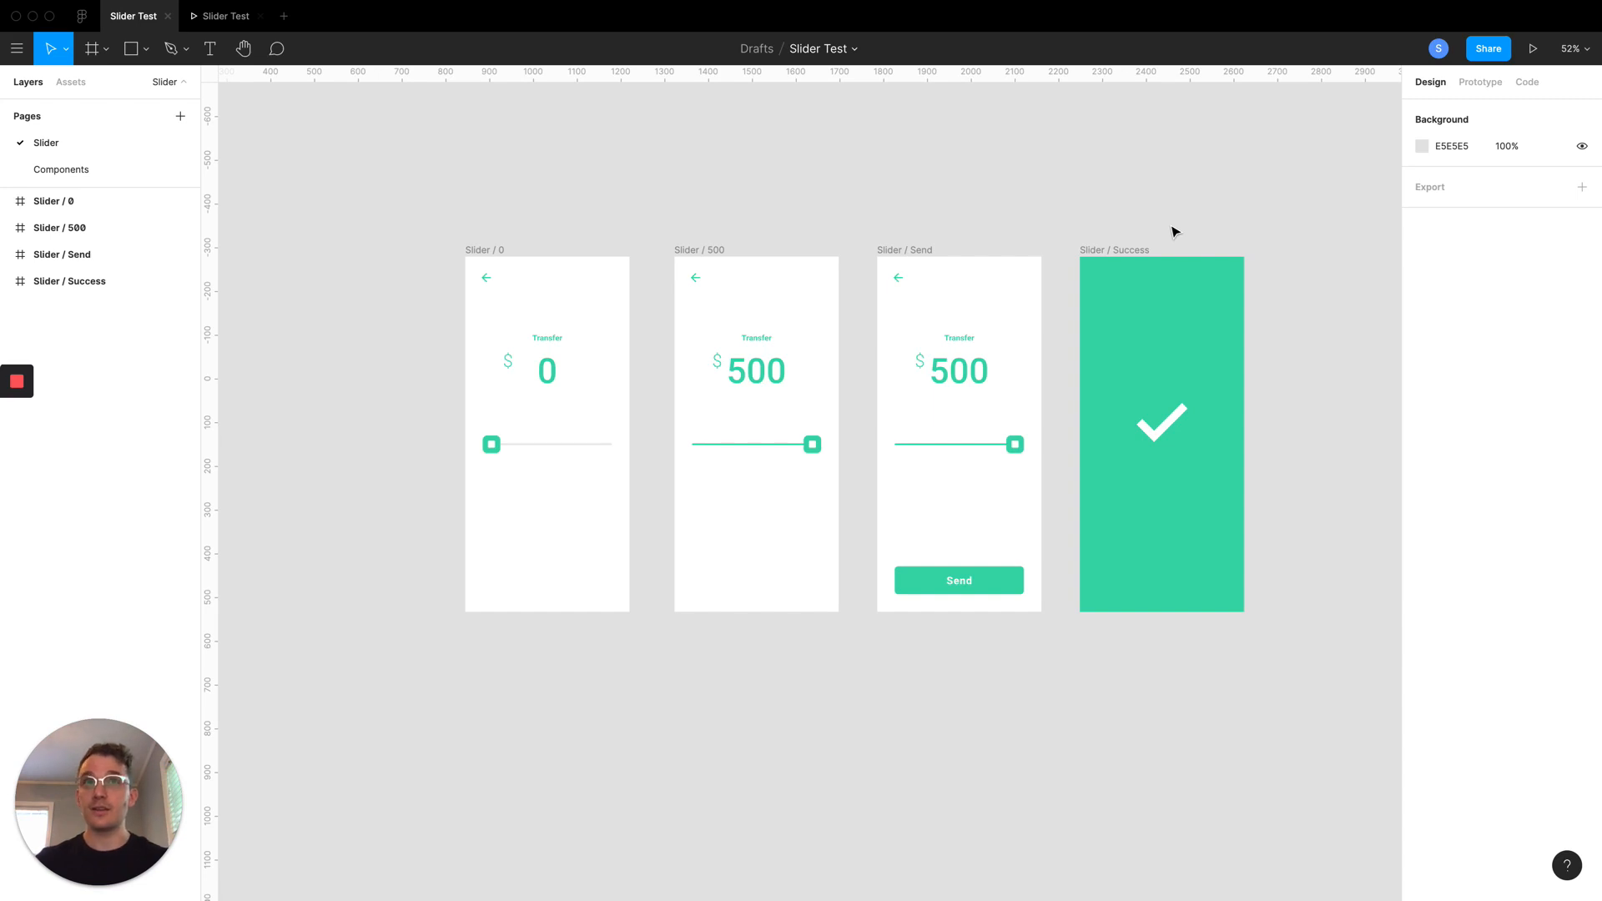
{"action": "mouse_move", "coordinate": [796, 161]}
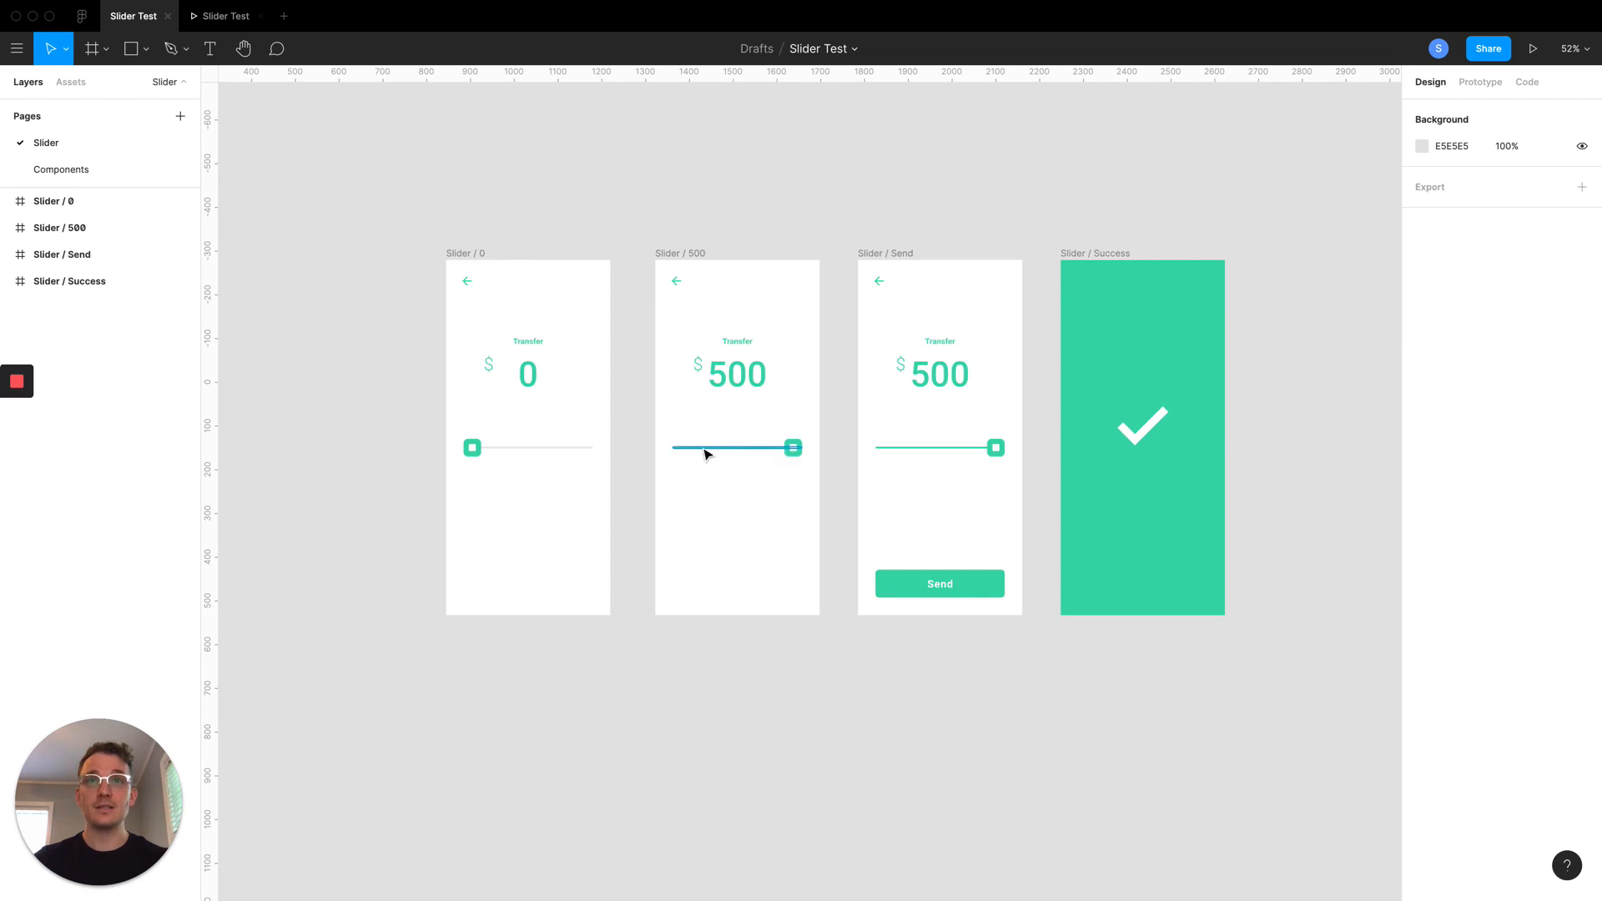
{"action": "mouse_move", "coordinate": [742, 454]}
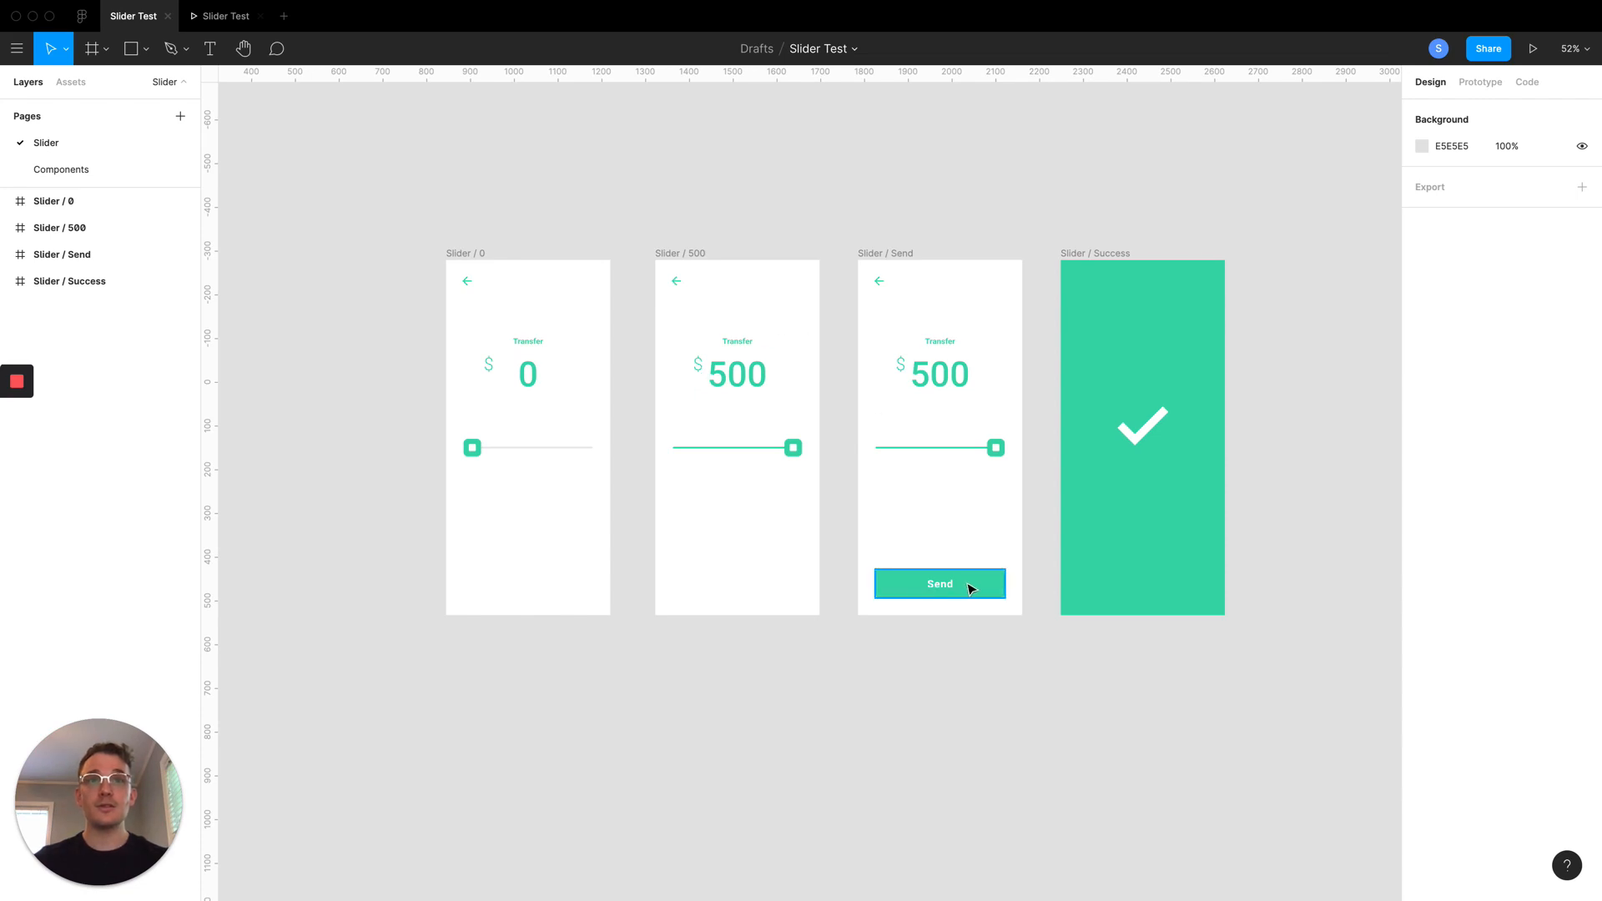
{"action": "mouse_move", "coordinate": [1138, 439]}
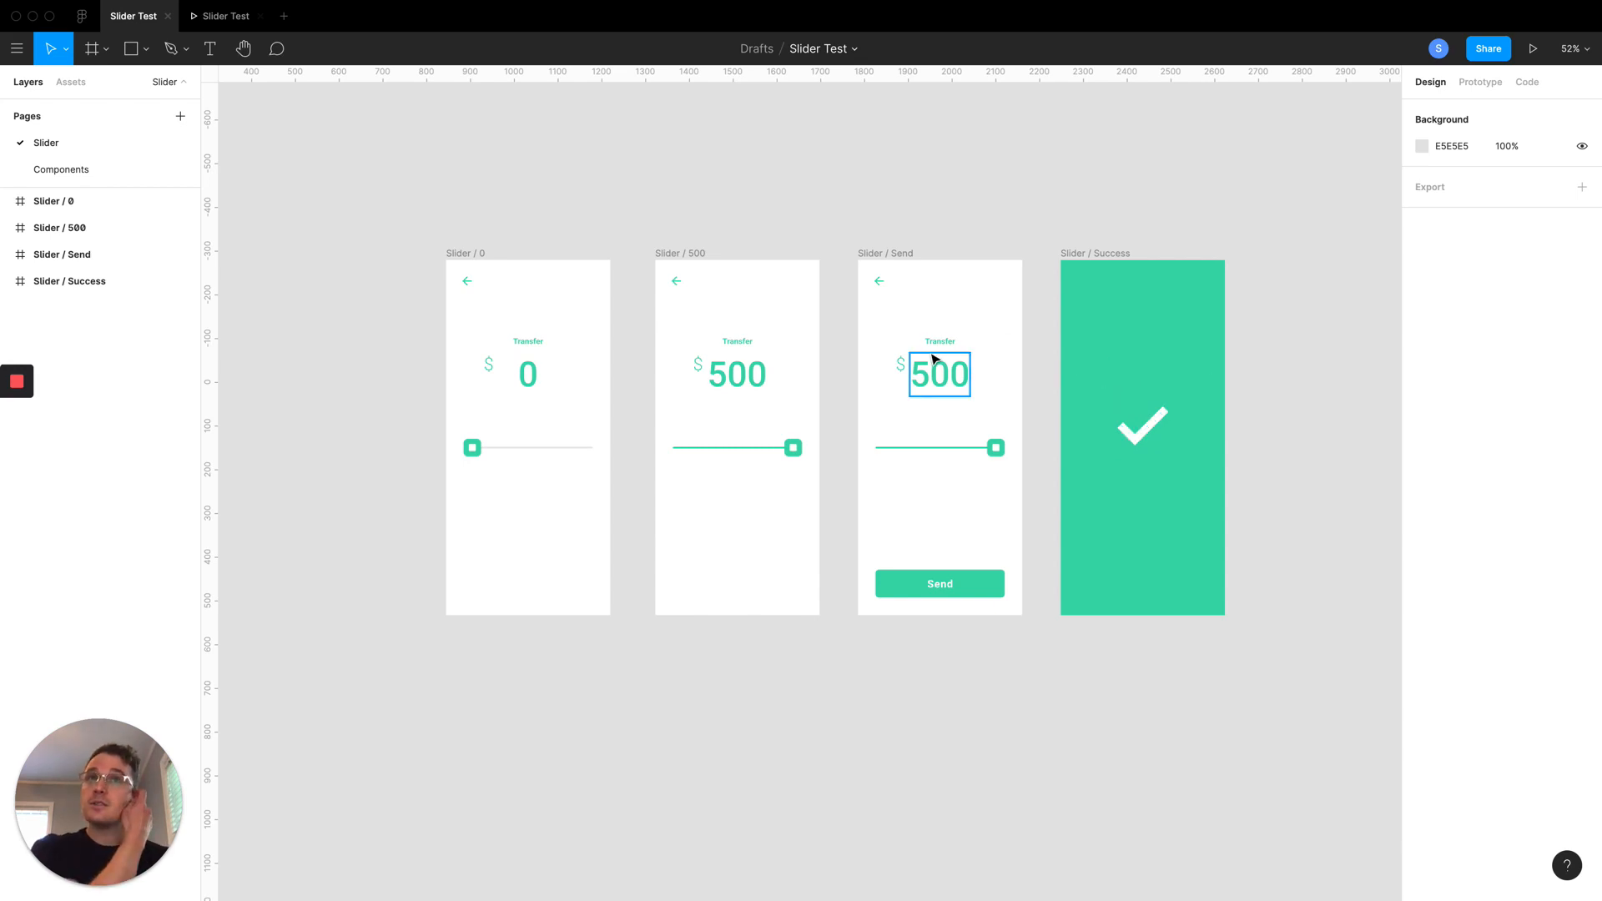
Inspect the Send screen back arrow's On Tap Smart Animate link to Slider / 0, then deselect
{"action": "left_click", "coordinate": [938, 340]}
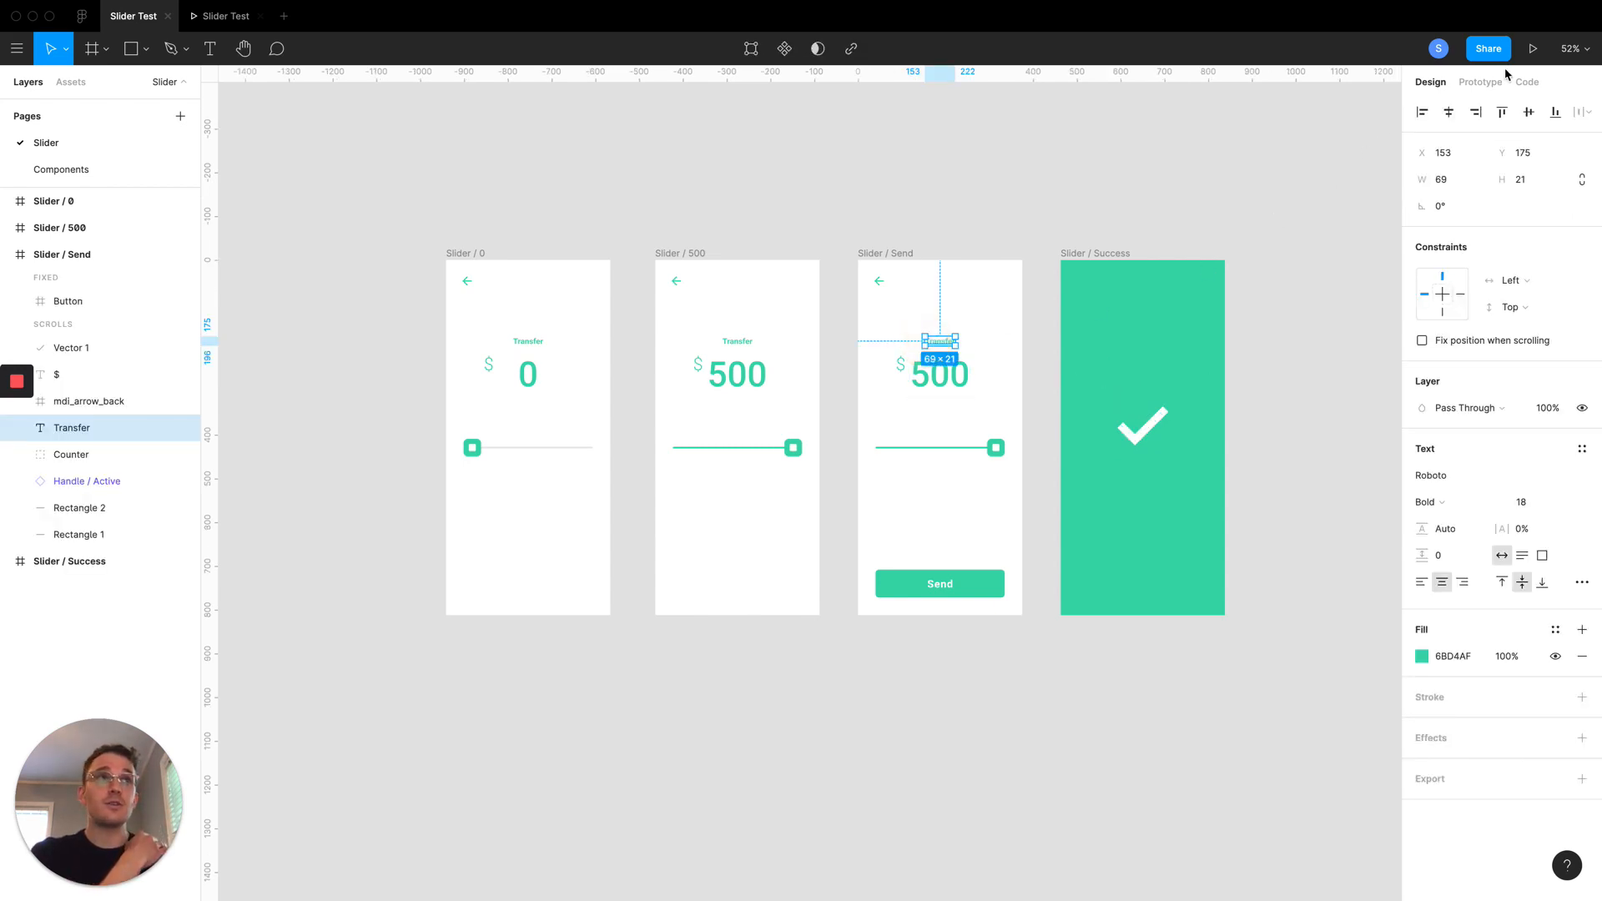
{"action": "left_click", "coordinate": [1479, 82]}
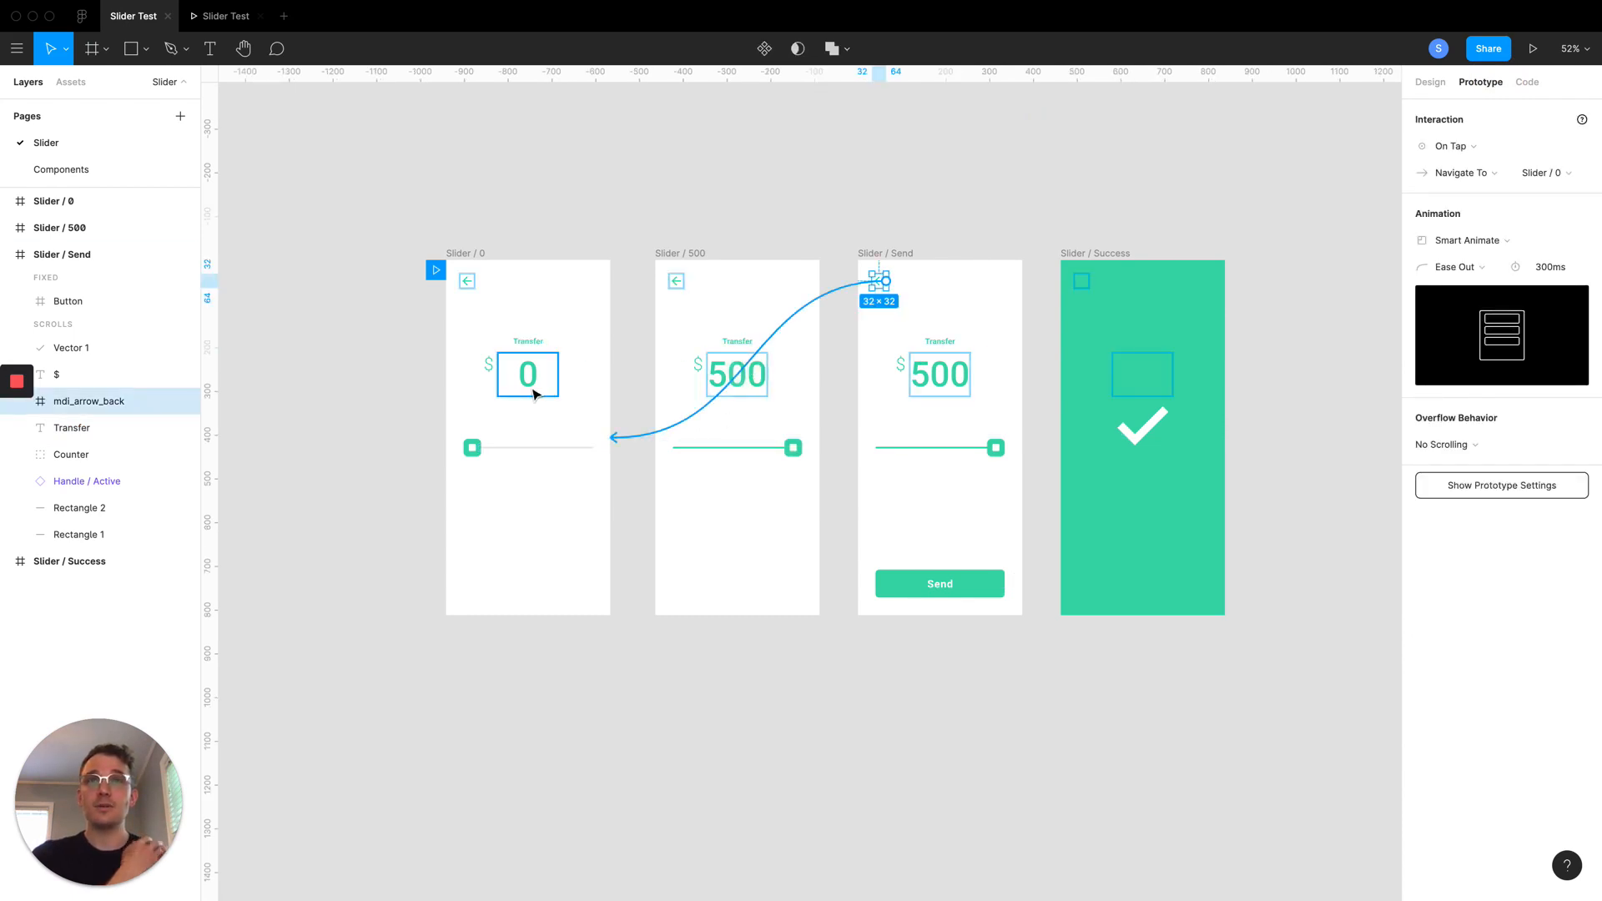
{"action": "left_click", "coordinate": [473, 447]}
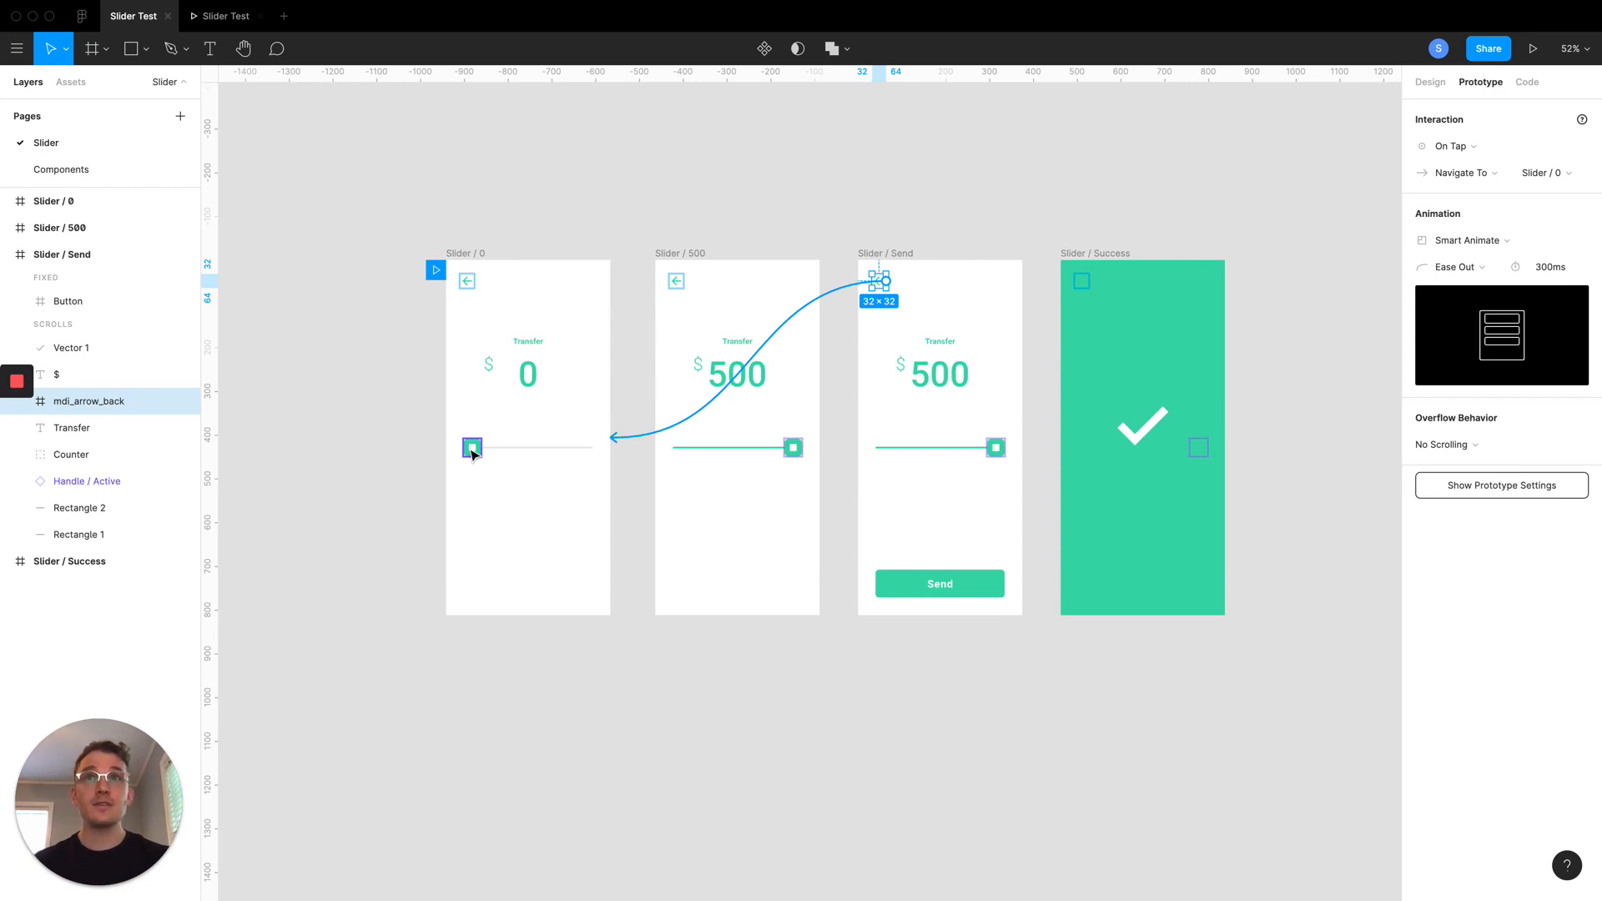
{"action": "left_click", "coordinate": [1496, 239]}
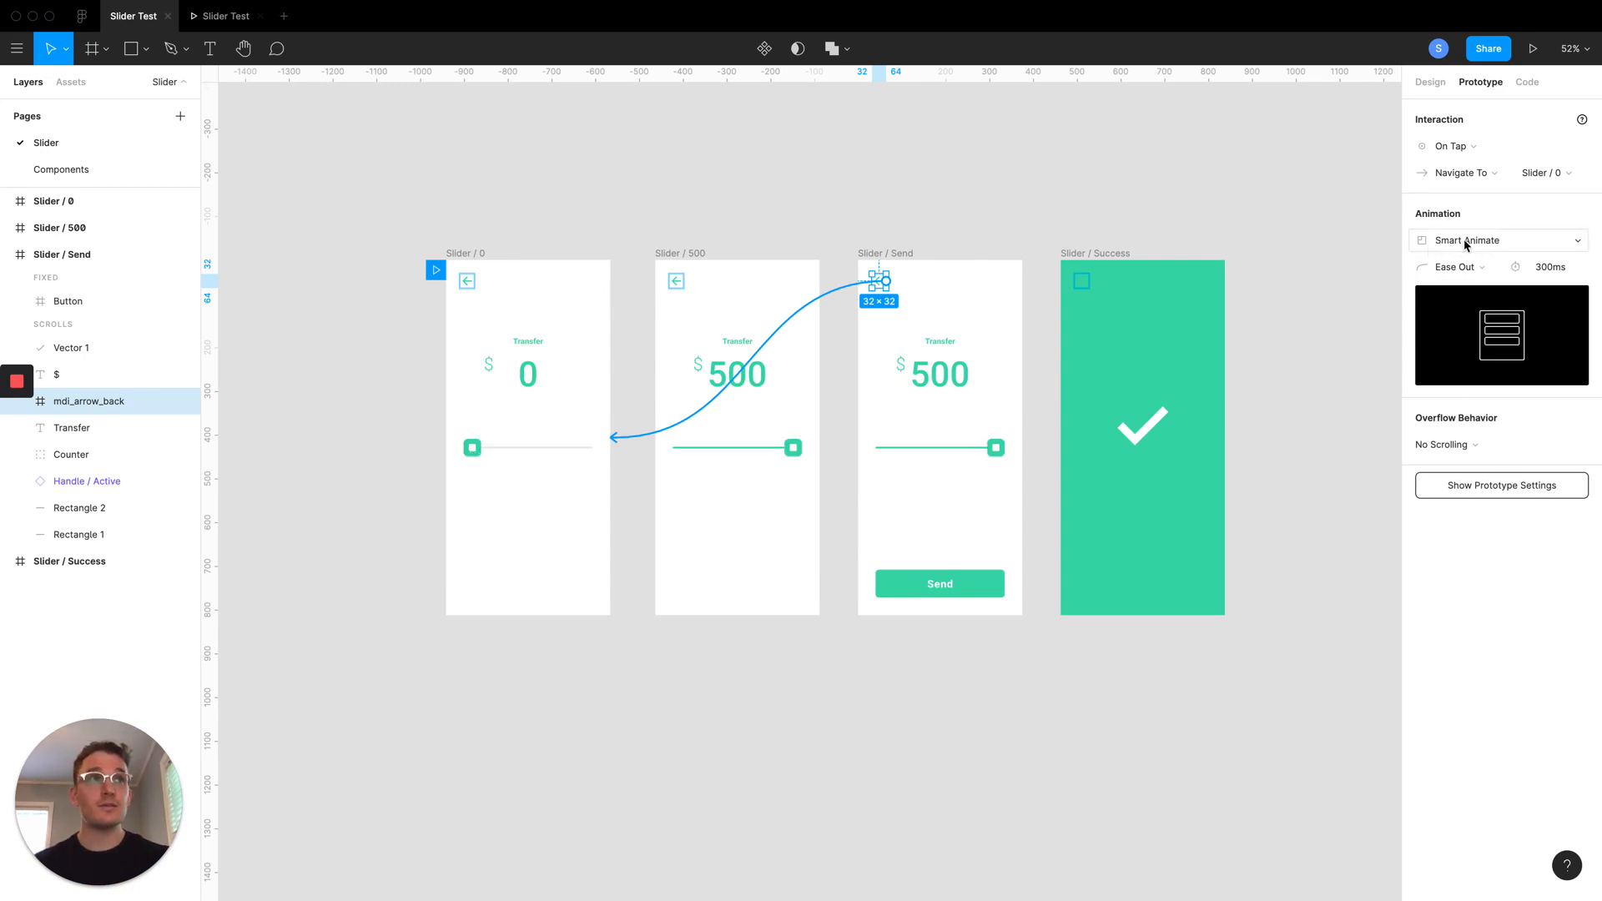
{"action": "mouse_move", "coordinate": [1441, 245]}
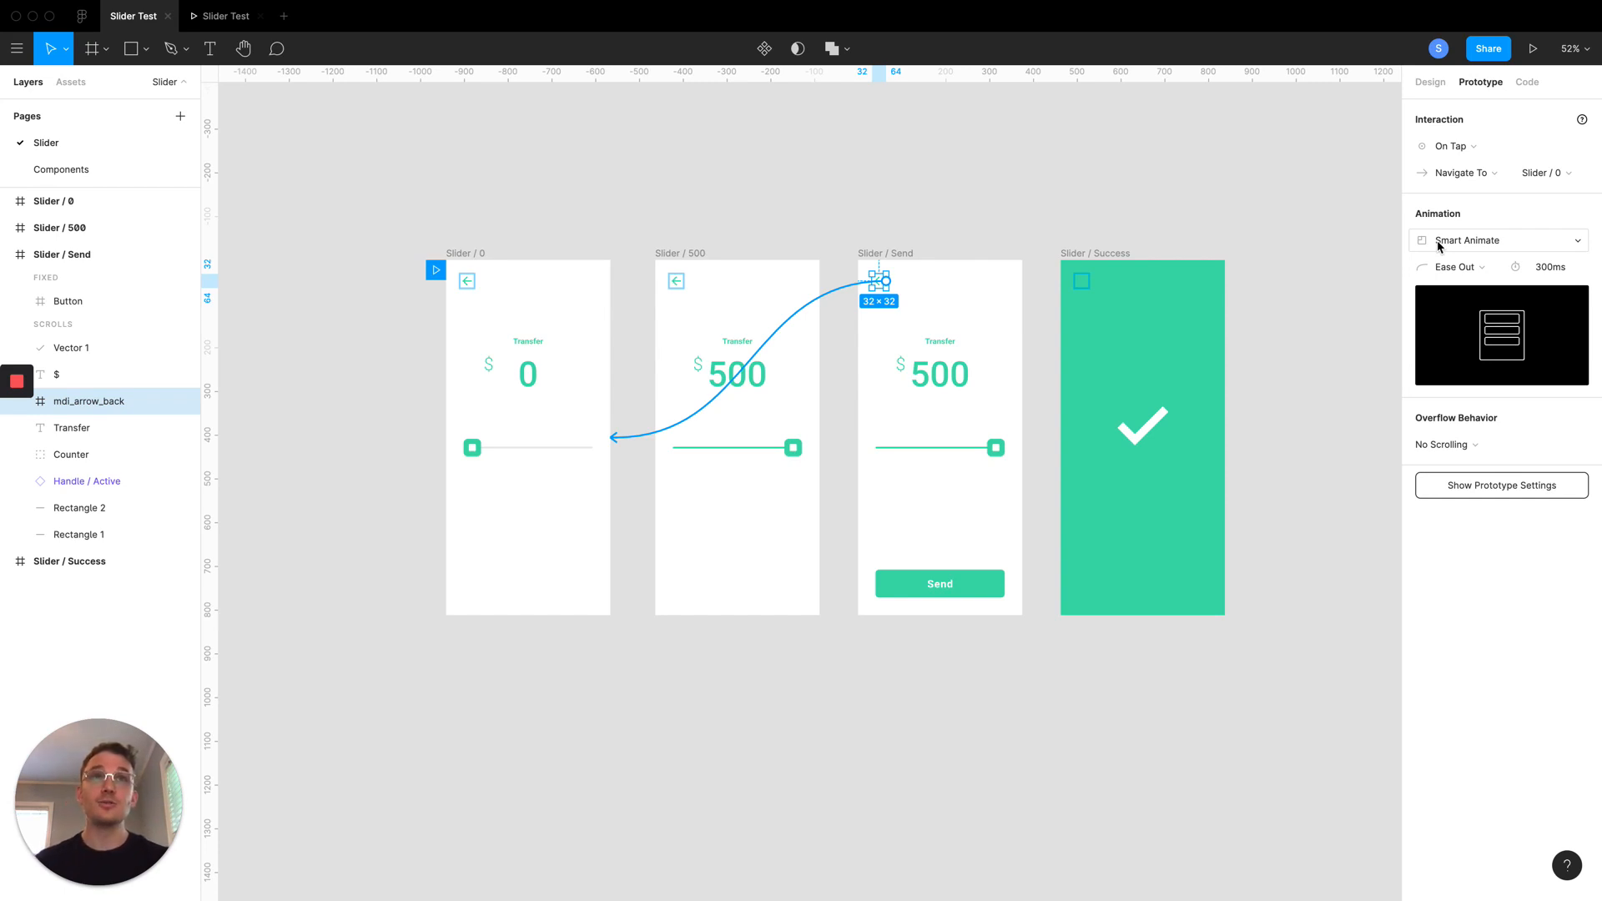
{"action": "left_click", "coordinate": [393, 145]}
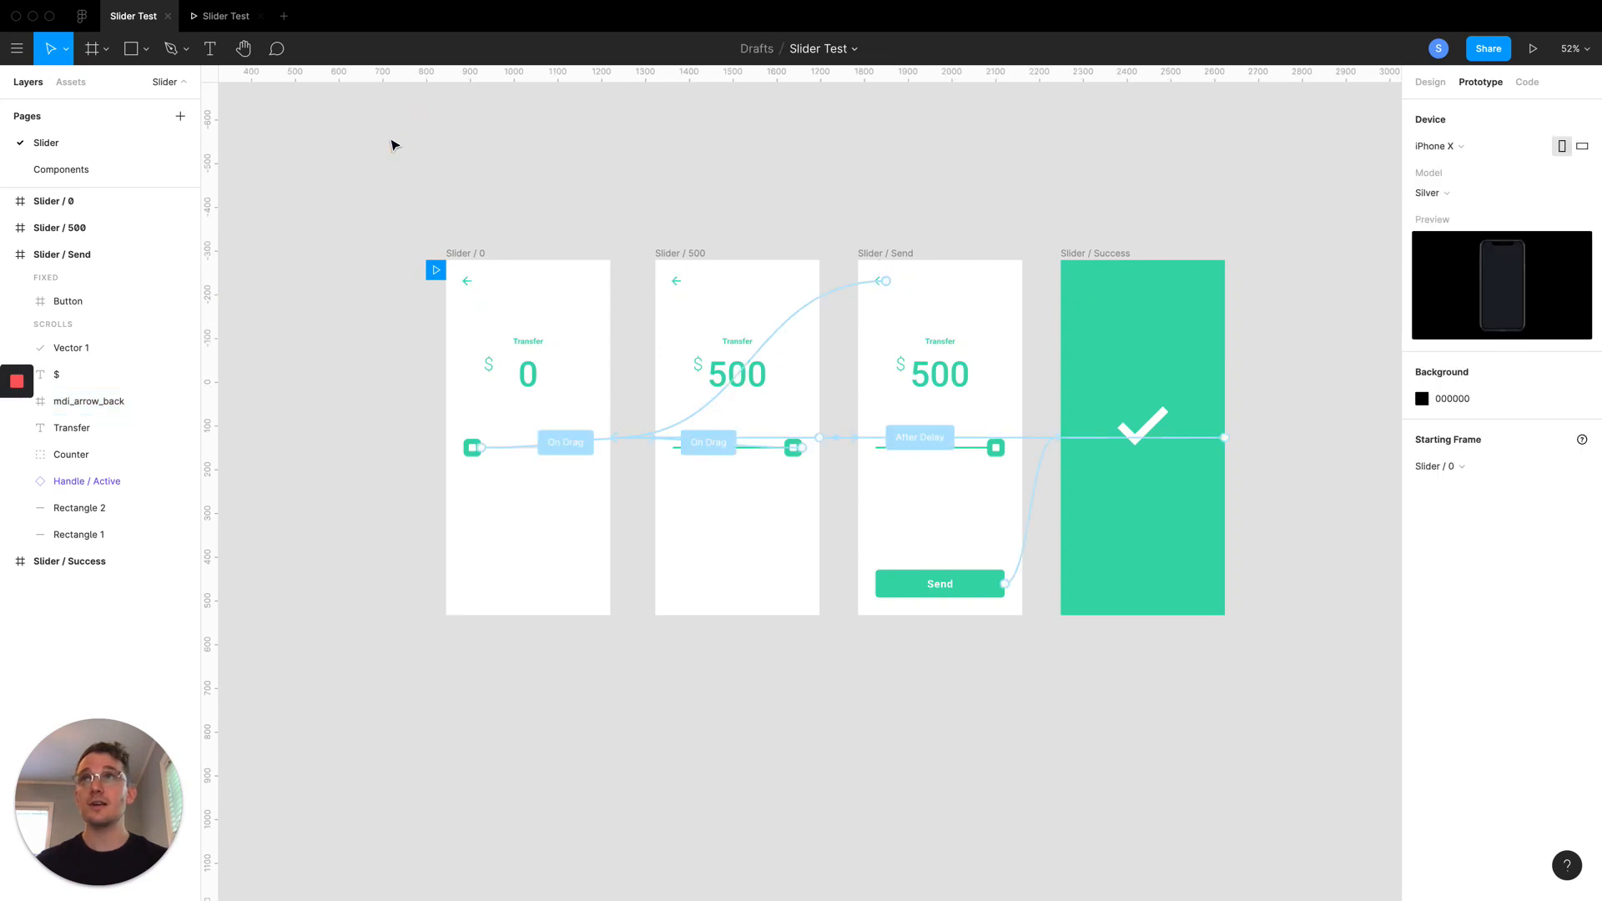
{"action": "left_click", "coordinate": [1533, 48]}
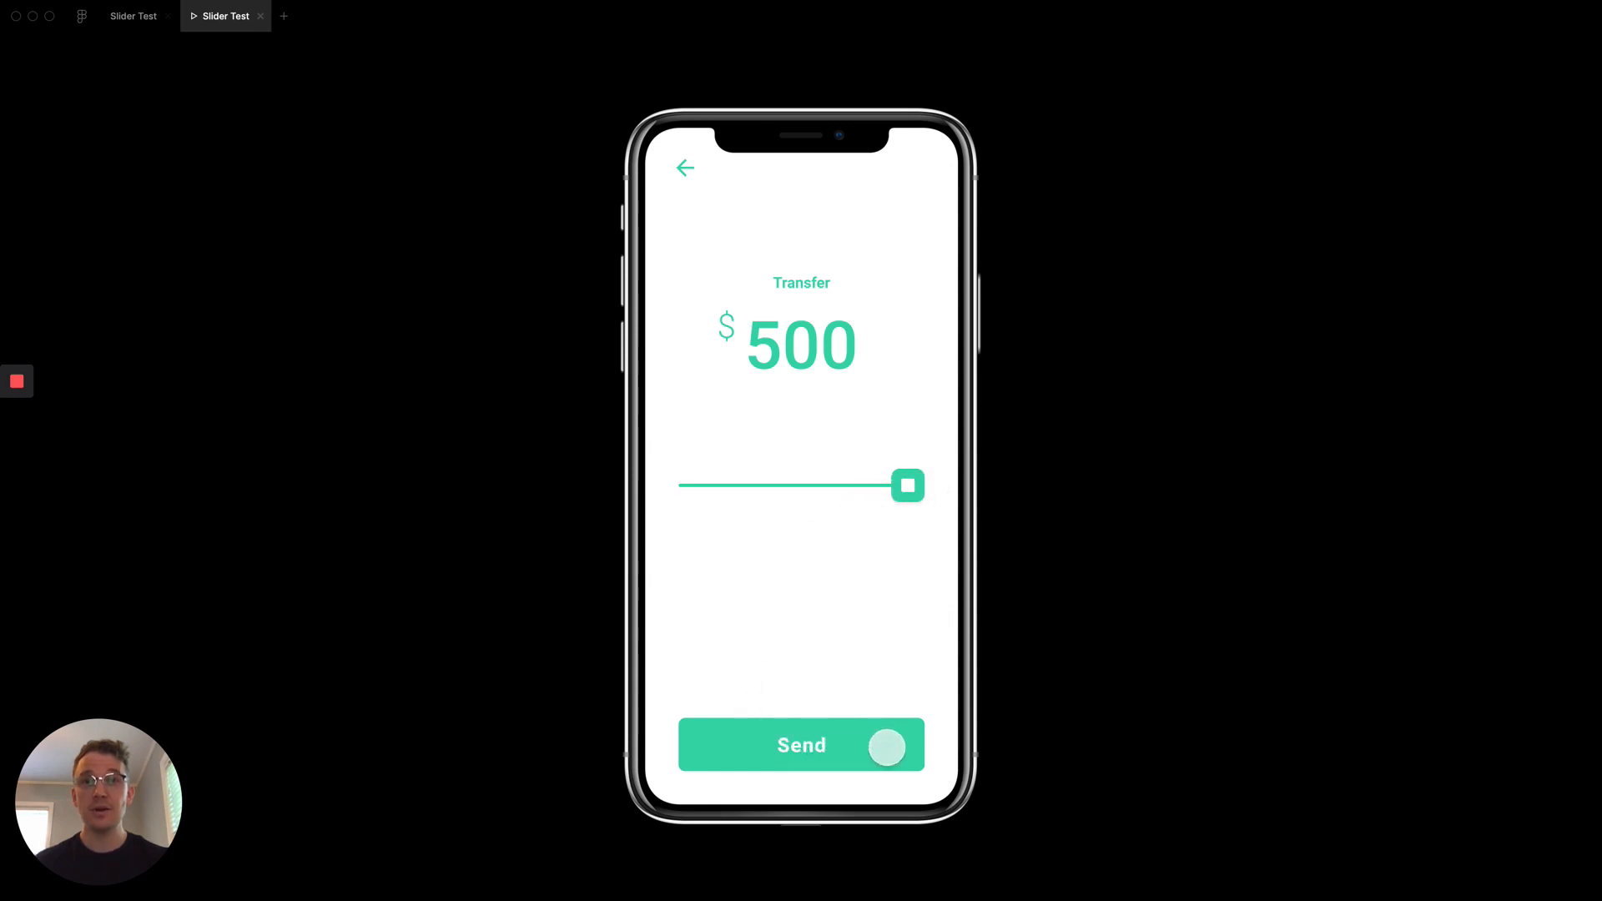
{"action": "left_click", "coordinate": [801, 745]}
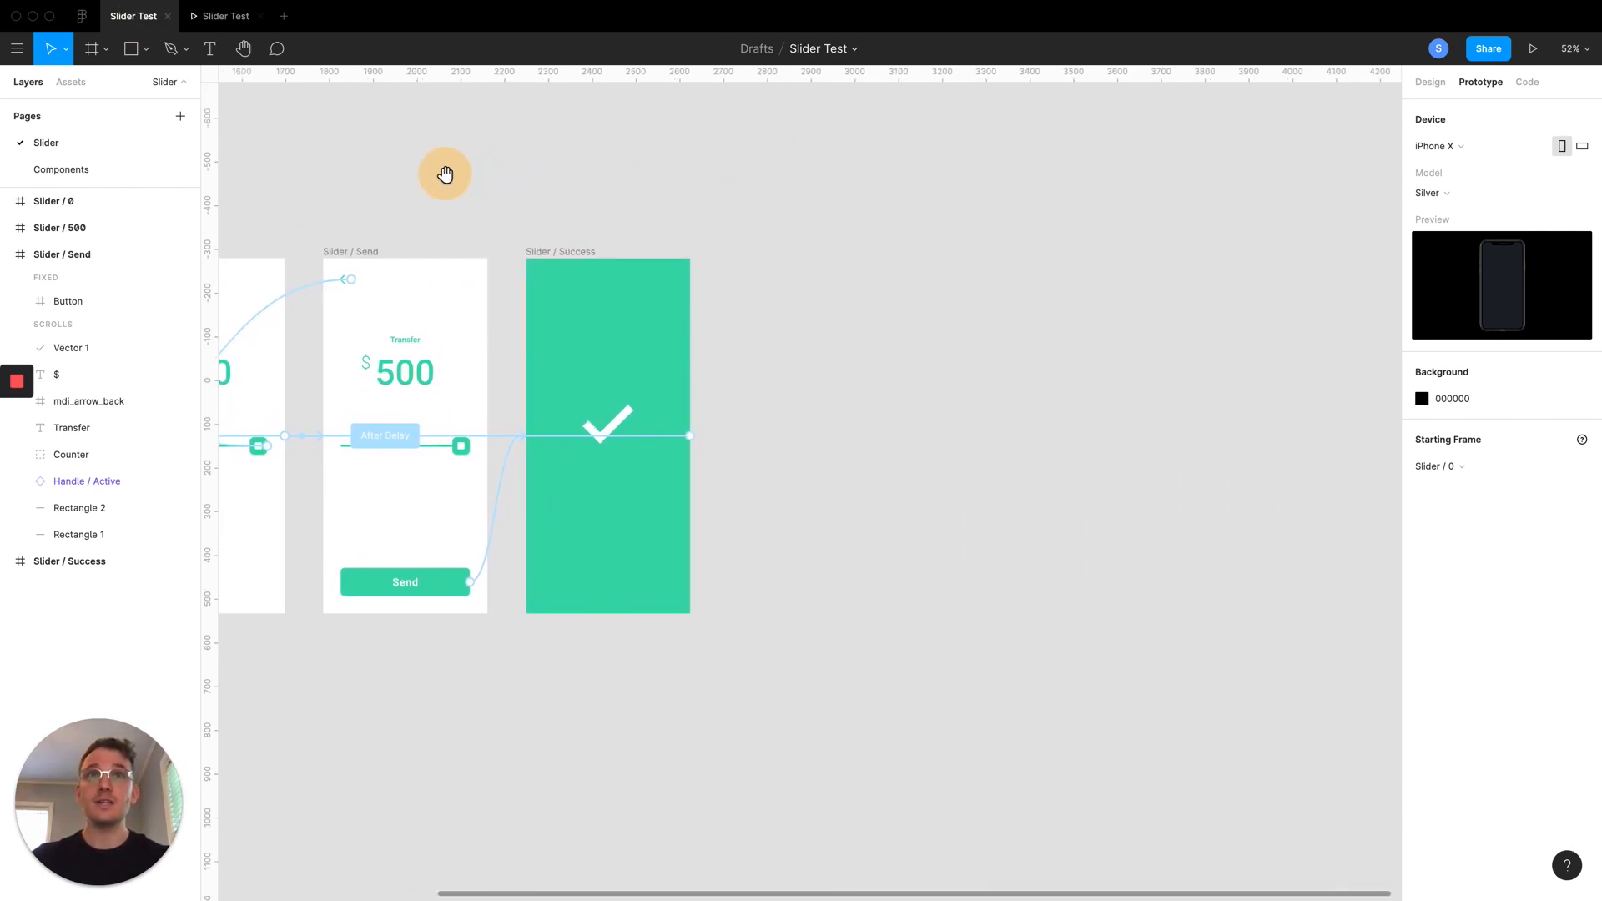
Draw a 562×213 Frame 1 beside the Success screen, then deselect and zoom in
{"action": "left_click", "coordinate": [1438, 146]}
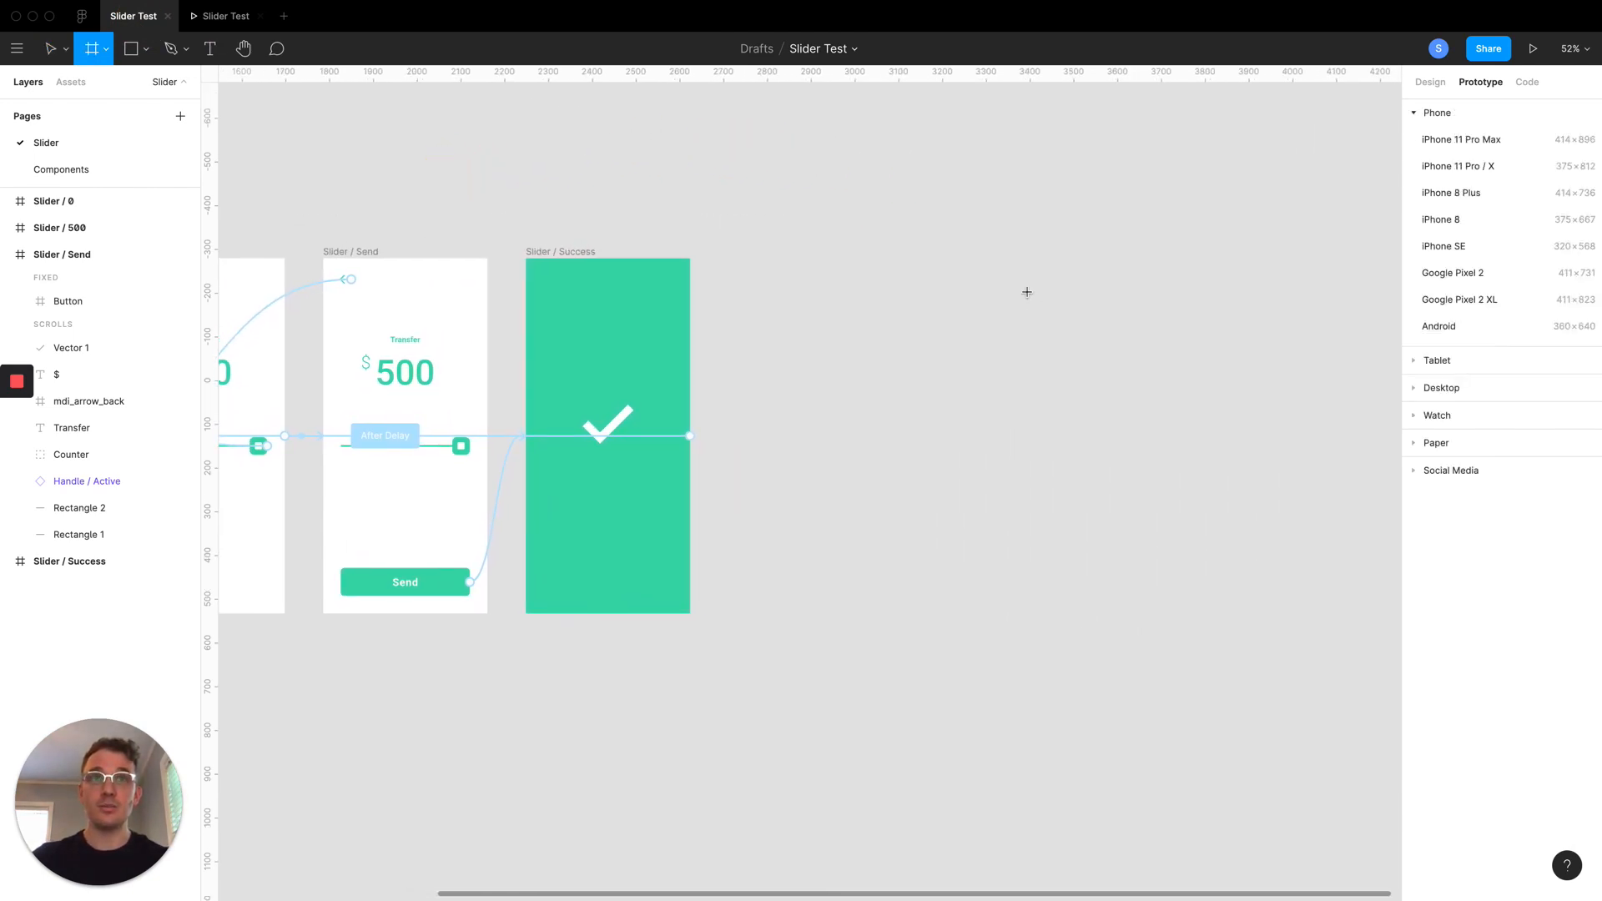
{"action": "mouse_move", "coordinate": [825, 309]}
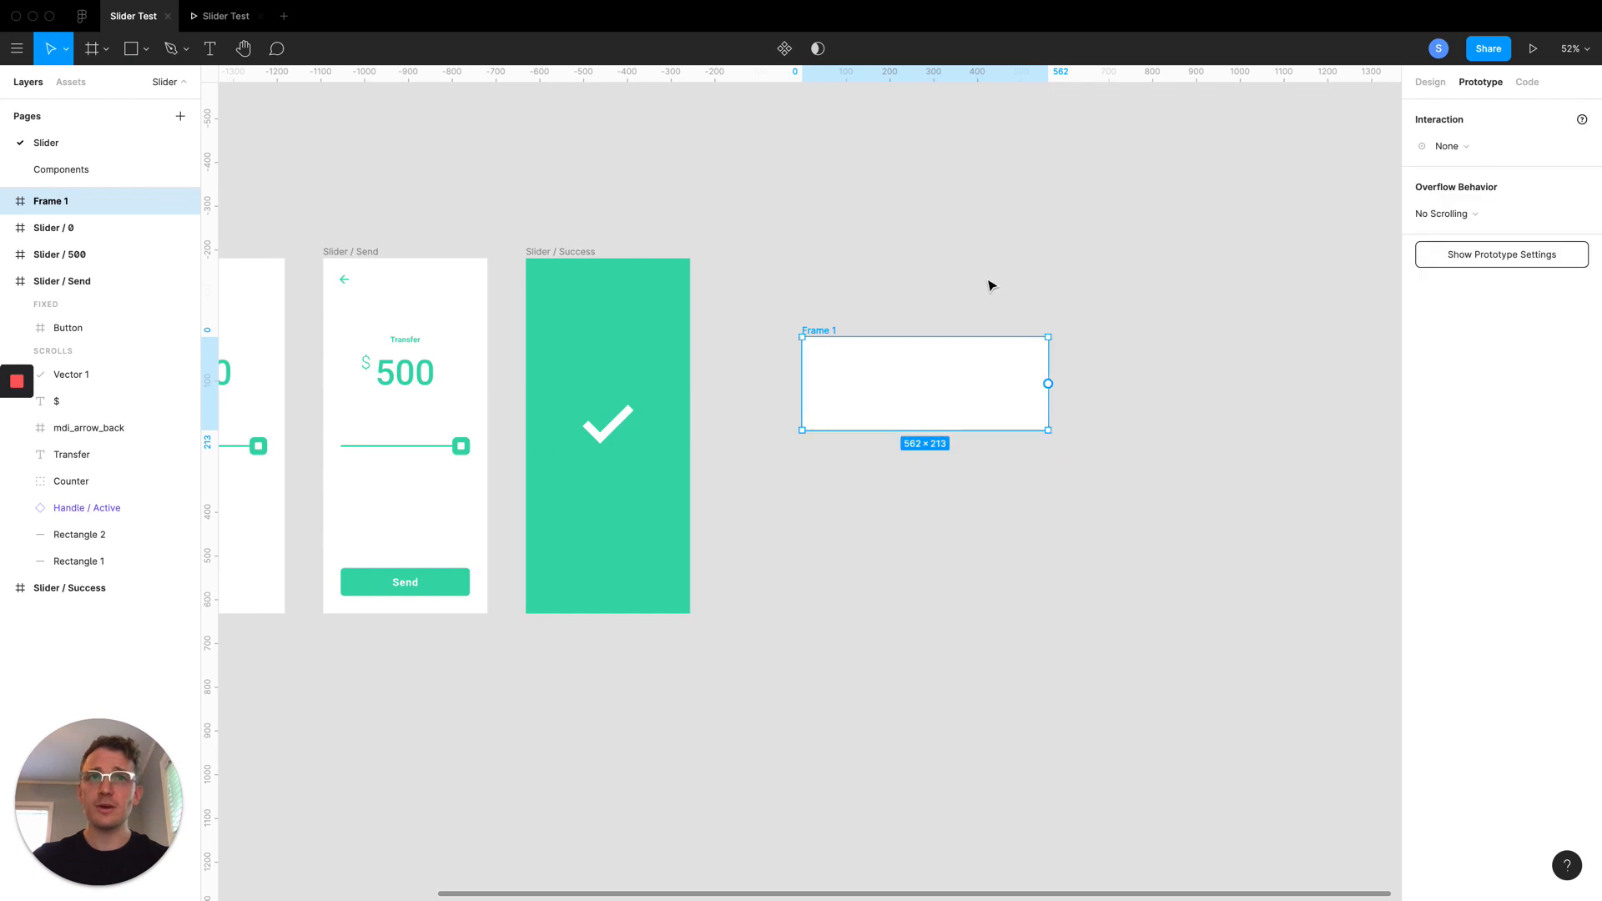
{"action": "left_click", "coordinate": [991, 285]}
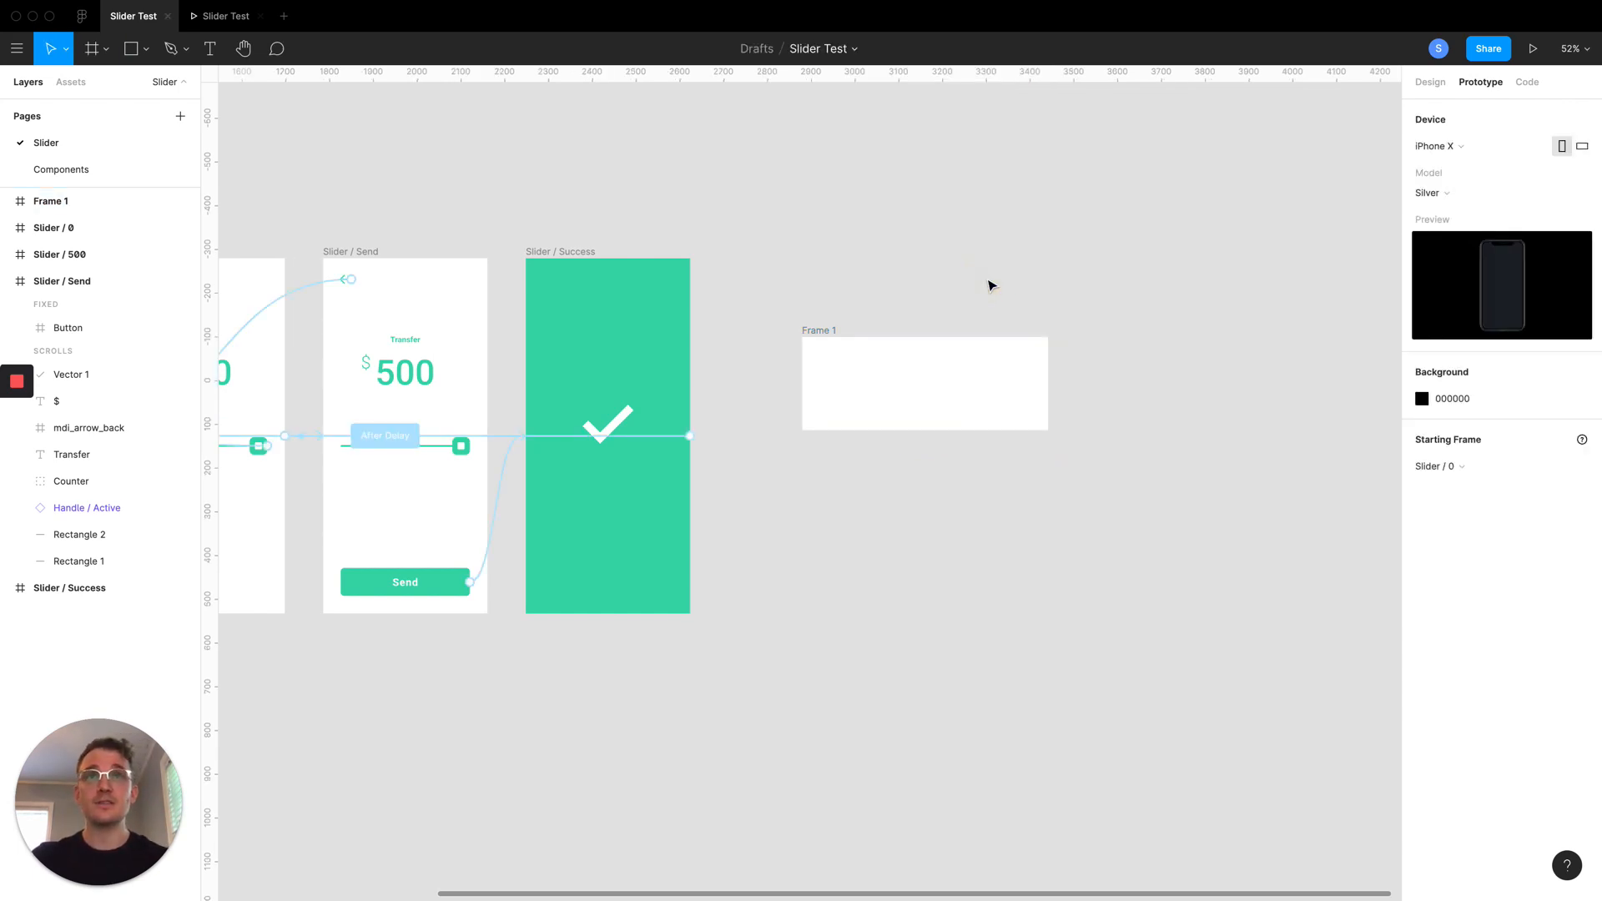
{"action": "left_click", "coordinate": [607, 252]}
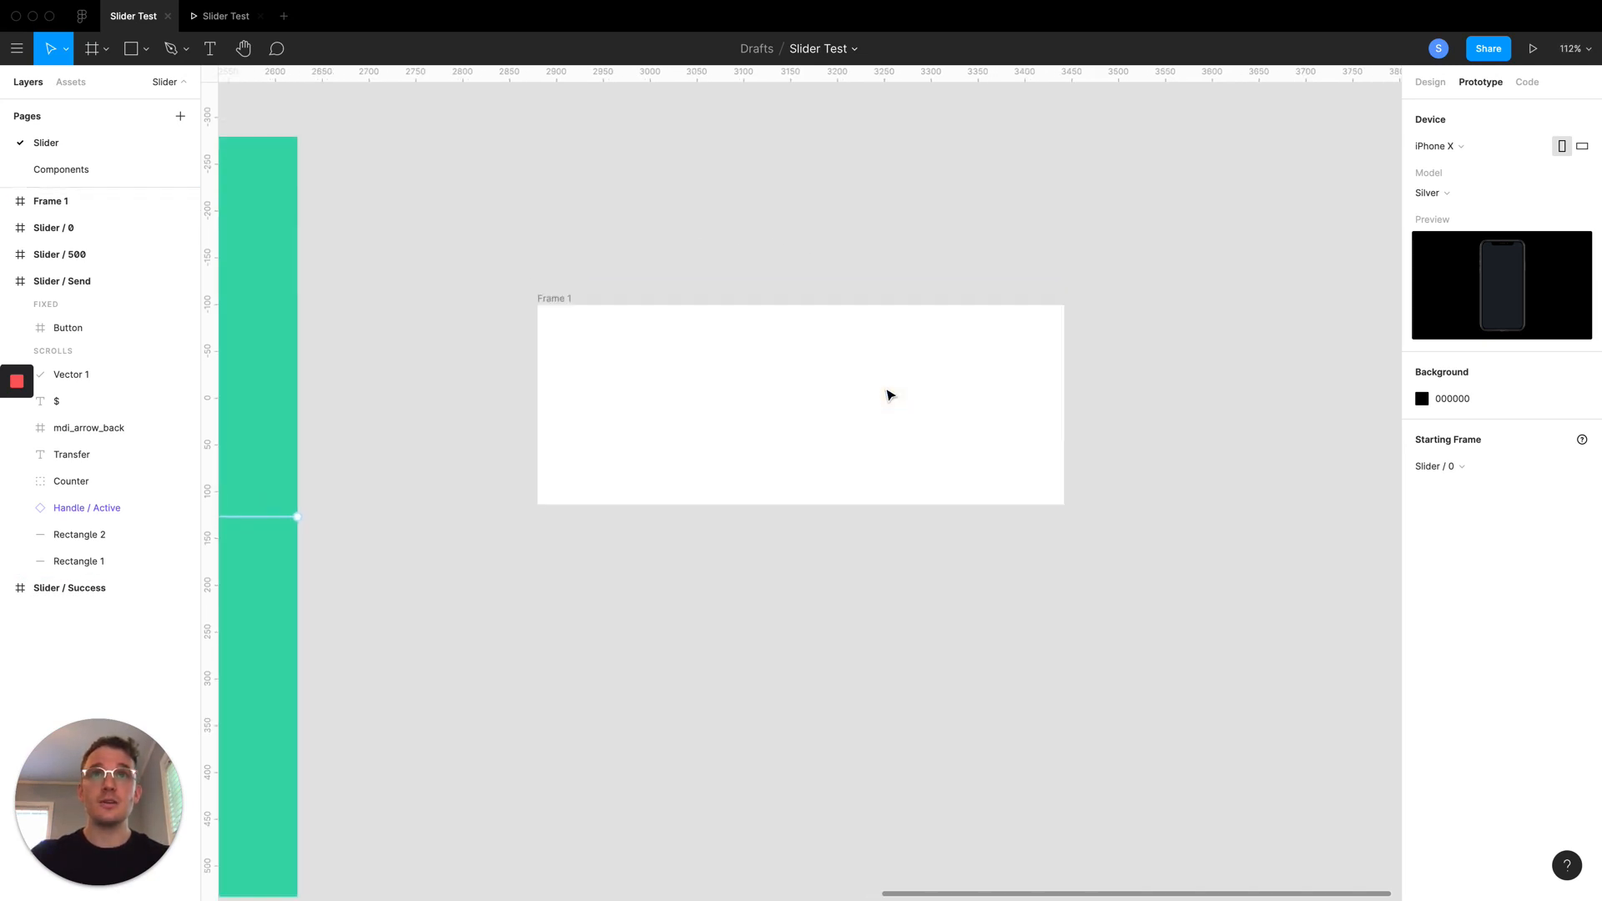
{"action": "mouse_move", "coordinate": [660, 273]}
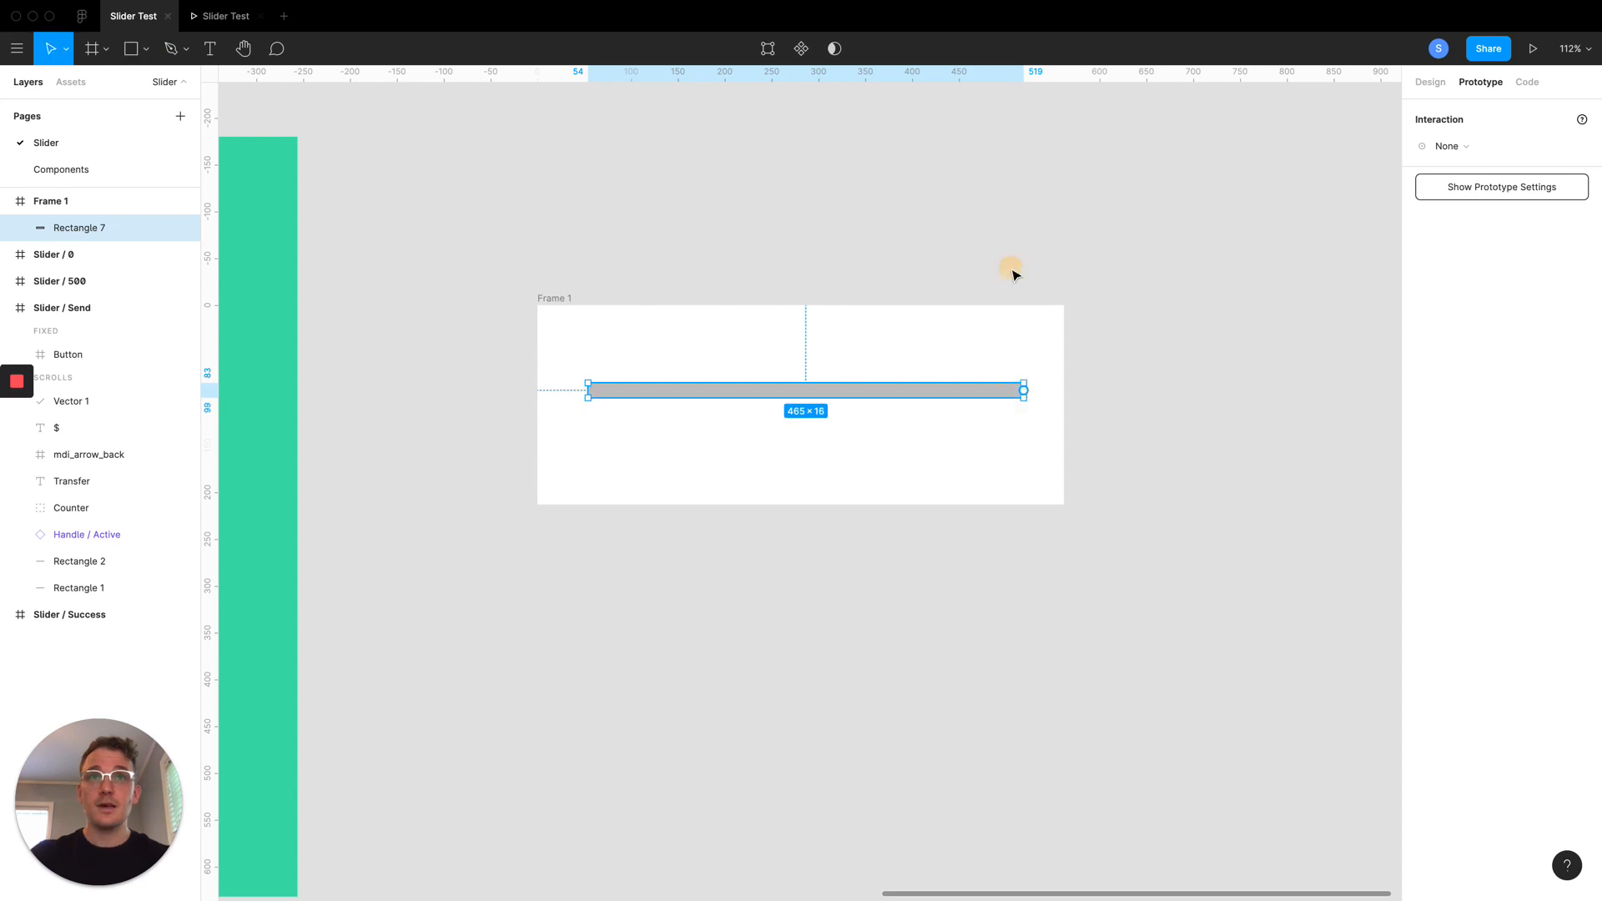
Draw a 465×16 grey track in Frame 1 plus a 1 px wide 6BD4AF green copy
{"action": "left_click", "coordinate": [1429, 82]}
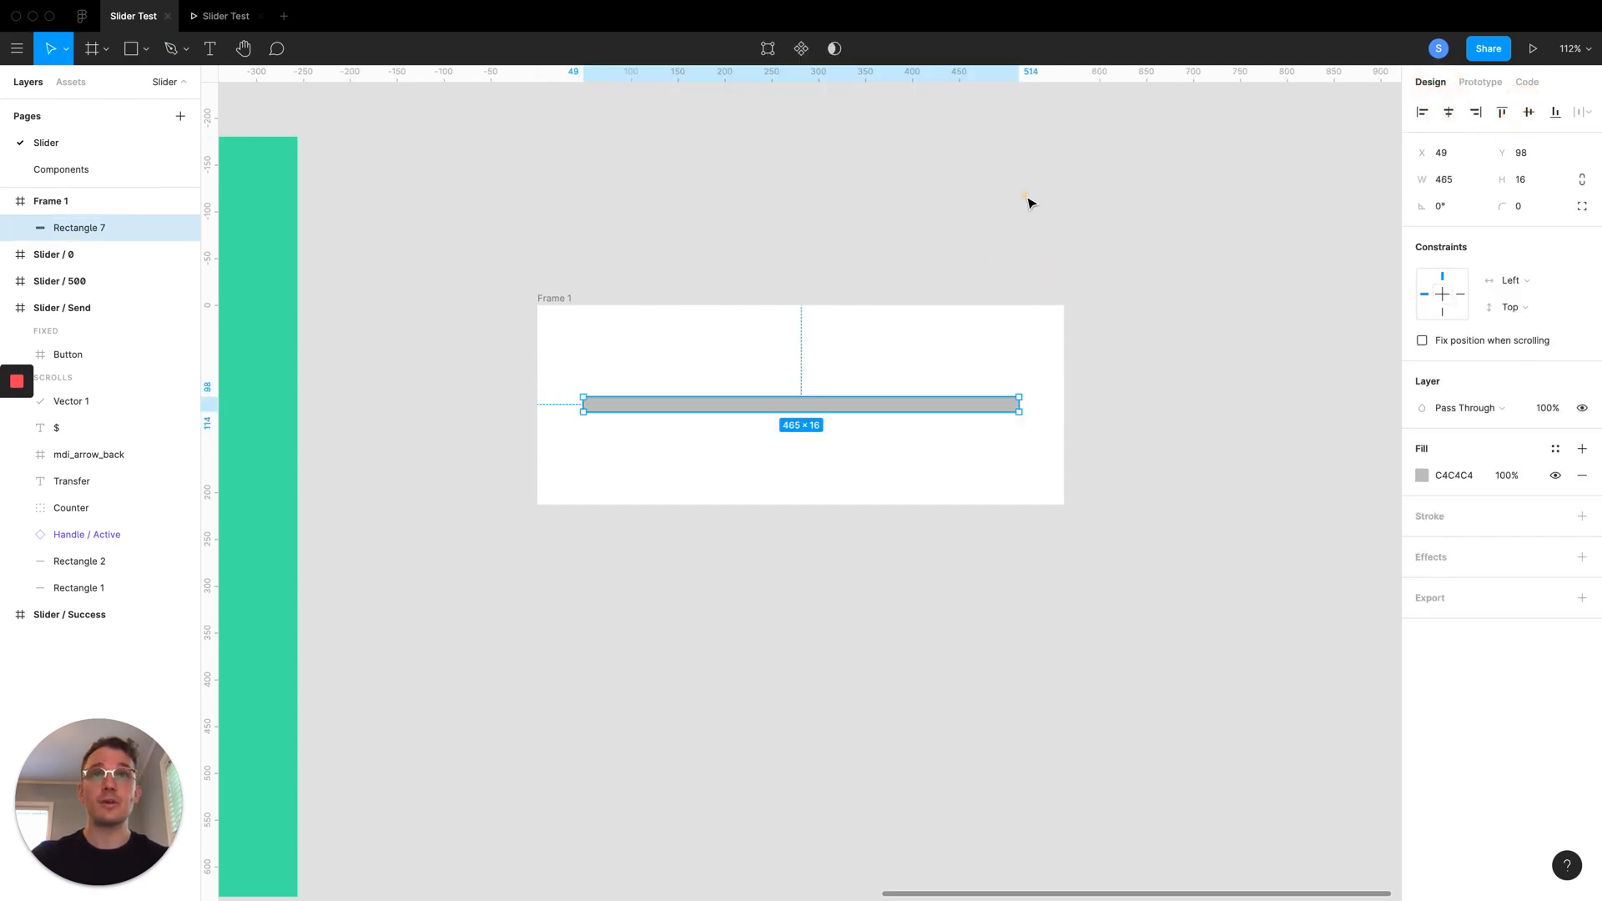
{"action": "mouse_move", "coordinate": [856, 412]}
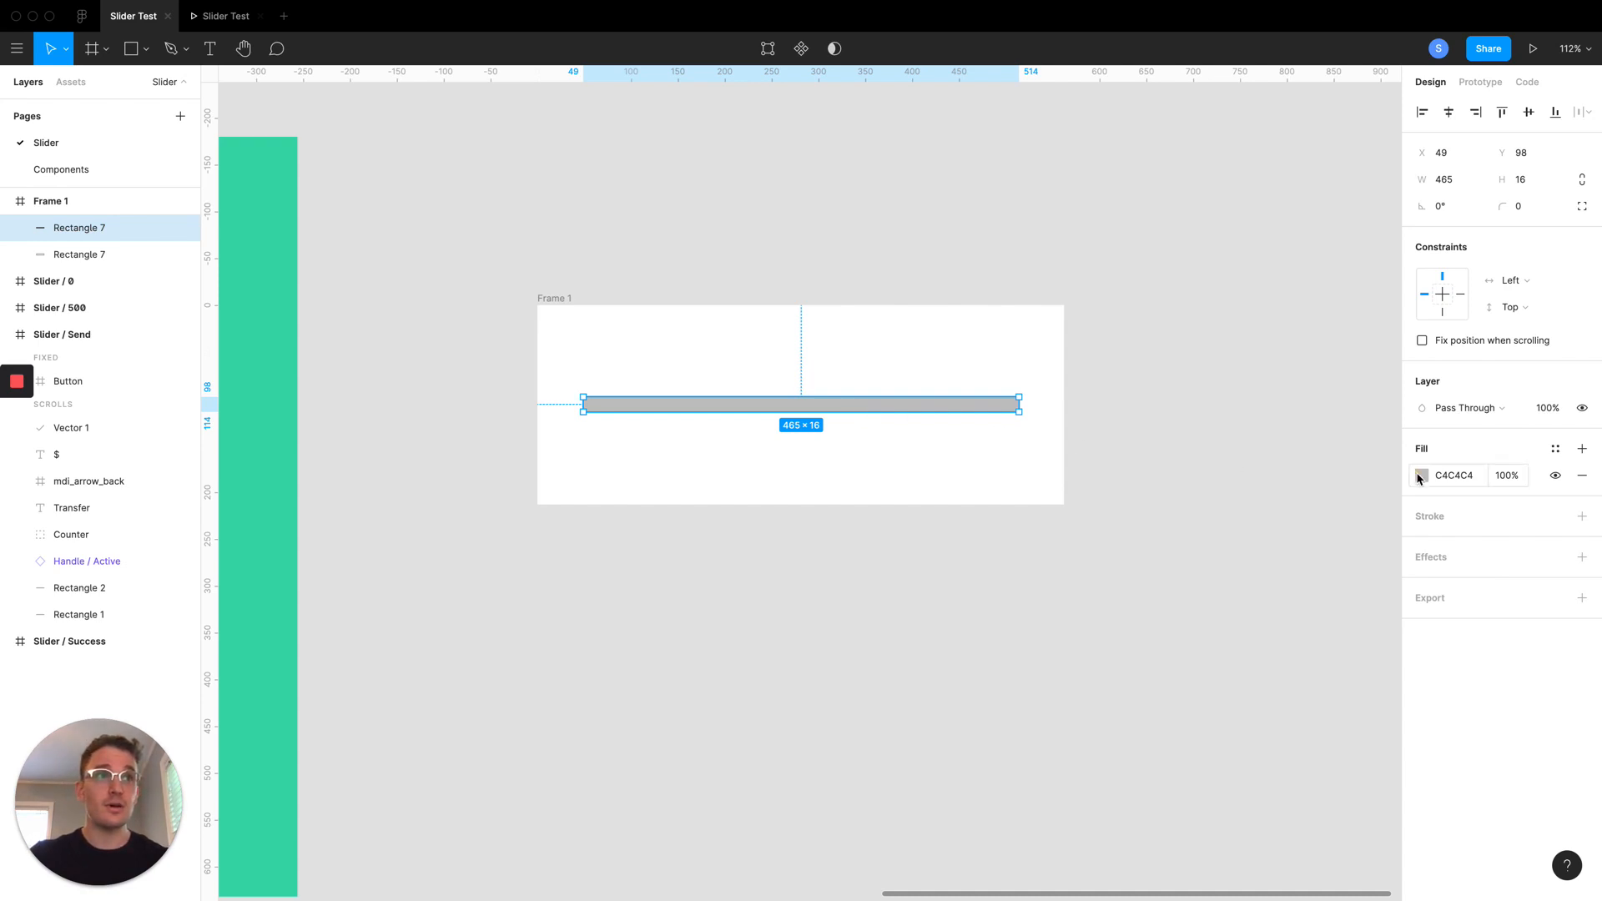
{"action": "left_click", "coordinate": [1420, 475]}
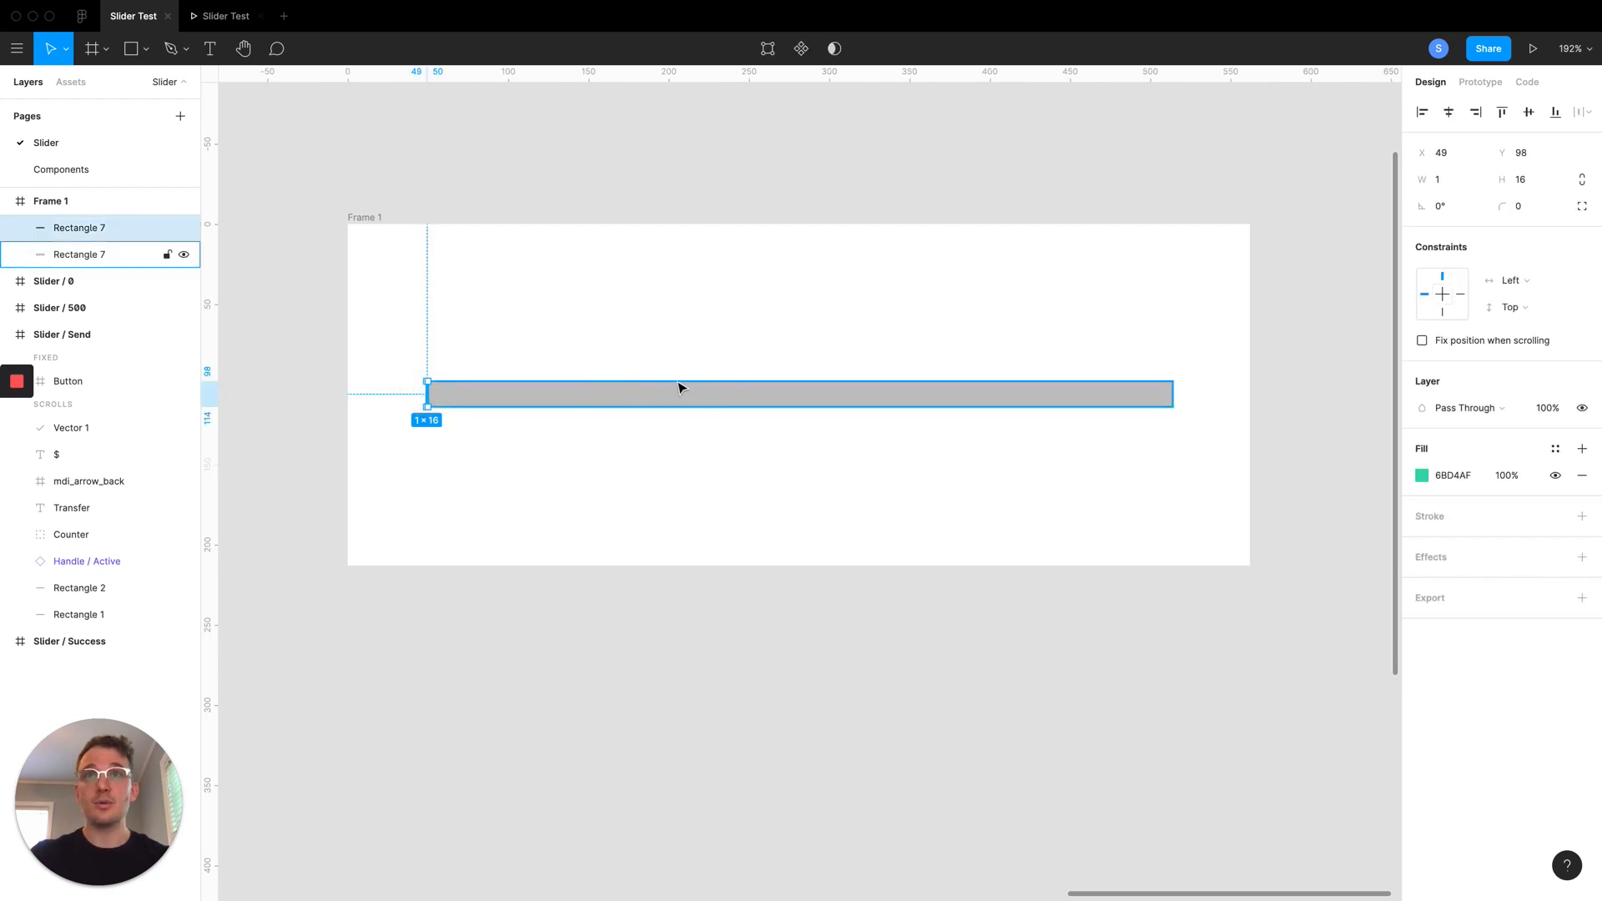
{"action": "left_click", "coordinate": [684, 286]}
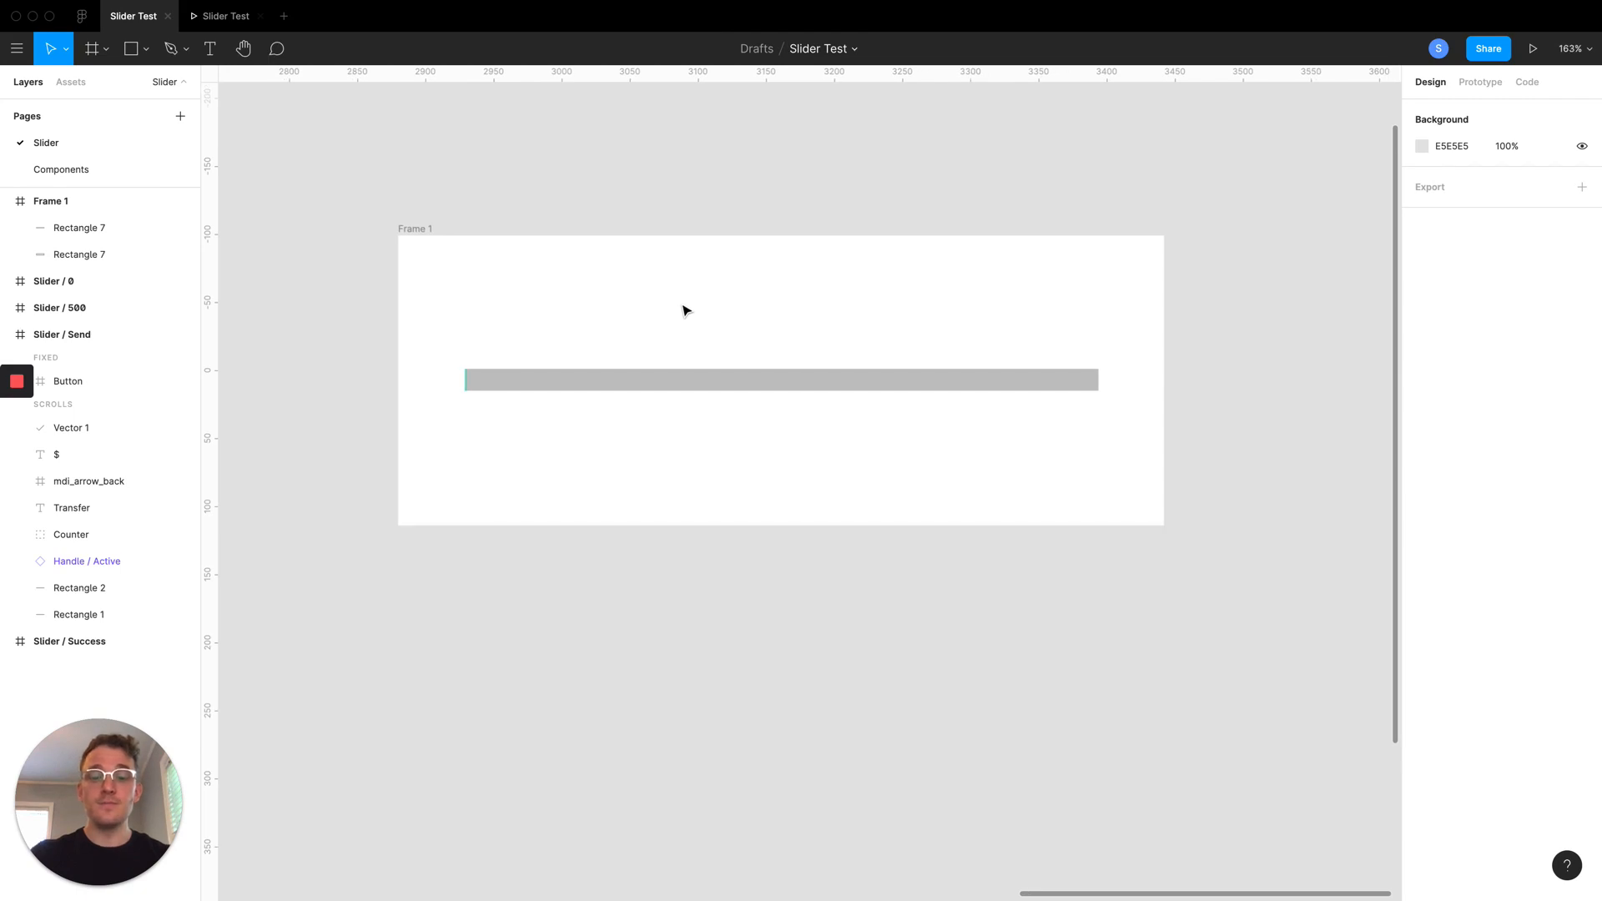
{"action": "left_click", "coordinate": [127, 49]}
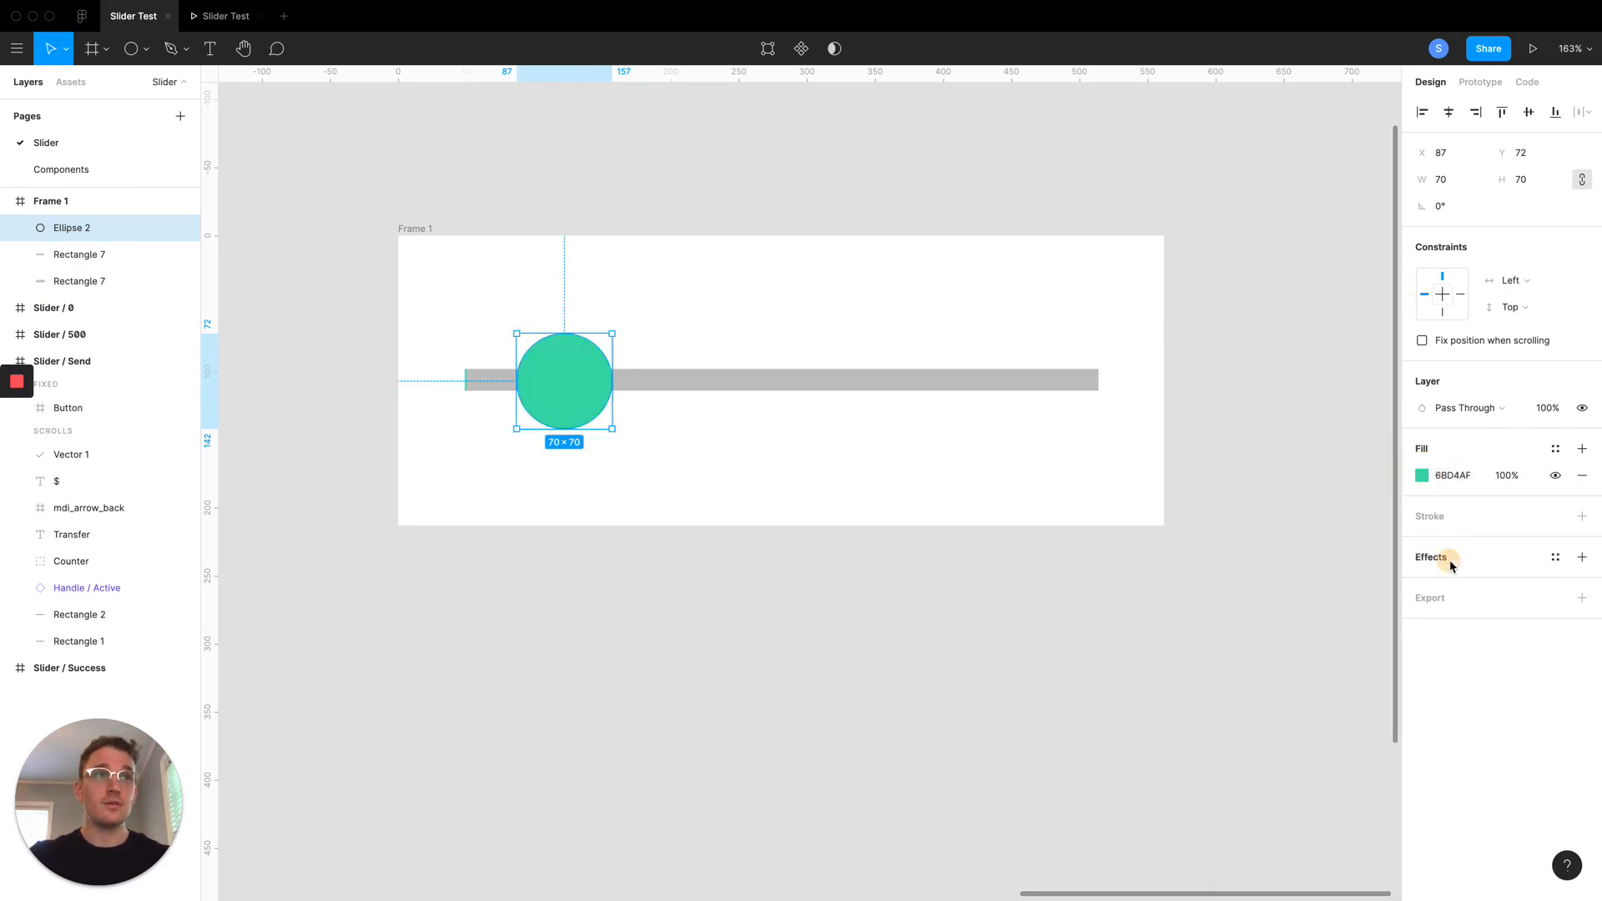
{"action": "left_click", "coordinate": [1583, 556]}
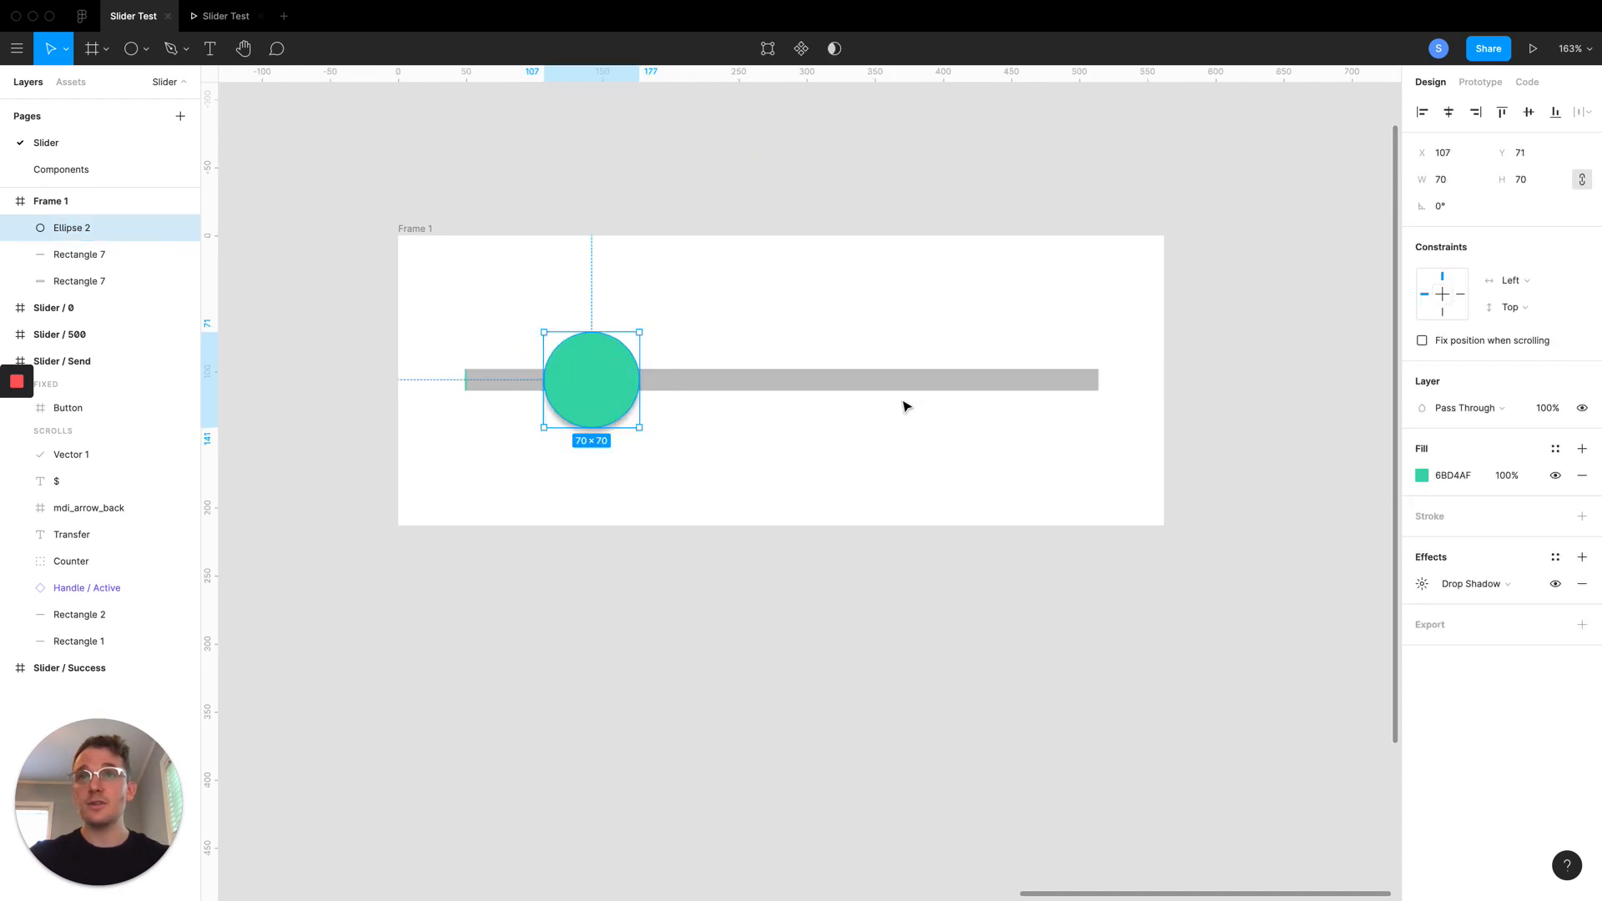
{"action": "left_click_drag", "start_coordinate": [591, 379], "coordinate": [465, 378]}
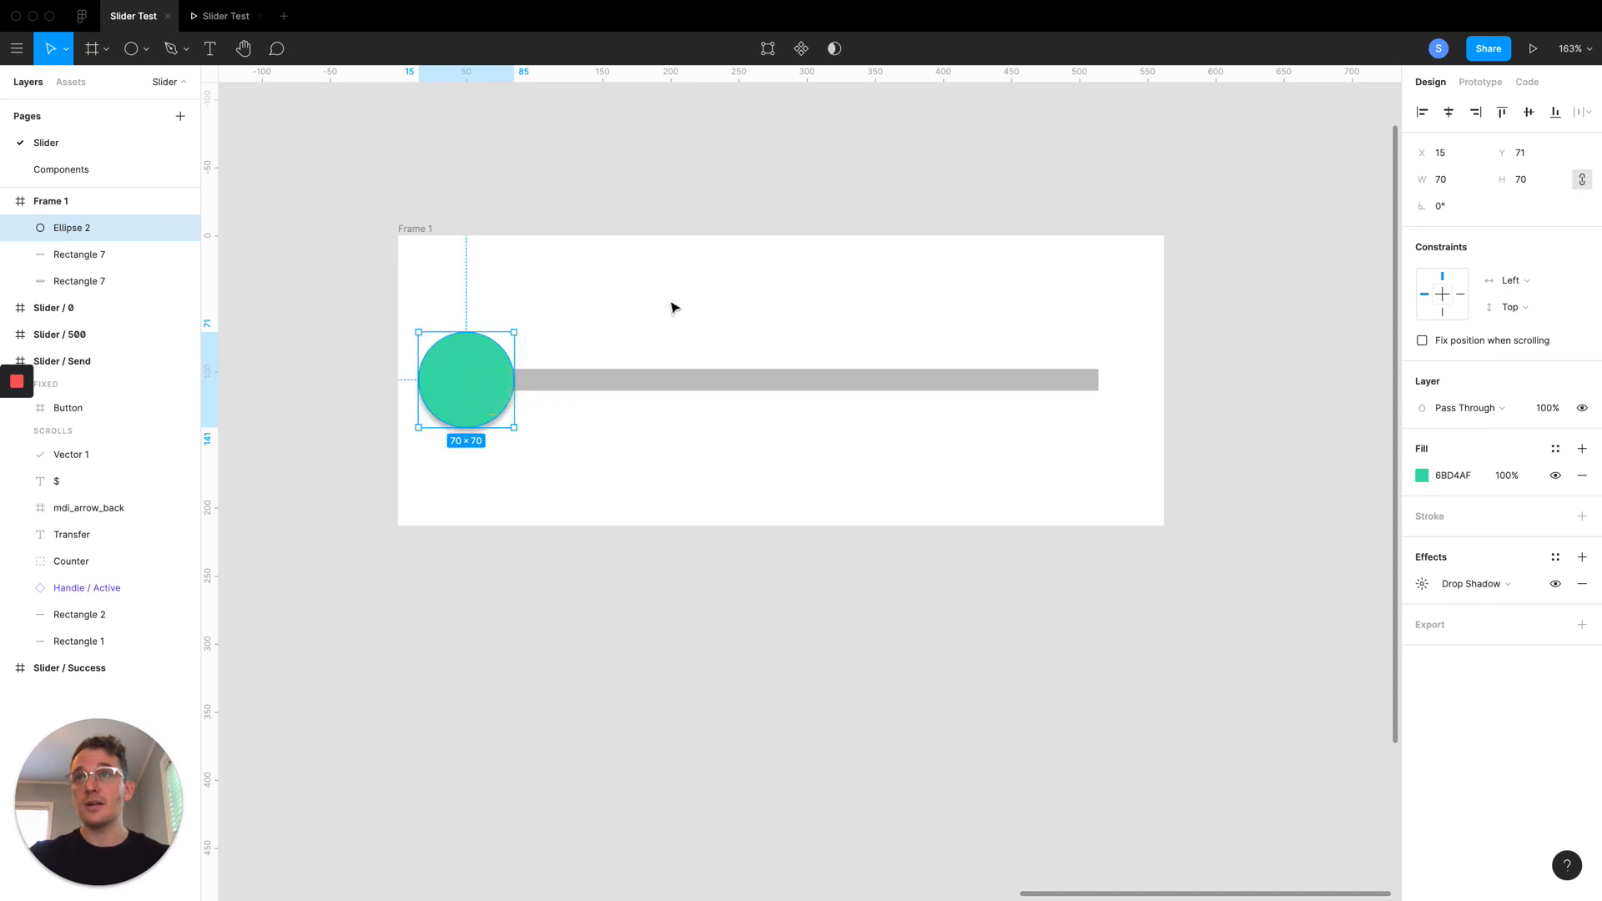
{"action": "left_click", "coordinate": [649, 304]}
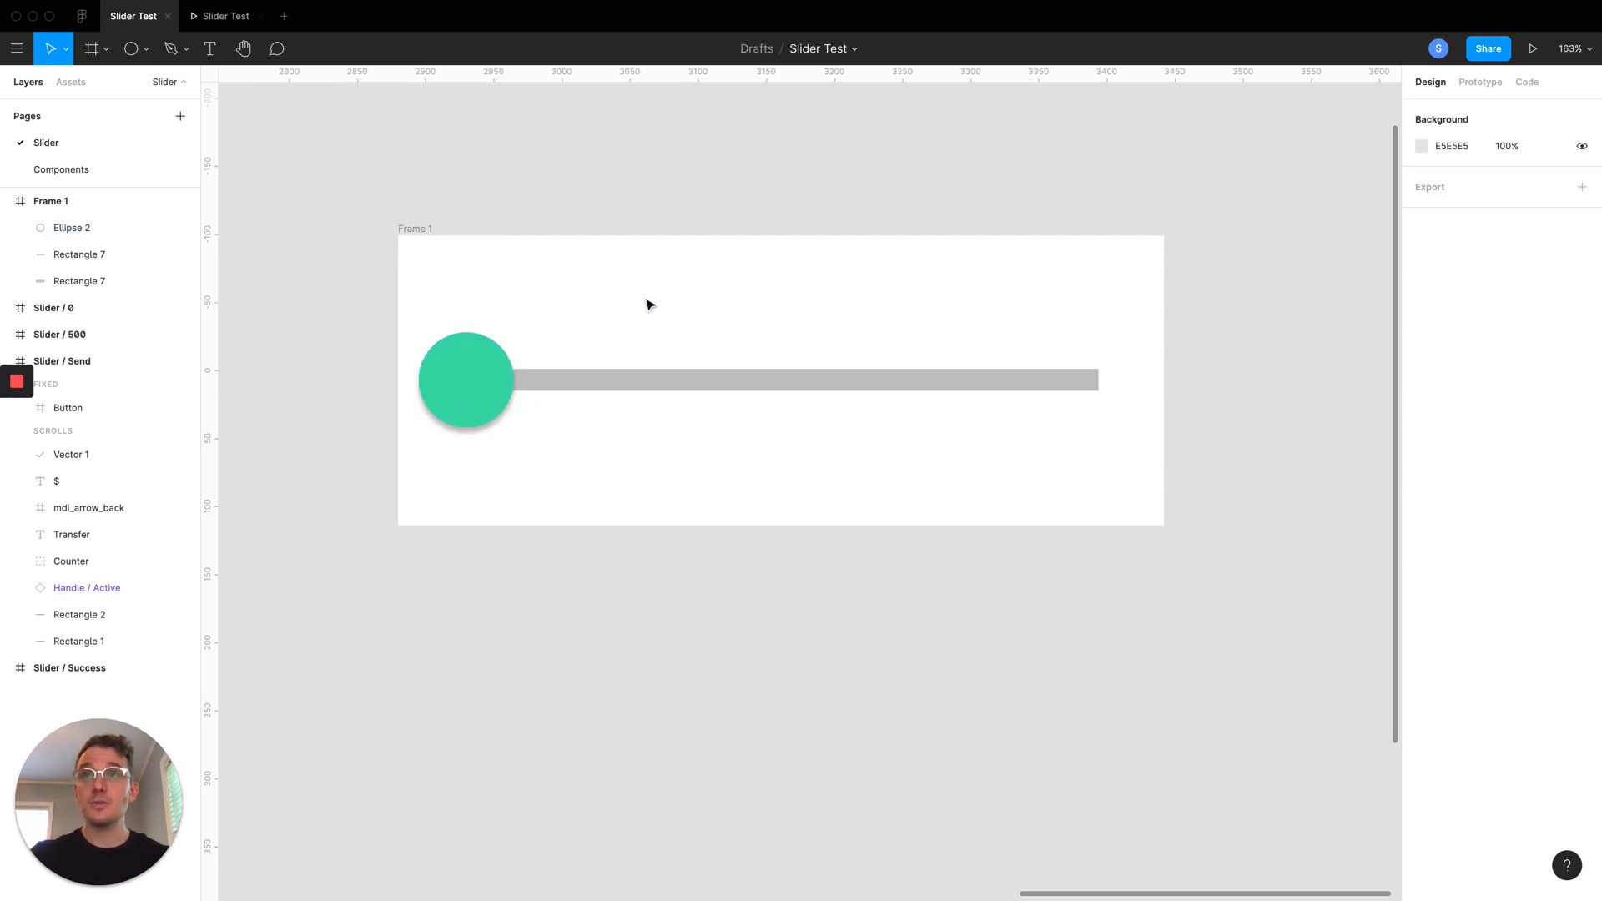
{"action": "mouse_move", "coordinate": [438, 297]}
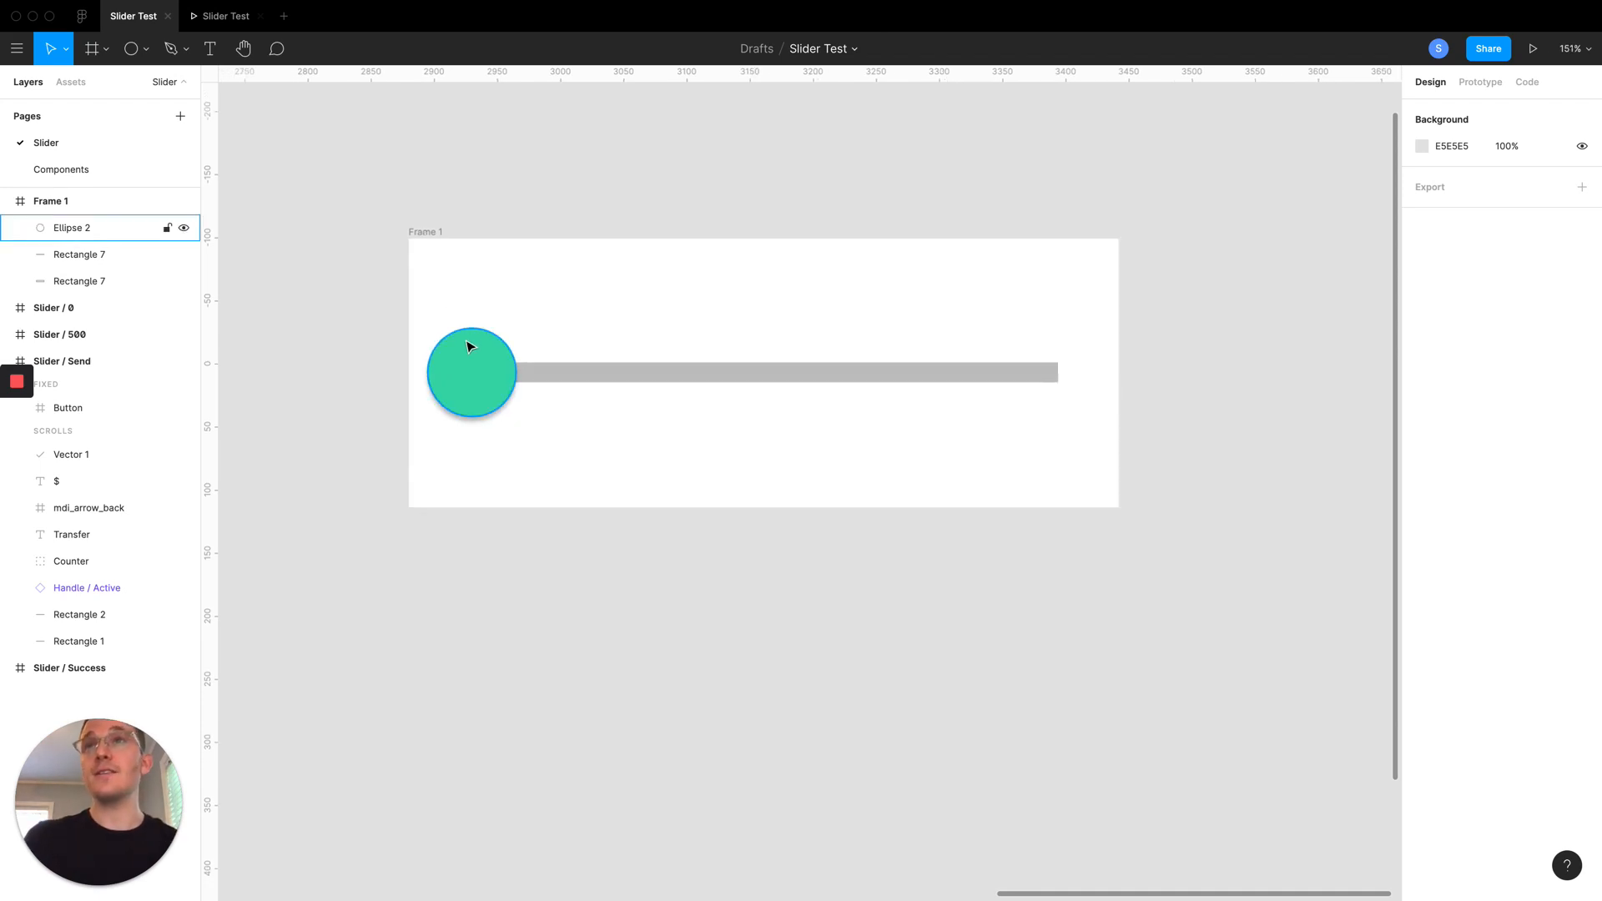
{"action": "left_click", "coordinate": [636, 276]}
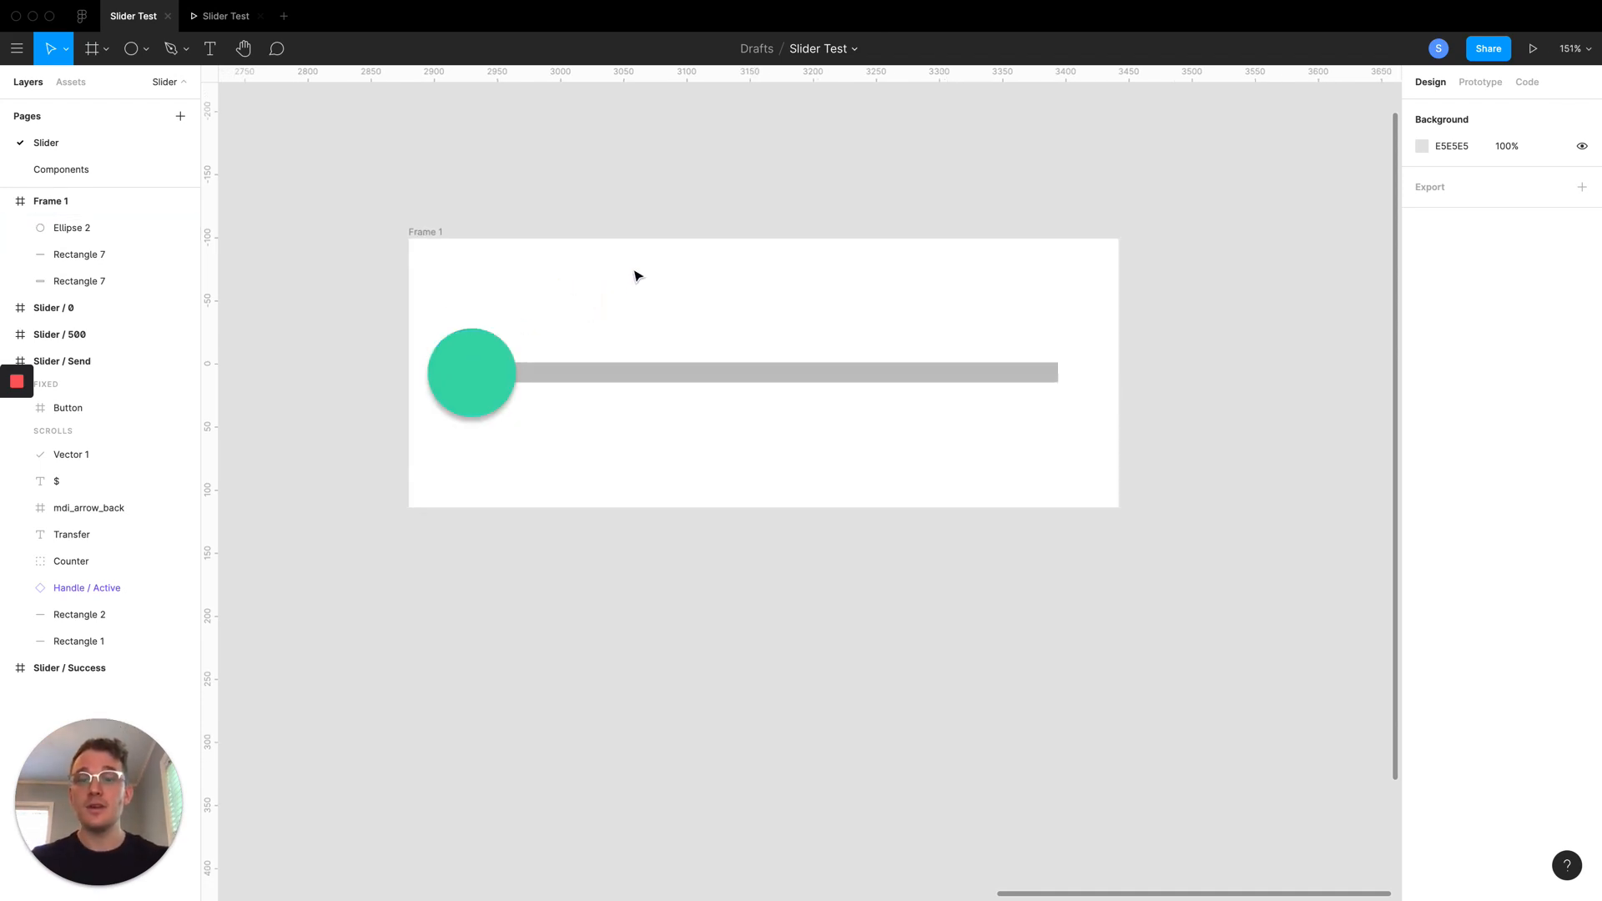
Duplicate Frame 1 into a second identical slider with handle and track beside it
{"action": "scroll", "scroll_direction": "down", "scroll_amount": 3}
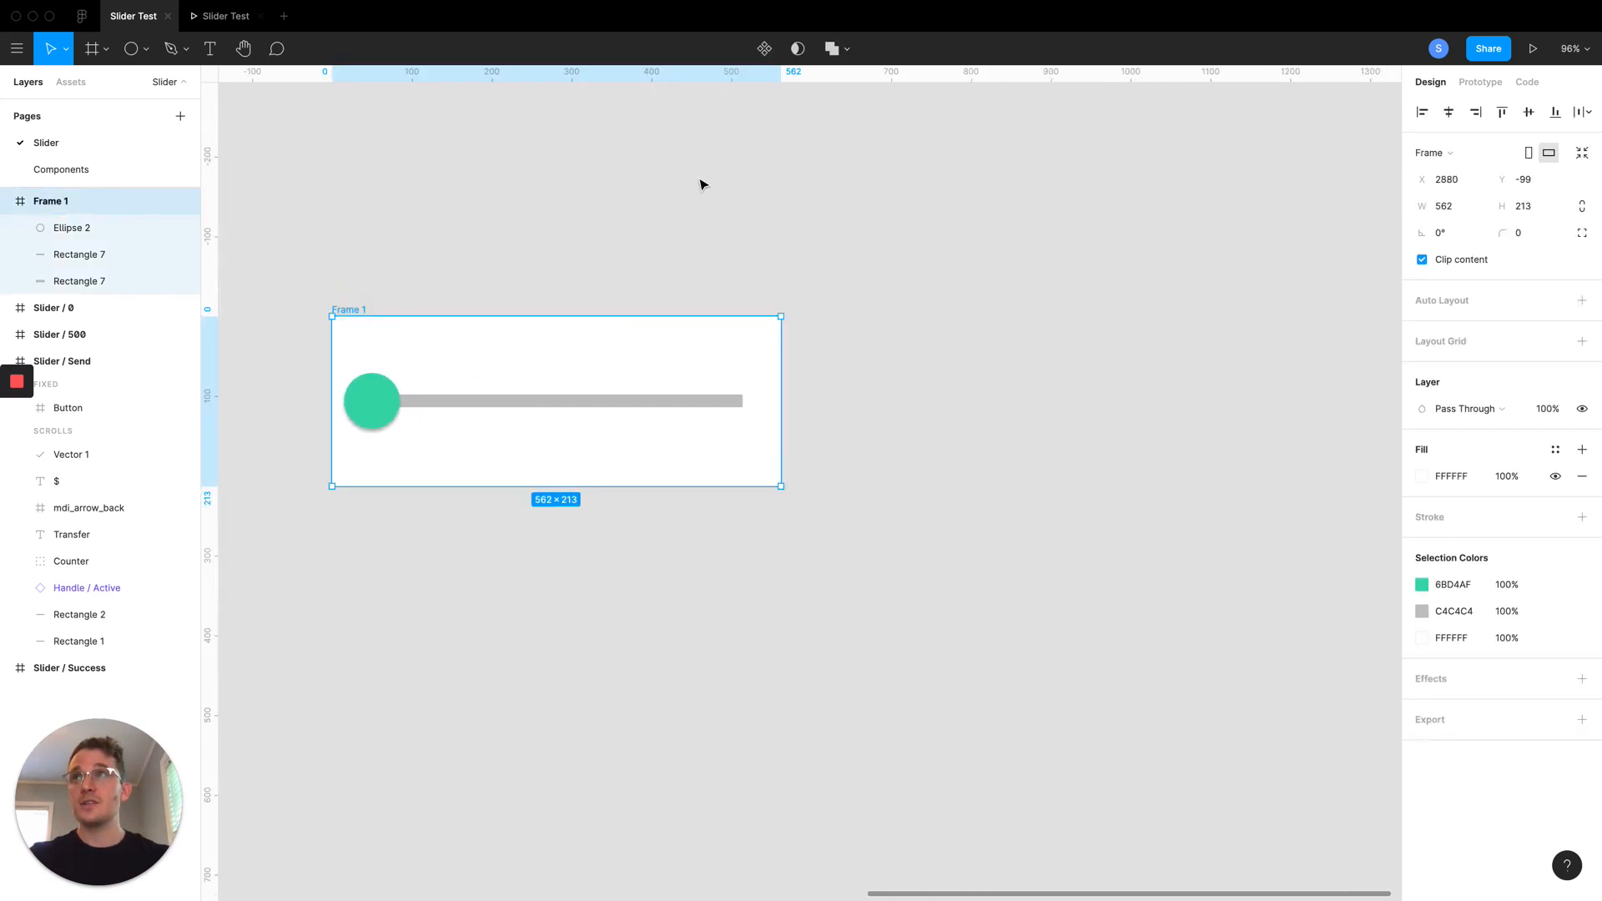
{"action": "left_click", "coordinate": [78, 281]}
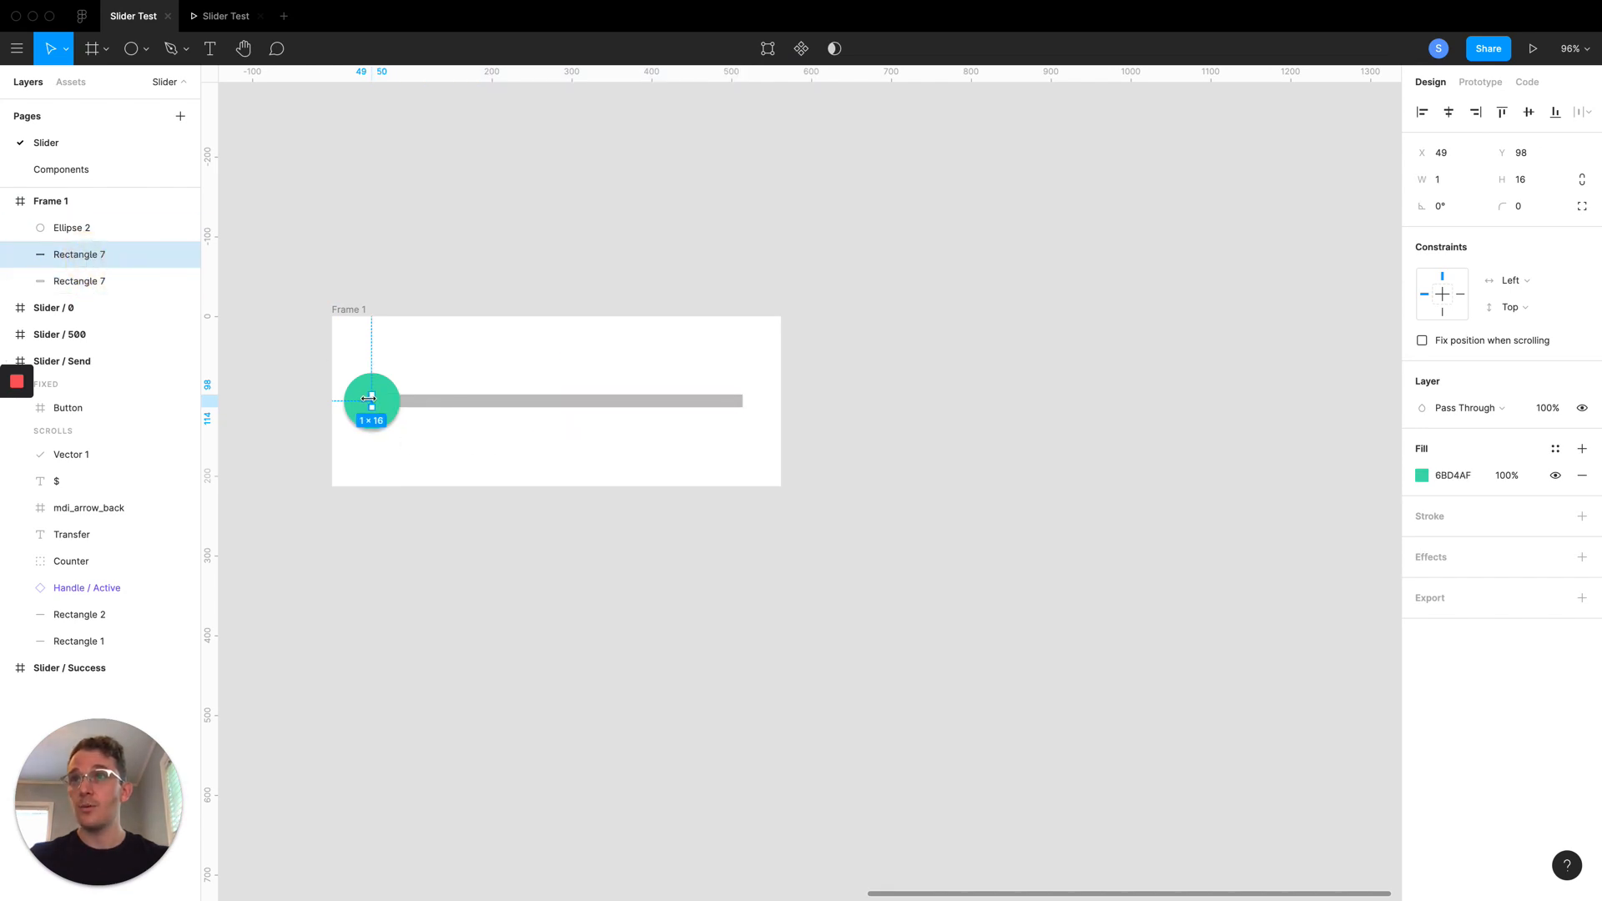
{"action": "left_click", "coordinate": [72, 227]}
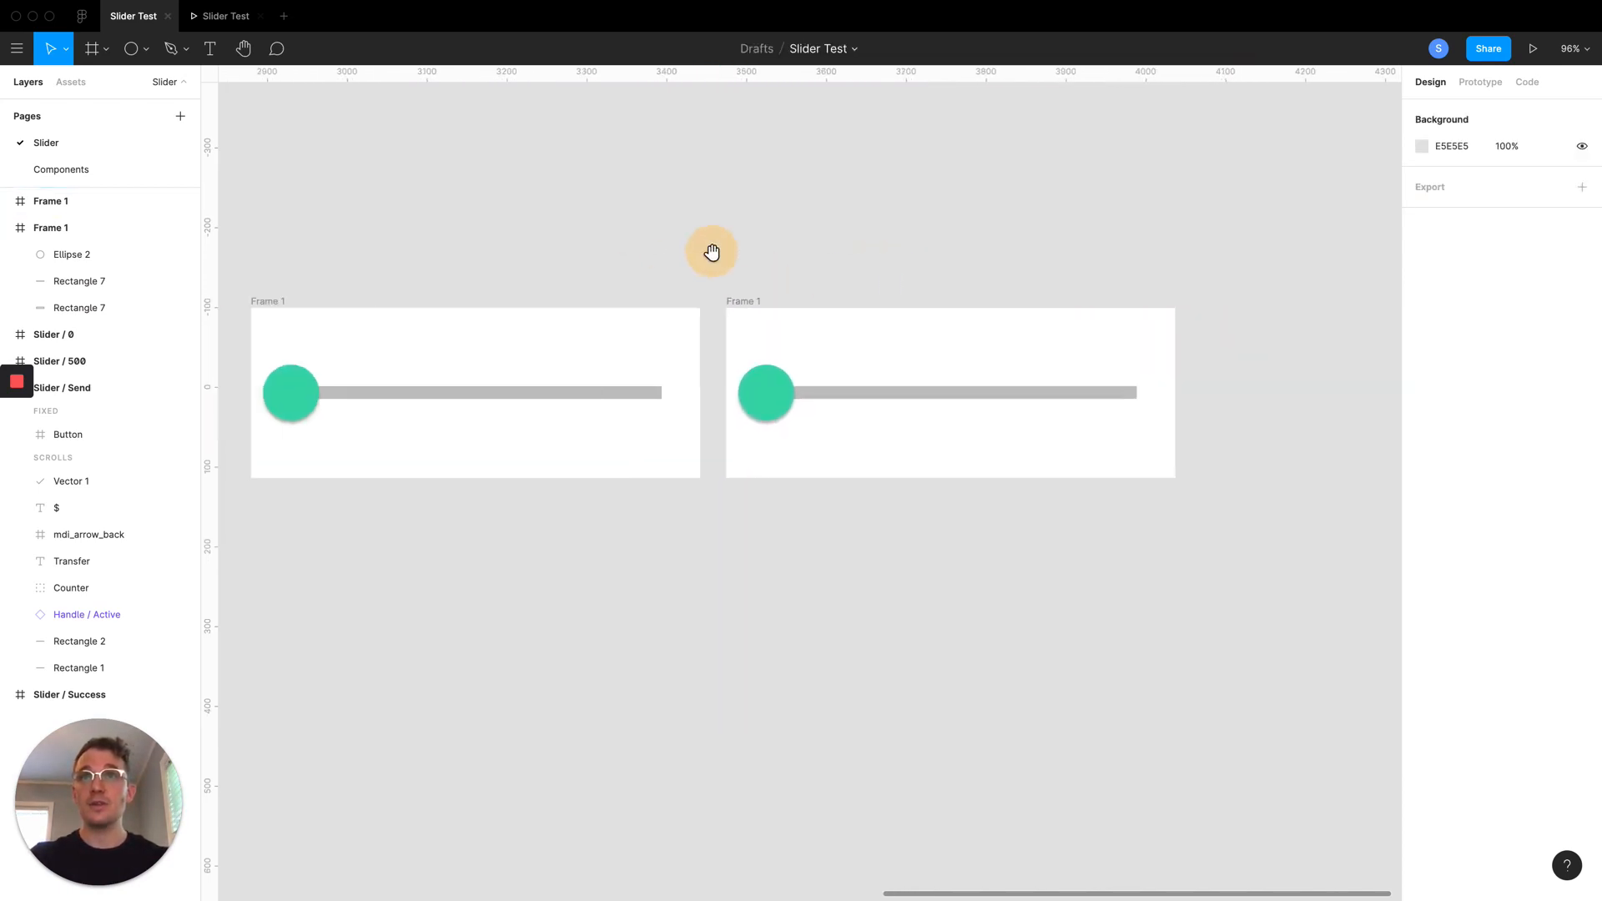
{"action": "left_click", "coordinate": [795, 393]}
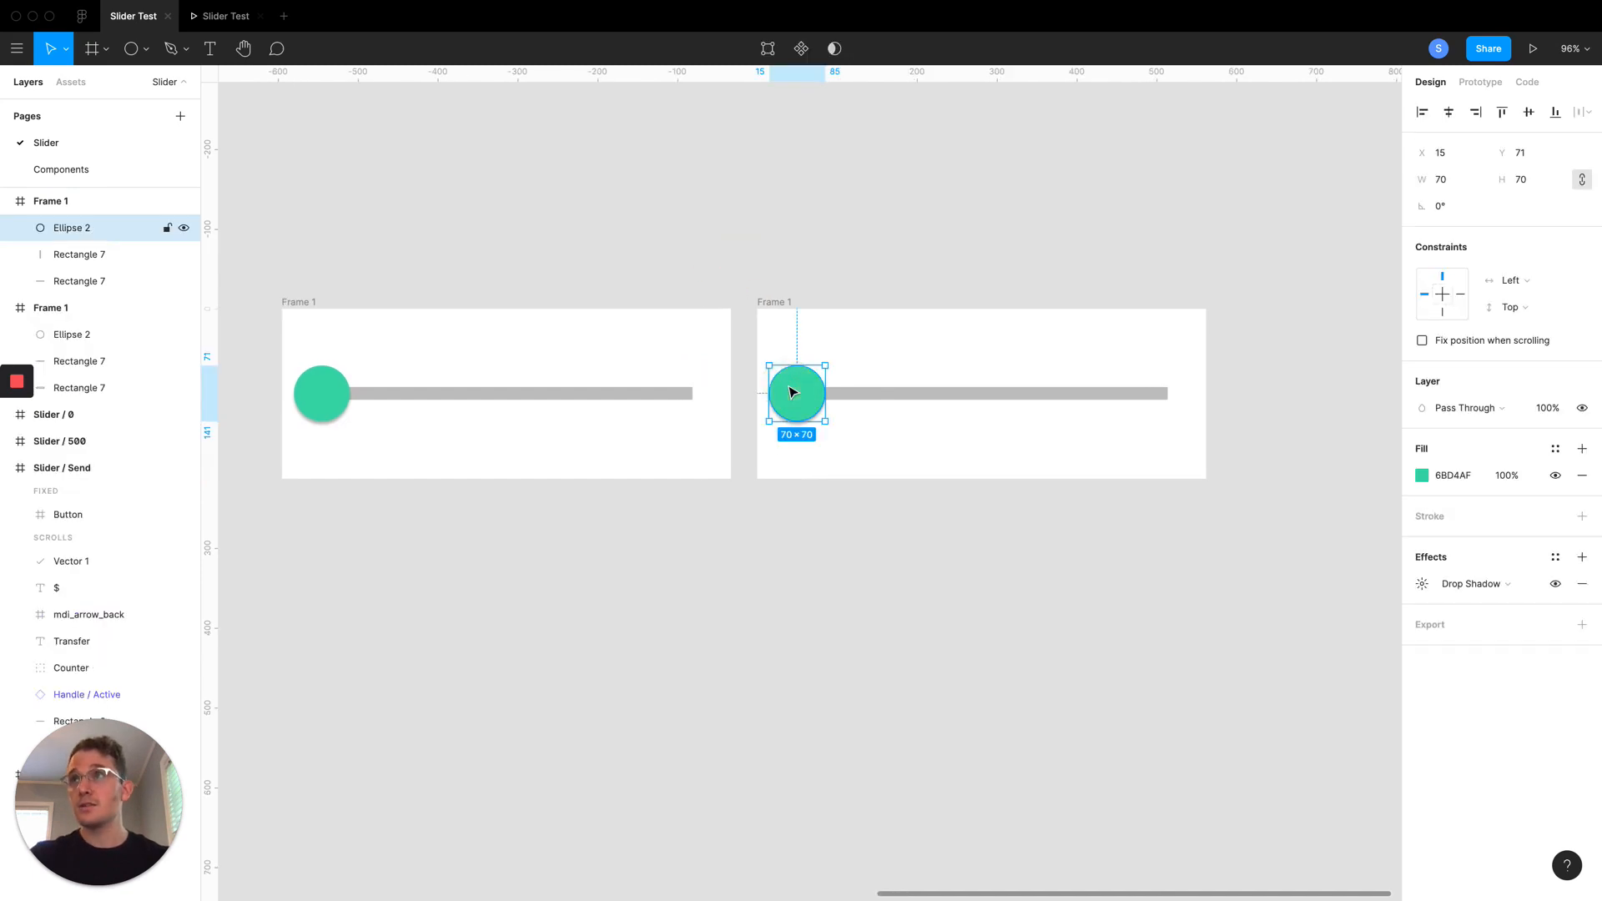
Rename the Rectangle 7 layers to Track and Fill, and Ellipse 2 to Handle
{"action": "left_click", "coordinate": [72, 333]}
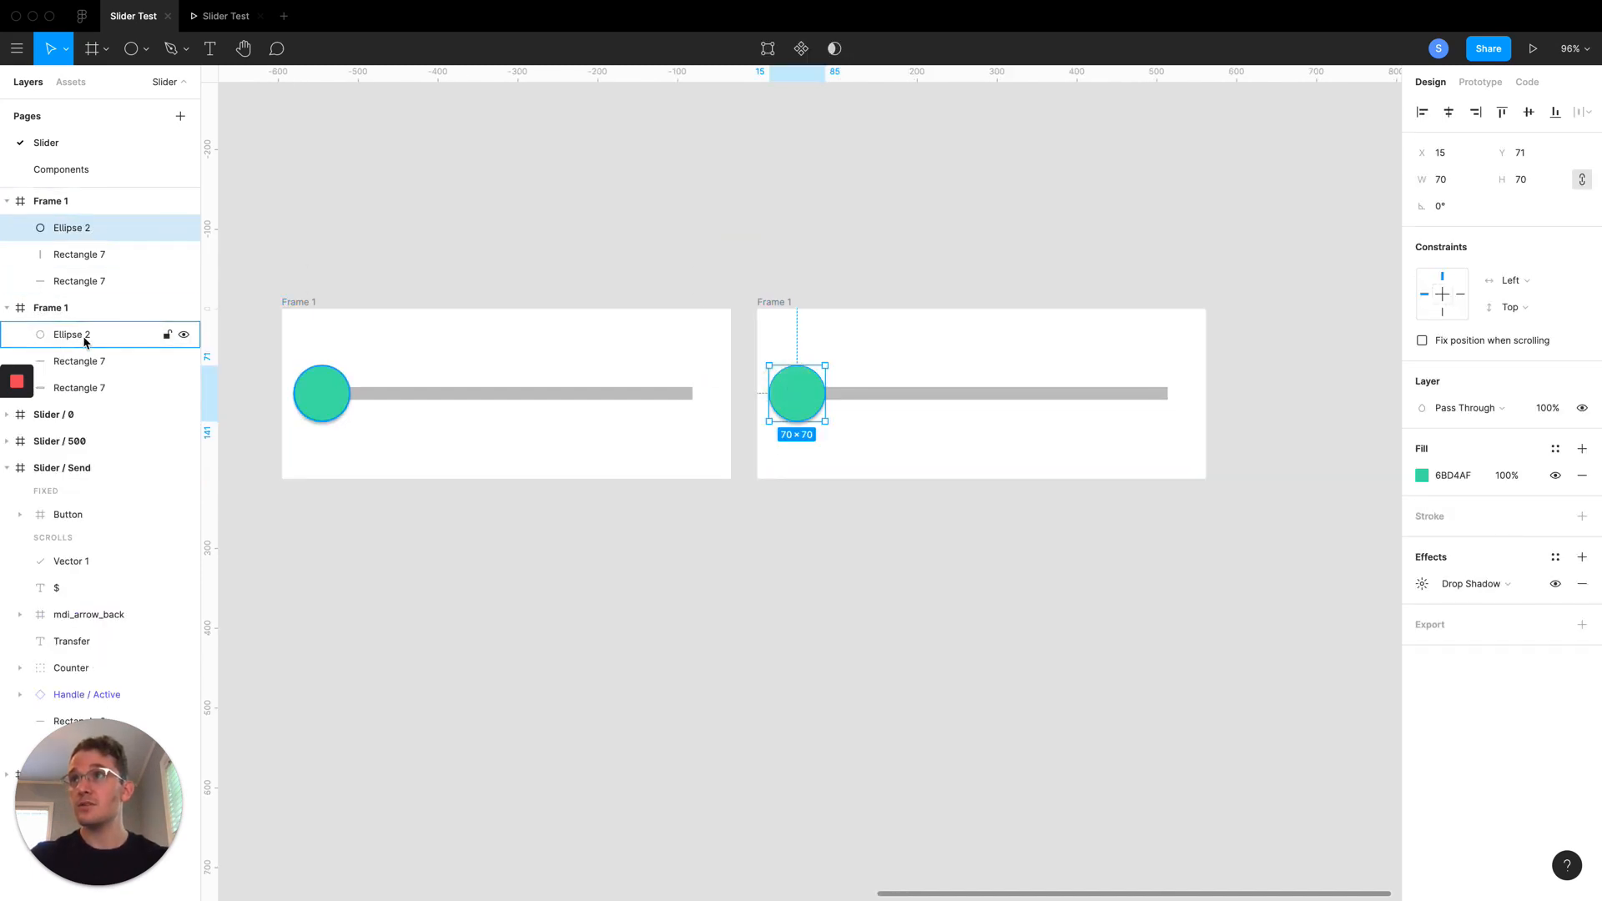
{"action": "mouse_move", "coordinate": [730, 225]}
{"action": "type", "text": "Track"}
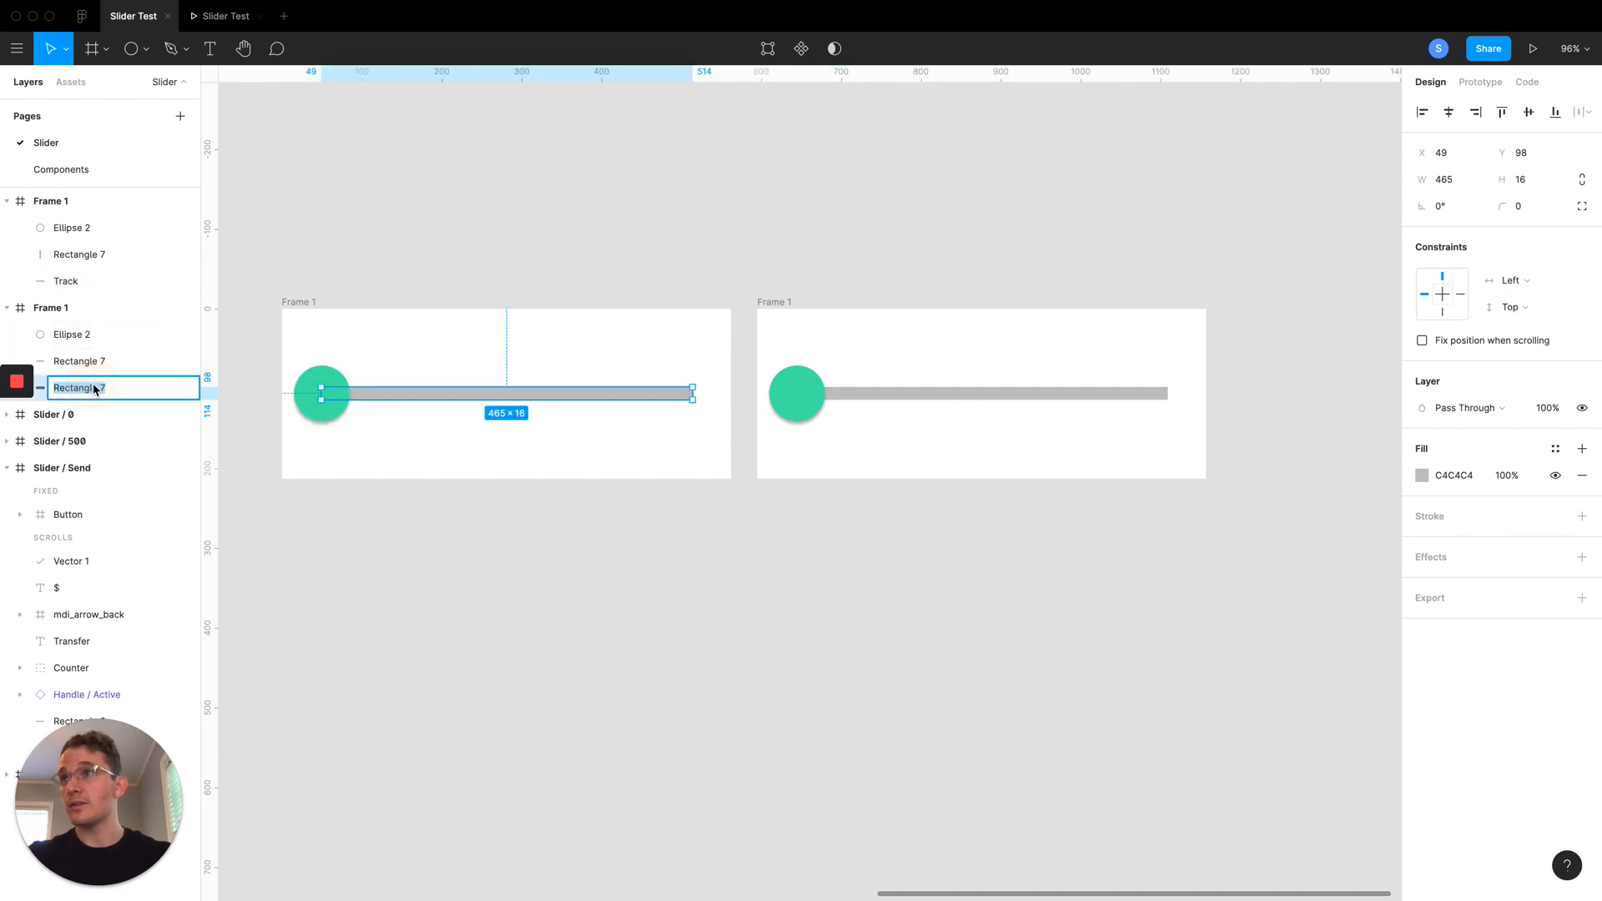
{"action": "key", "text": "Enter"}
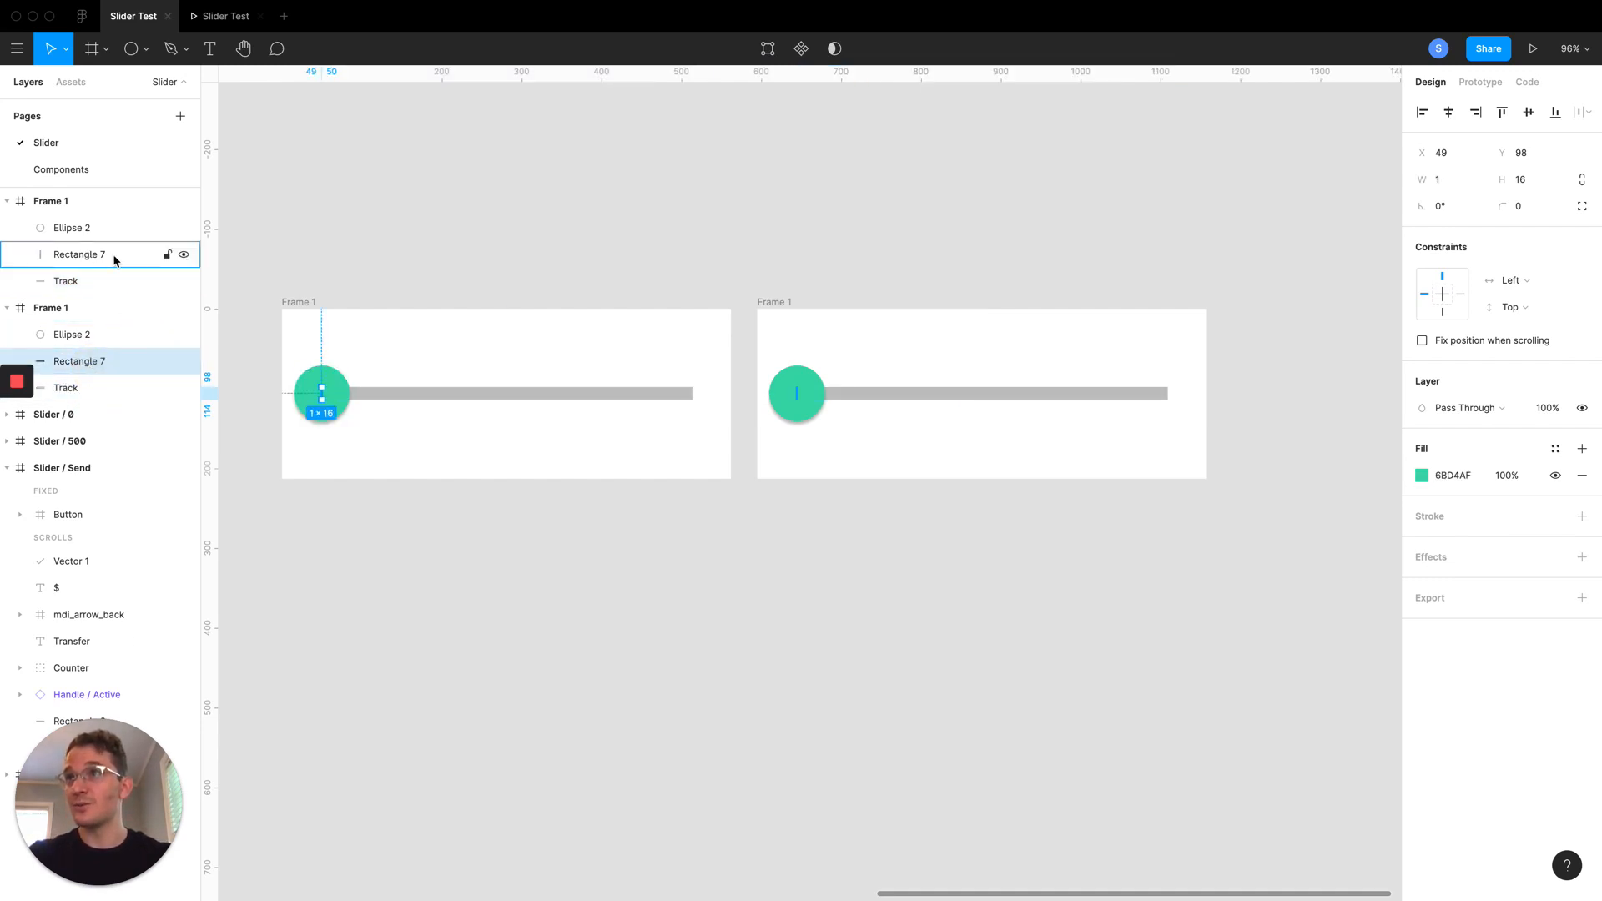
{"action": "double_click", "coordinate": [78, 254]}
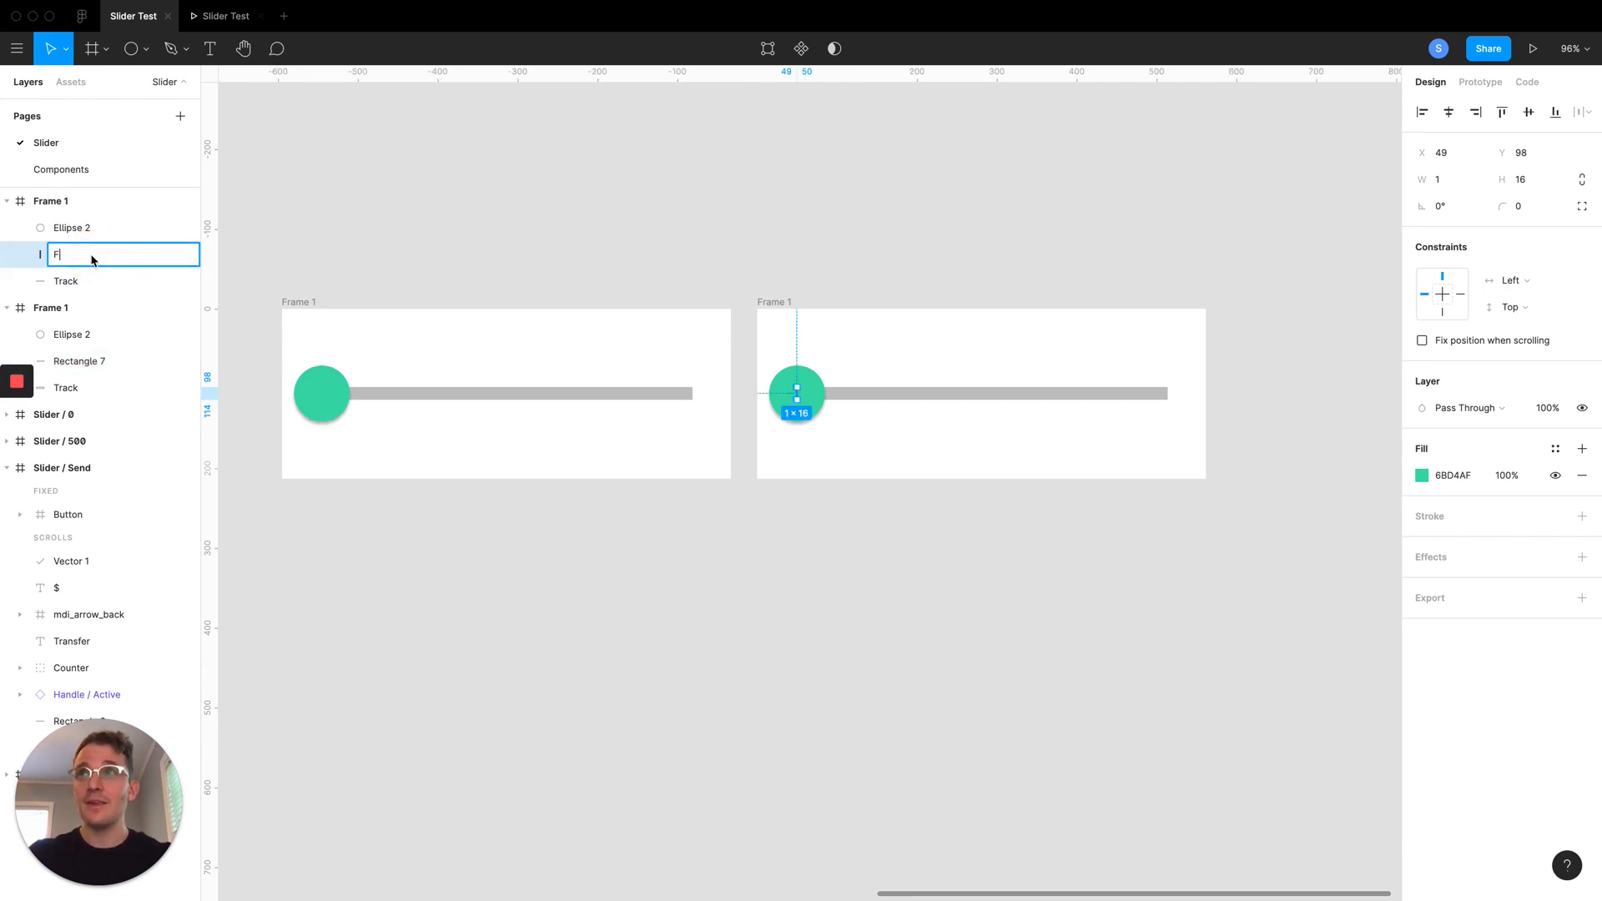
{"action": "key", "text": "Return"}
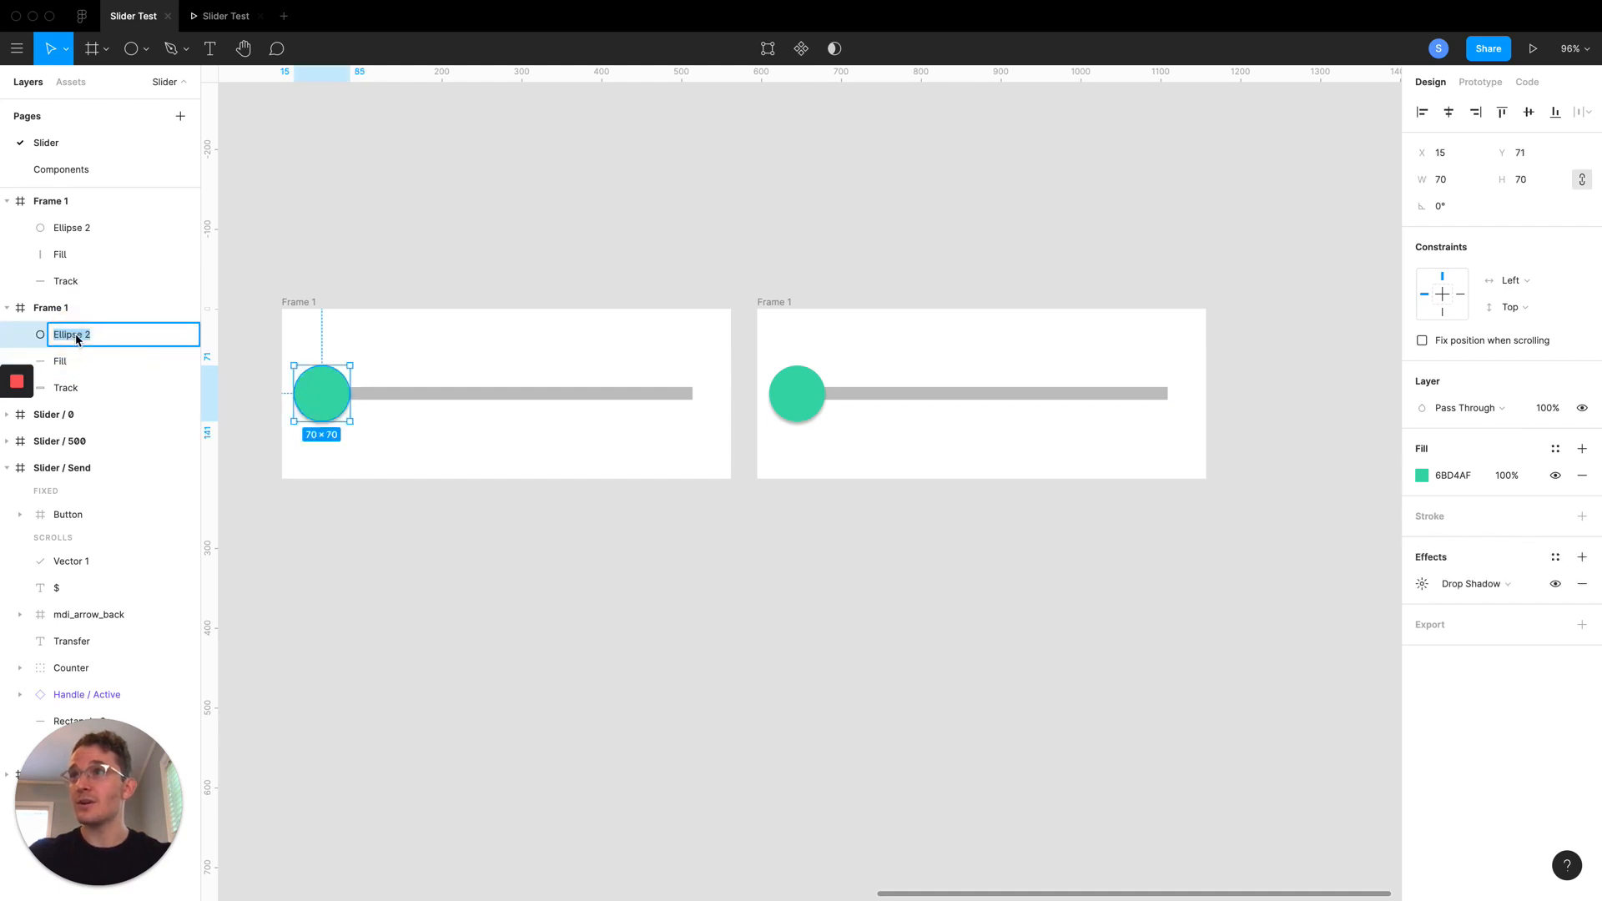
{"action": "type", "text": "Handle"}
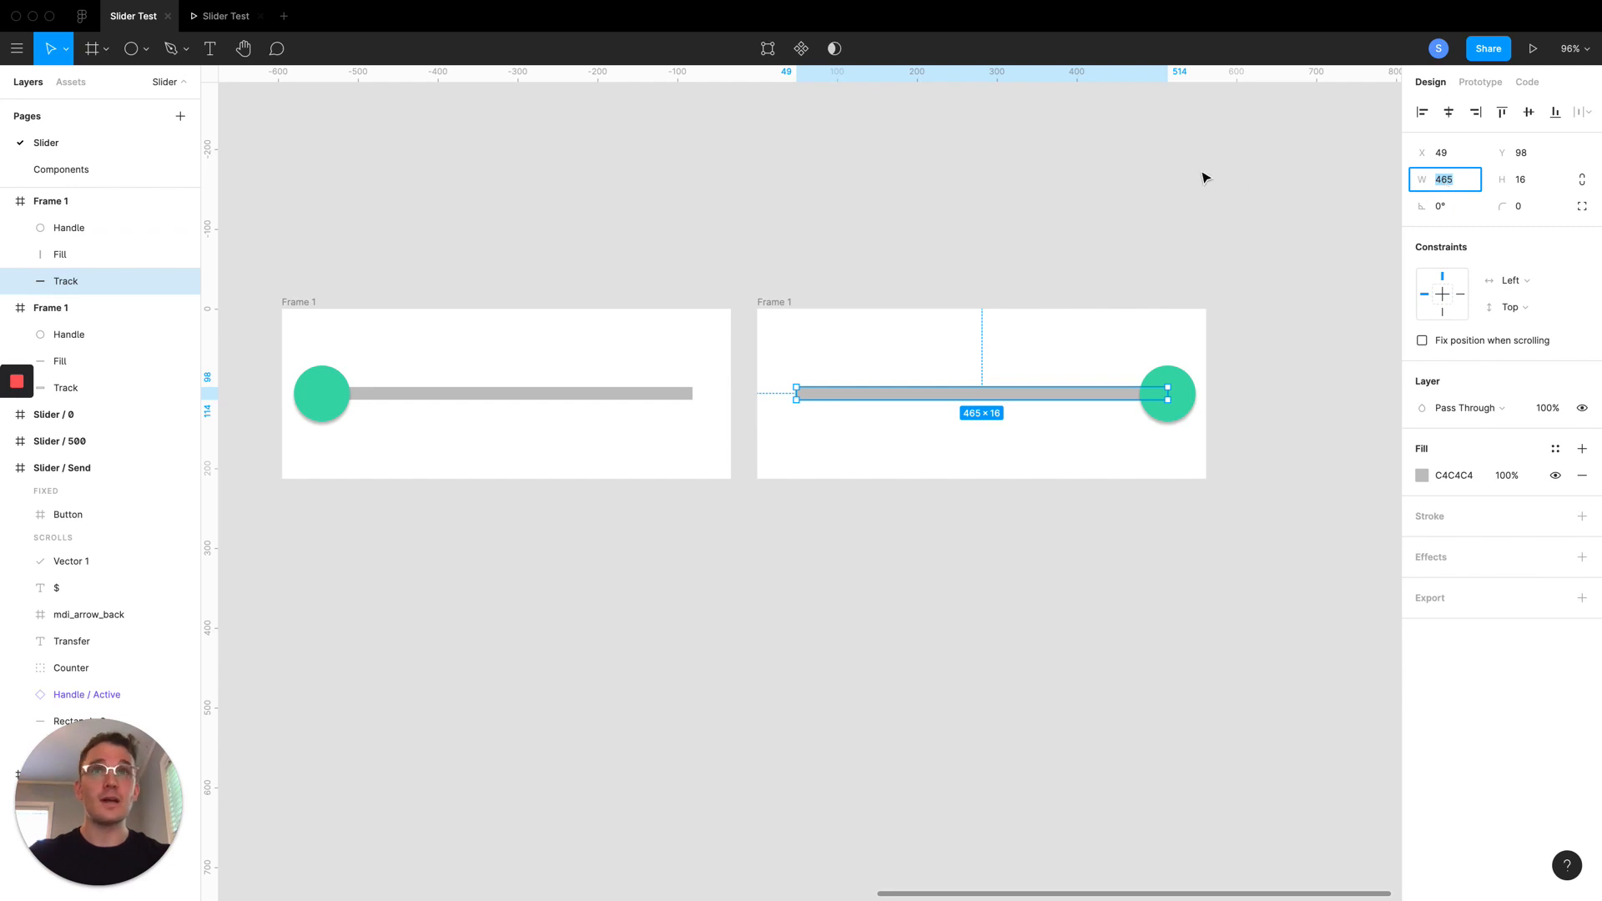
Move the second slider's handle to the right end and set Fill width to 465
{"action": "left_click", "coordinate": [60, 254]}
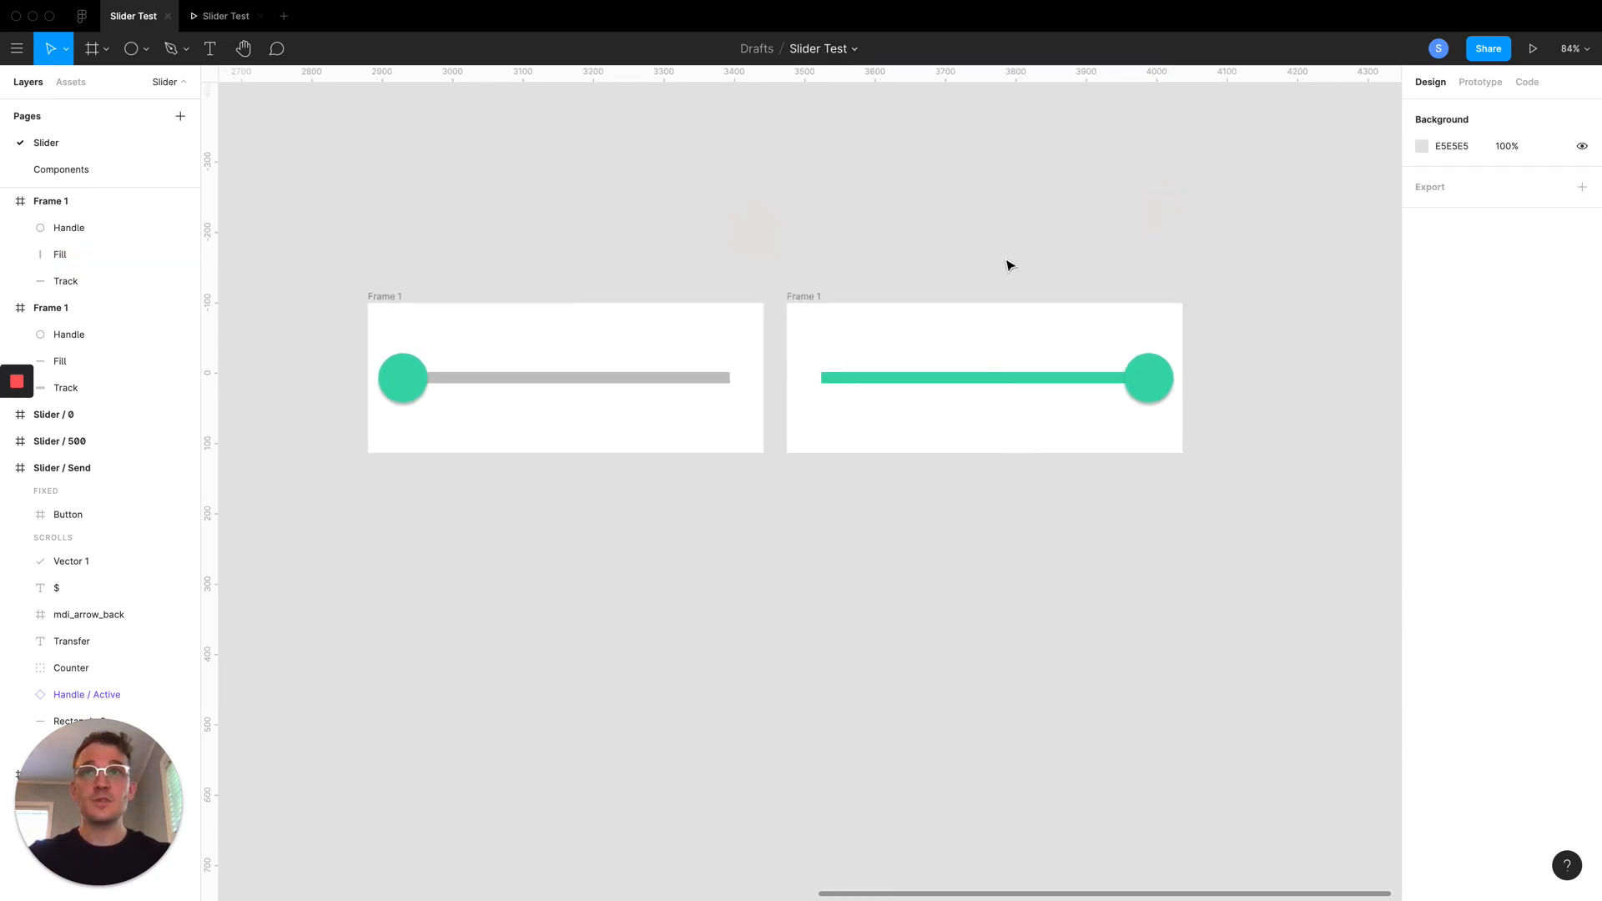
{"action": "mouse_move", "coordinate": [491, 243]}
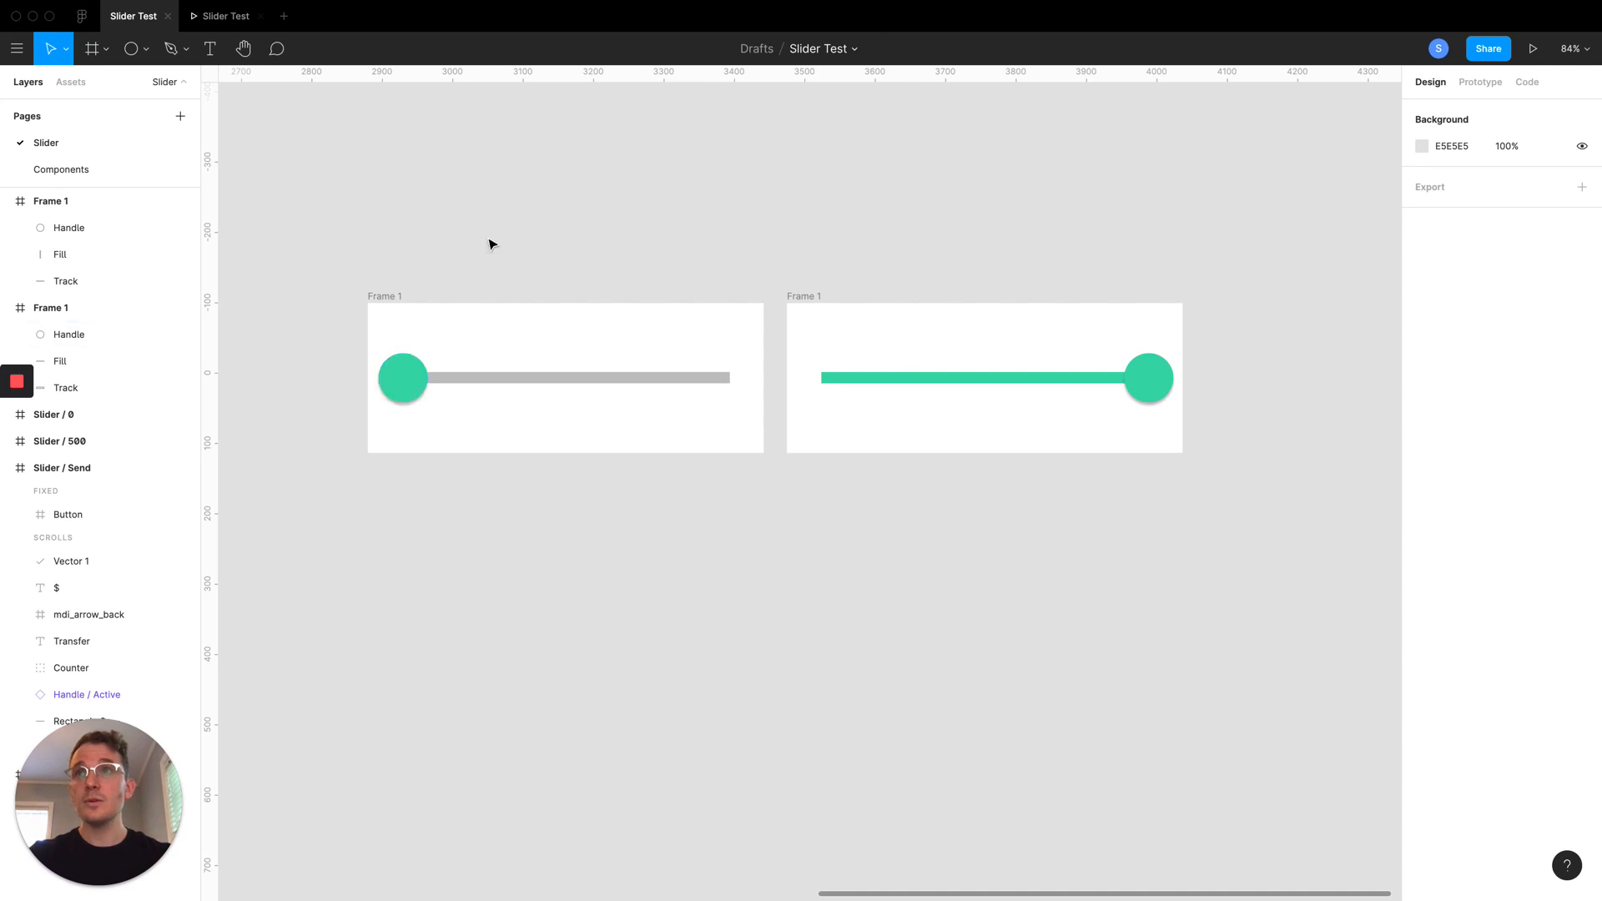
{"action": "mouse_move", "coordinate": [916, 326]}
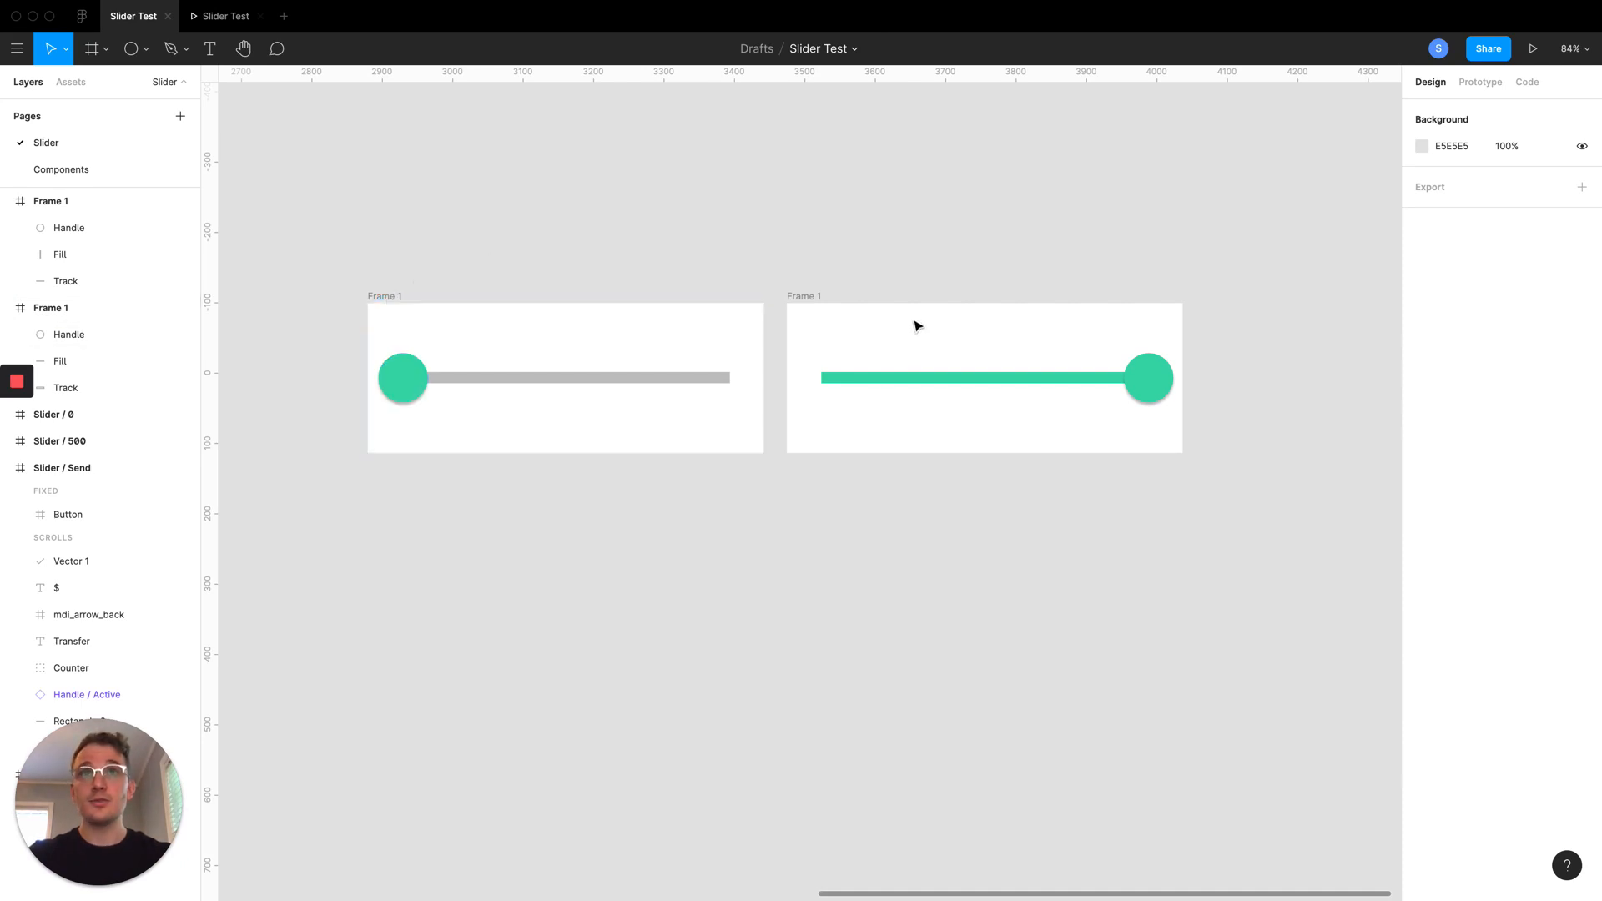
{"action": "mouse_move", "coordinate": [374, 408]}
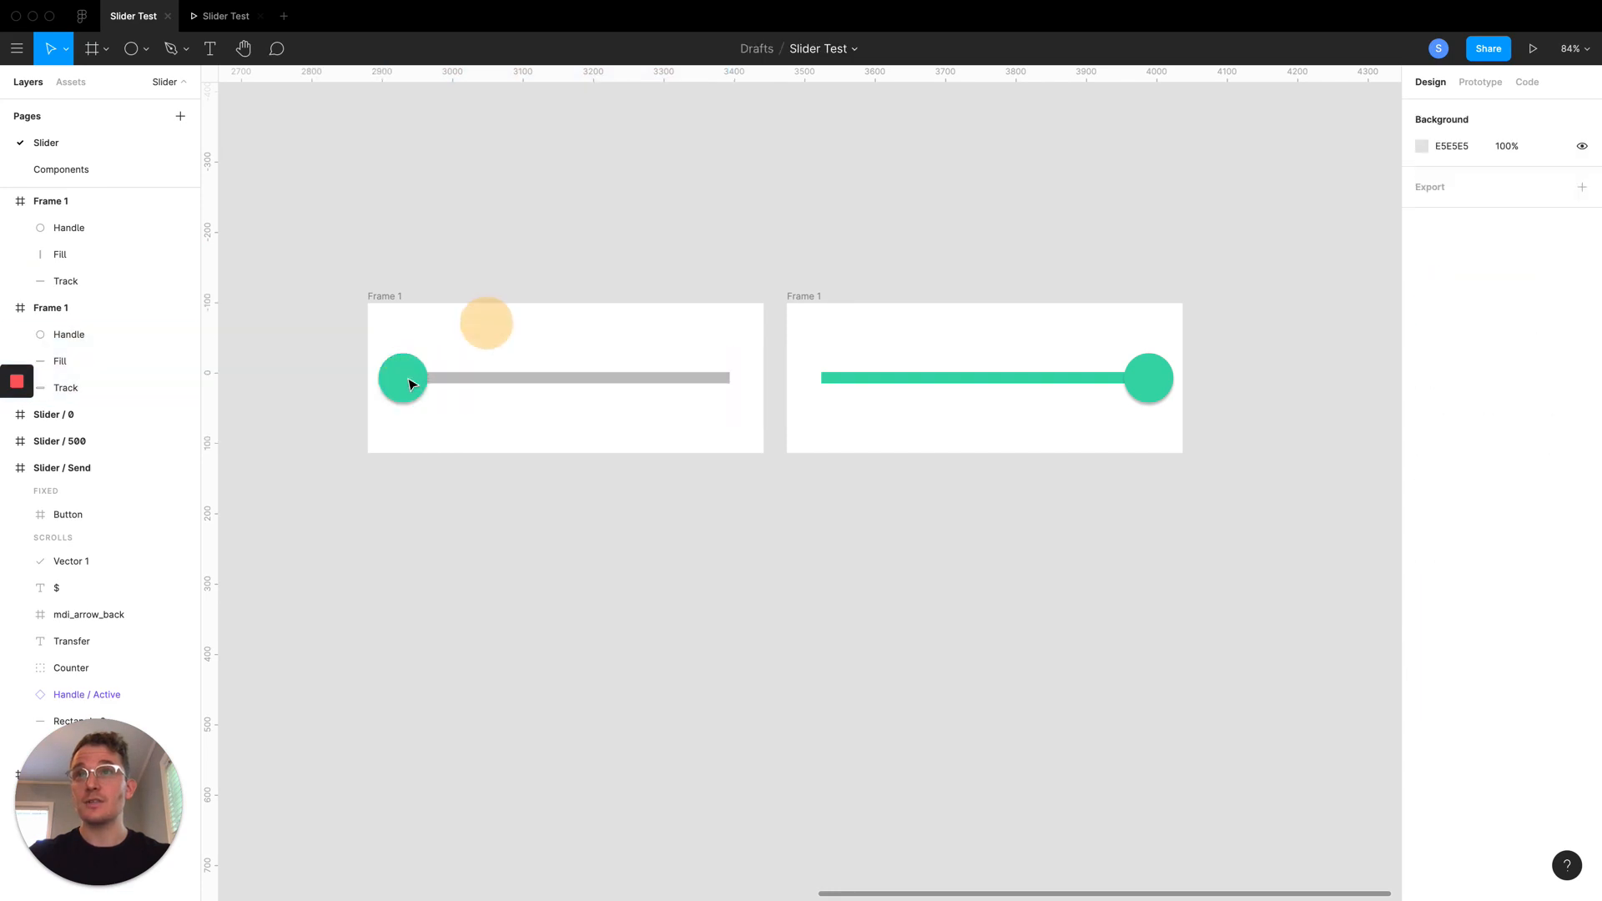
Choose None in the Prototype tab's Device dropdown for a frameless preview
{"action": "left_click", "coordinate": [1478, 82]}
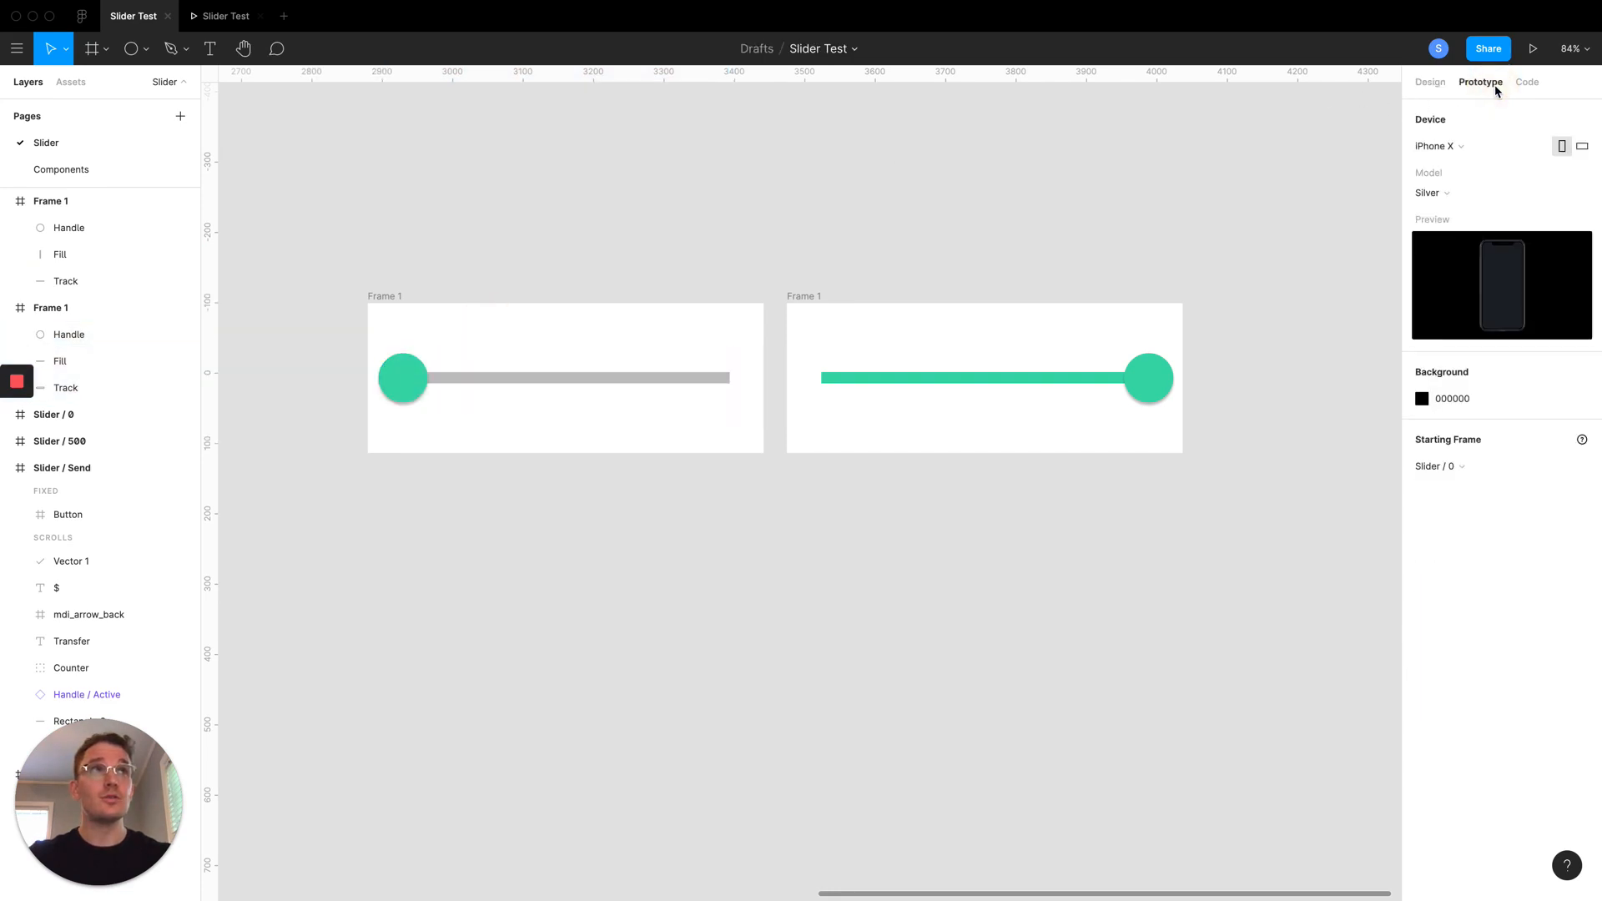
{"action": "mouse_move", "coordinate": [1470, 249]}
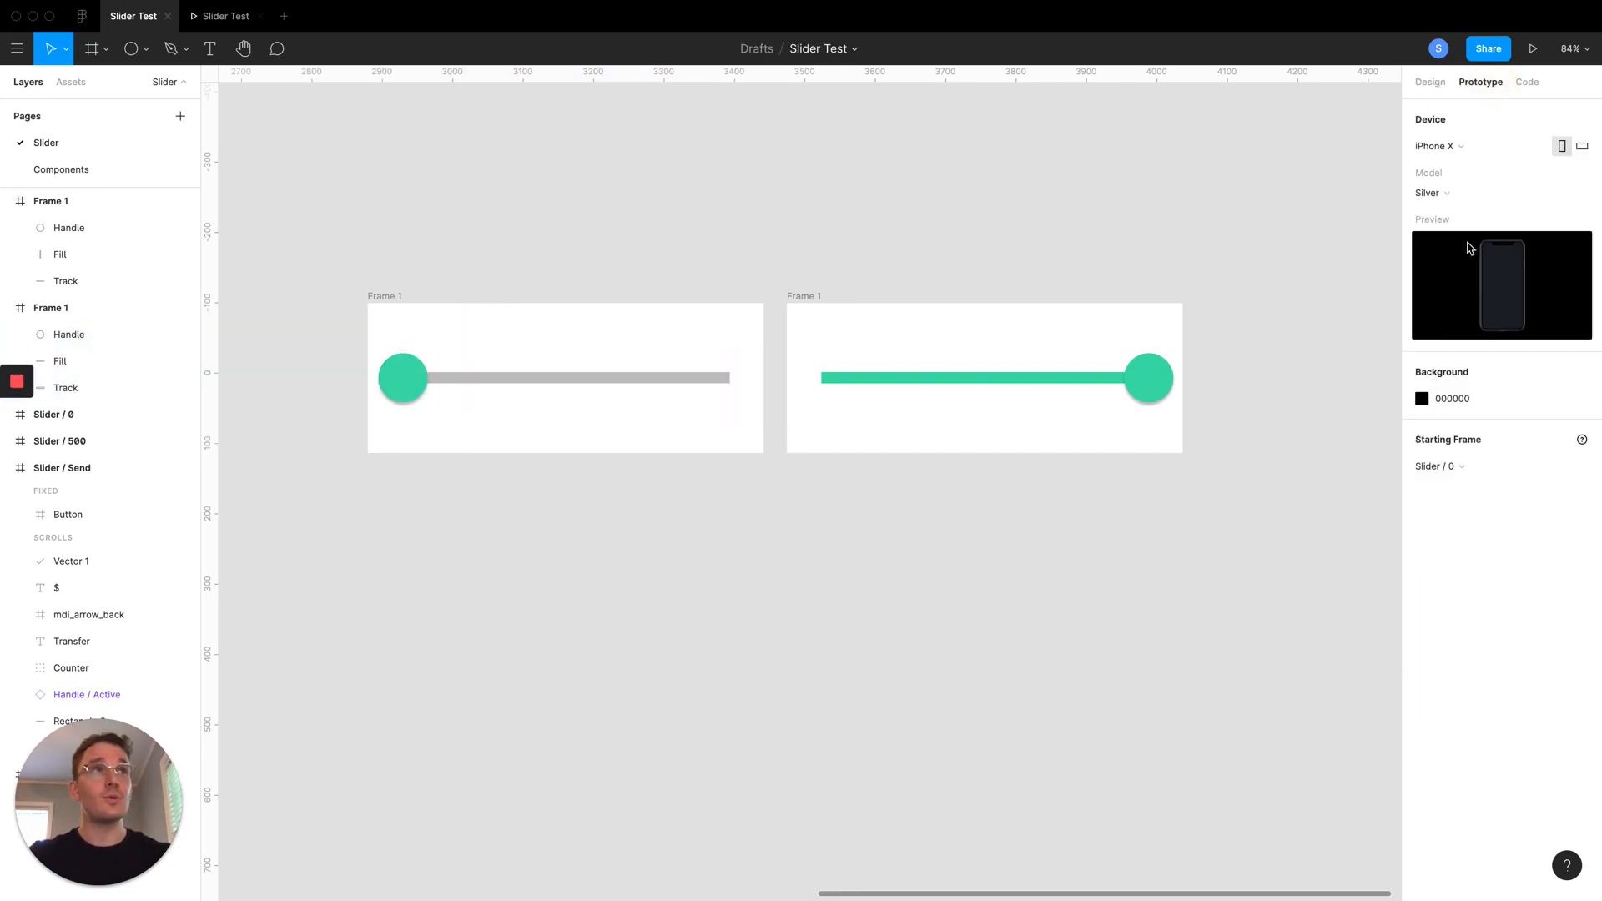
{"action": "left_click", "coordinate": [1437, 146]}
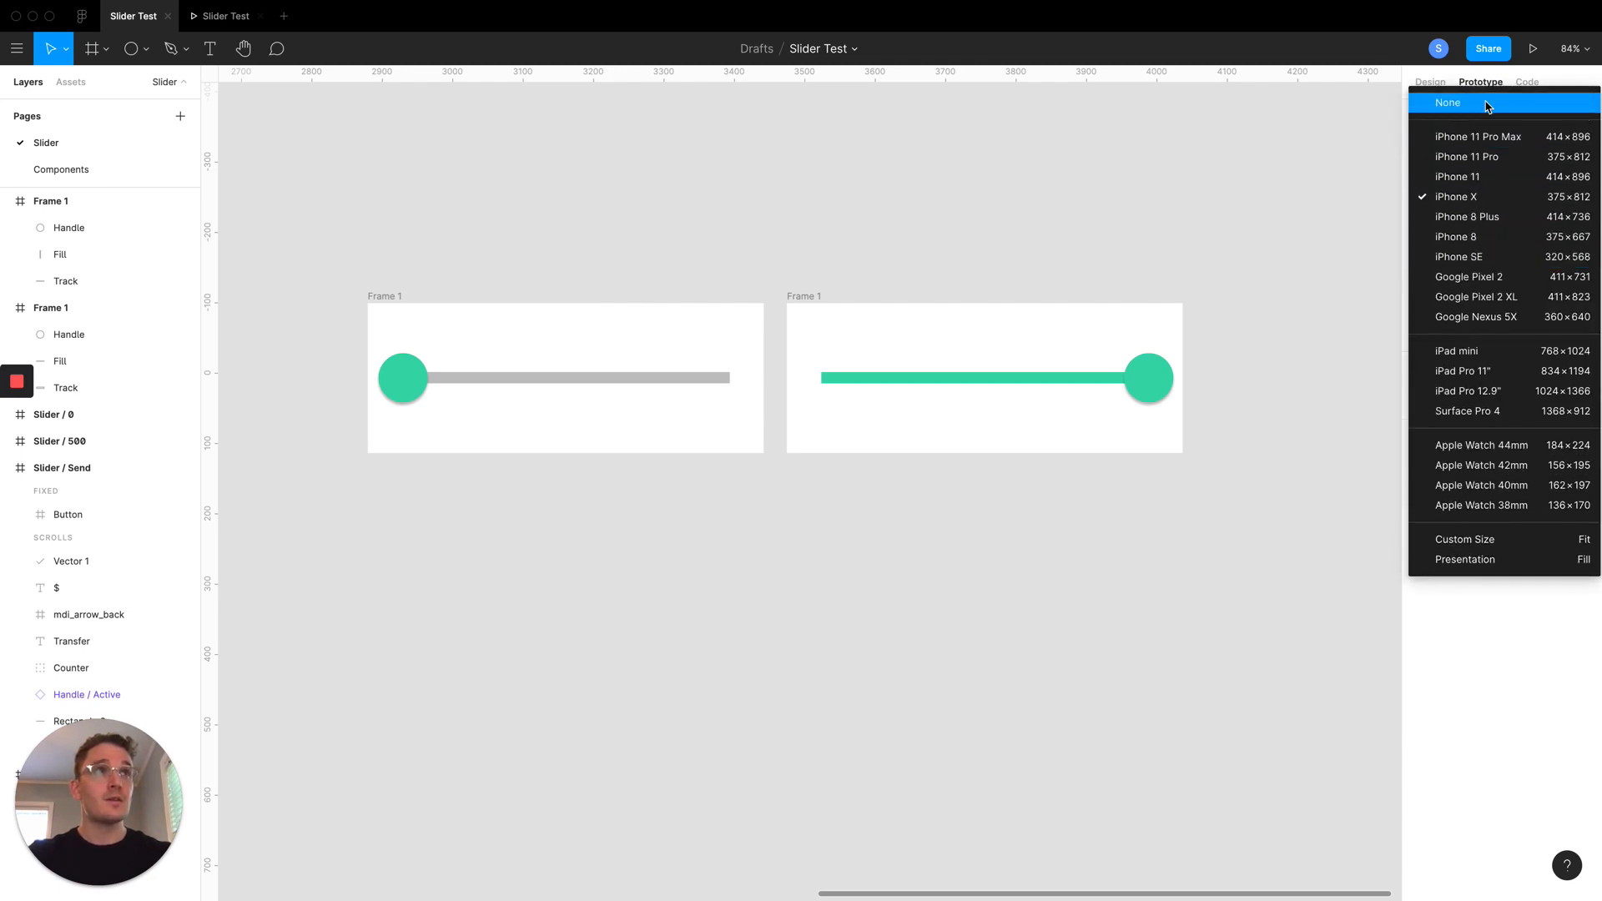
{"action": "left_click", "coordinate": [1448, 102]}
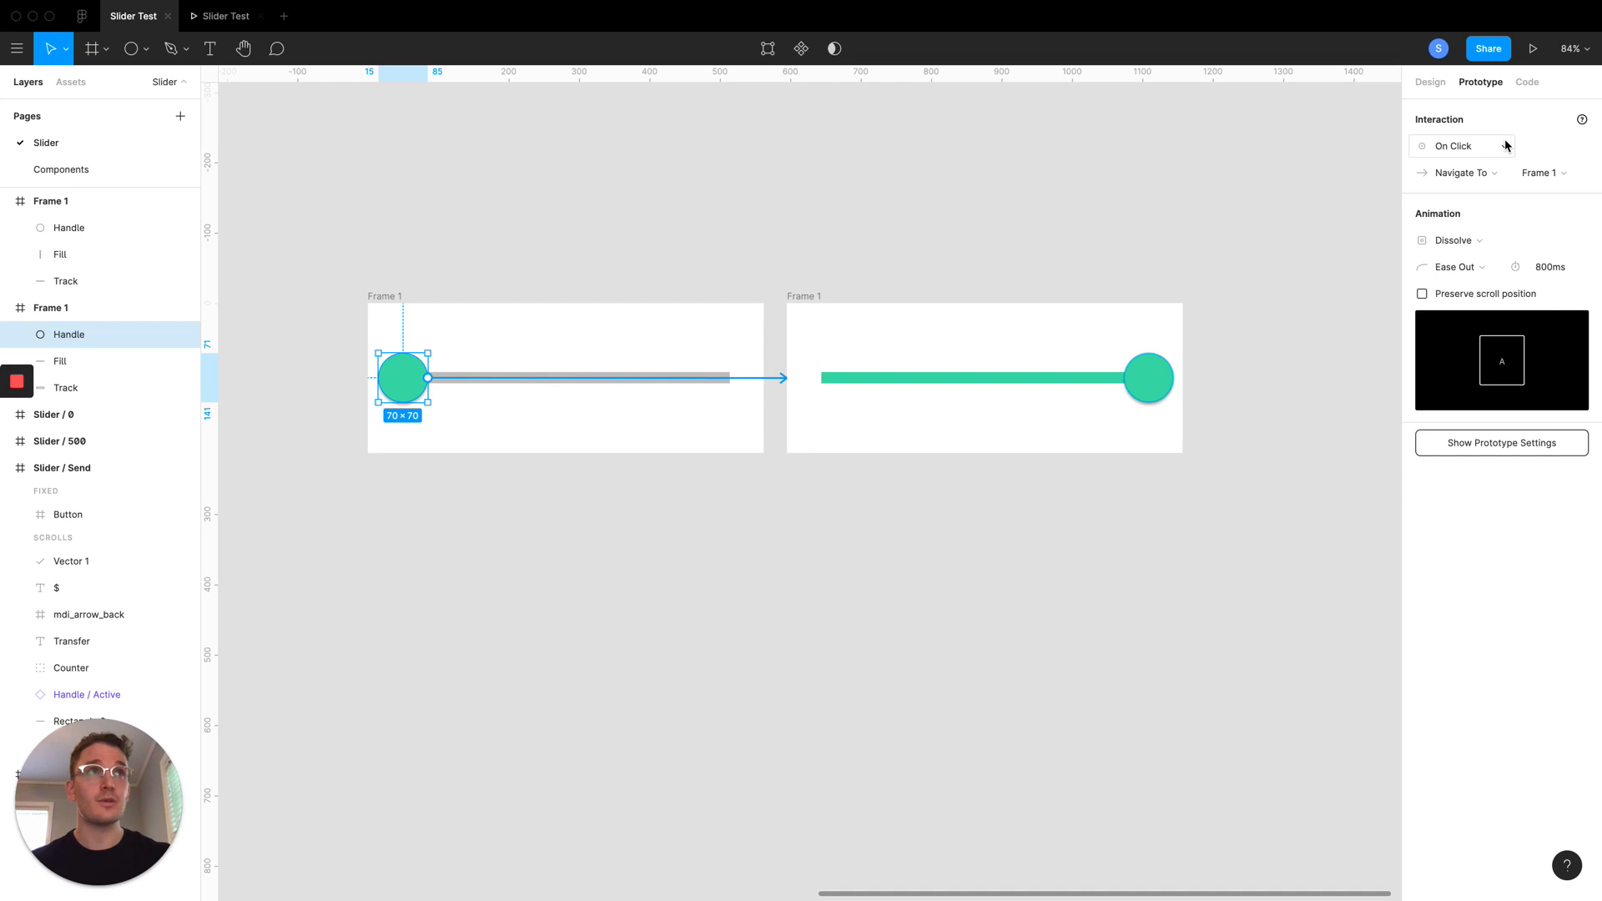
Set the first handle's interaction to On Drag, Smart Animate to Frame 1, Ease Out, 800ms
{"action": "left_click", "coordinate": [1453, 145]}
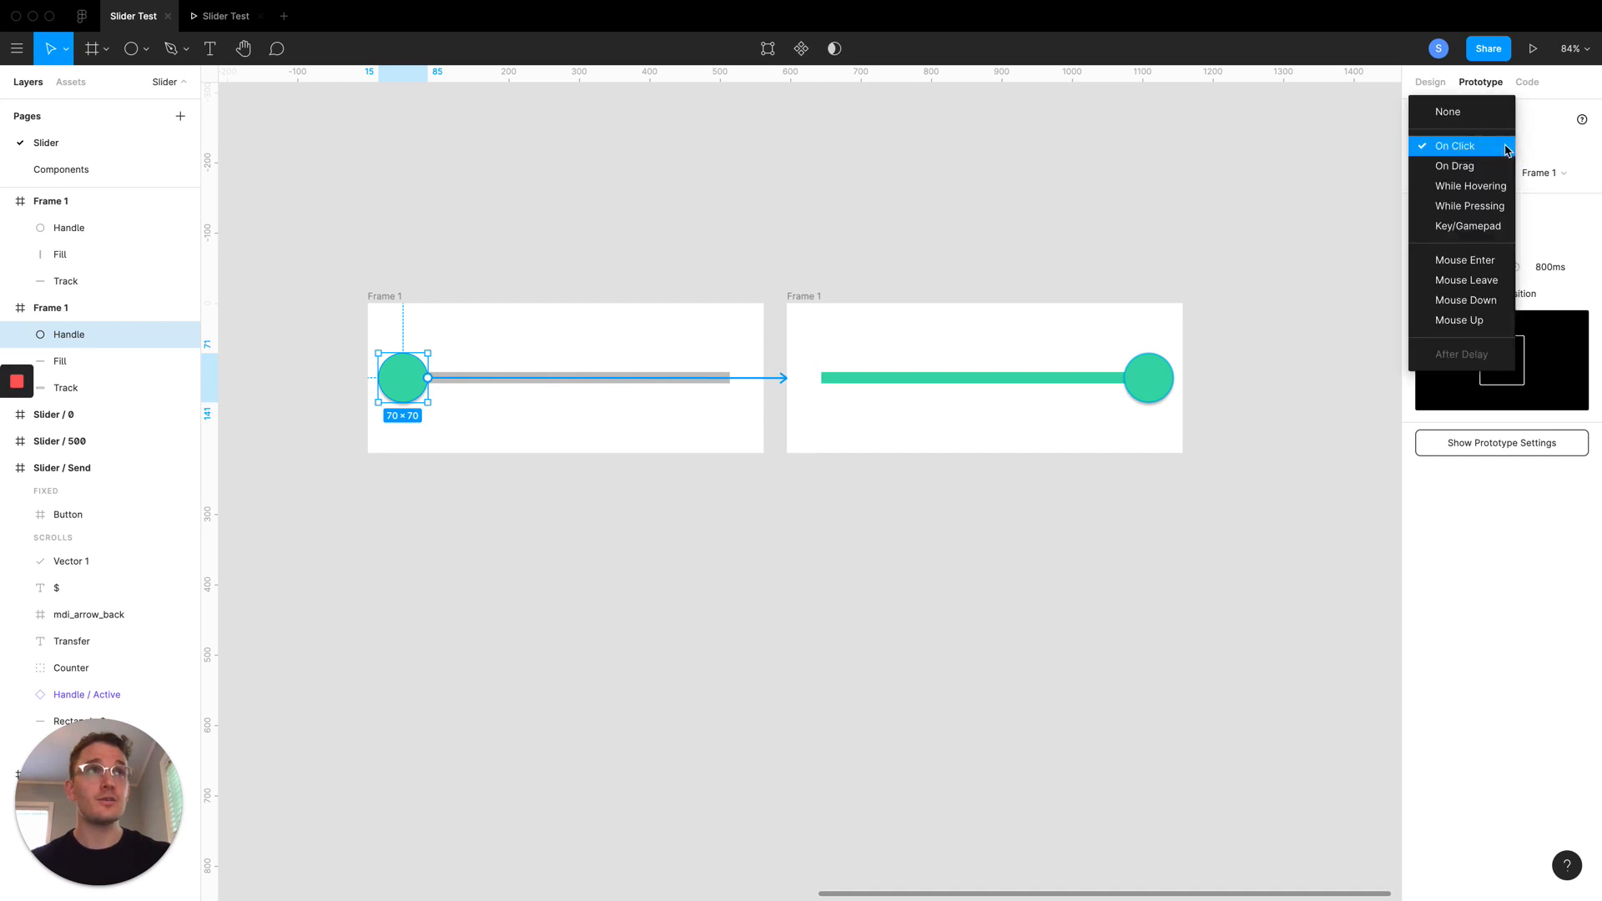
{"action": "left_click", "coordinate": [1453, 165]}
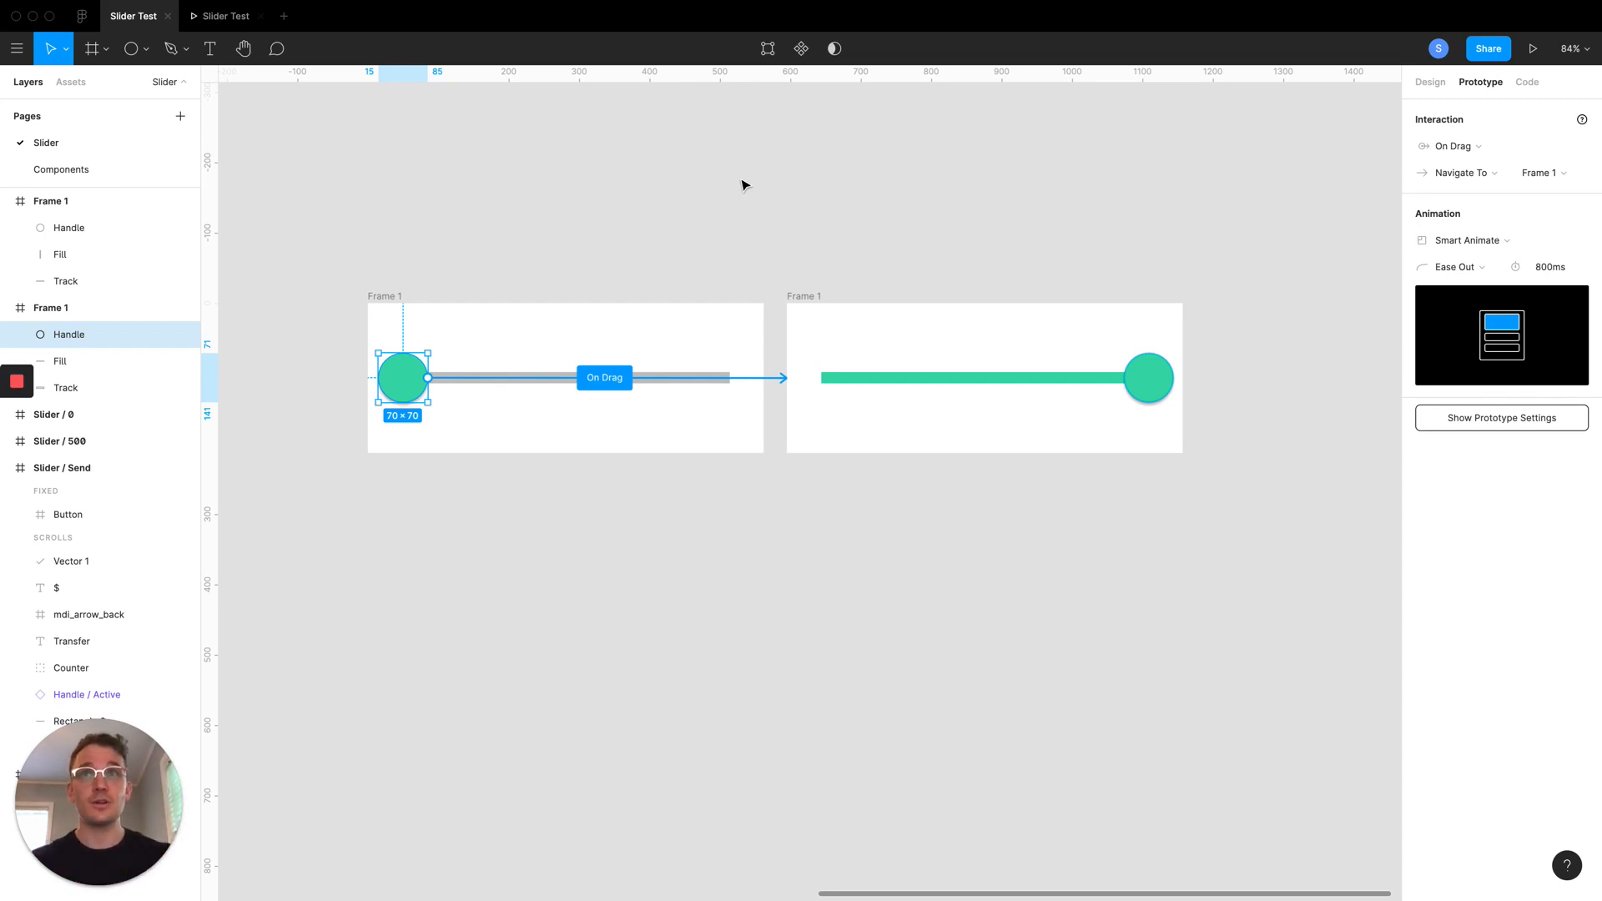
{"action": "mouse_move", "coordinate": [620, 213]}
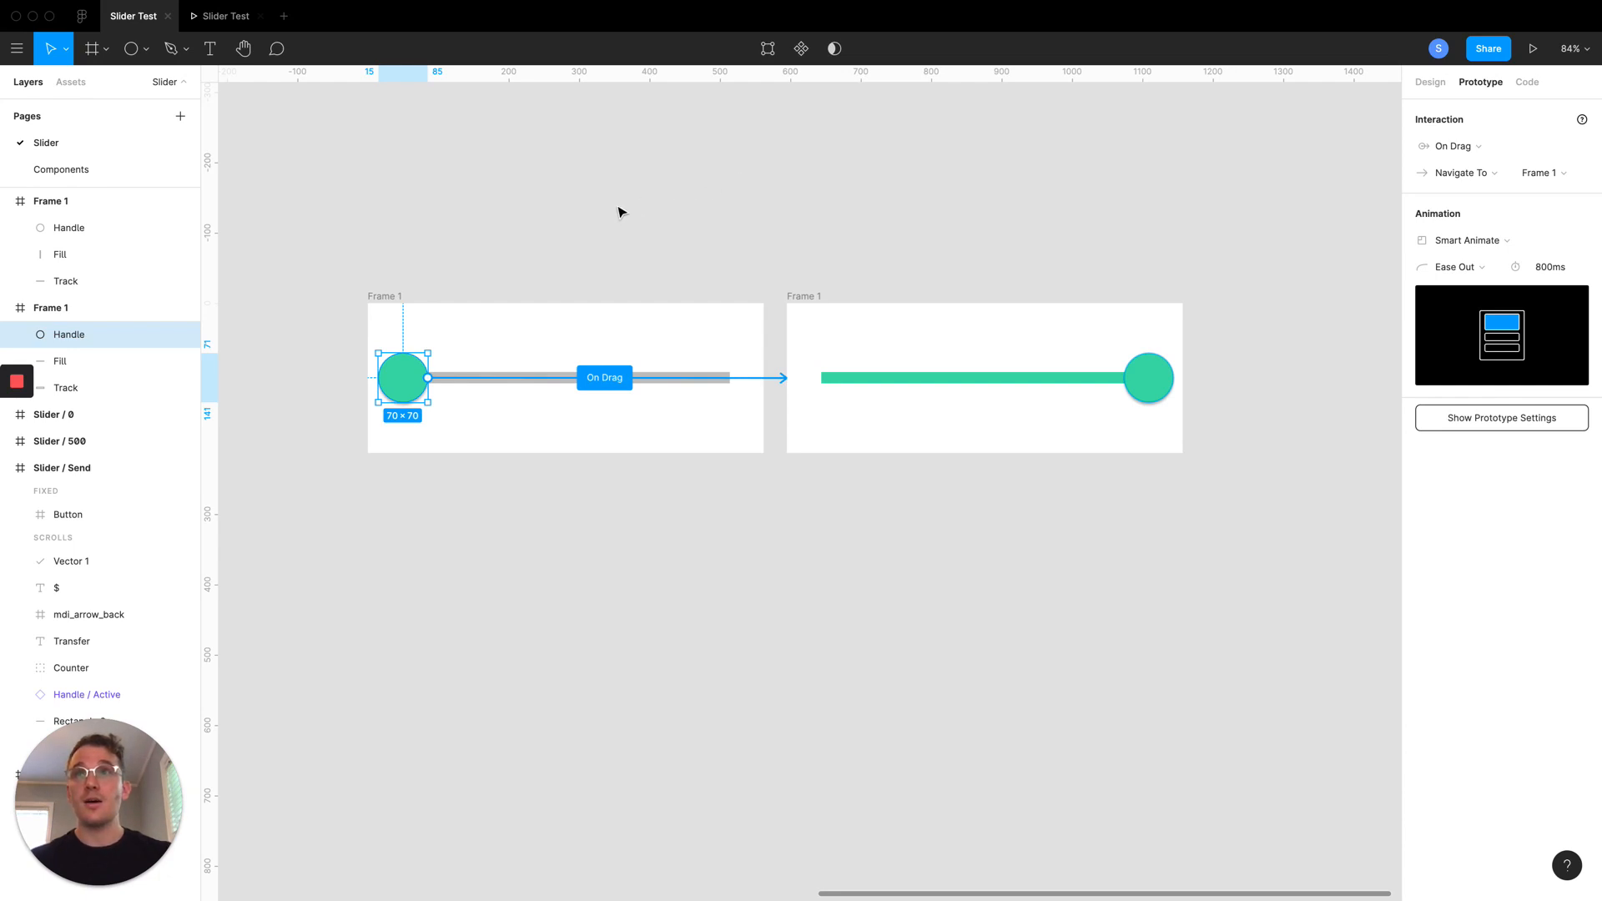
{"action": "mouse_move", "coordinate": [651, 290]}
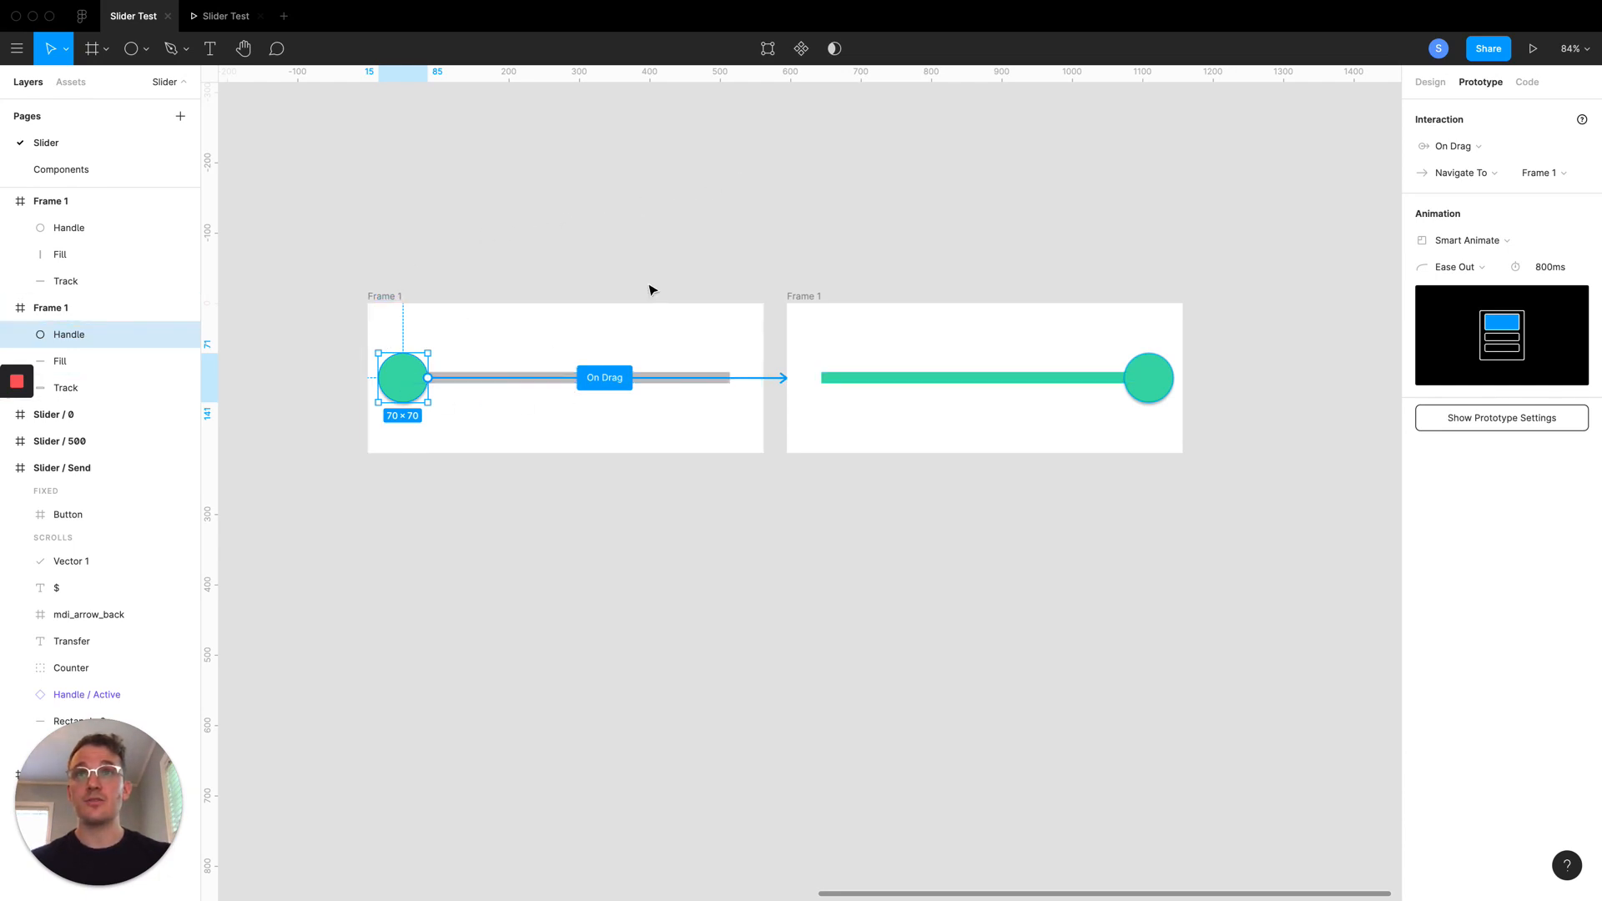
{"action": "left_click", "coordinate": [1462, 240]}
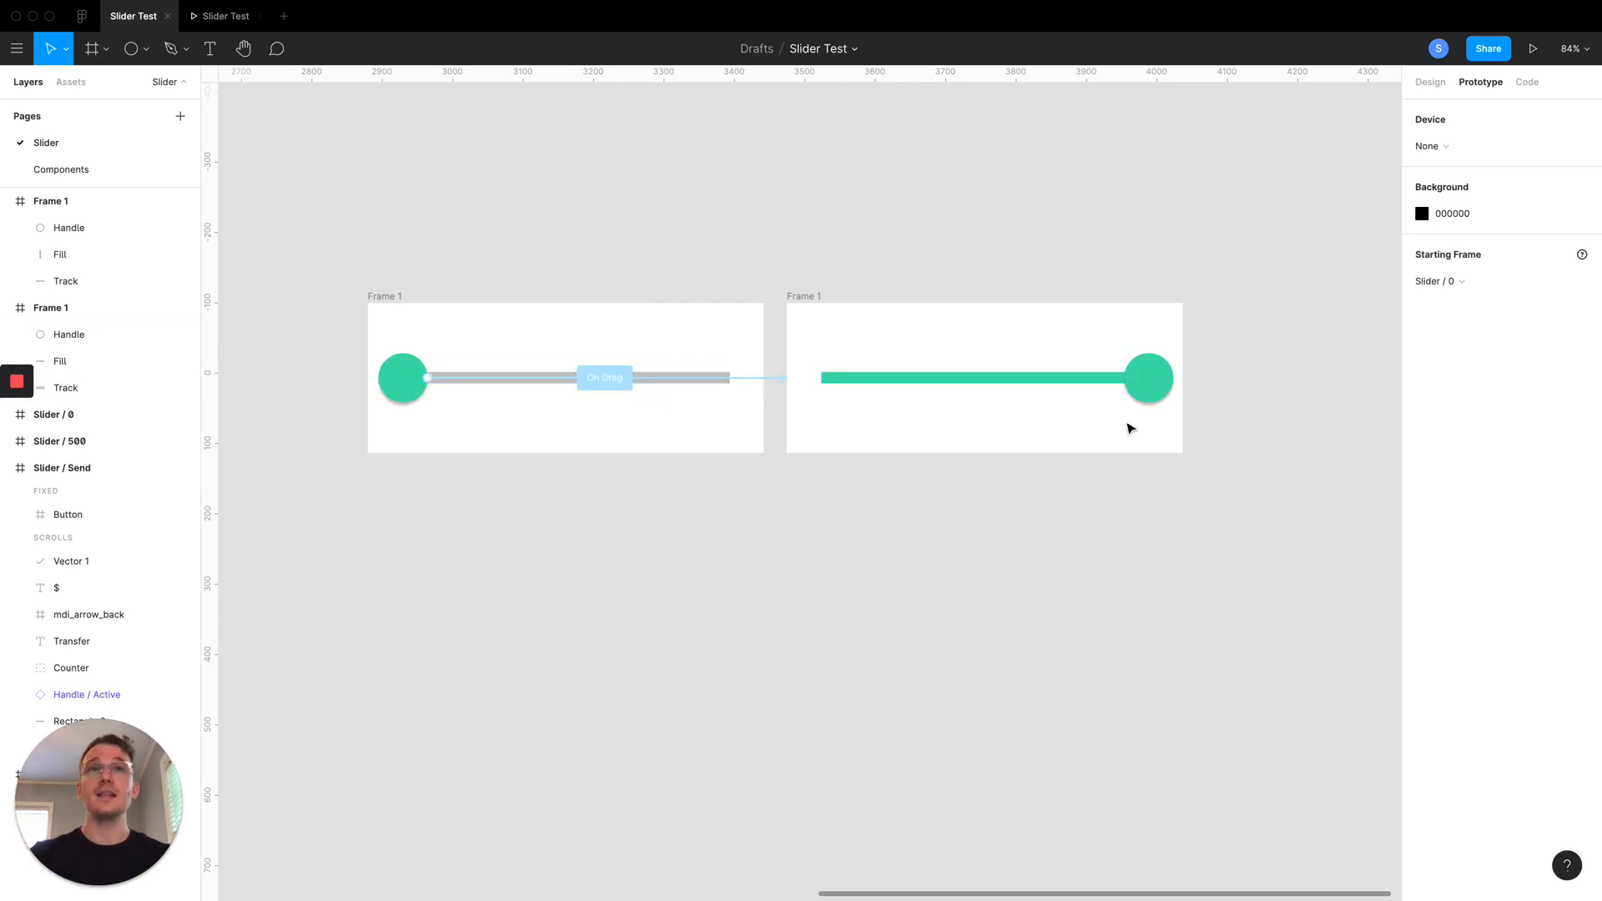
Give the filled handle an On Drag Smart Animate back, make Frame 1 the start, and present
{"action": "left_click", "coordinate": [1147, 377]}
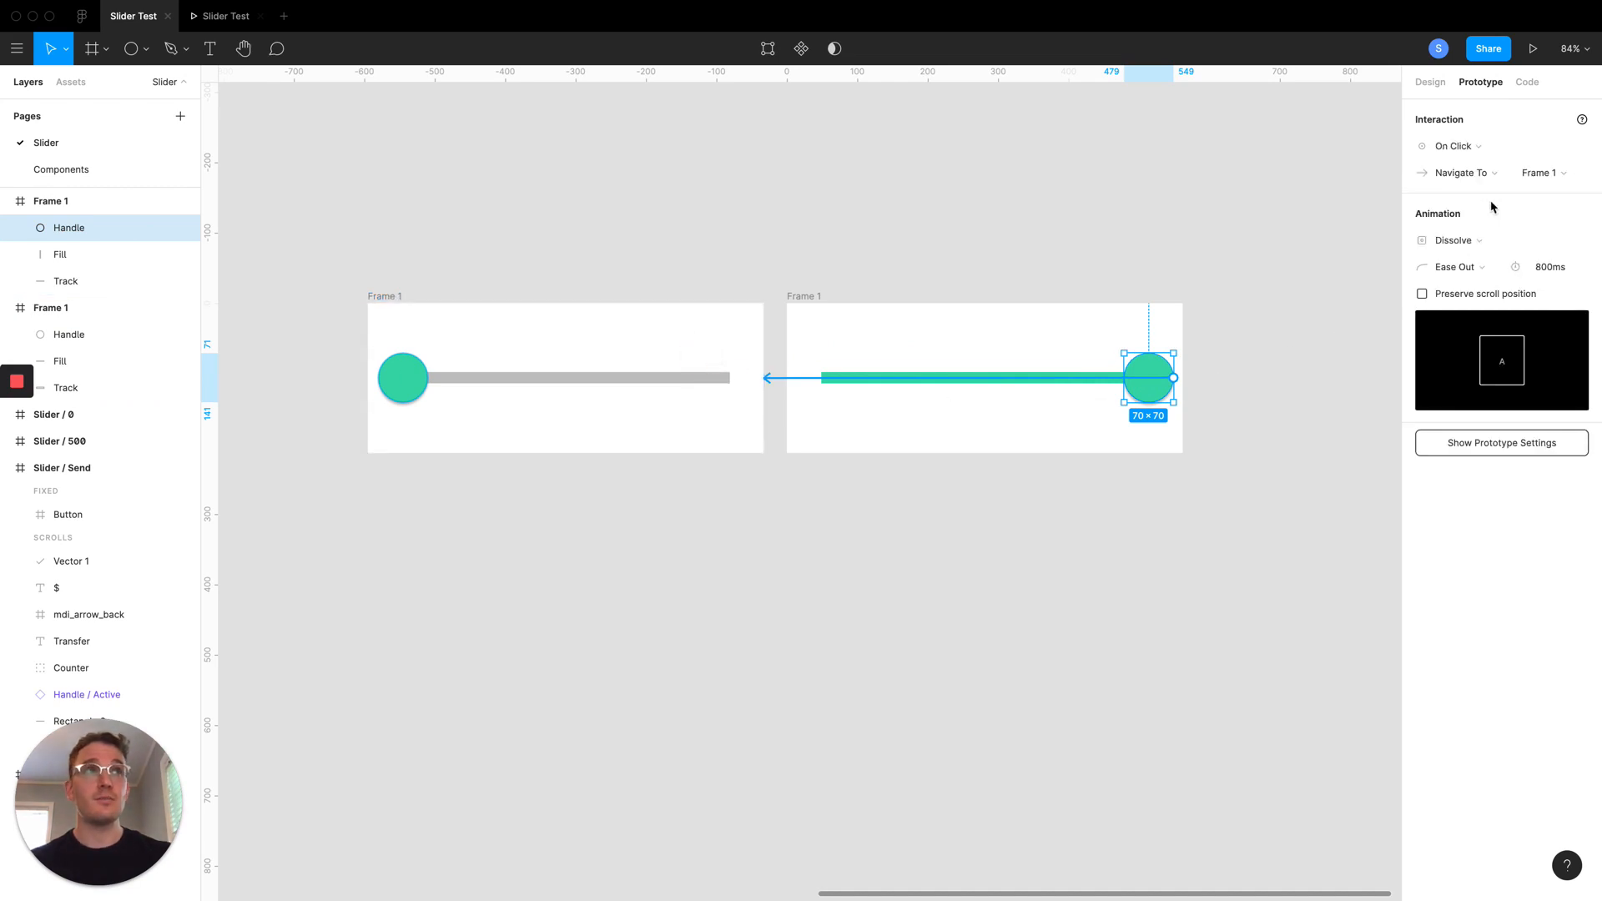
{"action": "left_click", "coordinate": [1453, 145]}
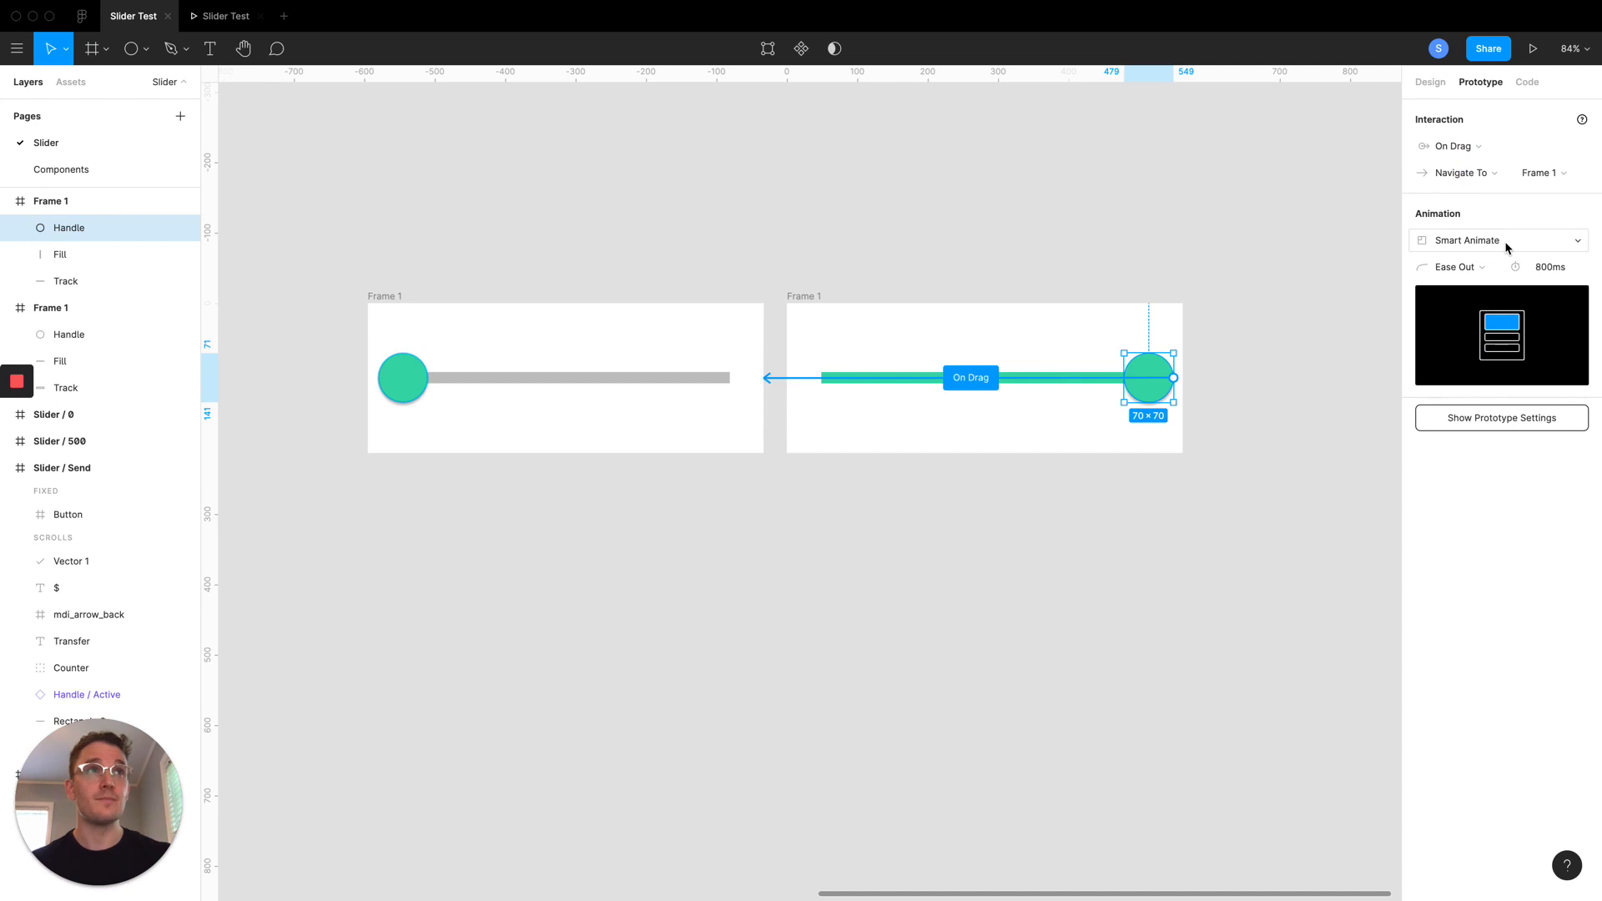
{"action": "mouse_move", "coordinate": [957, 232]}
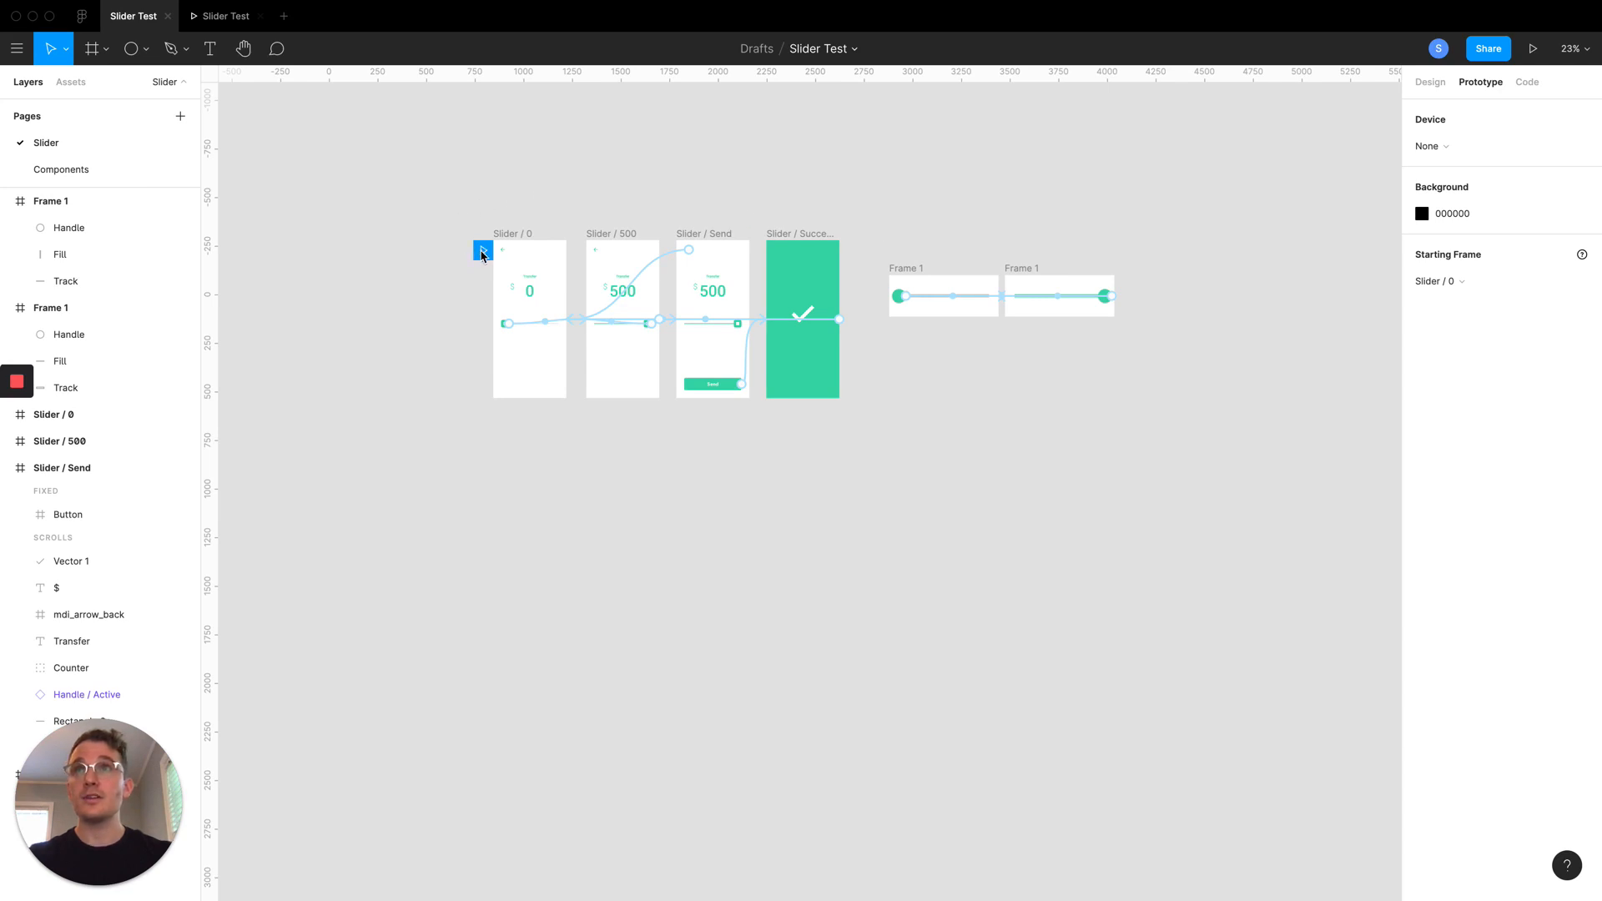
{"action": "left_click", "coordinate": [907, 286]}
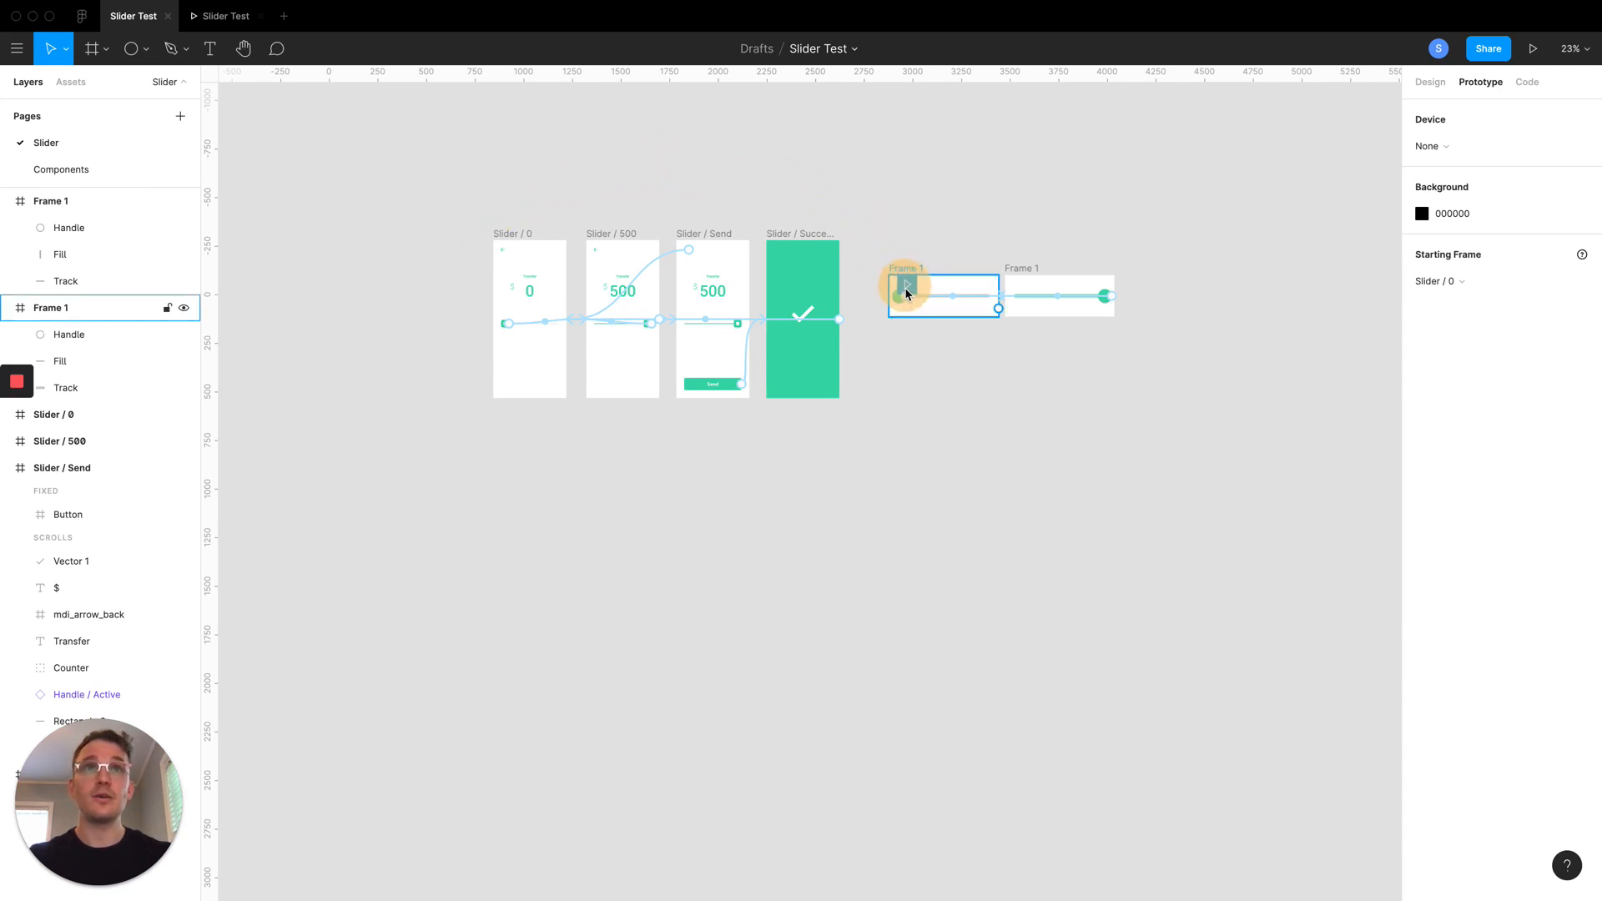
{"action": "left_click", "coordinate": [905, 283]}
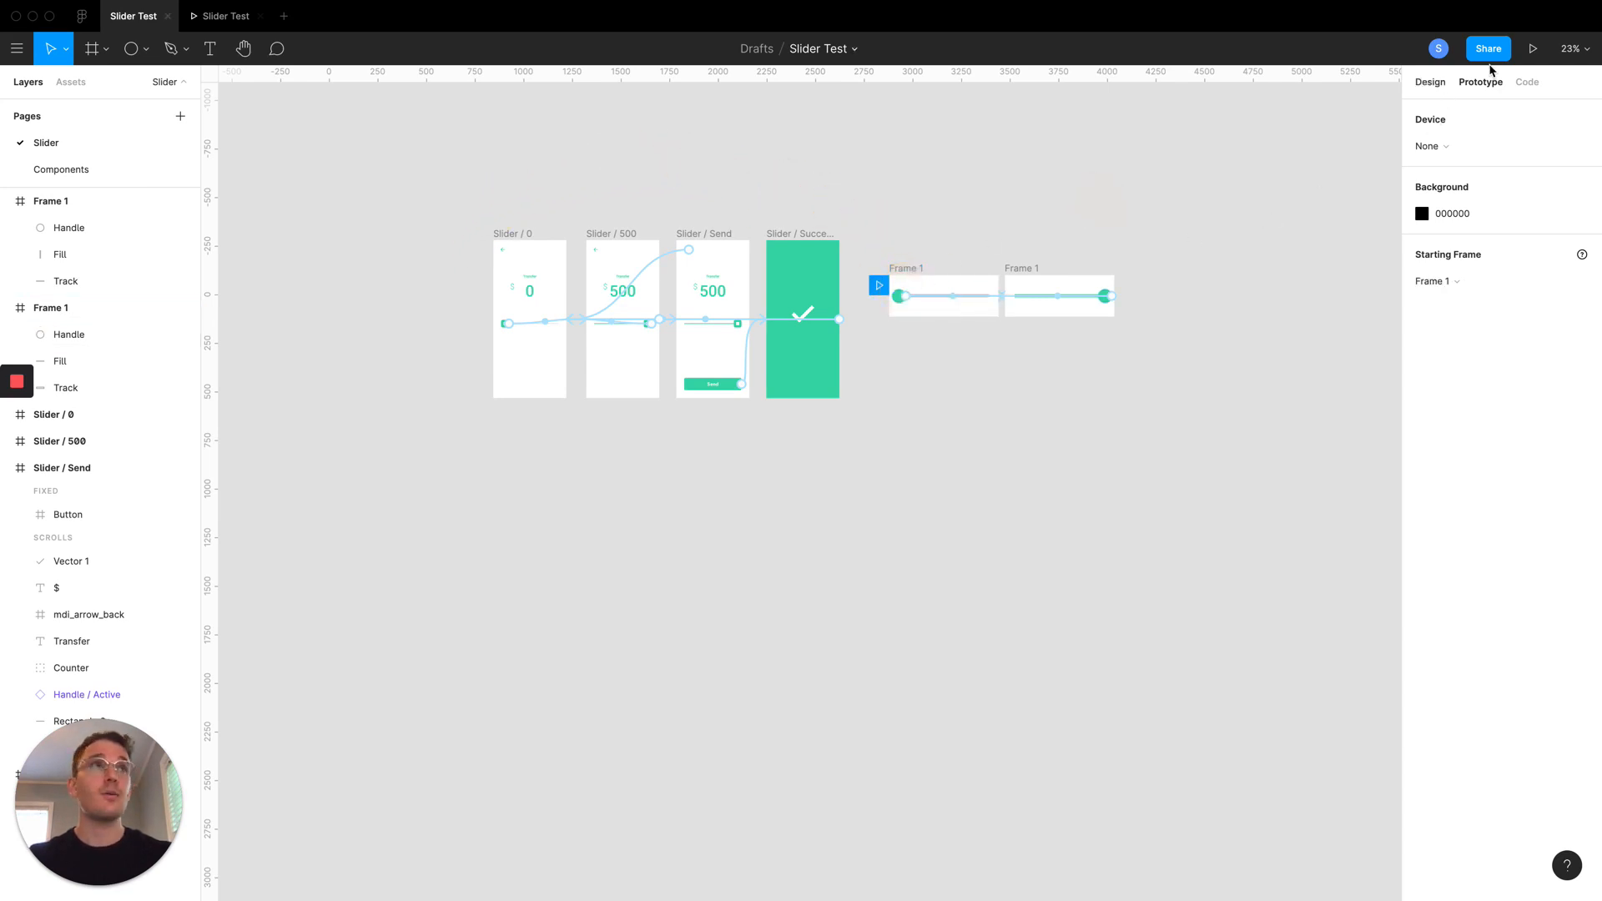
{"action": "left_click", "coordinate": [1533, 48]}
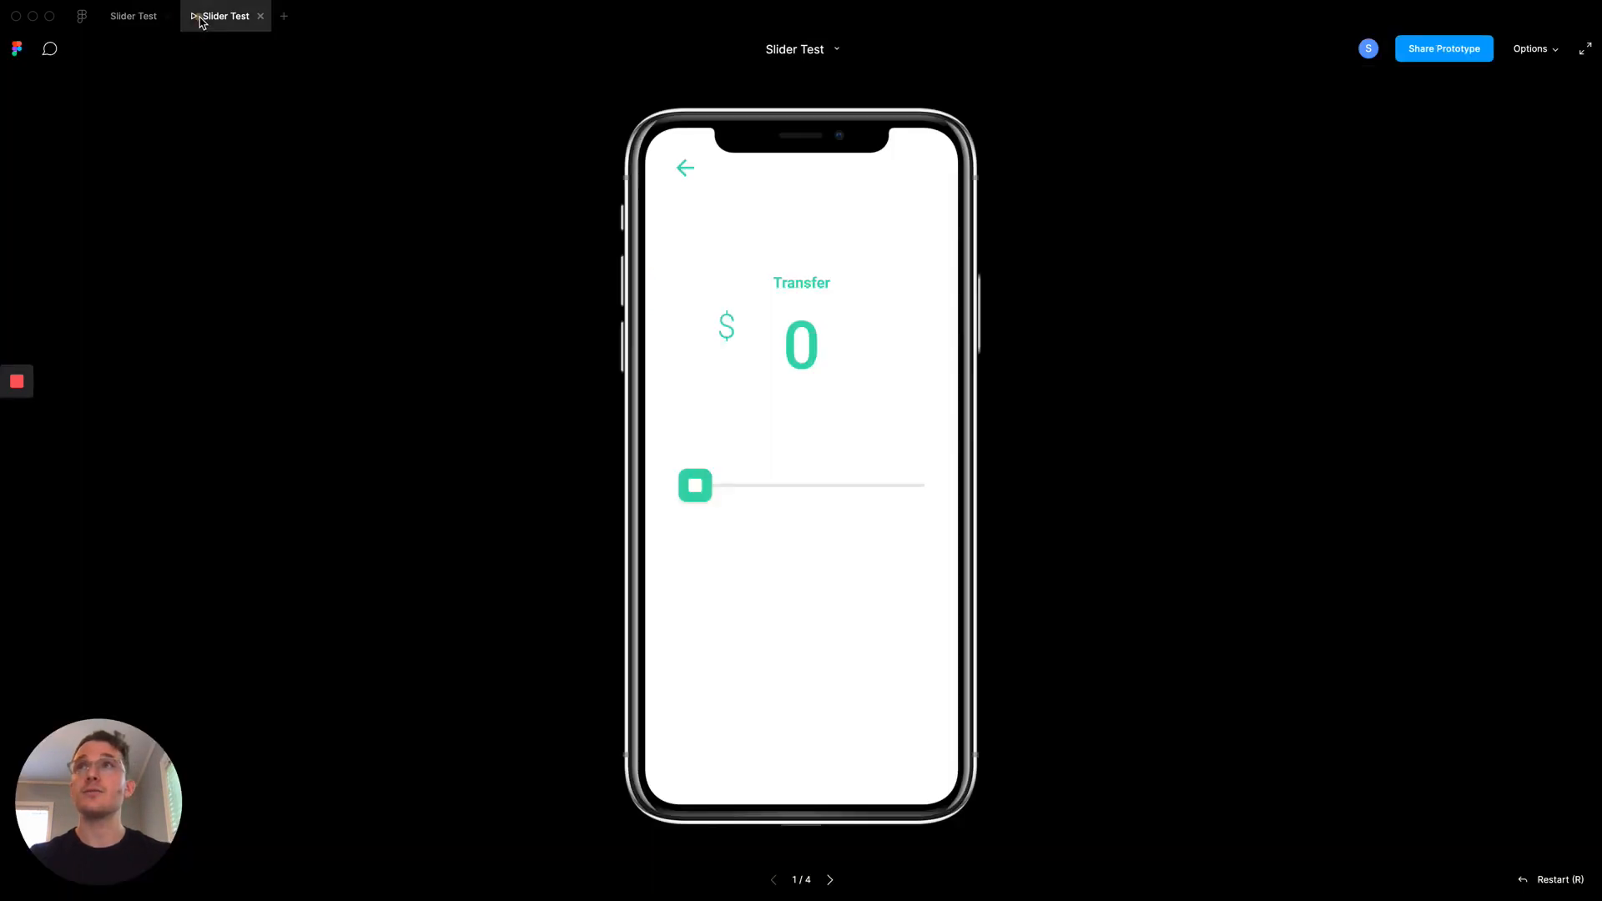
Drag the slider handle right and left in the presentation tab to test Smart Animate
{"action": "left_click", "coordinate": [133, 15]}
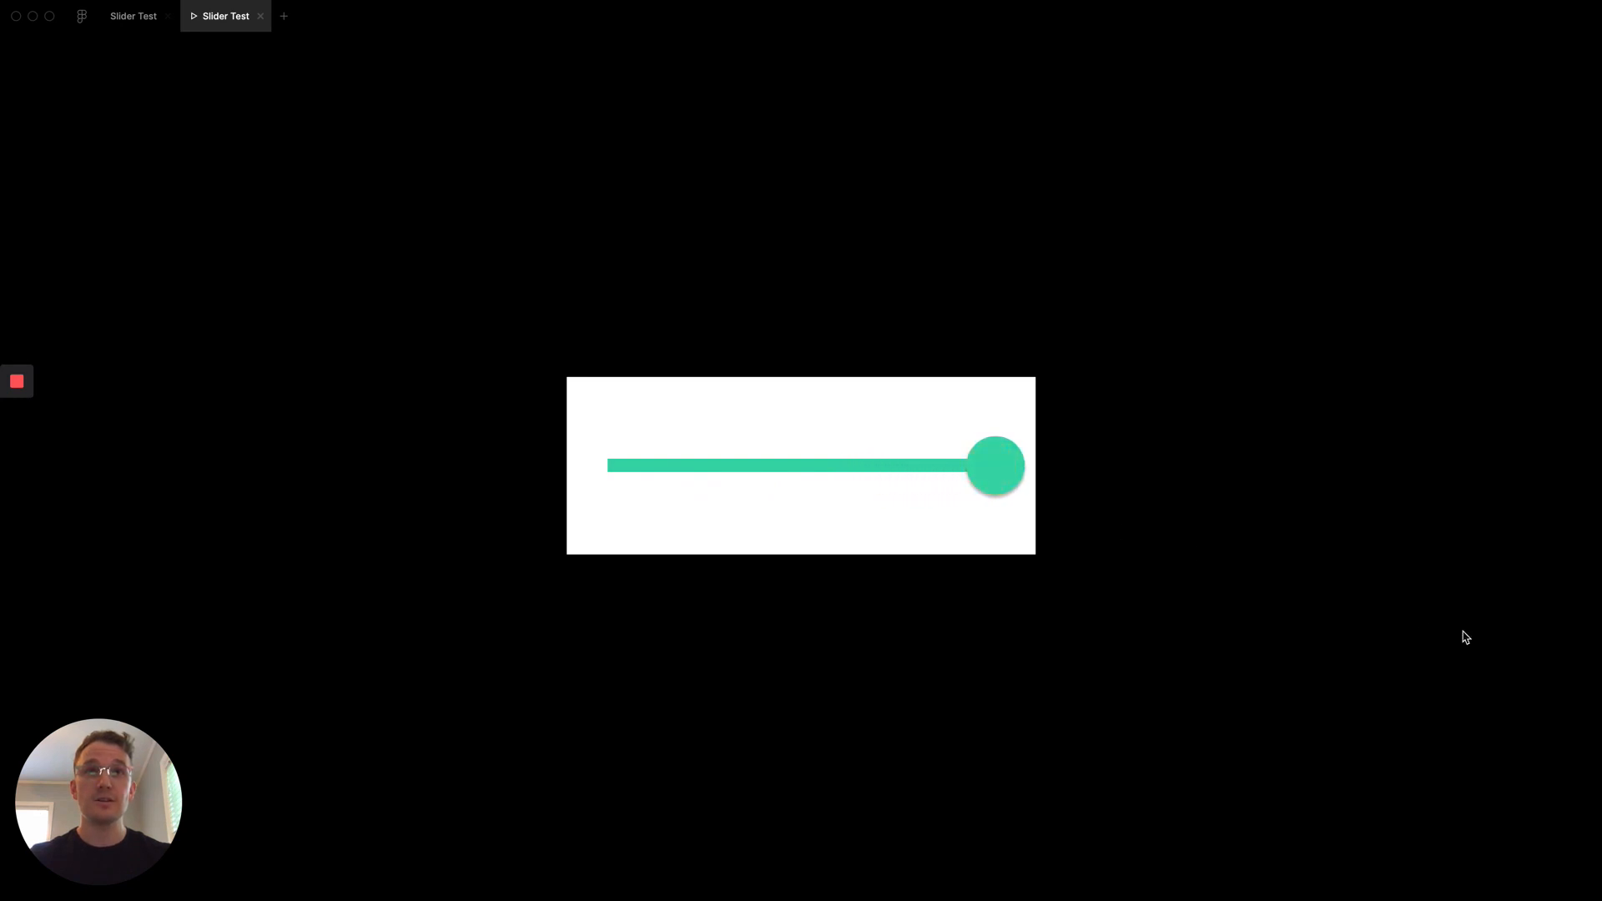
{"action": "mouse_move", "coordinate": [1012, 472]}
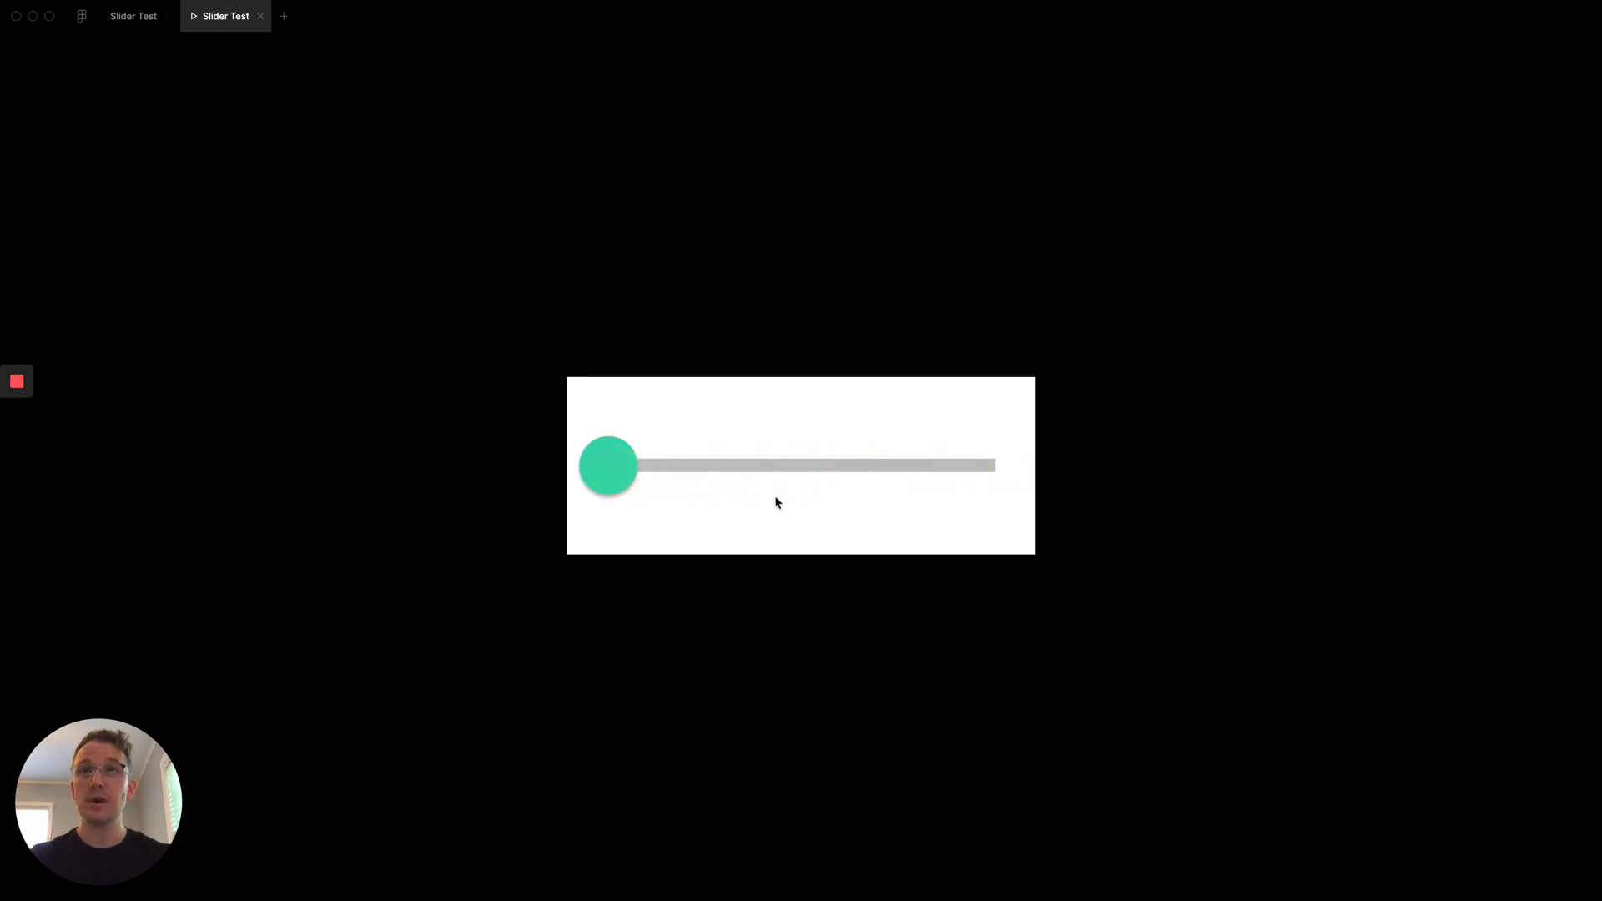
{"action": "mouse_move", "coordinate": [787, 590]}
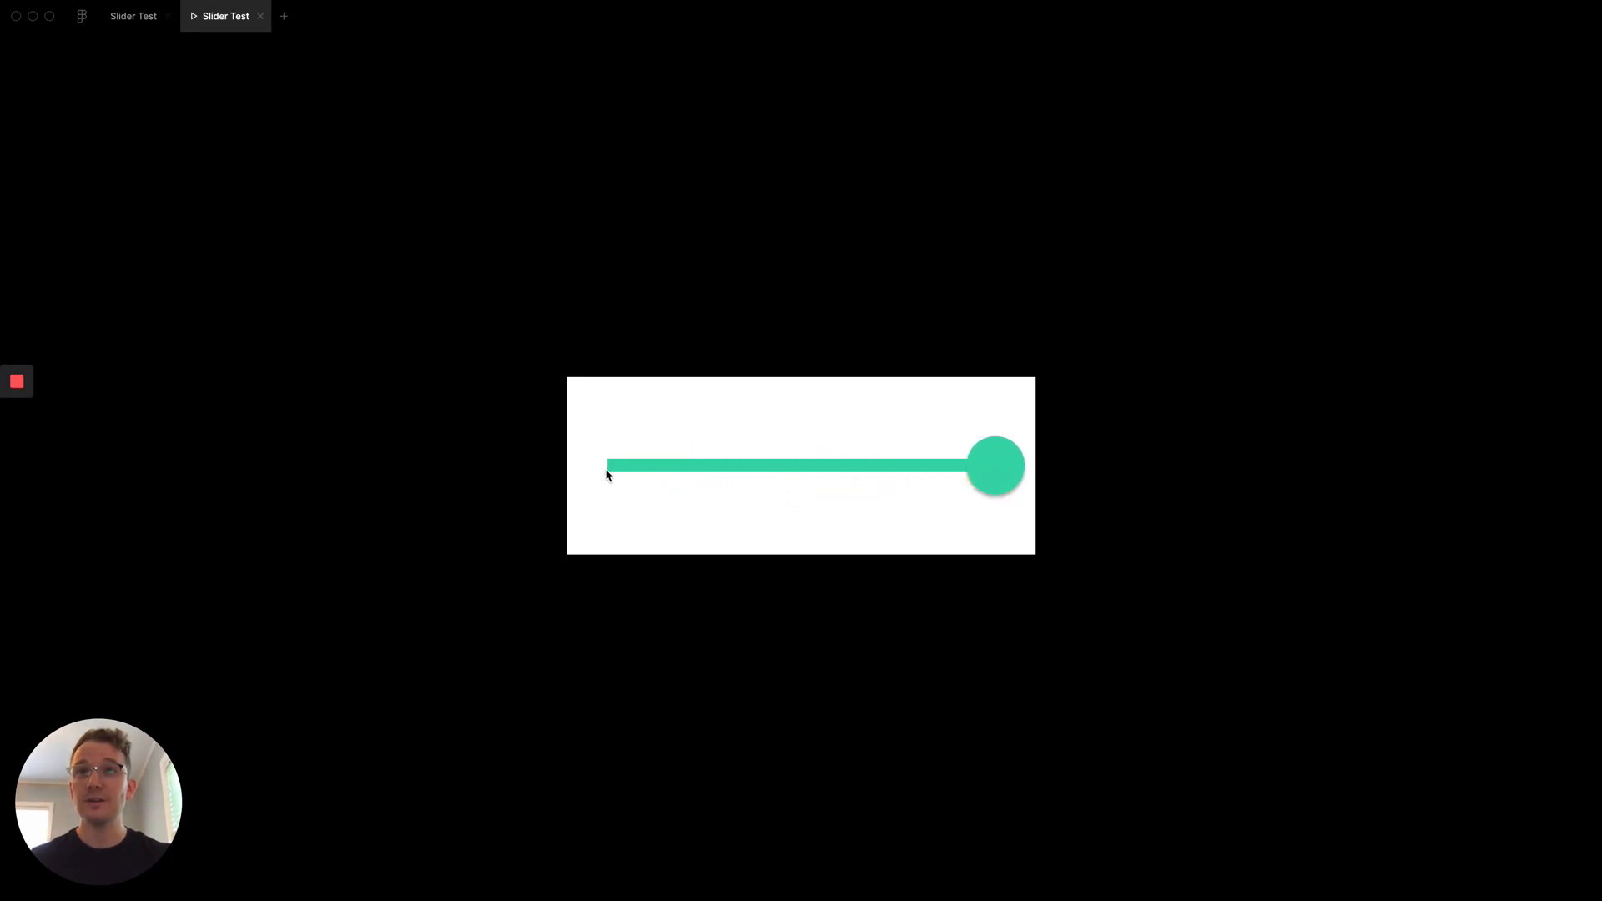
{"action": "mouse_move", "coordinate": [616, 465]}
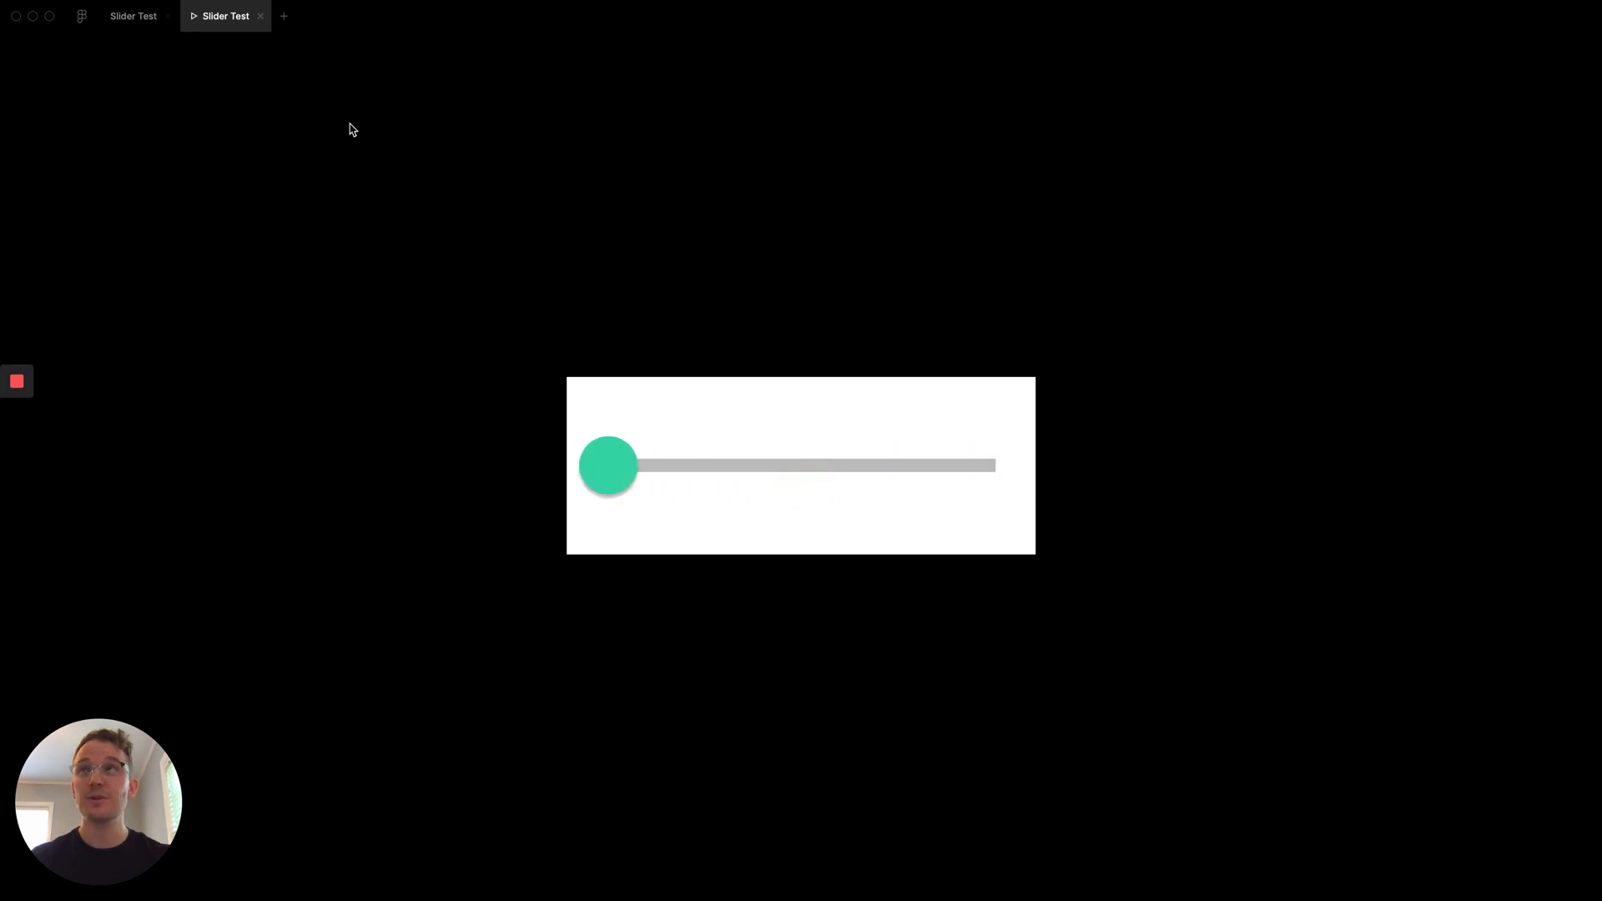
{"action": "mouse_move", "coordinate": [715, 411]}
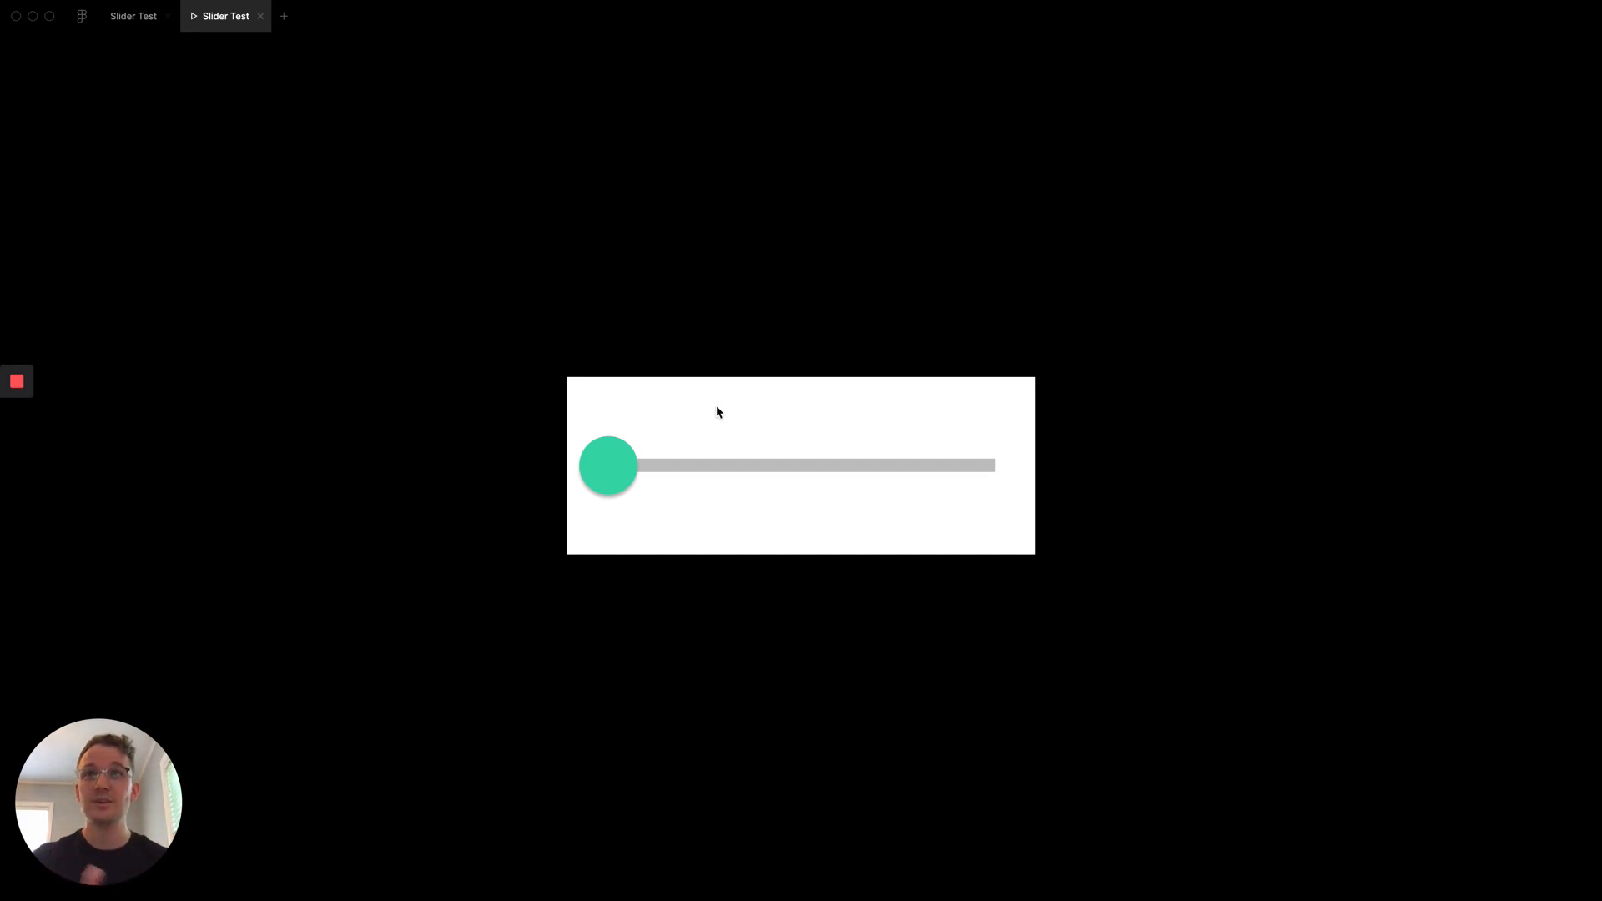
{"action": "mouse_move", "coordinate": [737, 432]}
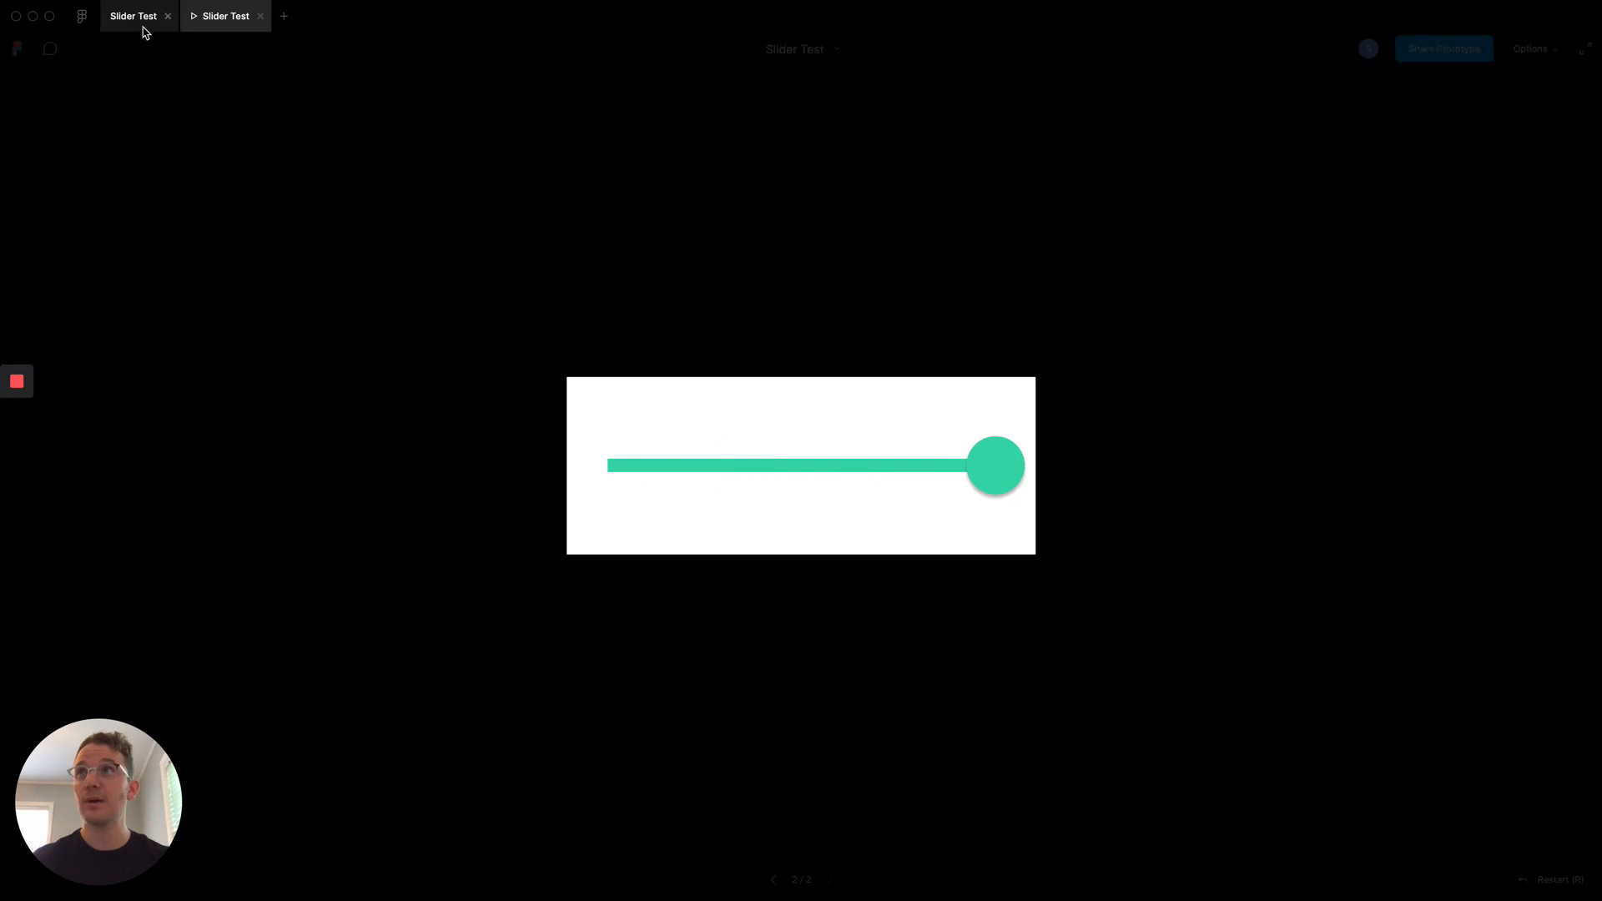
Back in the editor, move both sliders' handles and tracks lower inside their taller frames
{"action": "left_click", "coordinate": [133, 15]}
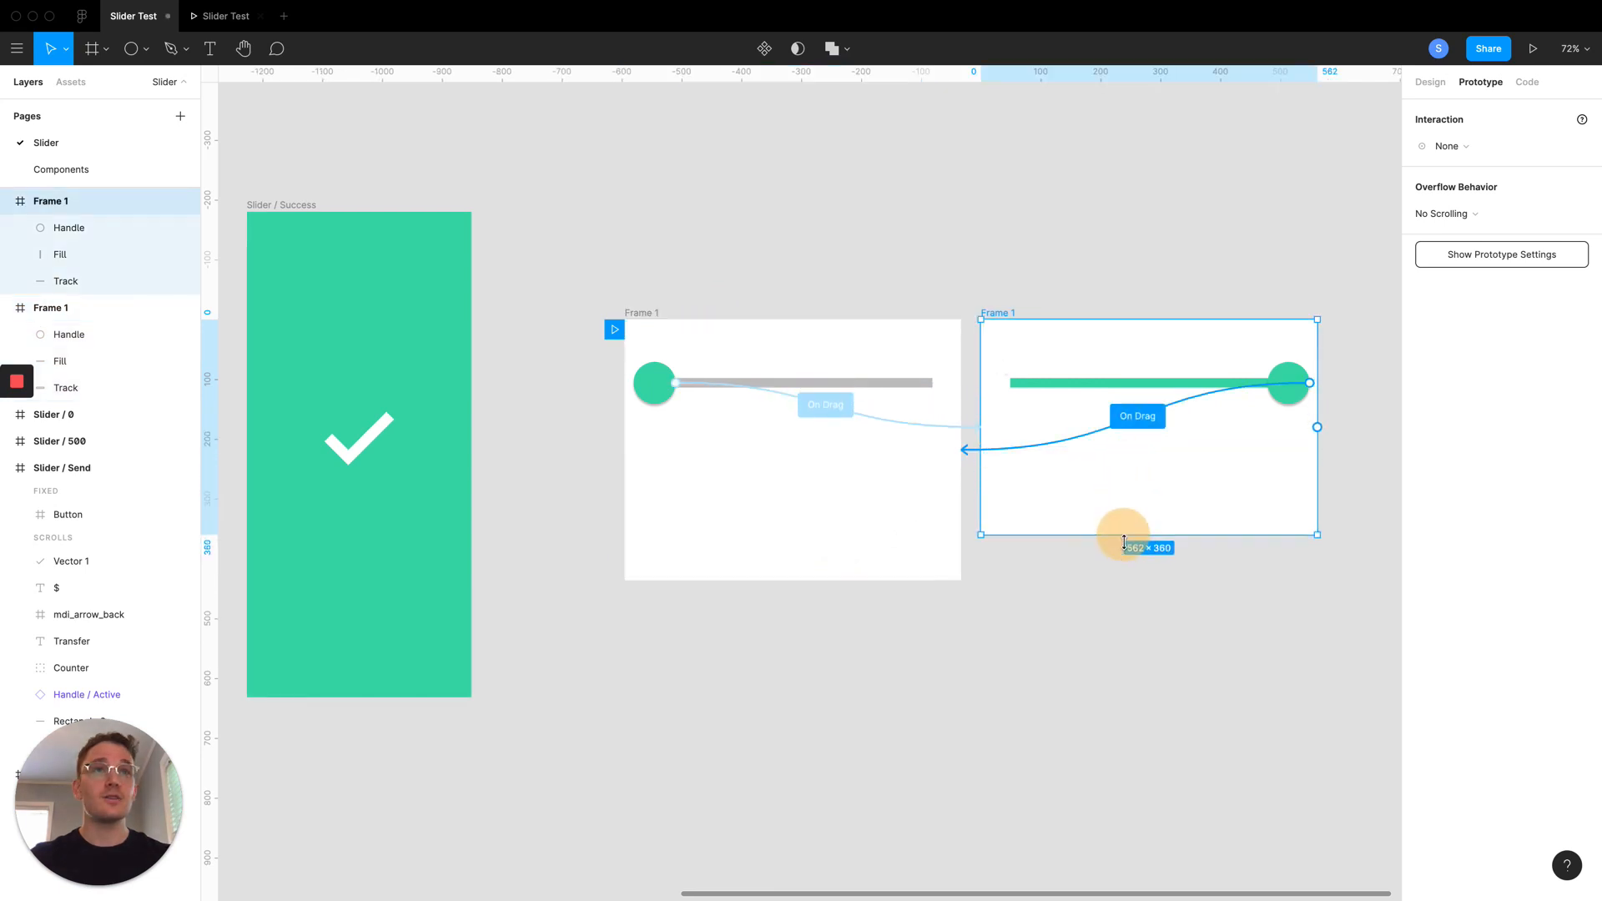
{"action": "left_click", "coordinate": [1355, 451]}
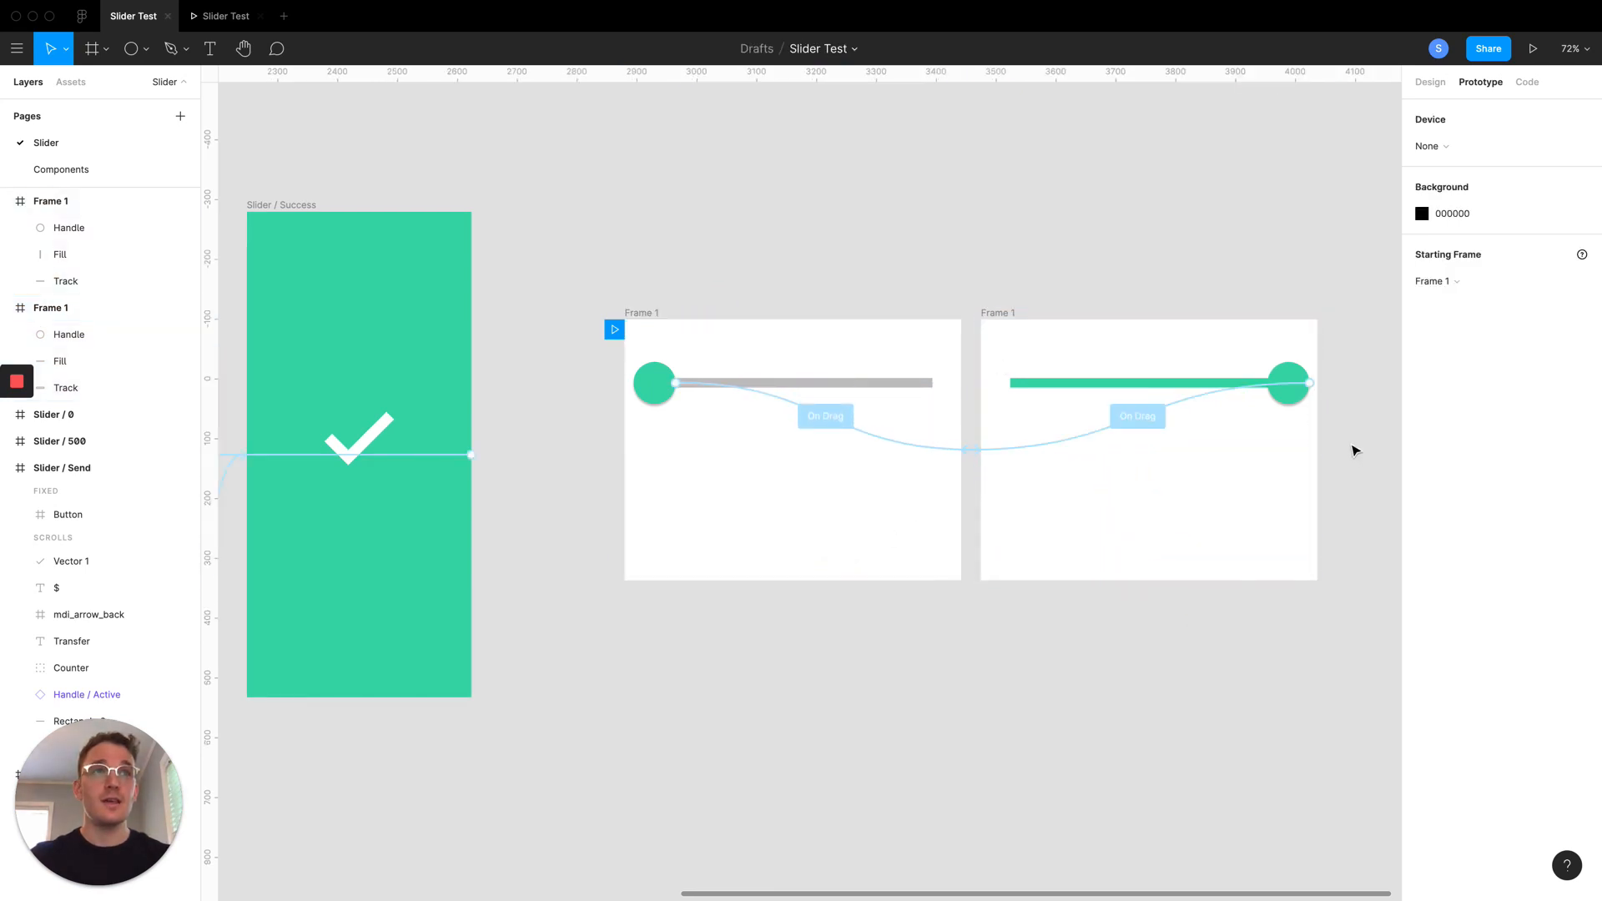
{"action": "left_click", "coordinate": [791, 382]}
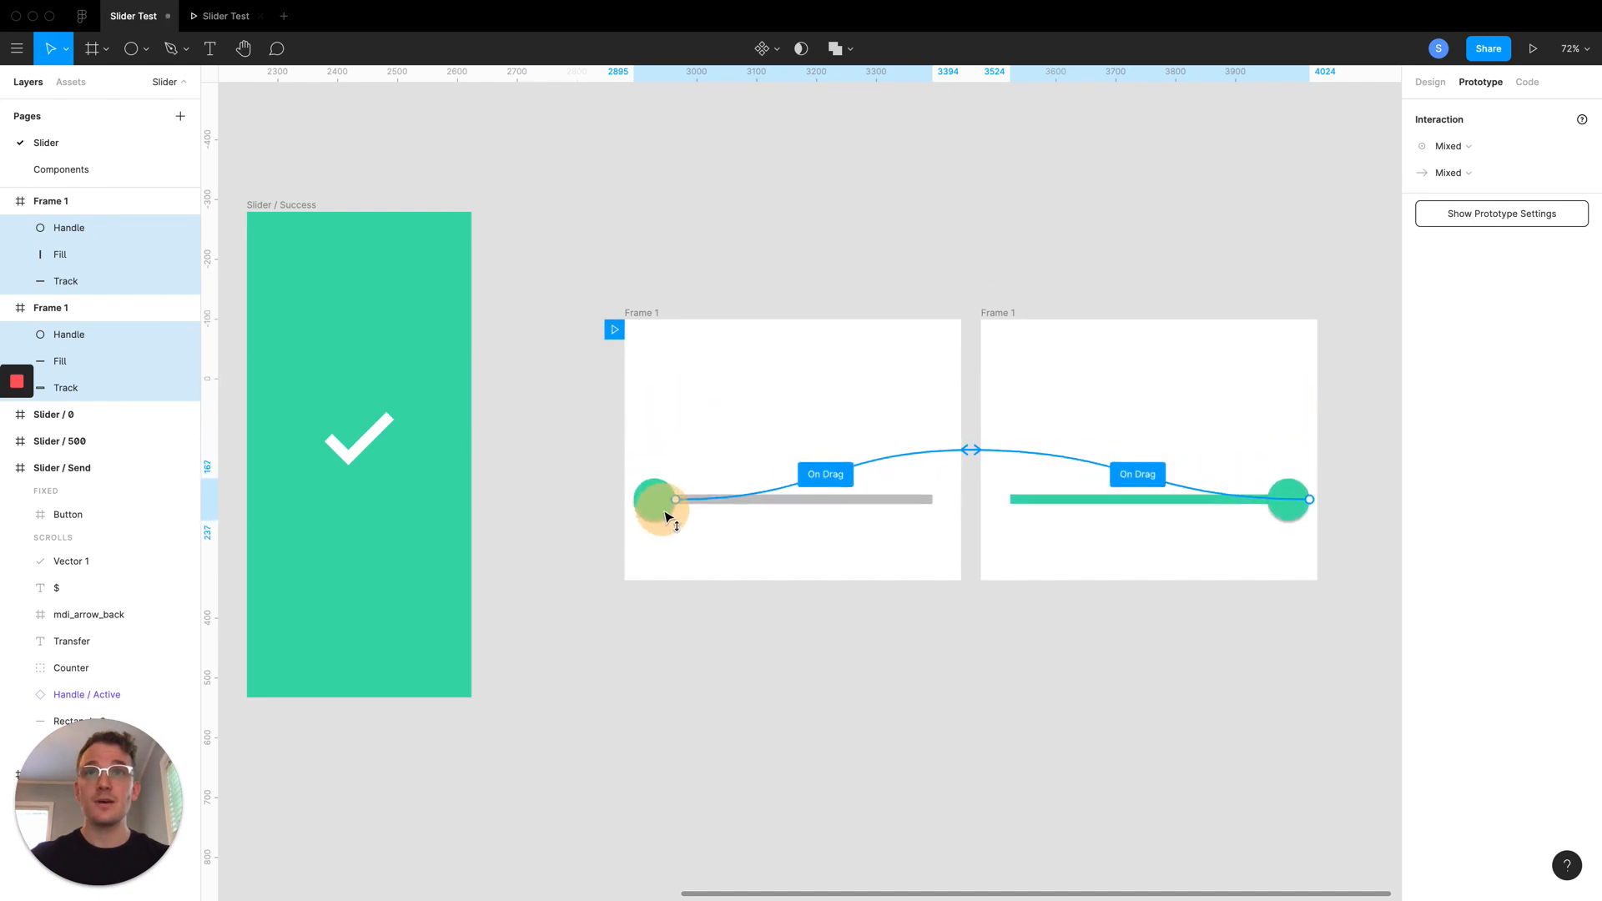
{"action": "left_click", "coordinate": [788, 280]}
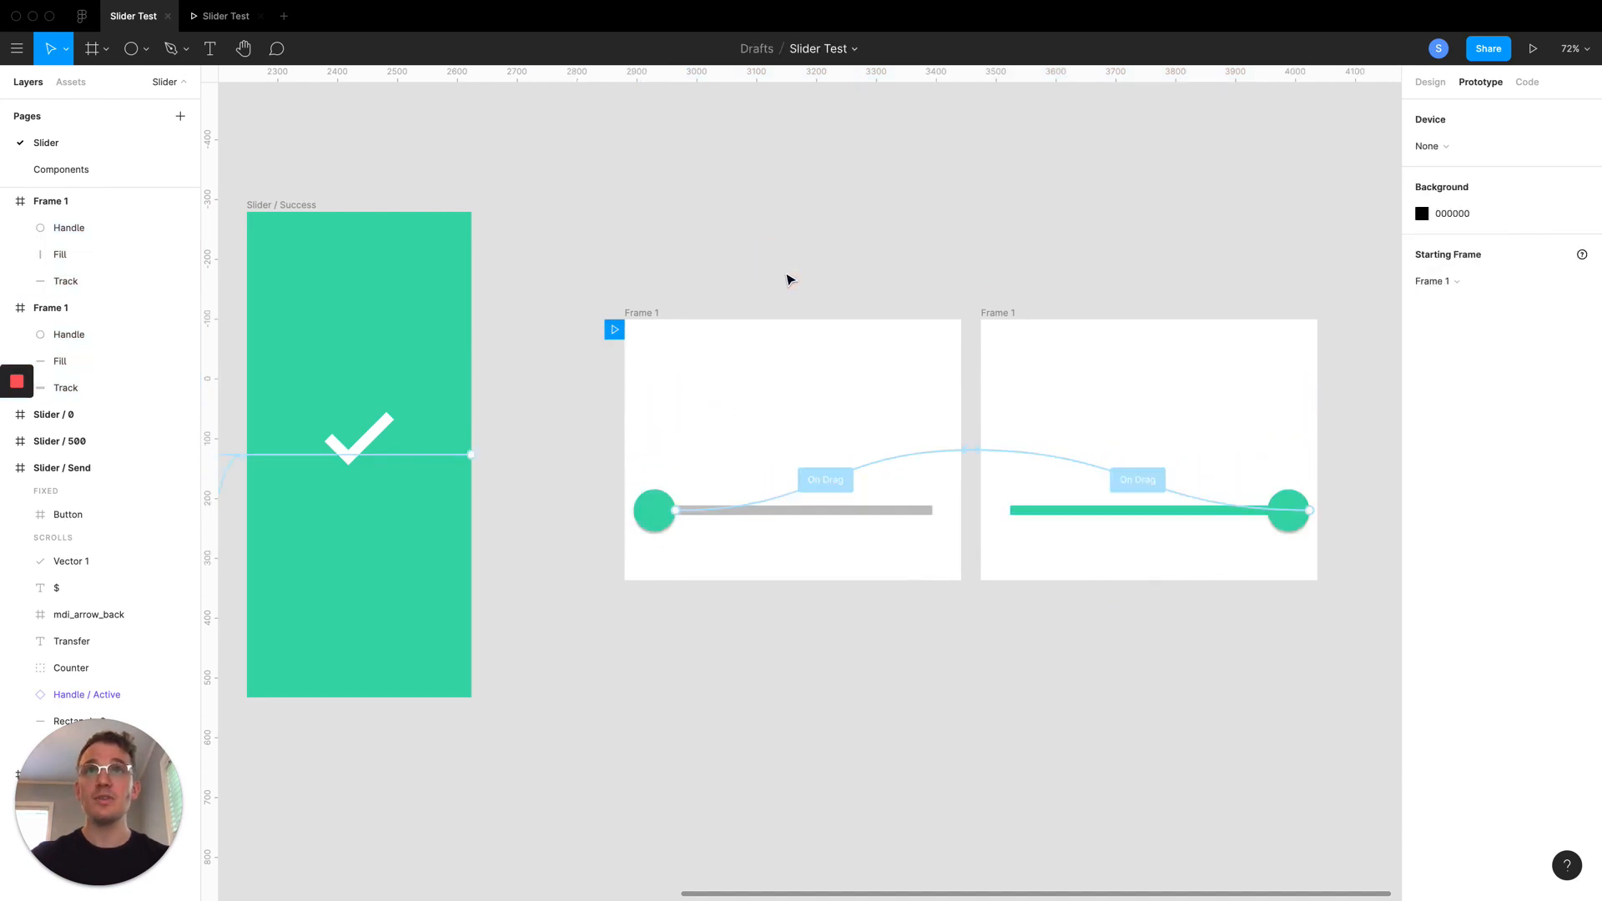
{"action": "mouse_move", "coordinate": [793, 271]}
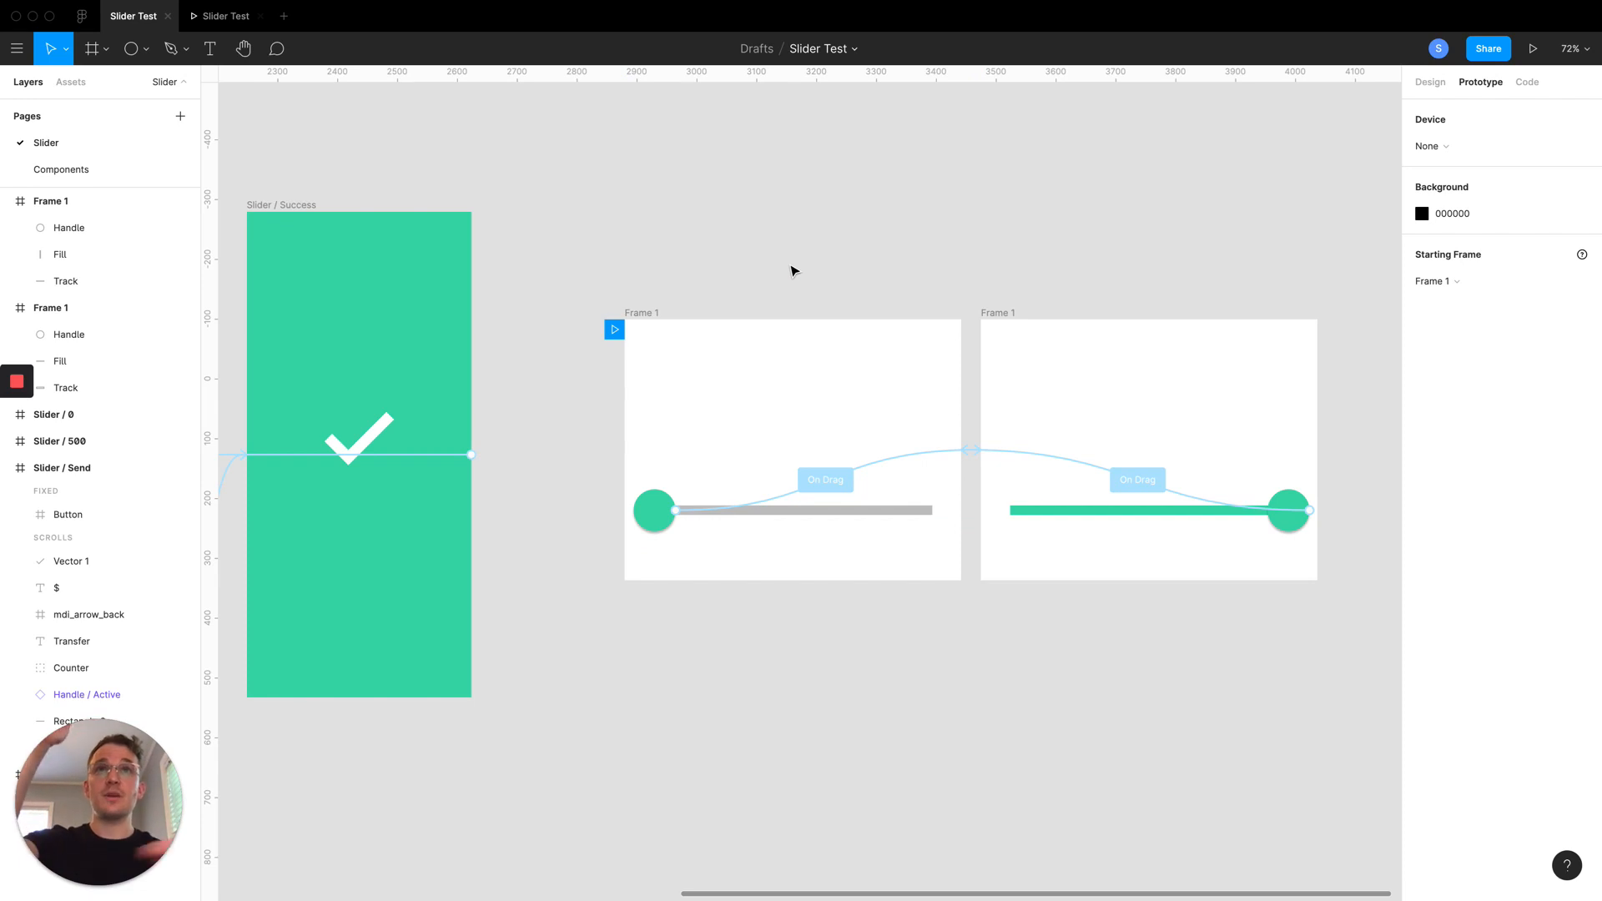
{"action": "mouse_move", "coordinate": [806, 255]}
{"action": "type", "text": "100"}
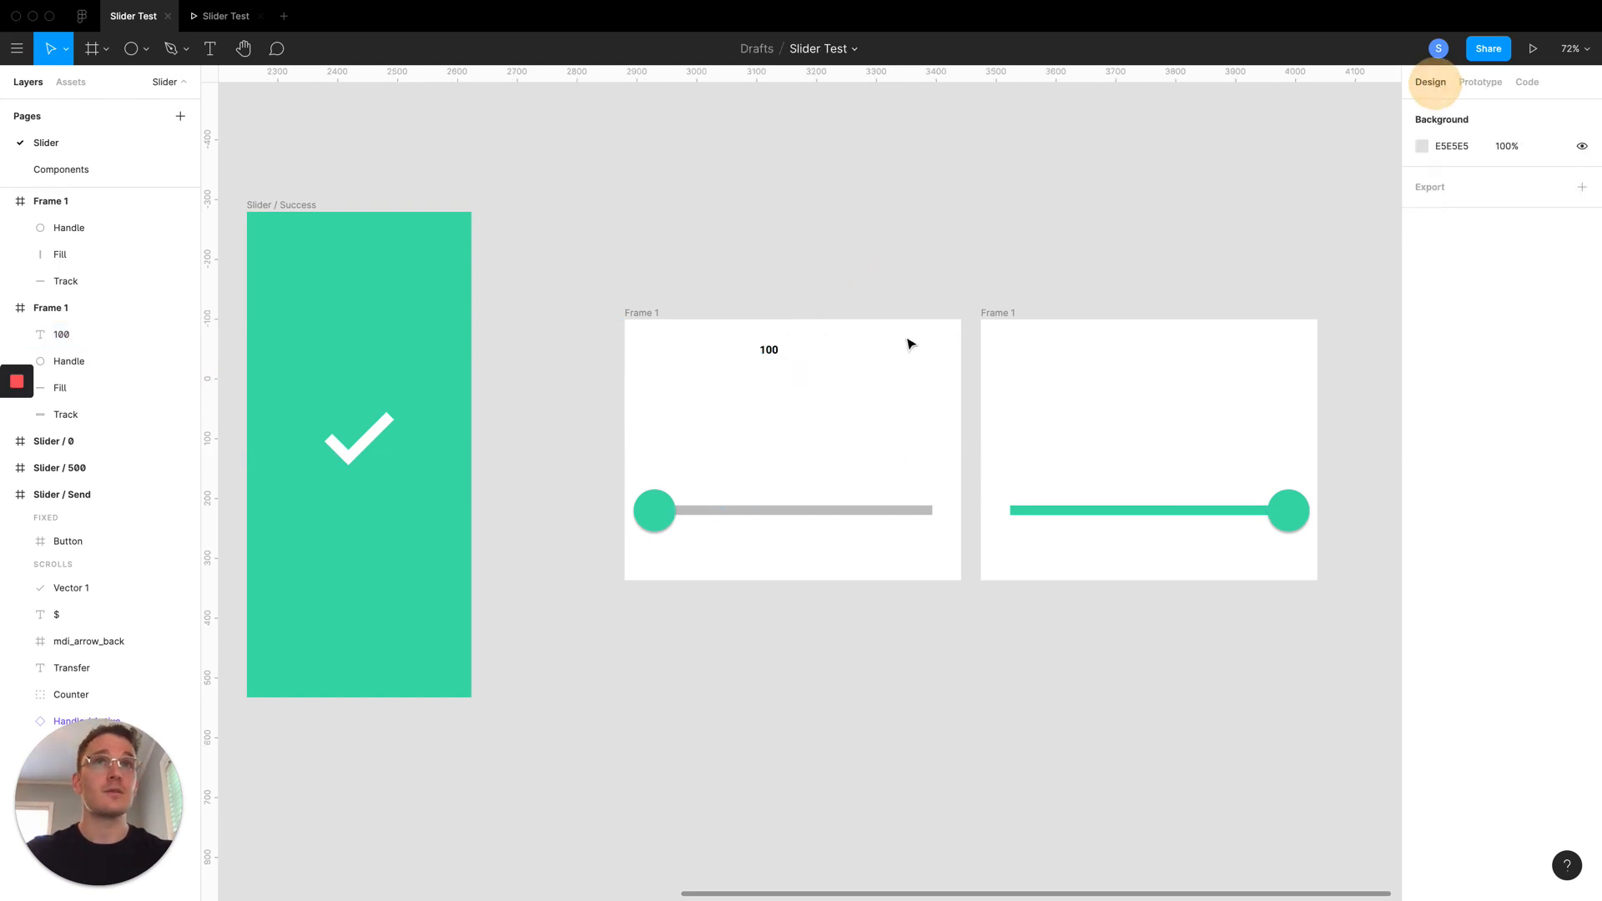
Enlarge the 100 label, duplicate it into a stack of five, and toggle frame clipping
{"action": "left_click", "coordinate": [768, 350]}
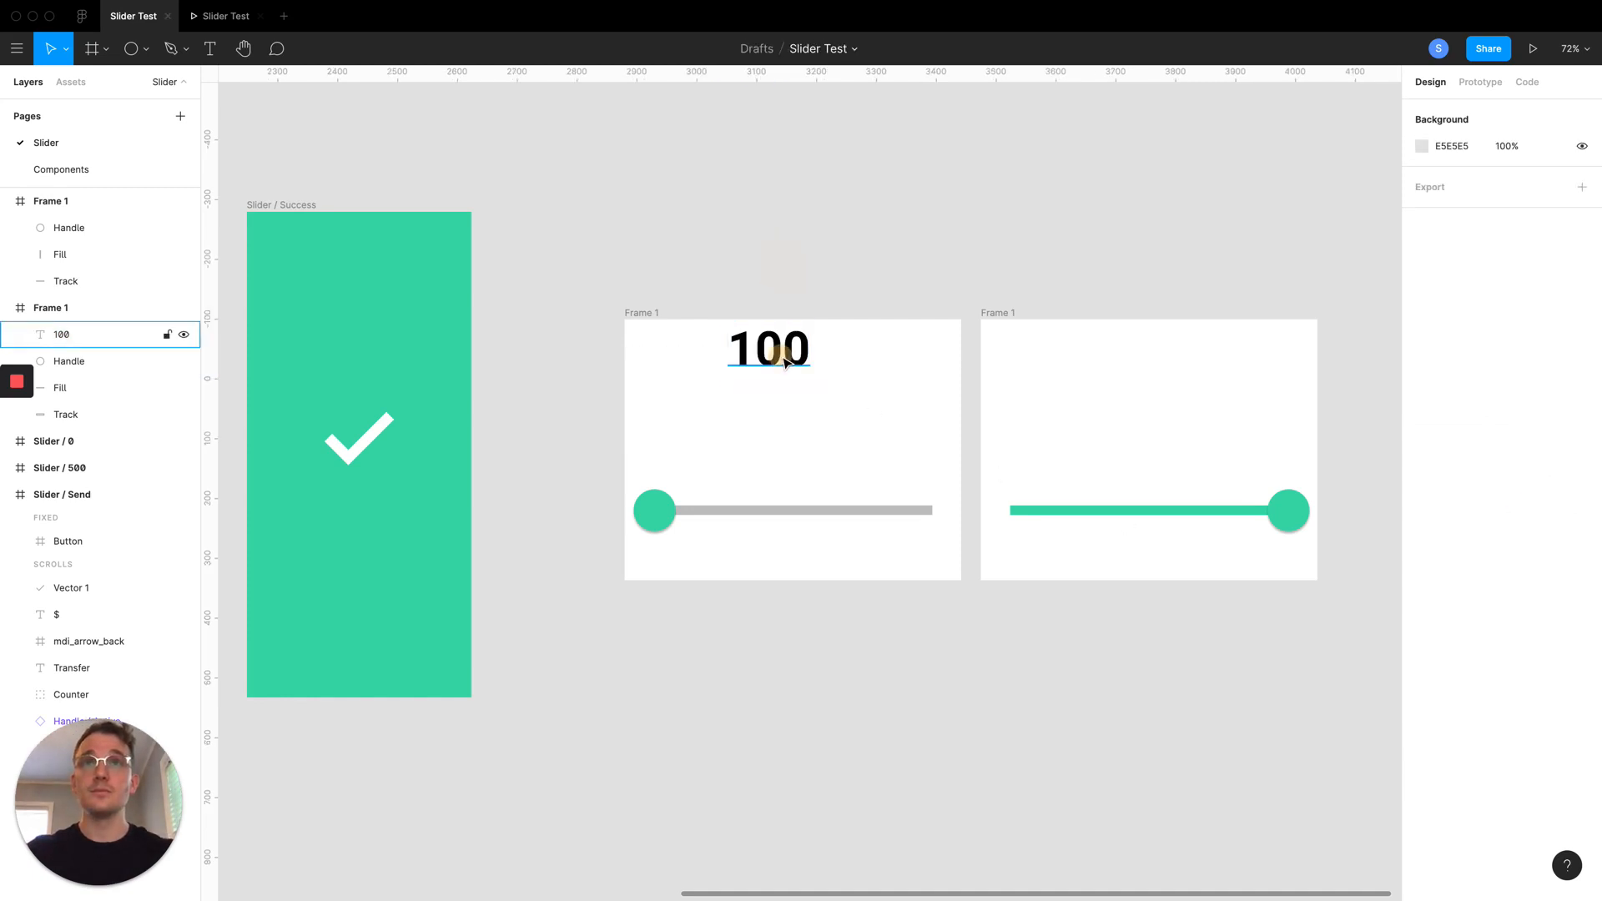
{"action": "left_click", "coordinate": [769, 350]}
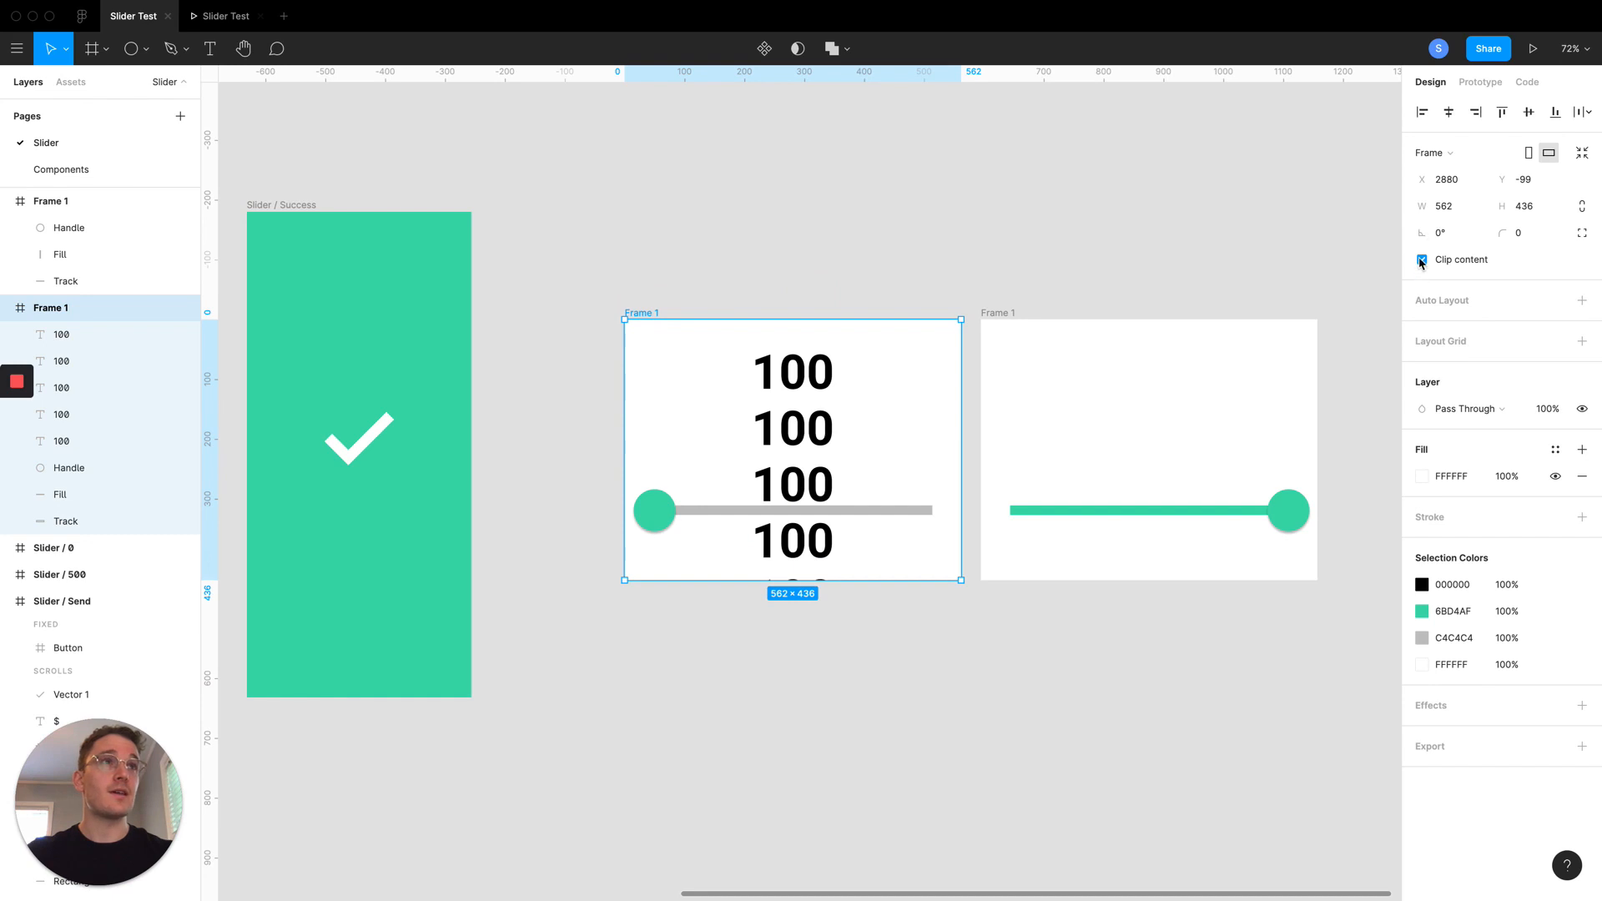
{"action": "left_click", "coordinate": [1421, 259]}
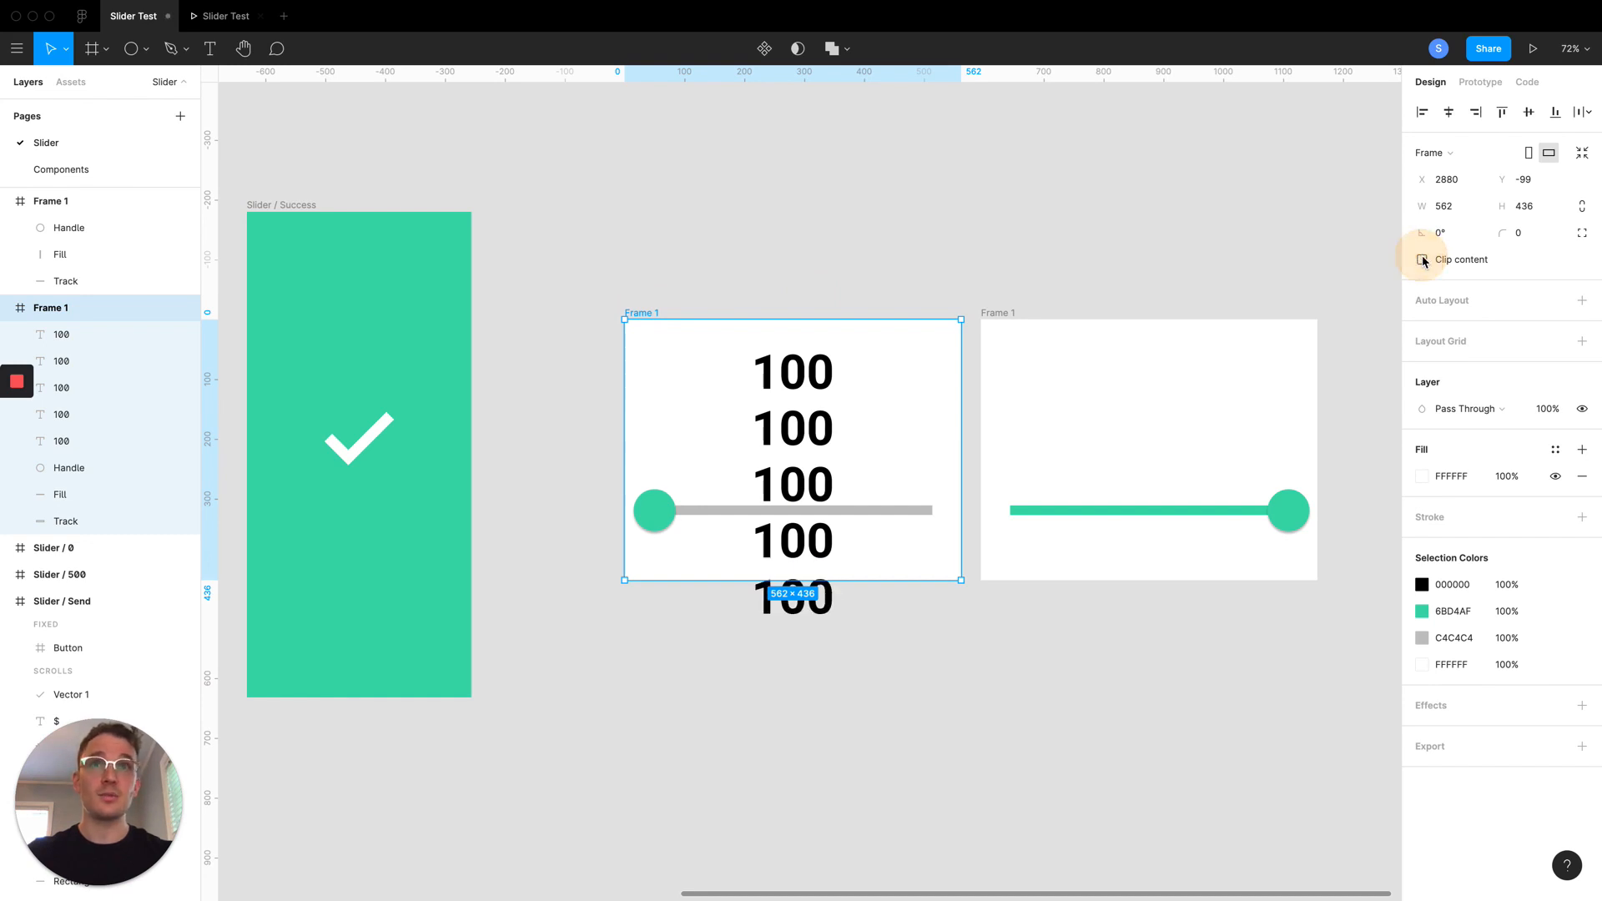
{"action": "left_click", "coordinate": [791, 370]}
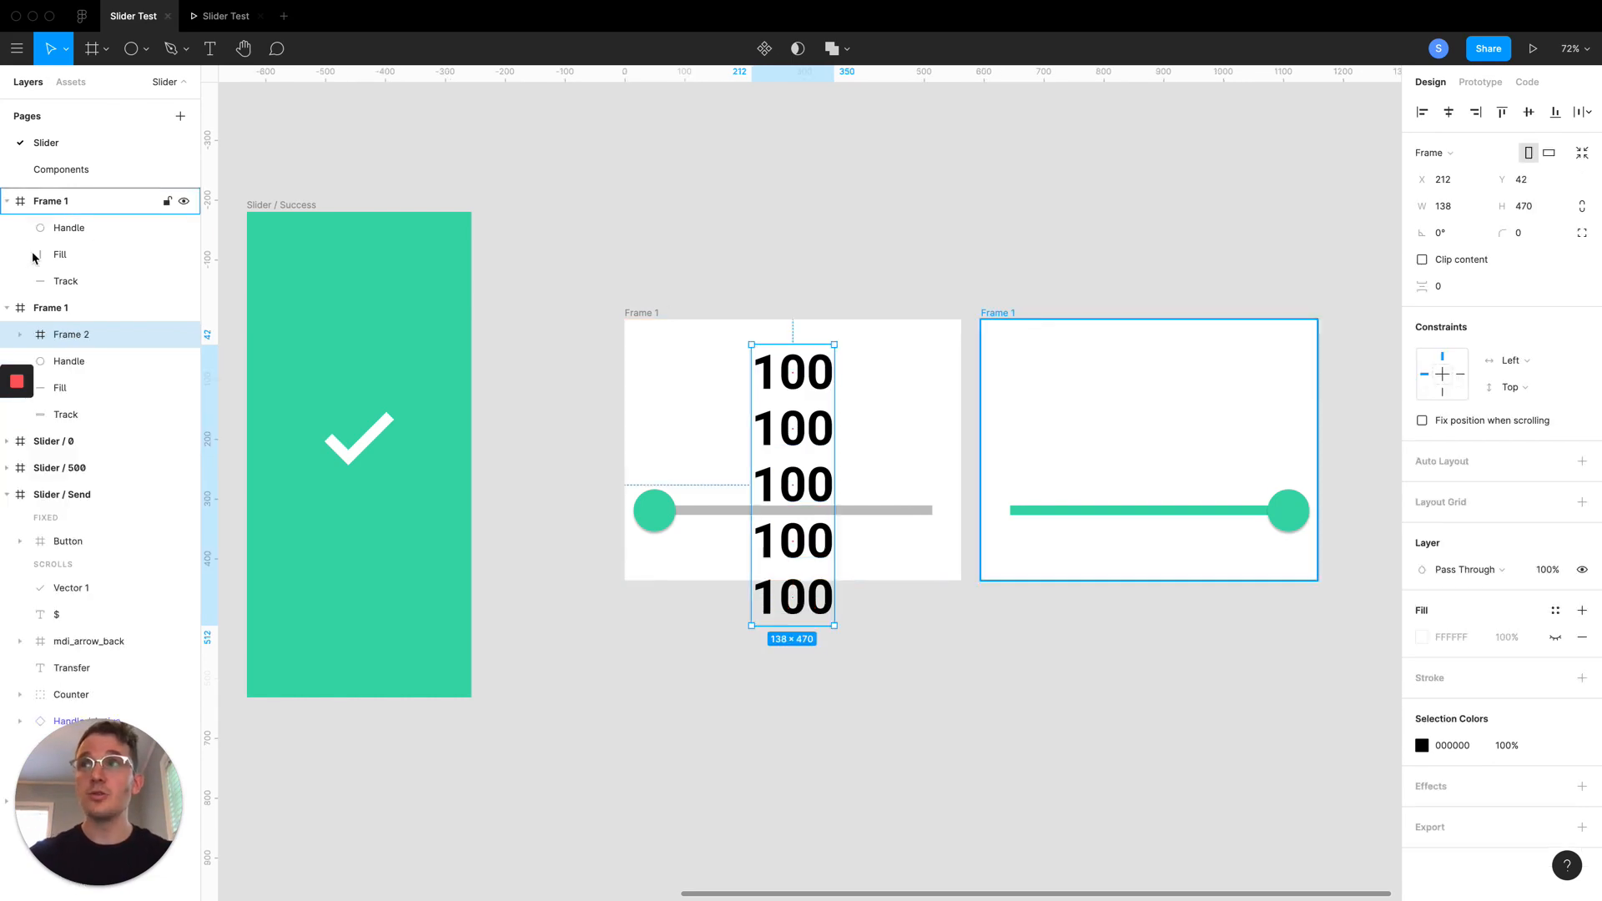
Rename the frame holding the number column to 'Numbers'
{"action": "double_click", "coordinate": [72, 333]}
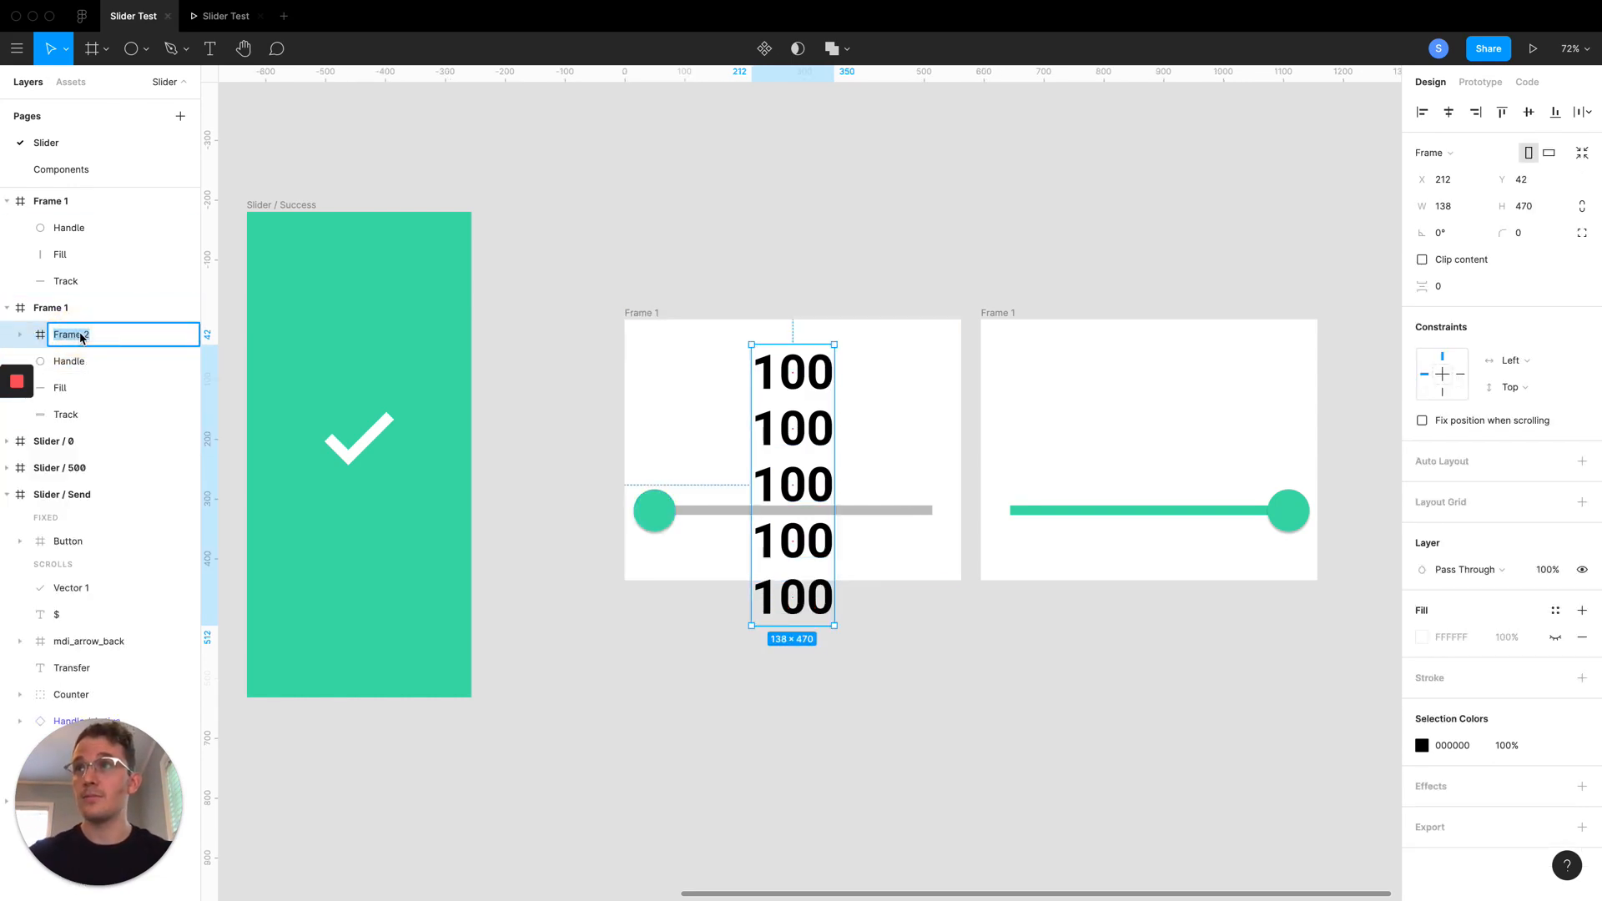
{"action": "type", "text": "N"}
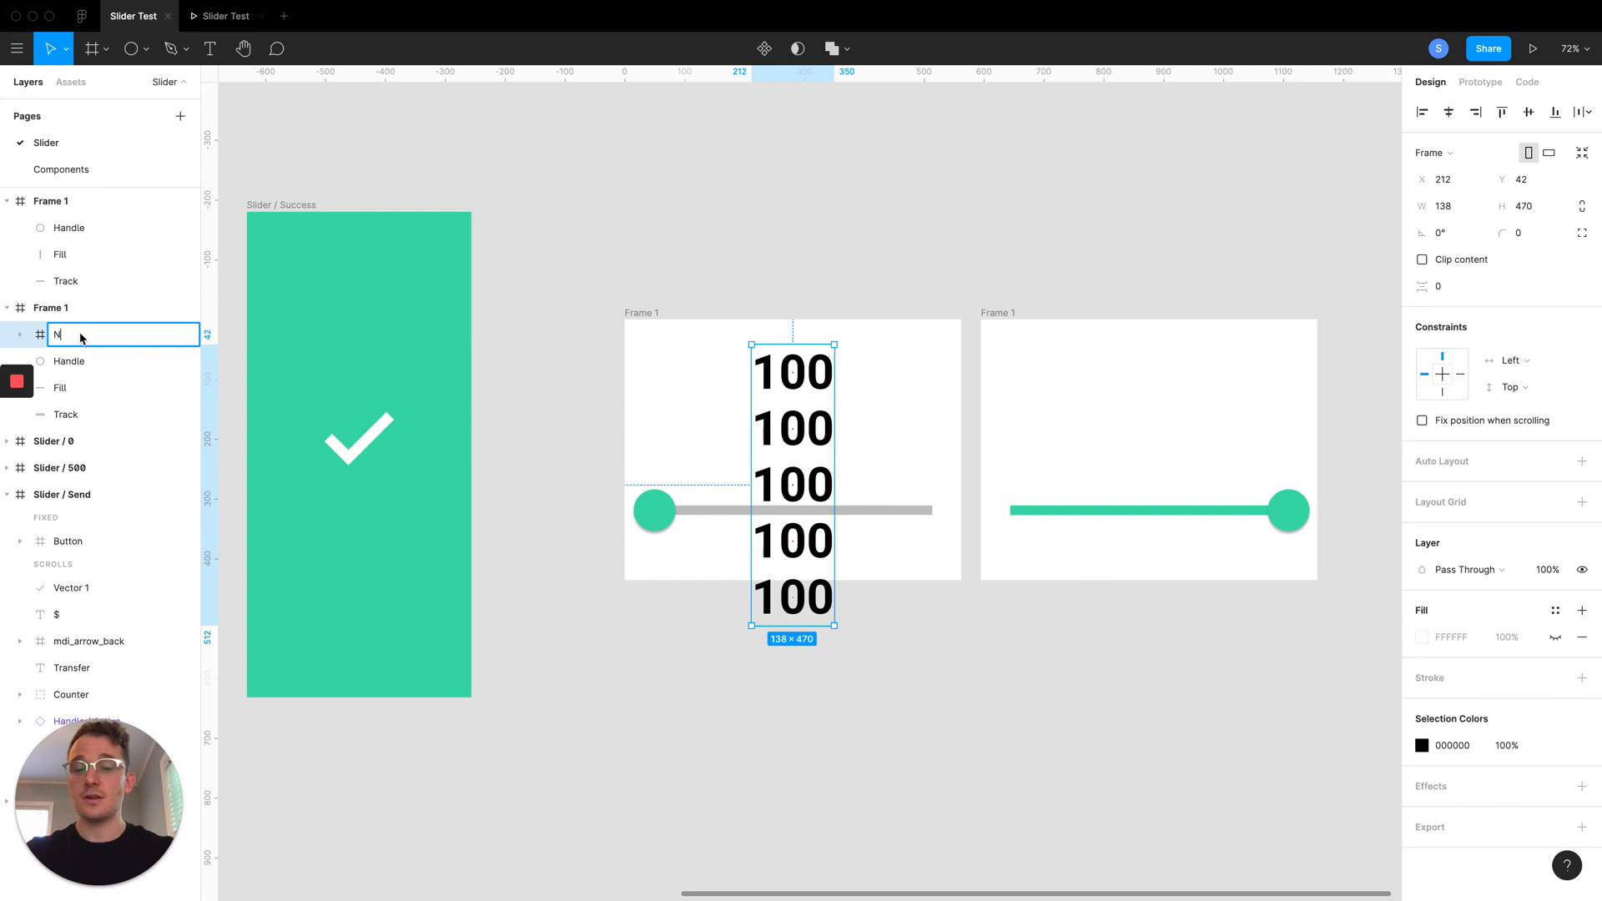
{"action": "type", "text": "Numbers"}
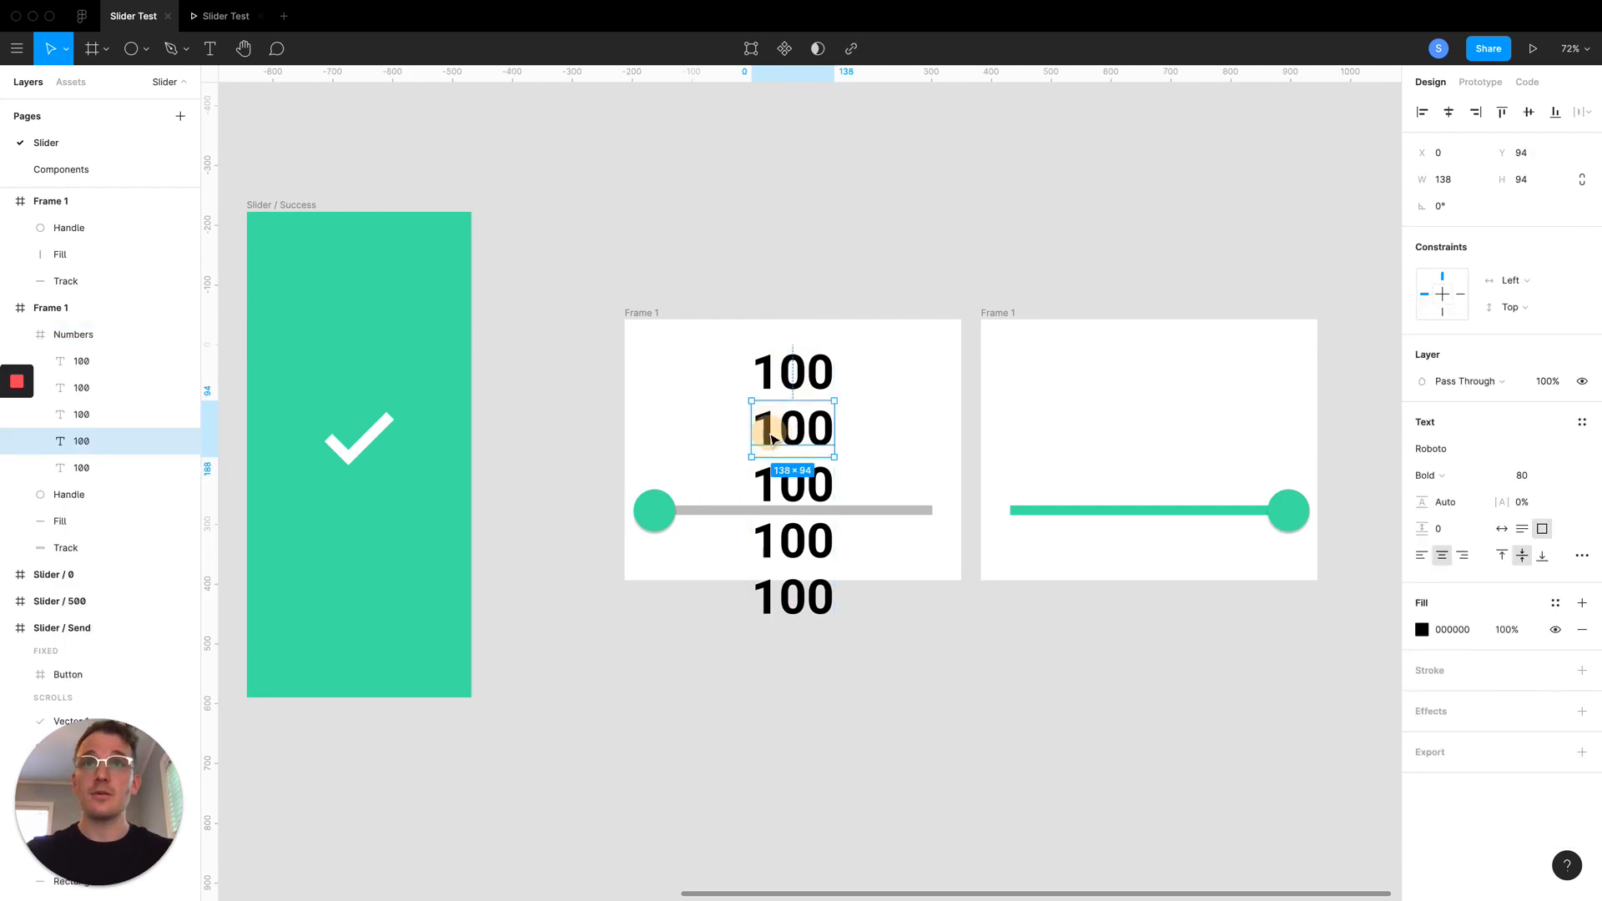
Relabel the lower entries of the column to 200, 300, 400 and 500
{"action": "type", "text": "200"}
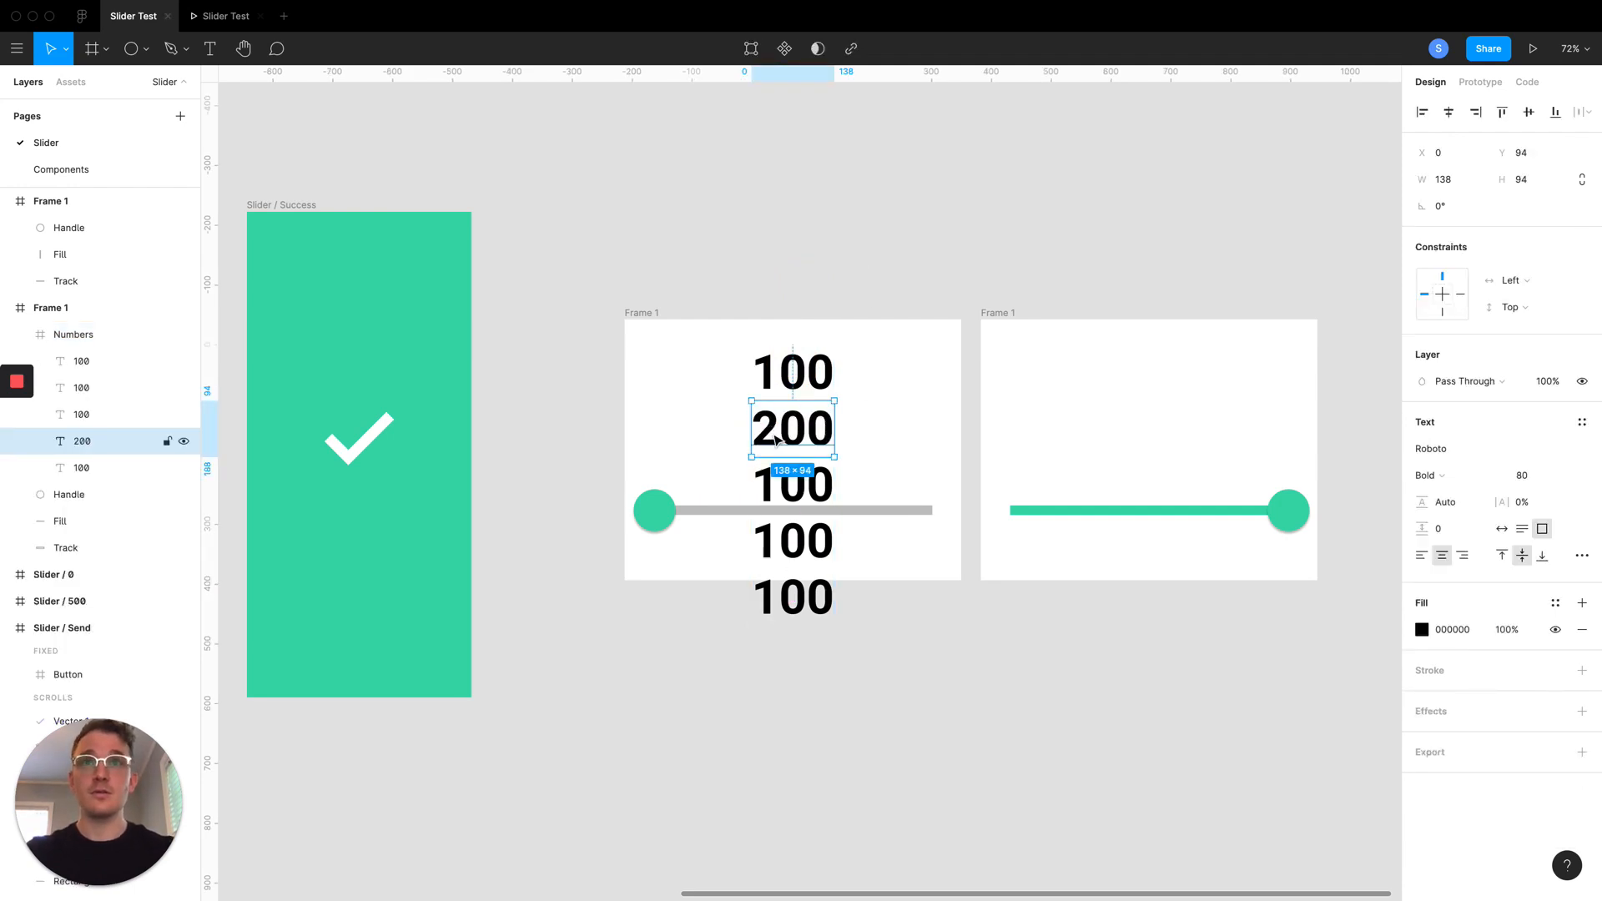
{"action": "left_click", "coordinate": [791, 484]}
{"action": "type", "text": "300"}
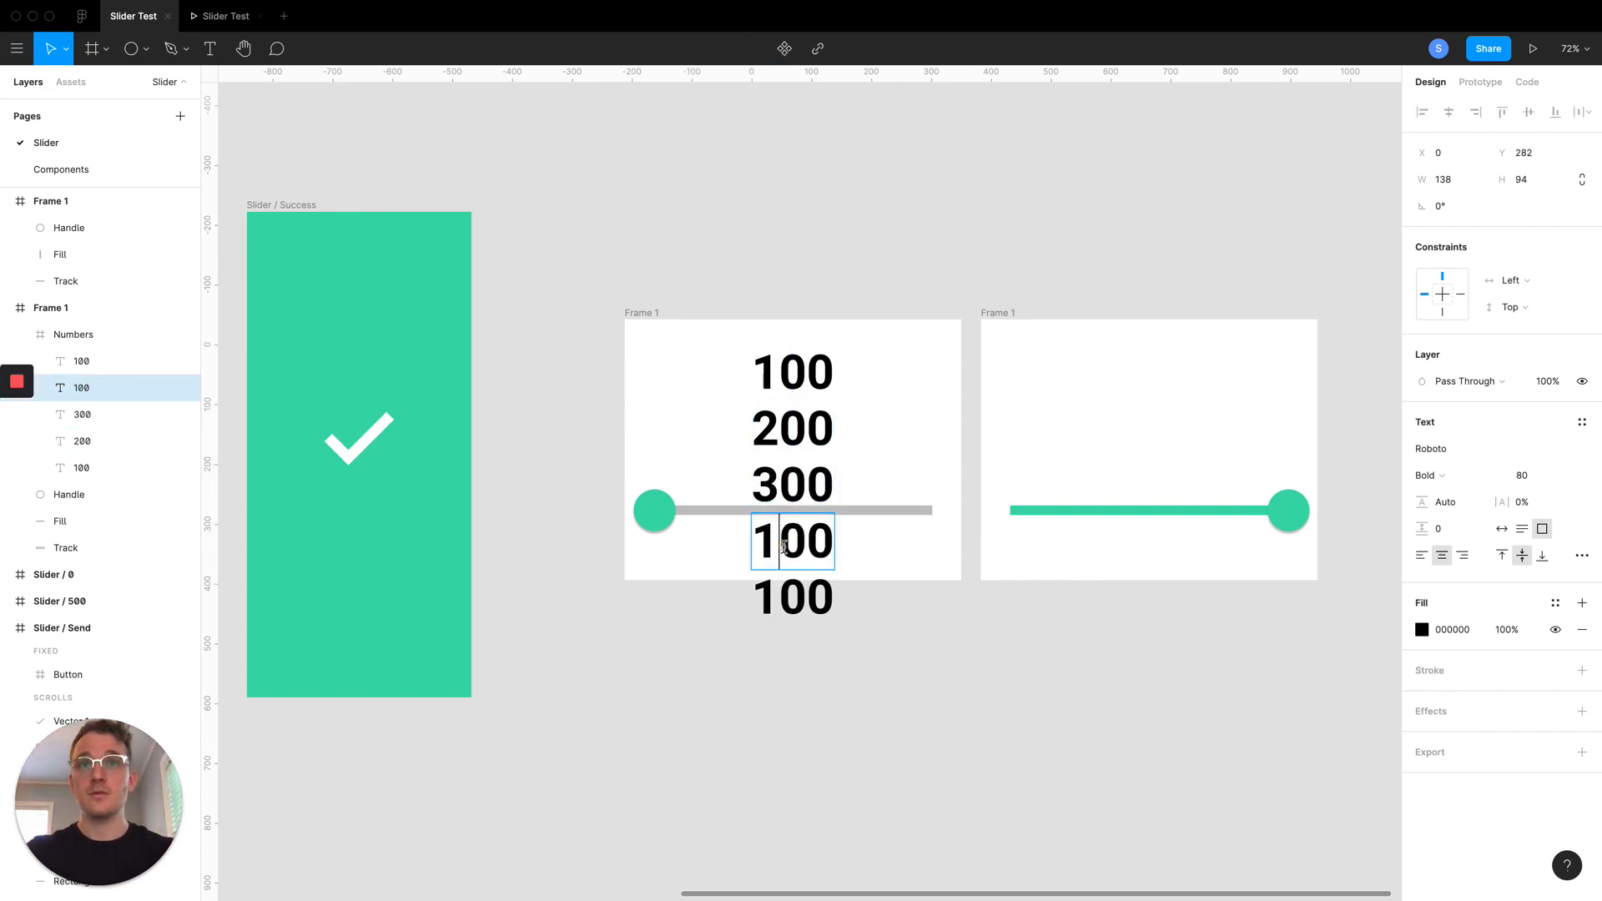
{"action": "type", "text": "400"}
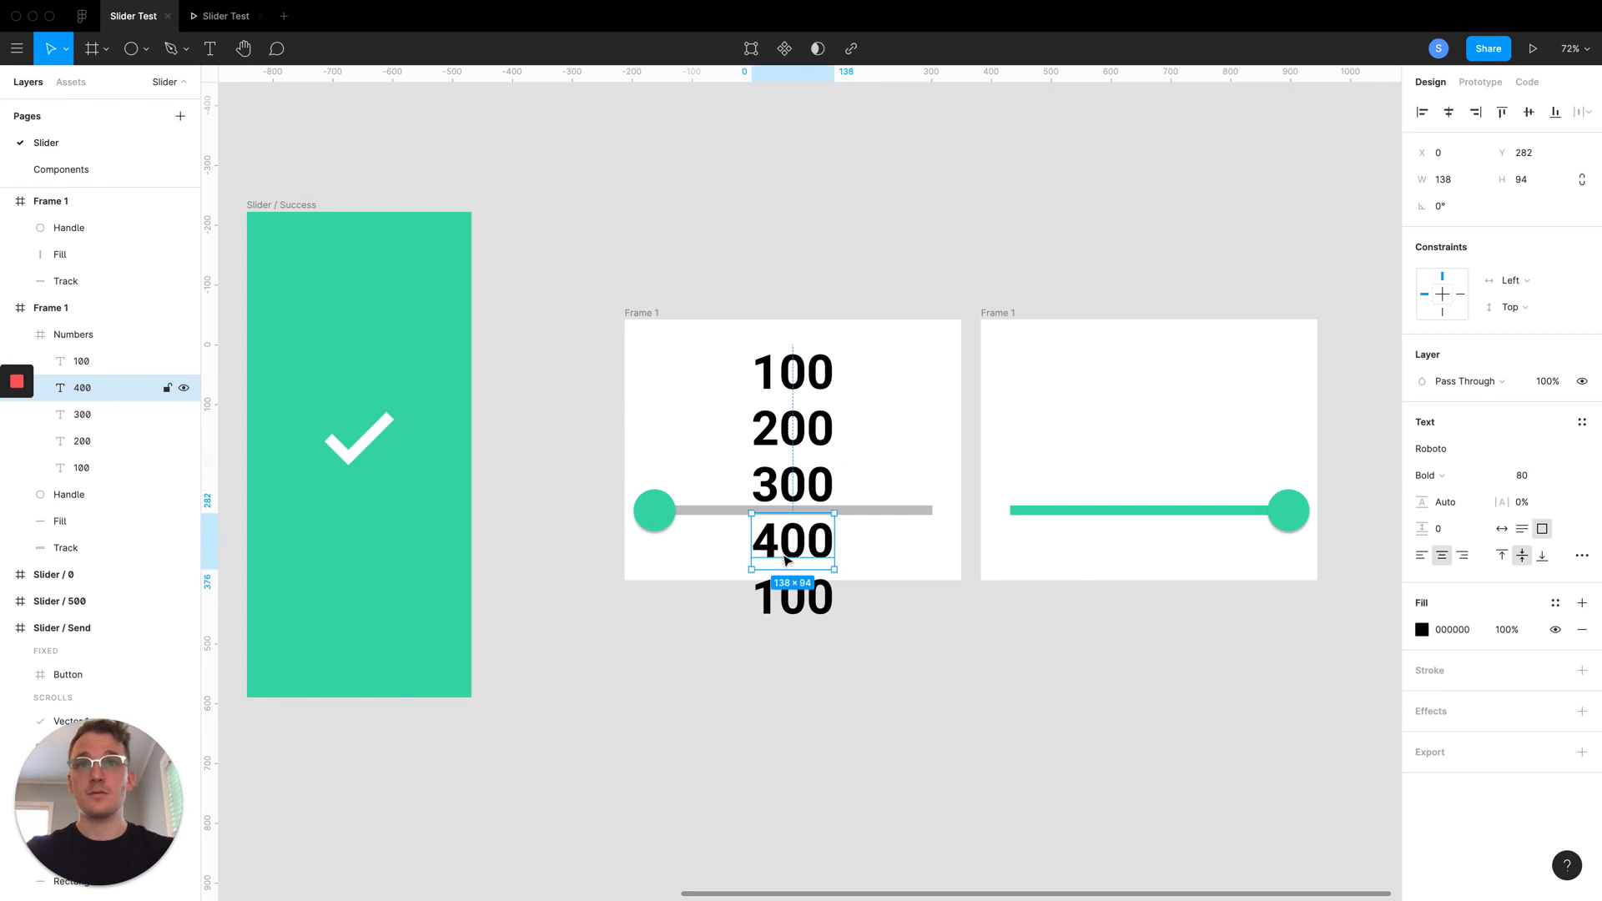
{"action": "left_click", "coordinate": [792, 597]}
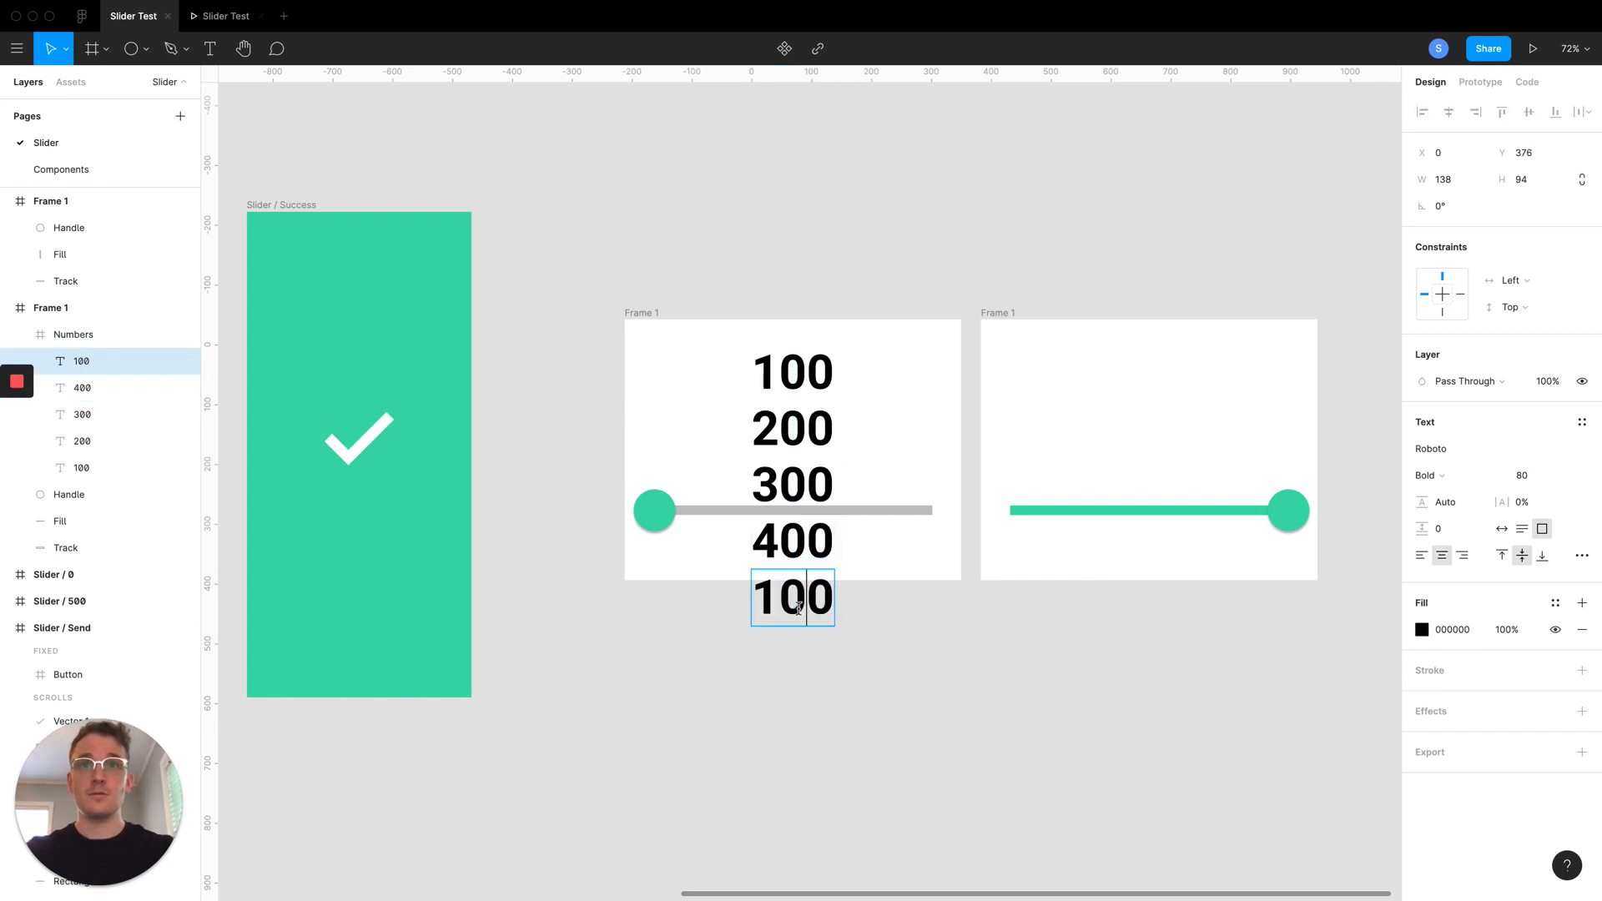
{"action": "type", "text": "500"}
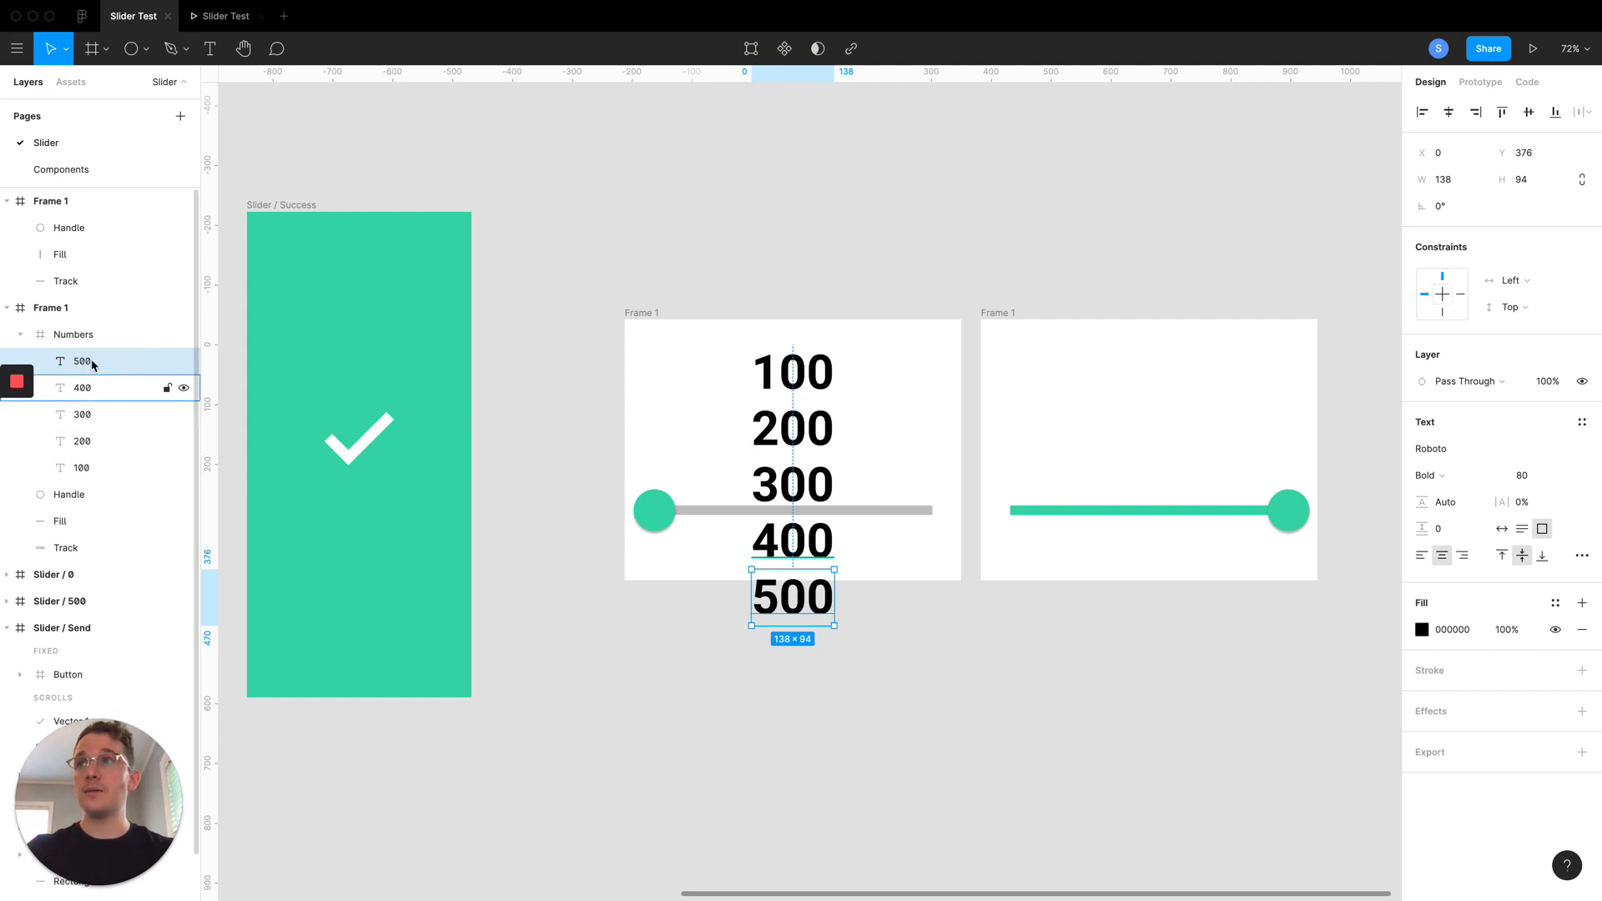
{"action": "left_click", "coordinate": [72, 334]}
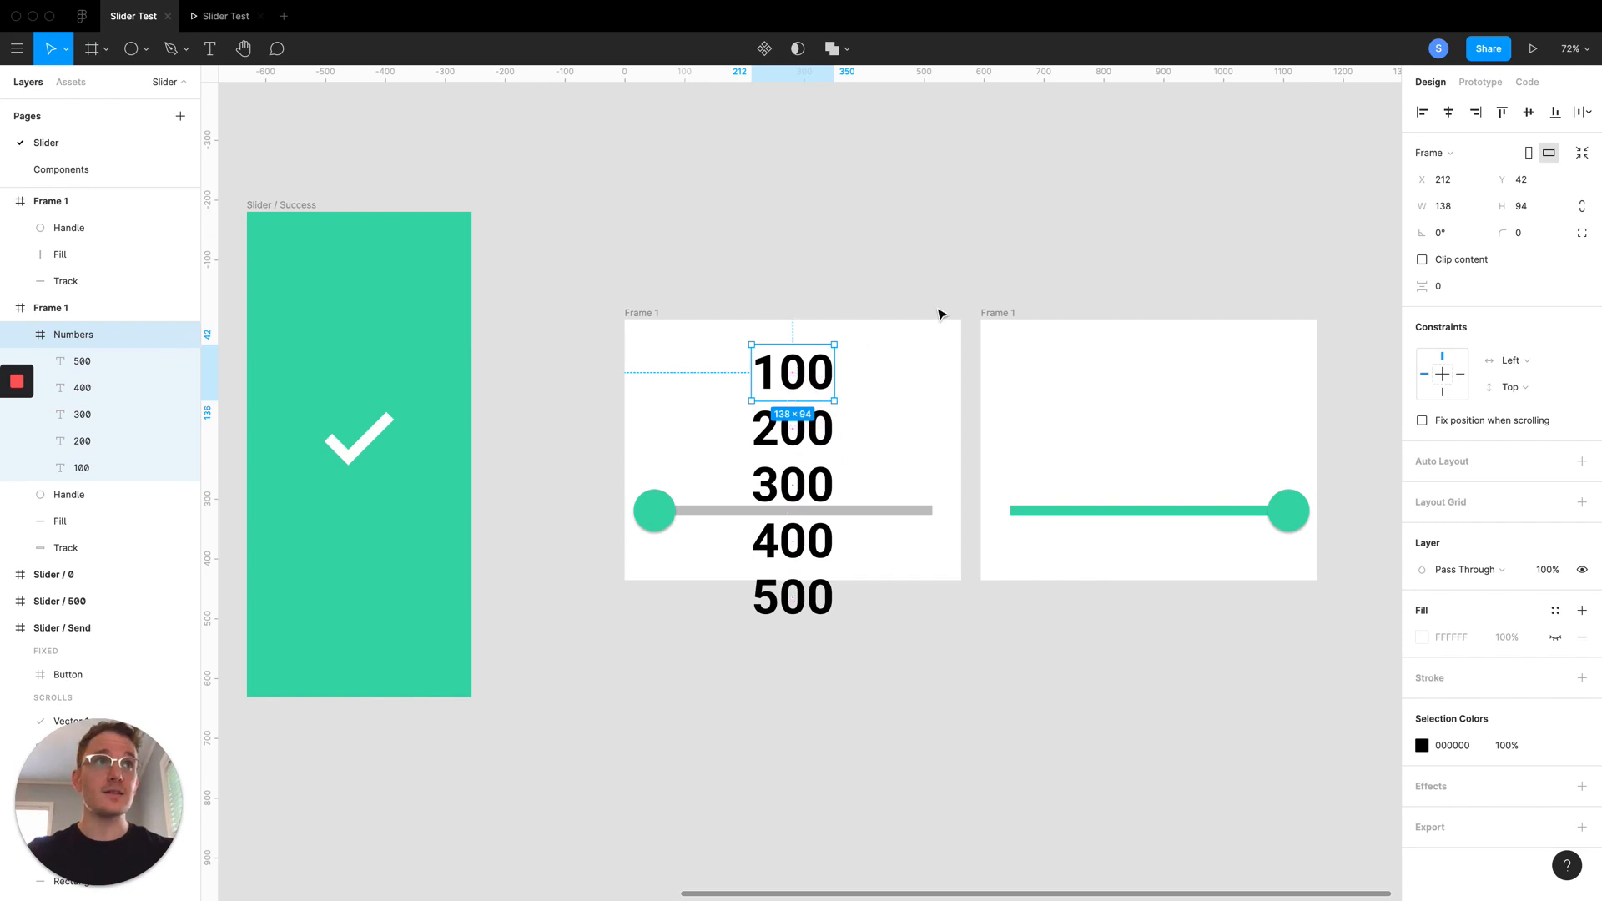
{"action": "mouse_move", "coordinate": [96, 334]}
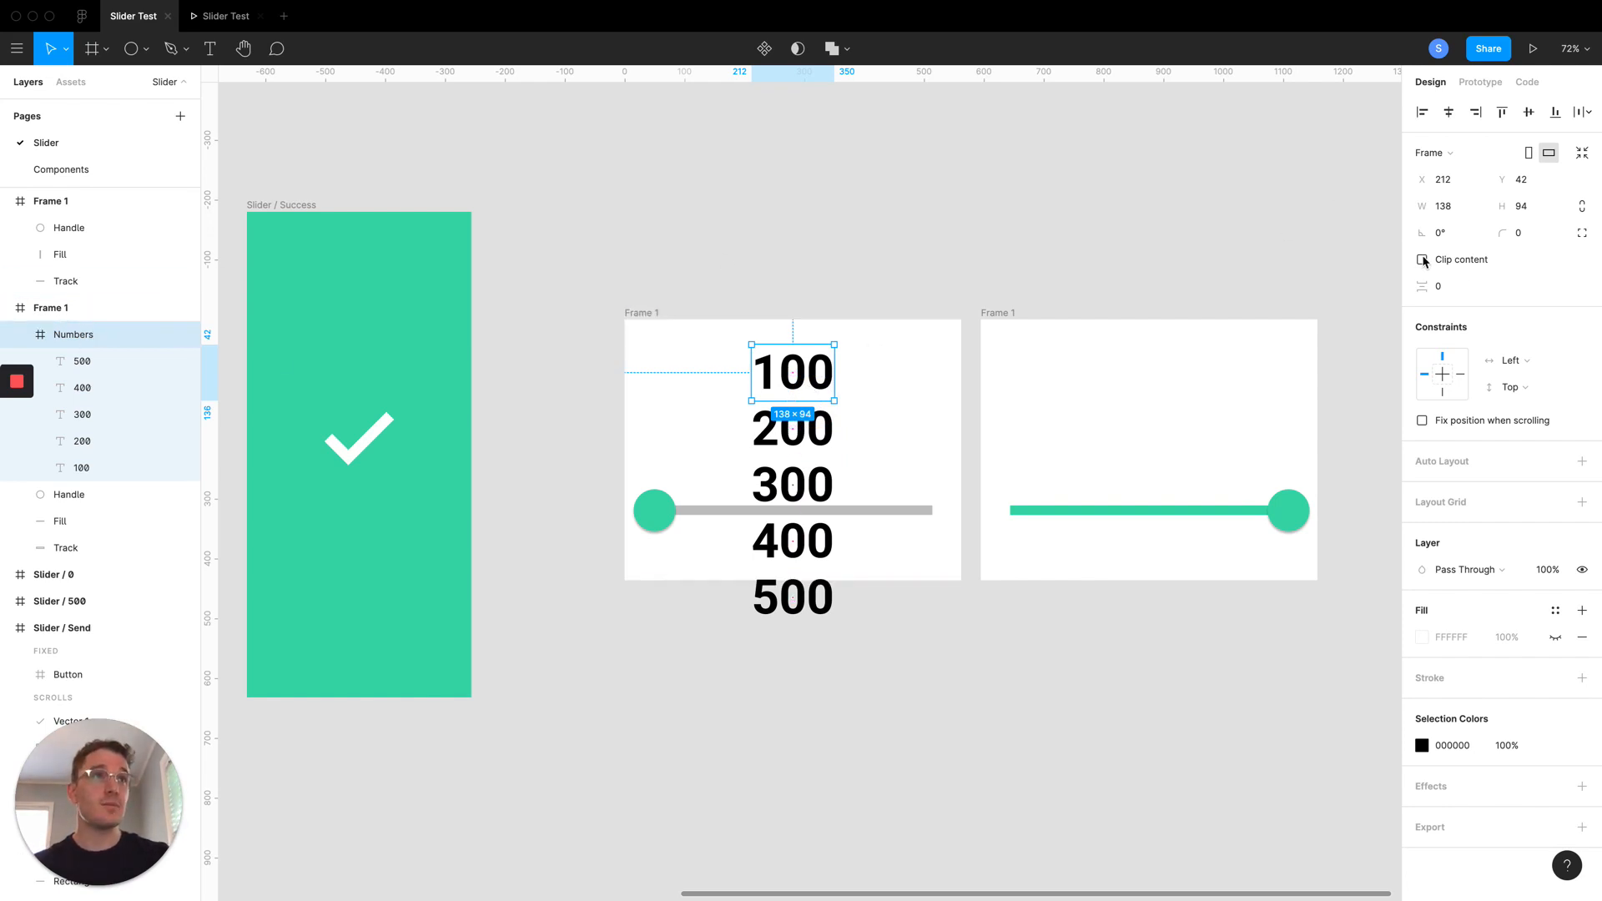
Shorten the Numbers frame to one row with Clip content on, leaving only 100 visible
{"action": "left_click", "coordinate": [650, 253]}
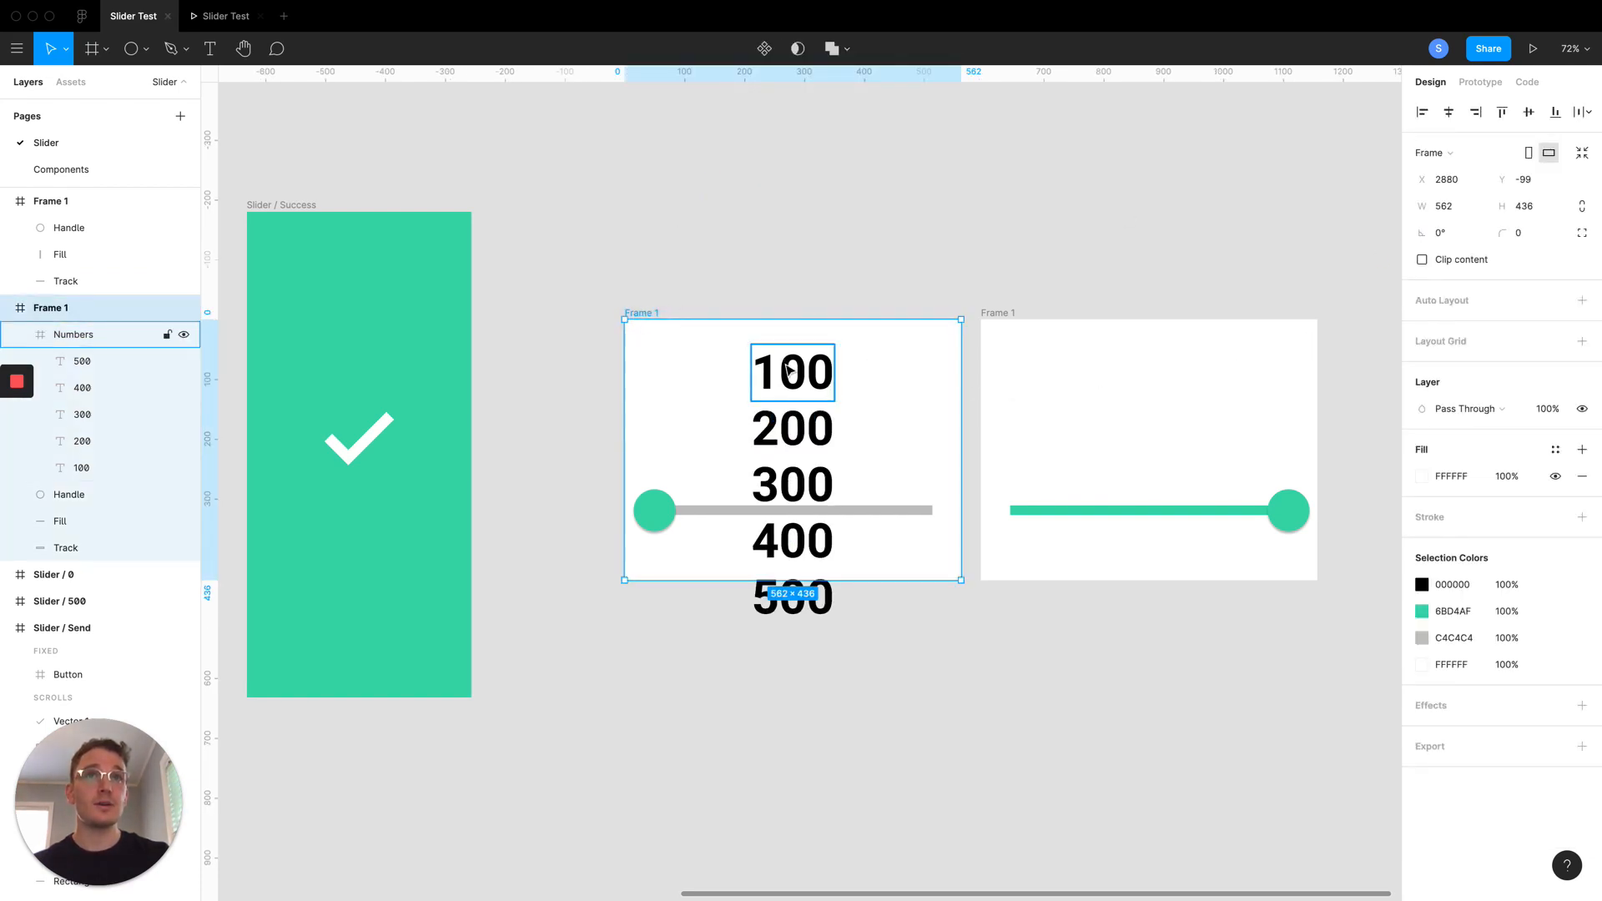
{"action": "left_click", "coordinate": [792, 371]}
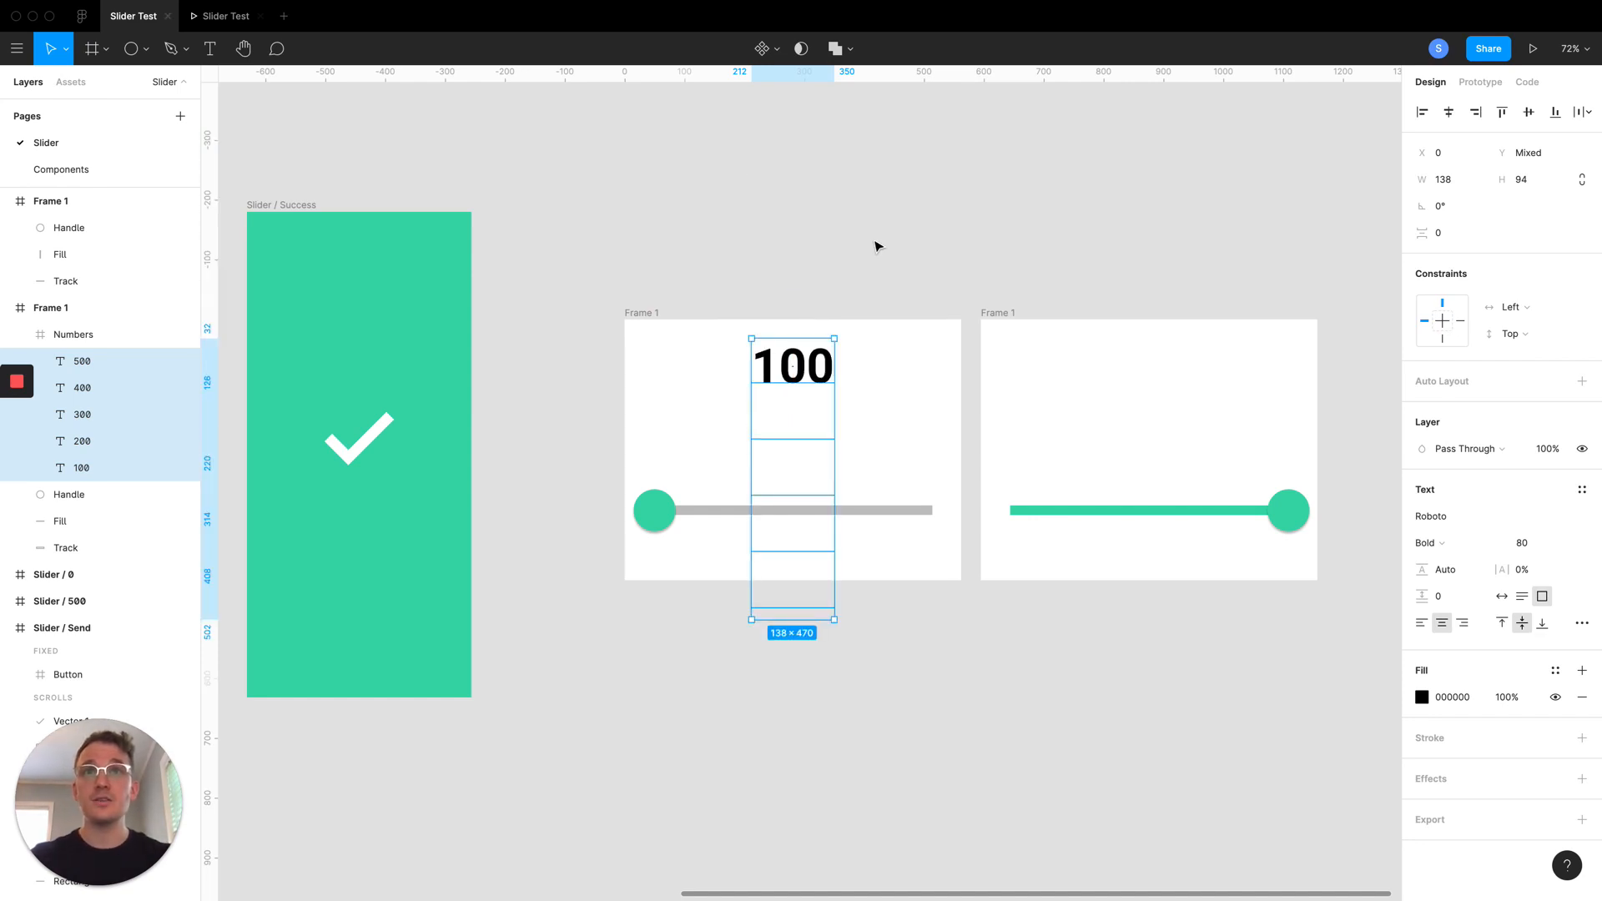
{"action": "left_click", "coordinate": [72, 333]}
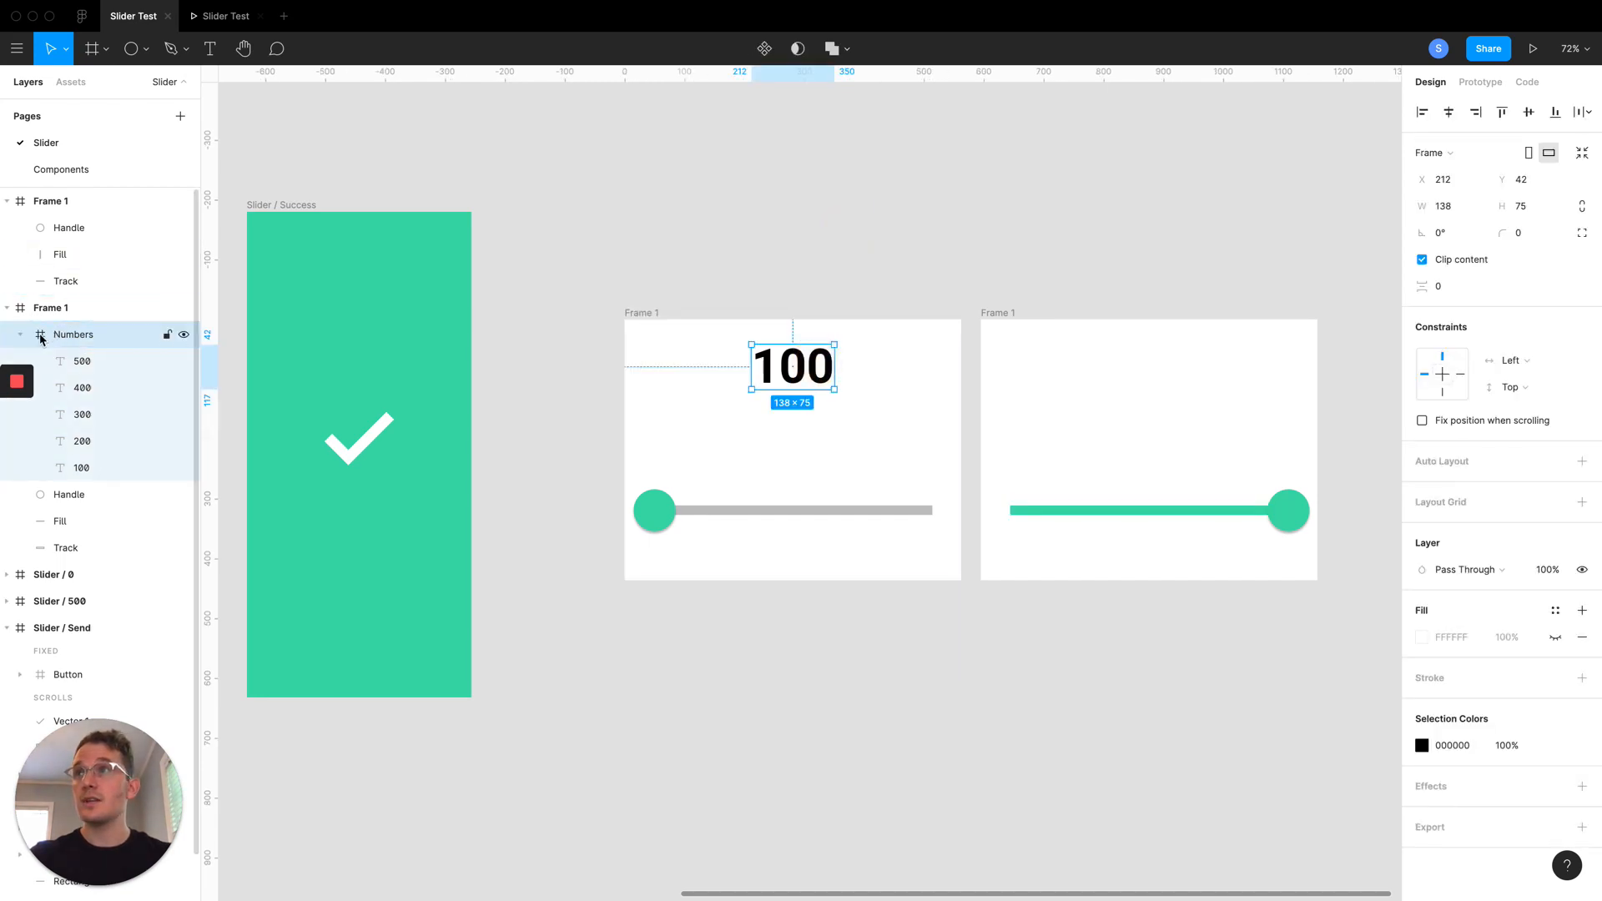
Paste a copy of the Numbers column into the filled slider, shifted up to show 500
{"action": "left_click", "coordinate": [19, 334]}
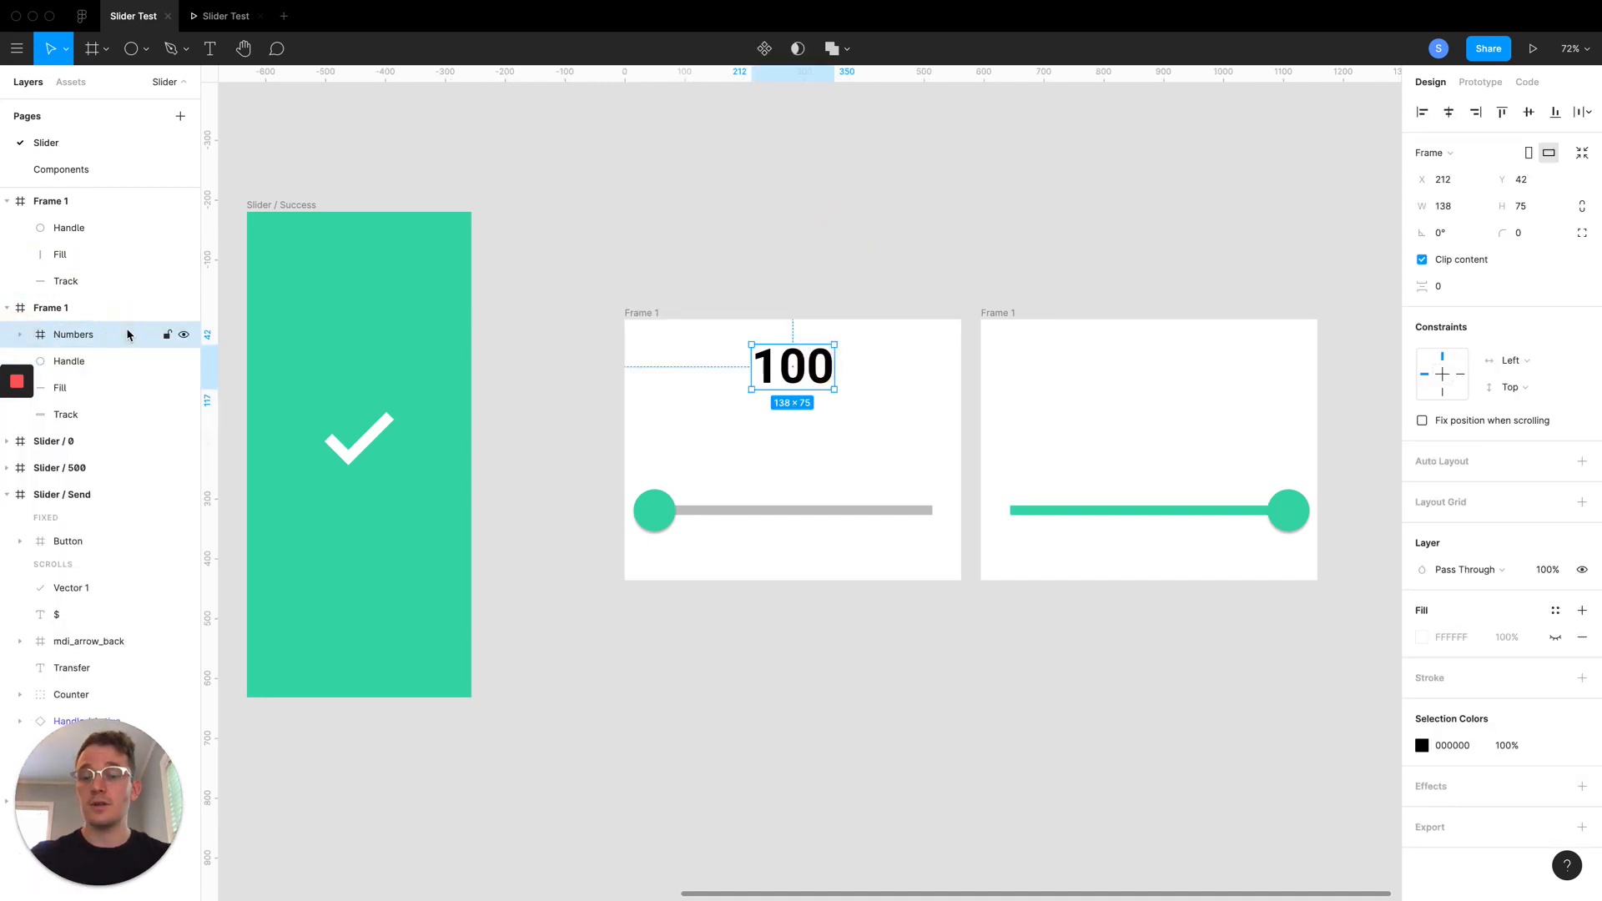
{"action": "left_click", "coordinate": [1147, 450]}
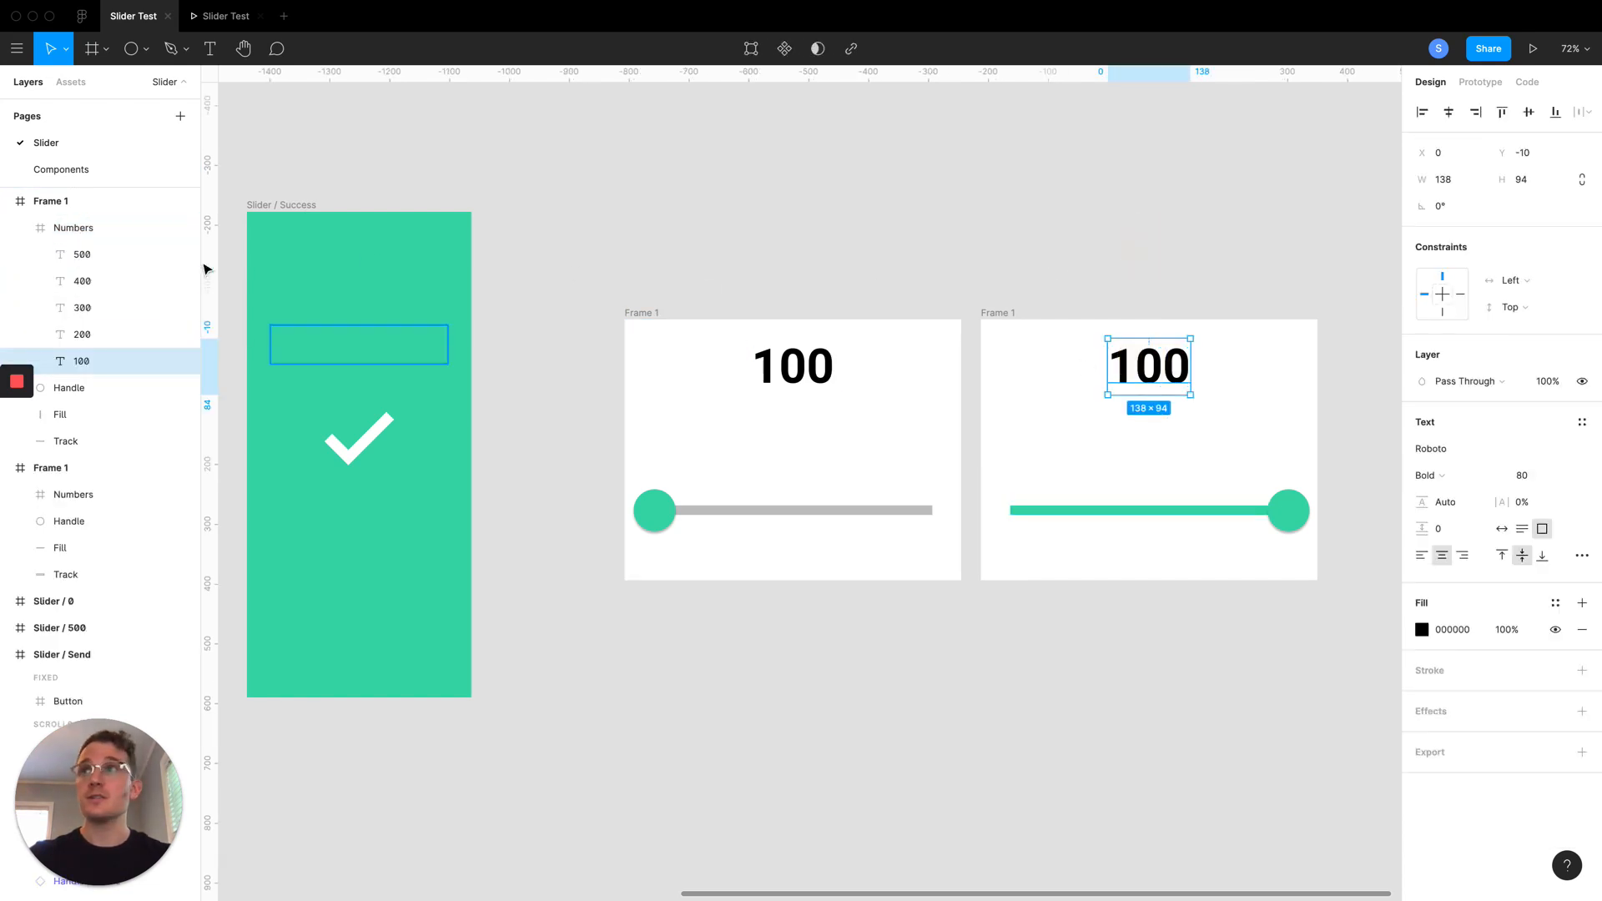
{"action": "left_click", "coordinate": [73, 228]}
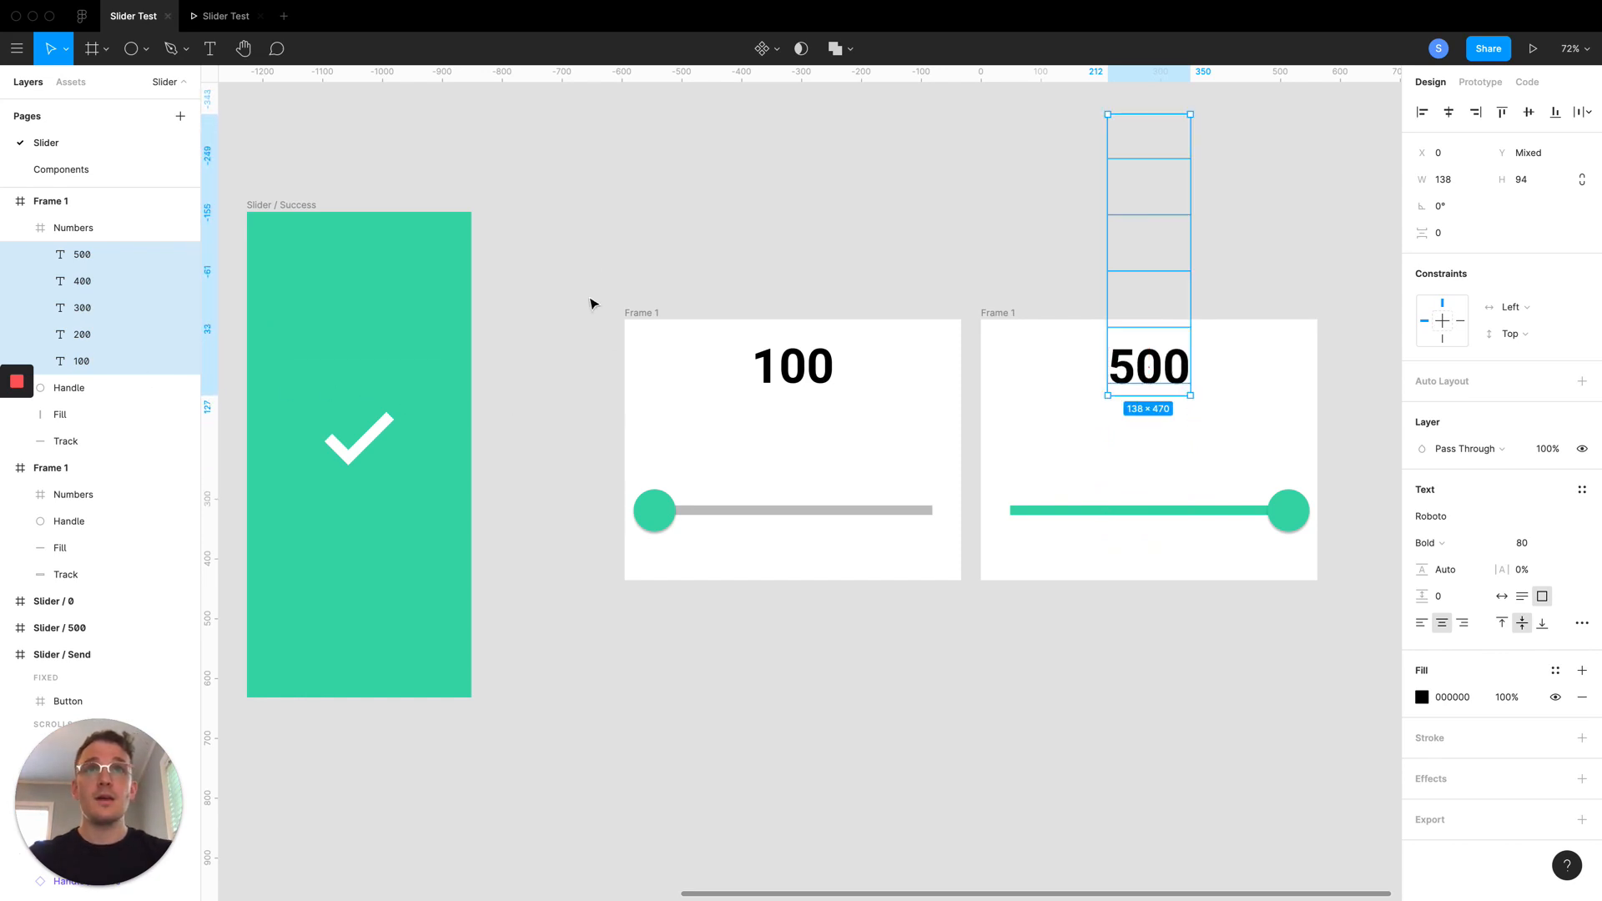
{"action": "mouse_move", "coordinate": [690, 238]}
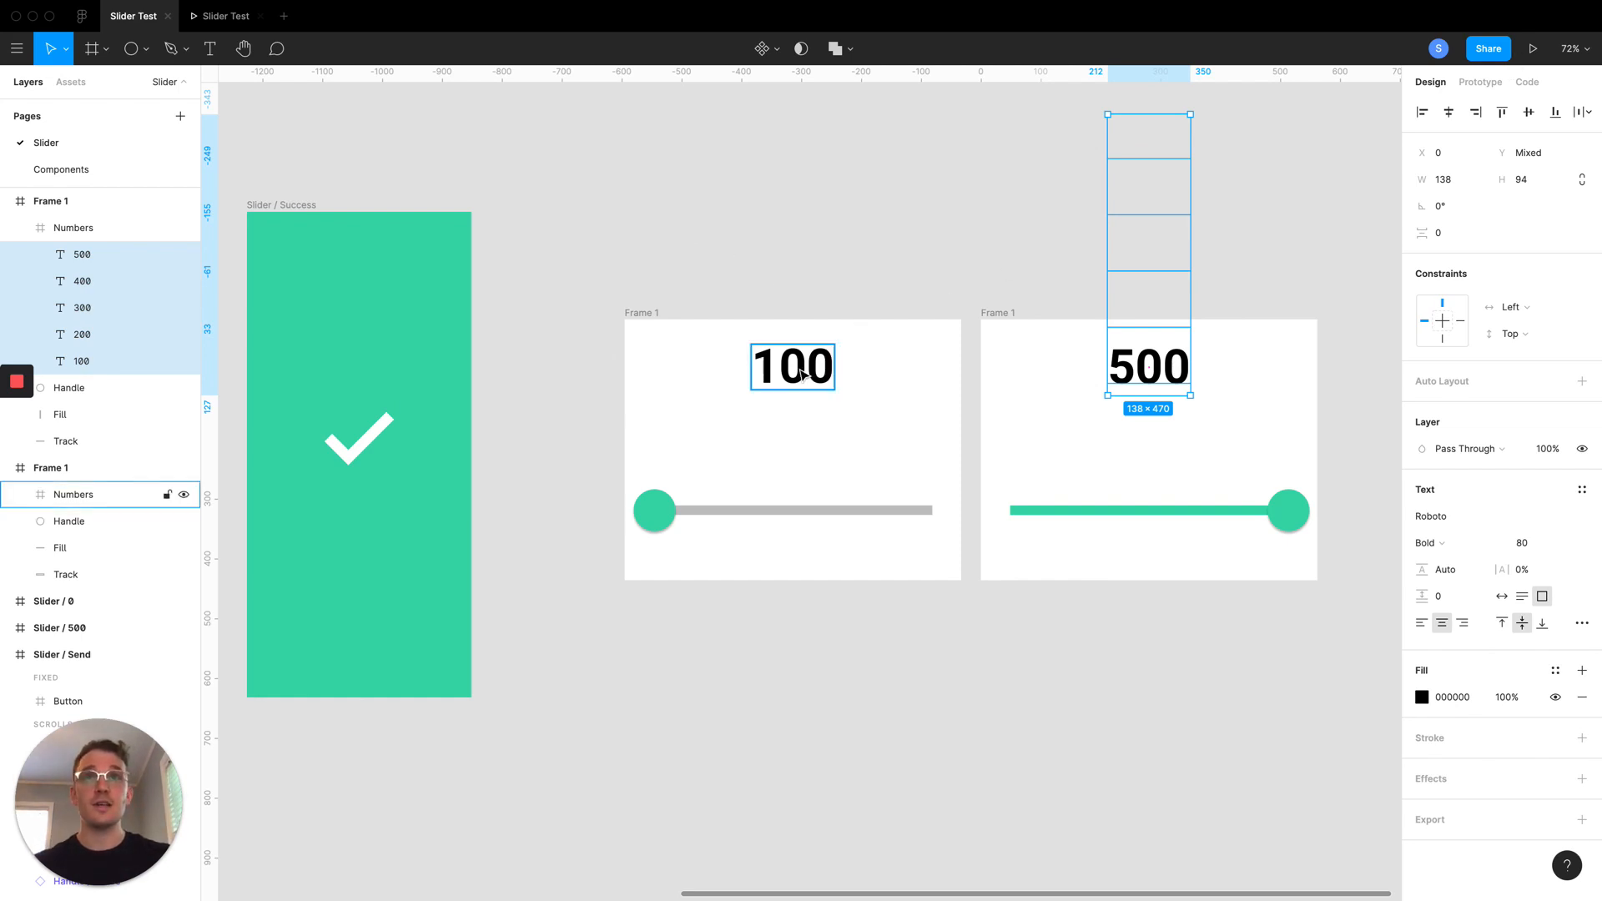
{"action": "left_click", "coordinate": [792, 368]}
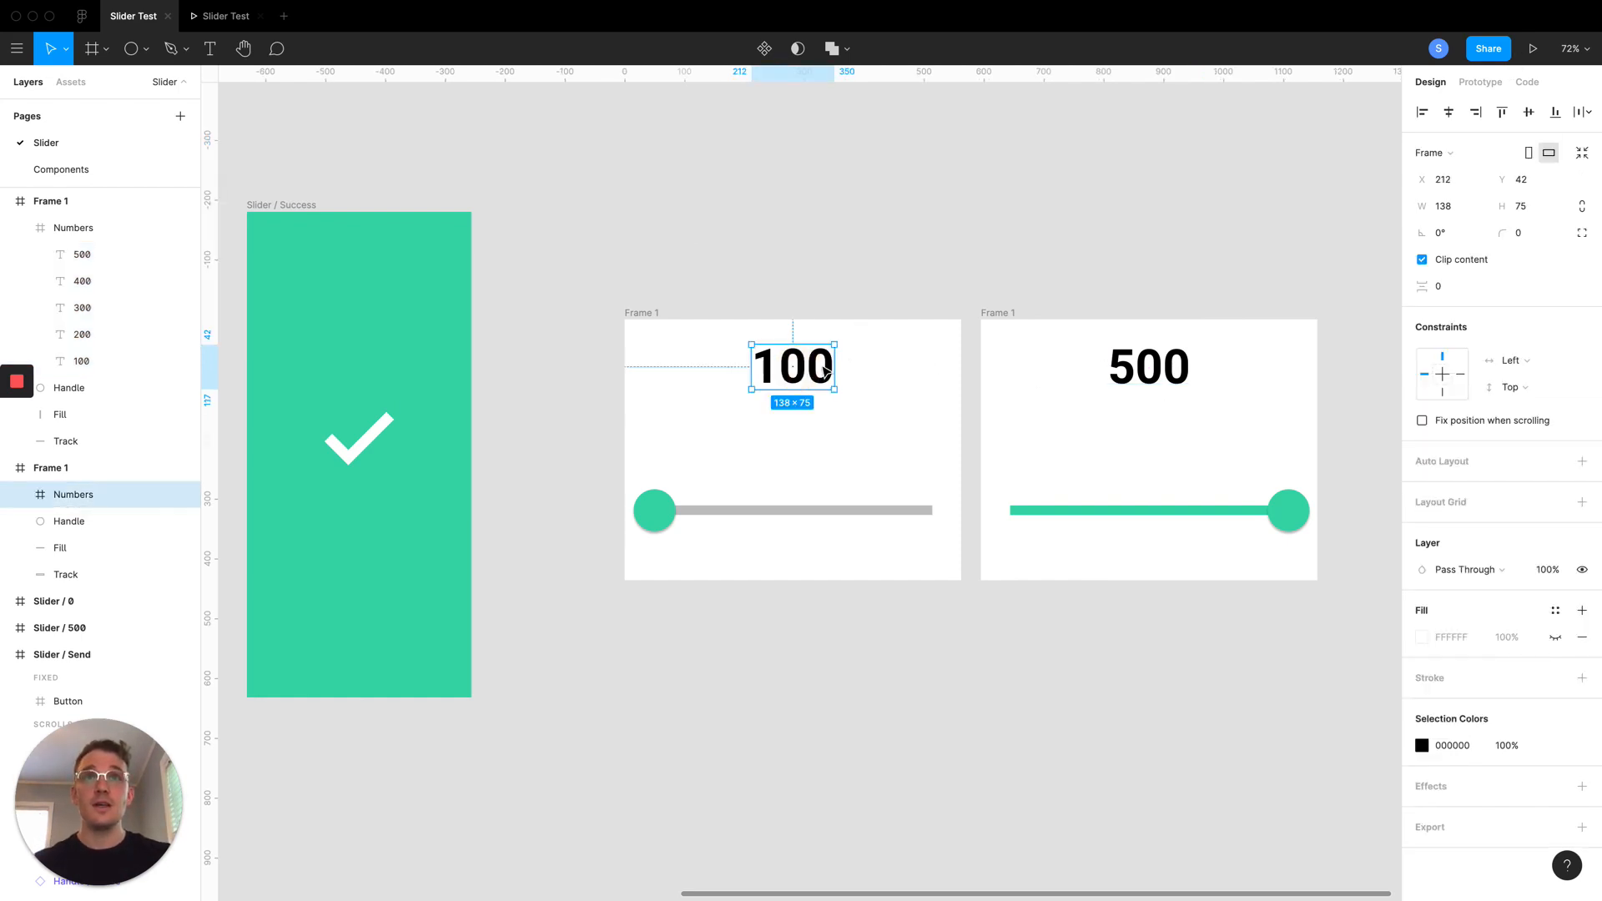
{"action": "mouse_move", "coordinate": [1124, 289]}
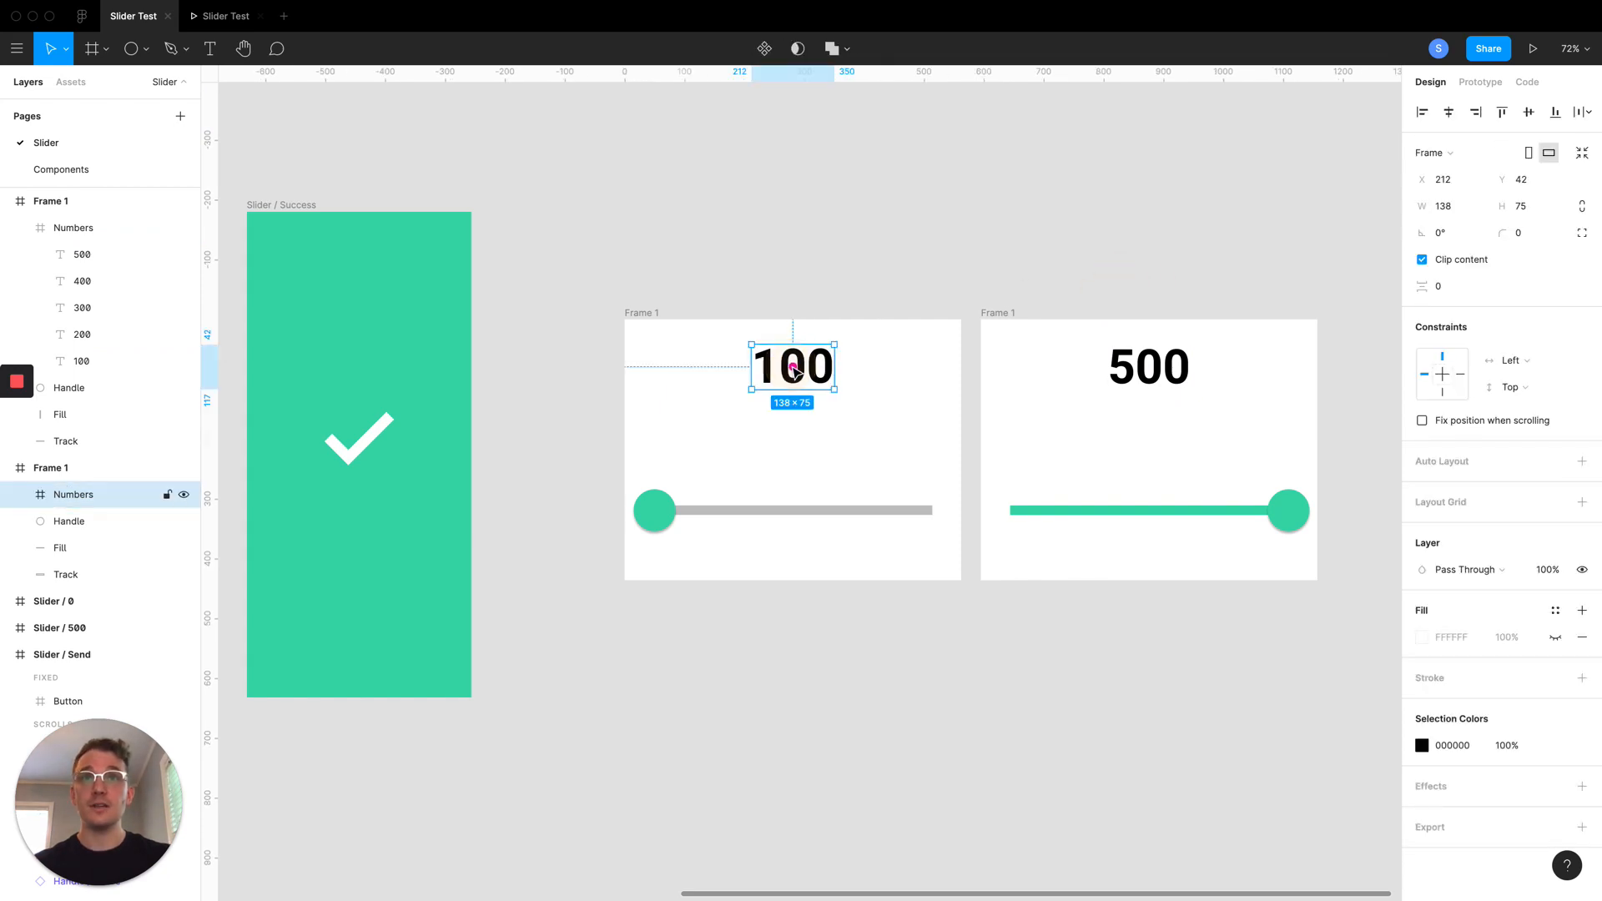
{"action": "mouse_move", "coordinate": [681, 502]}
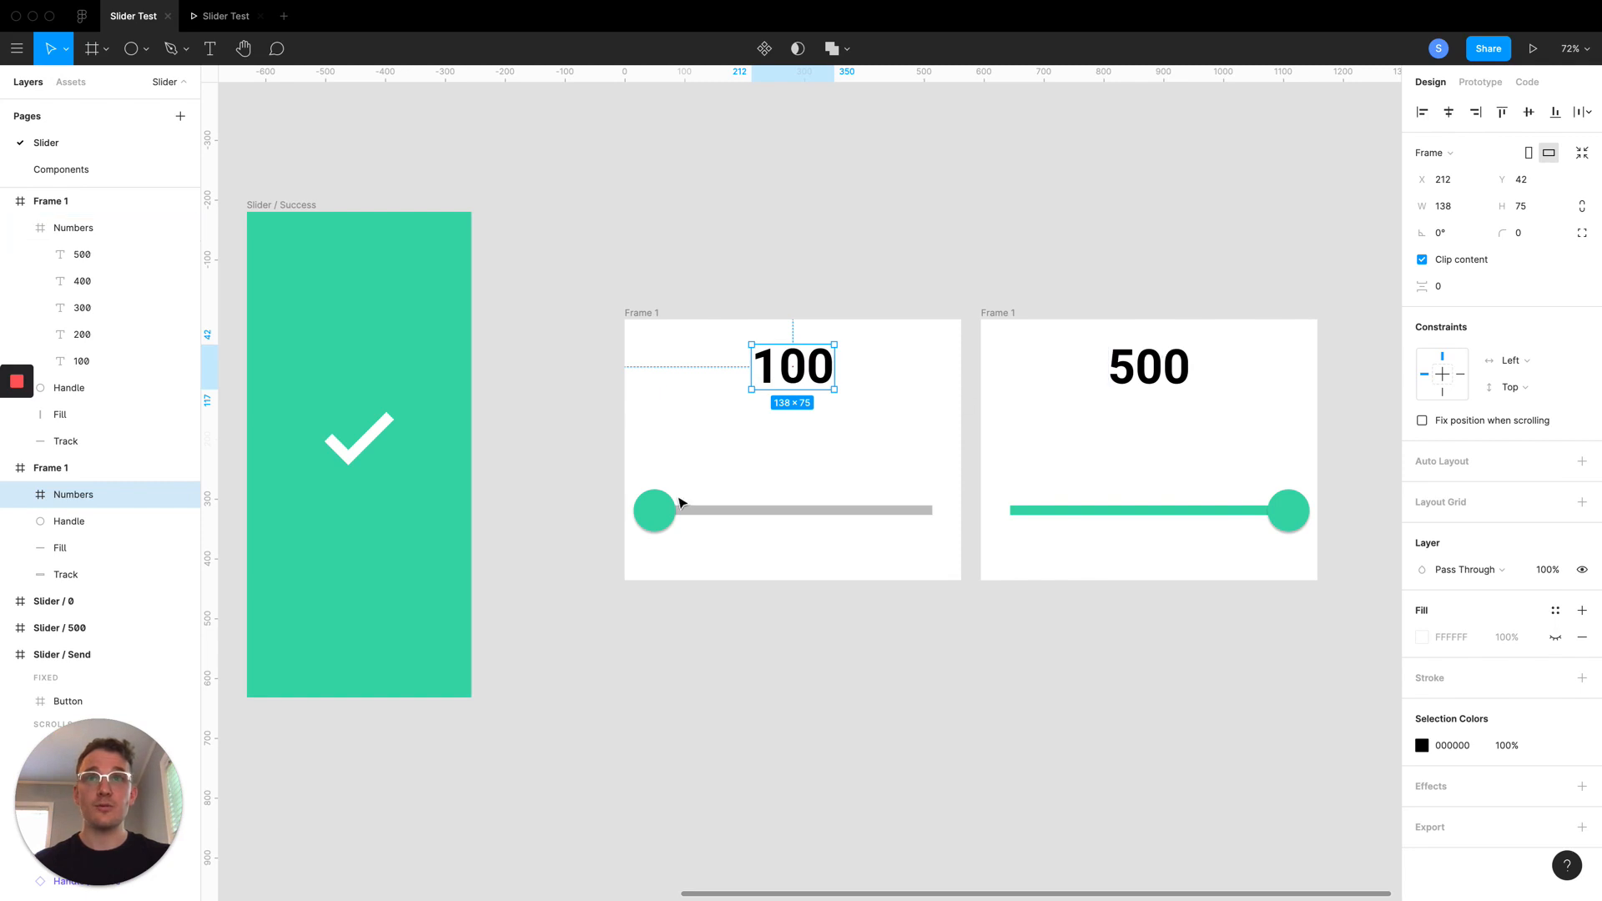
{"action": "left_click", "coordinate": [1478, 82]}
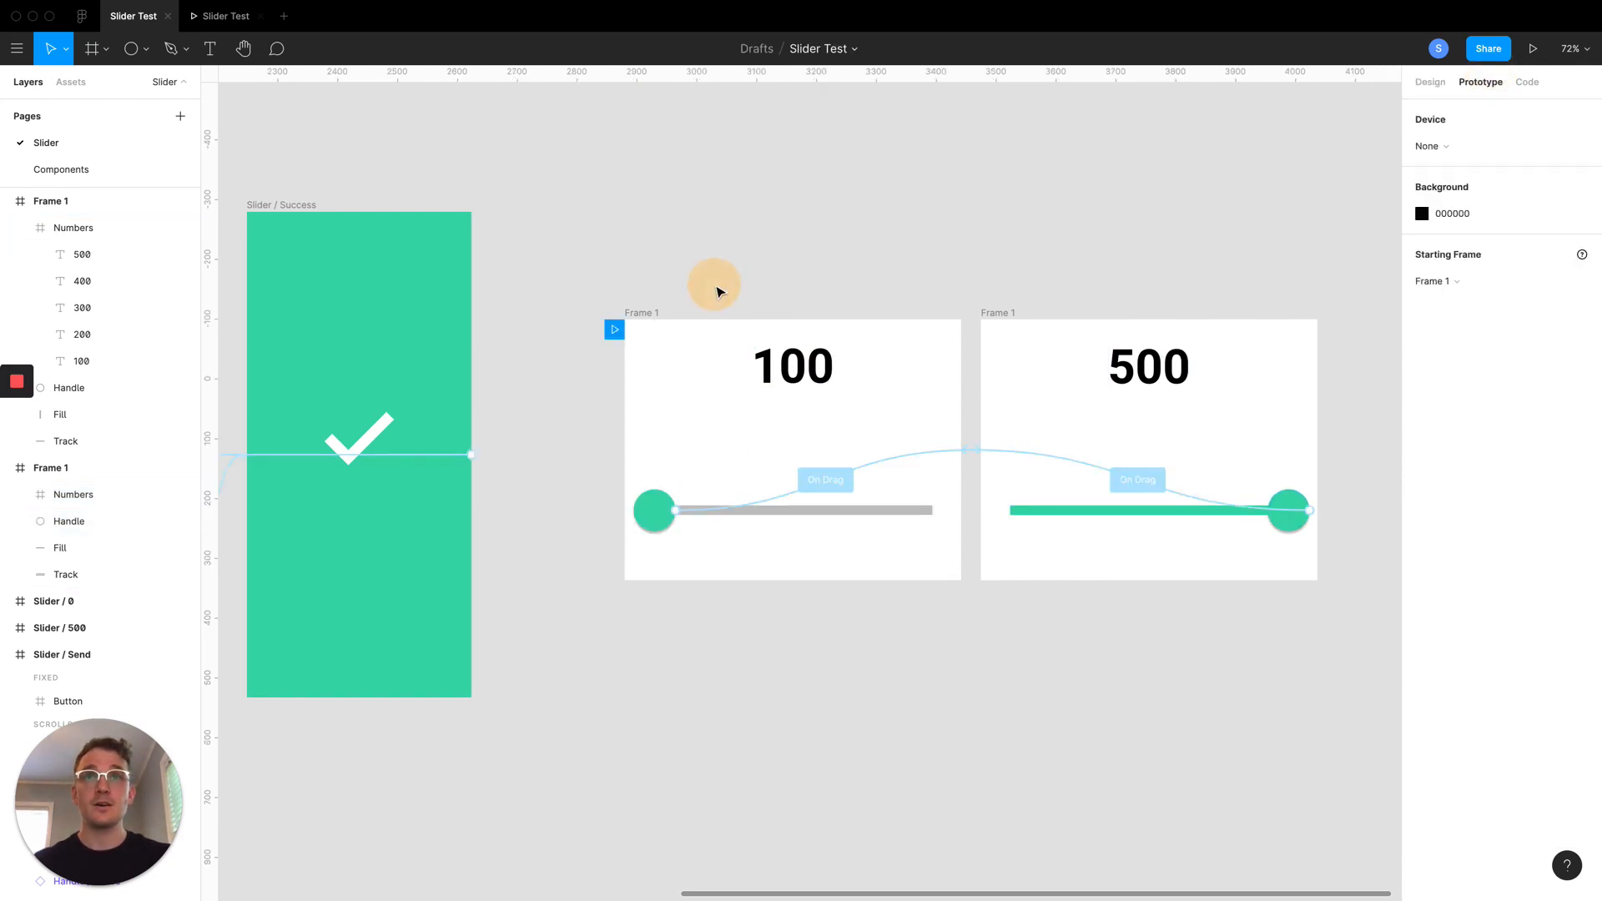
Play the prototype, starting with the handle at the left and 100 showing
{"action": "left_click", "coordinate": [1534, 48]}
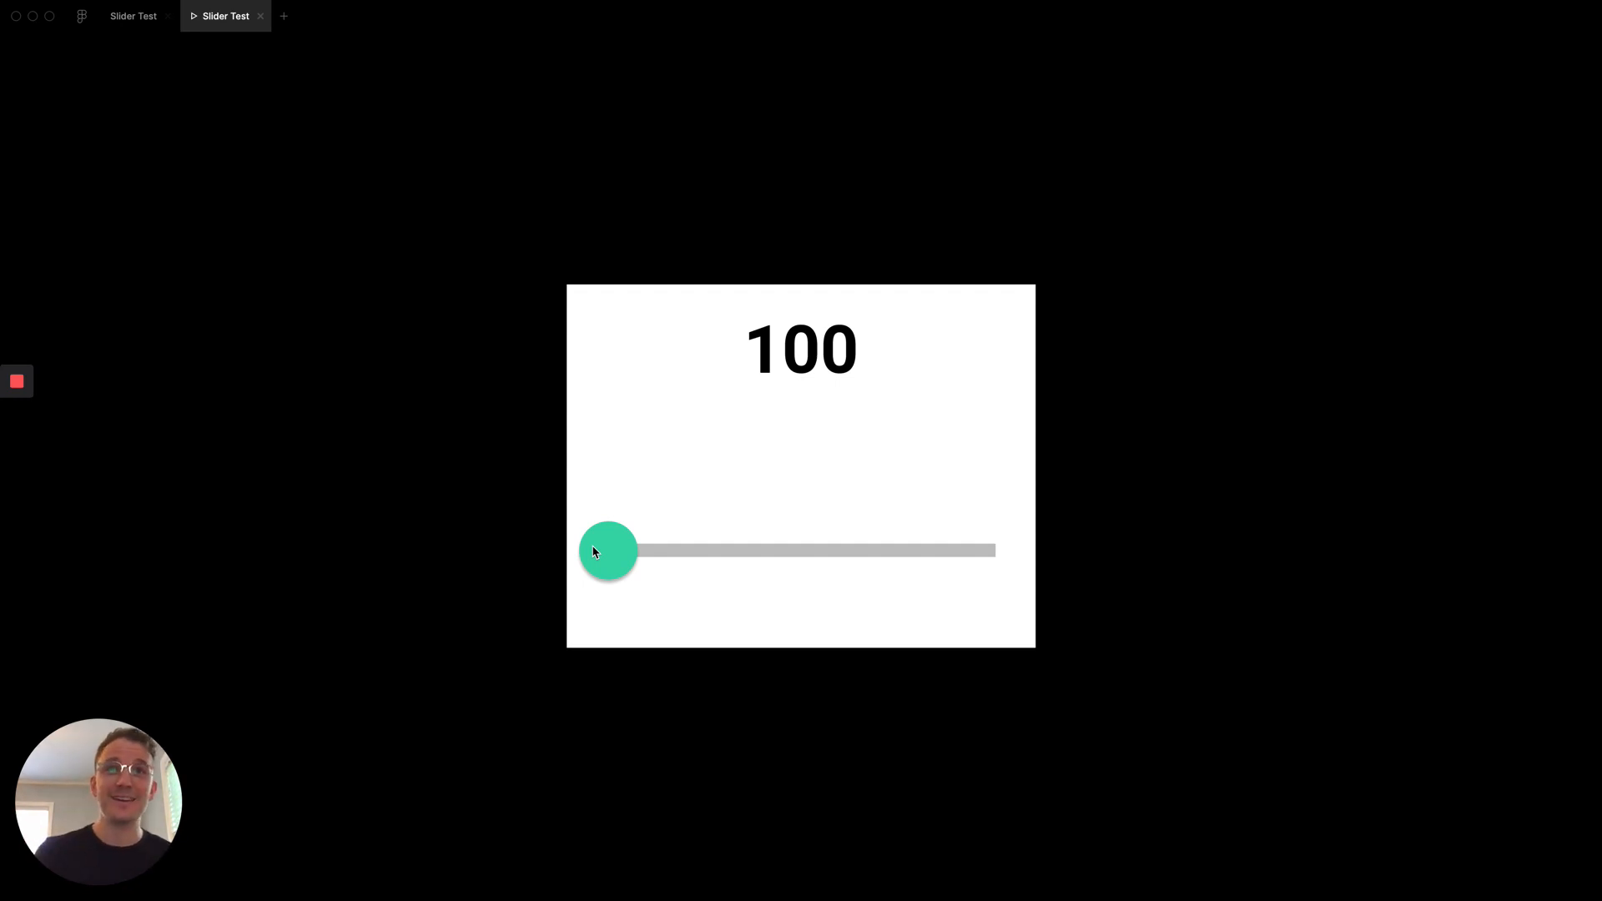
{"action": "mouse_move", "coordinate": [610, 558]}
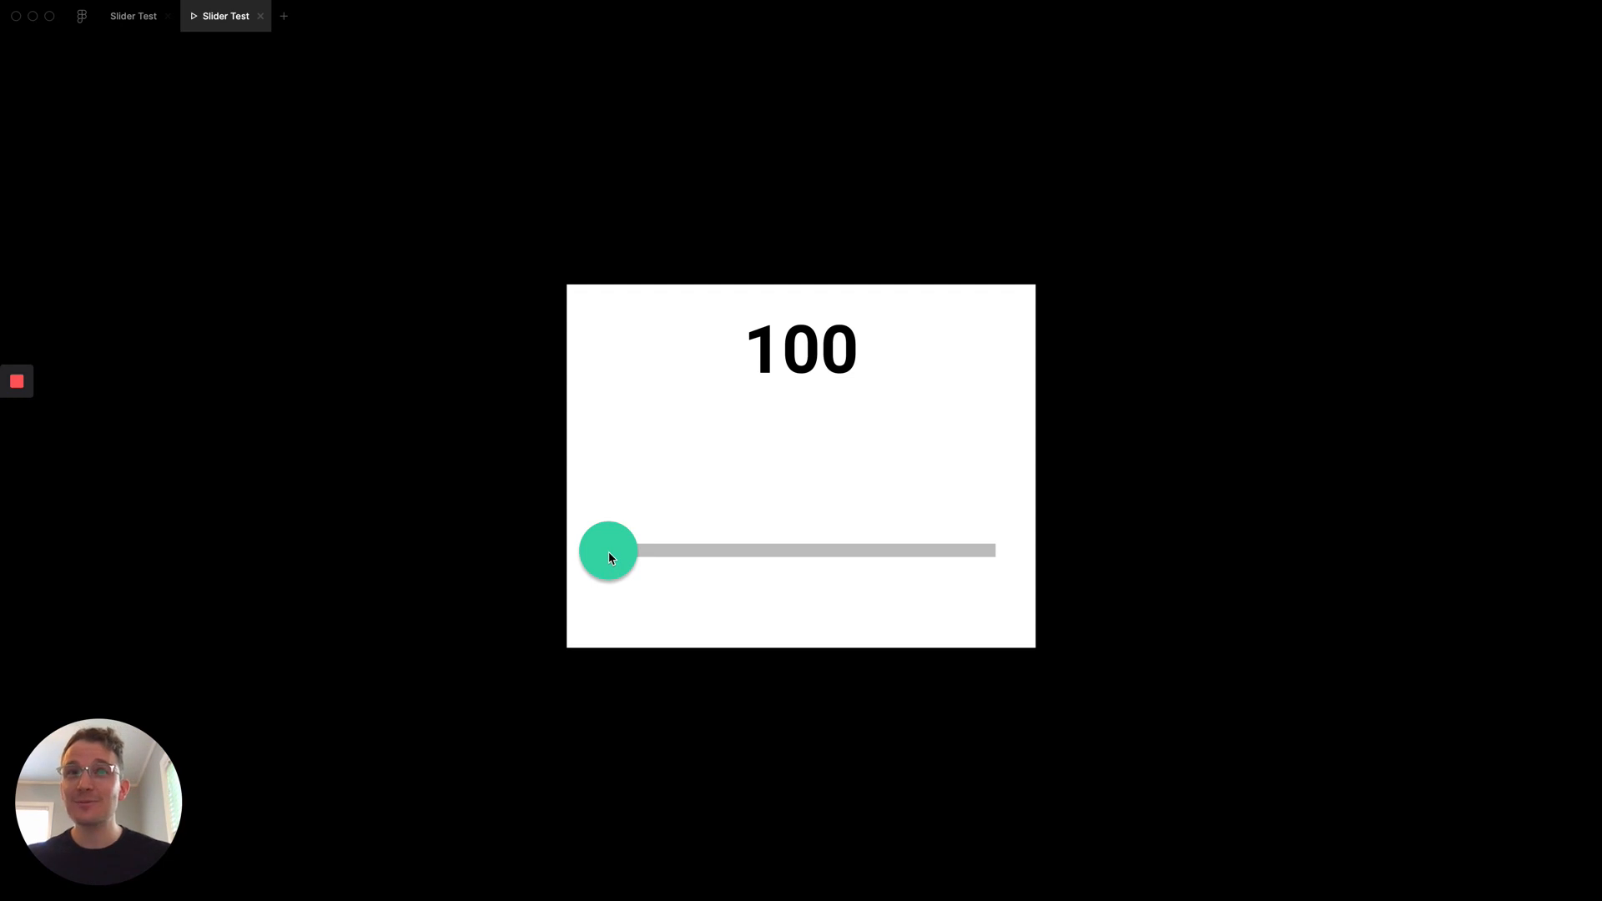